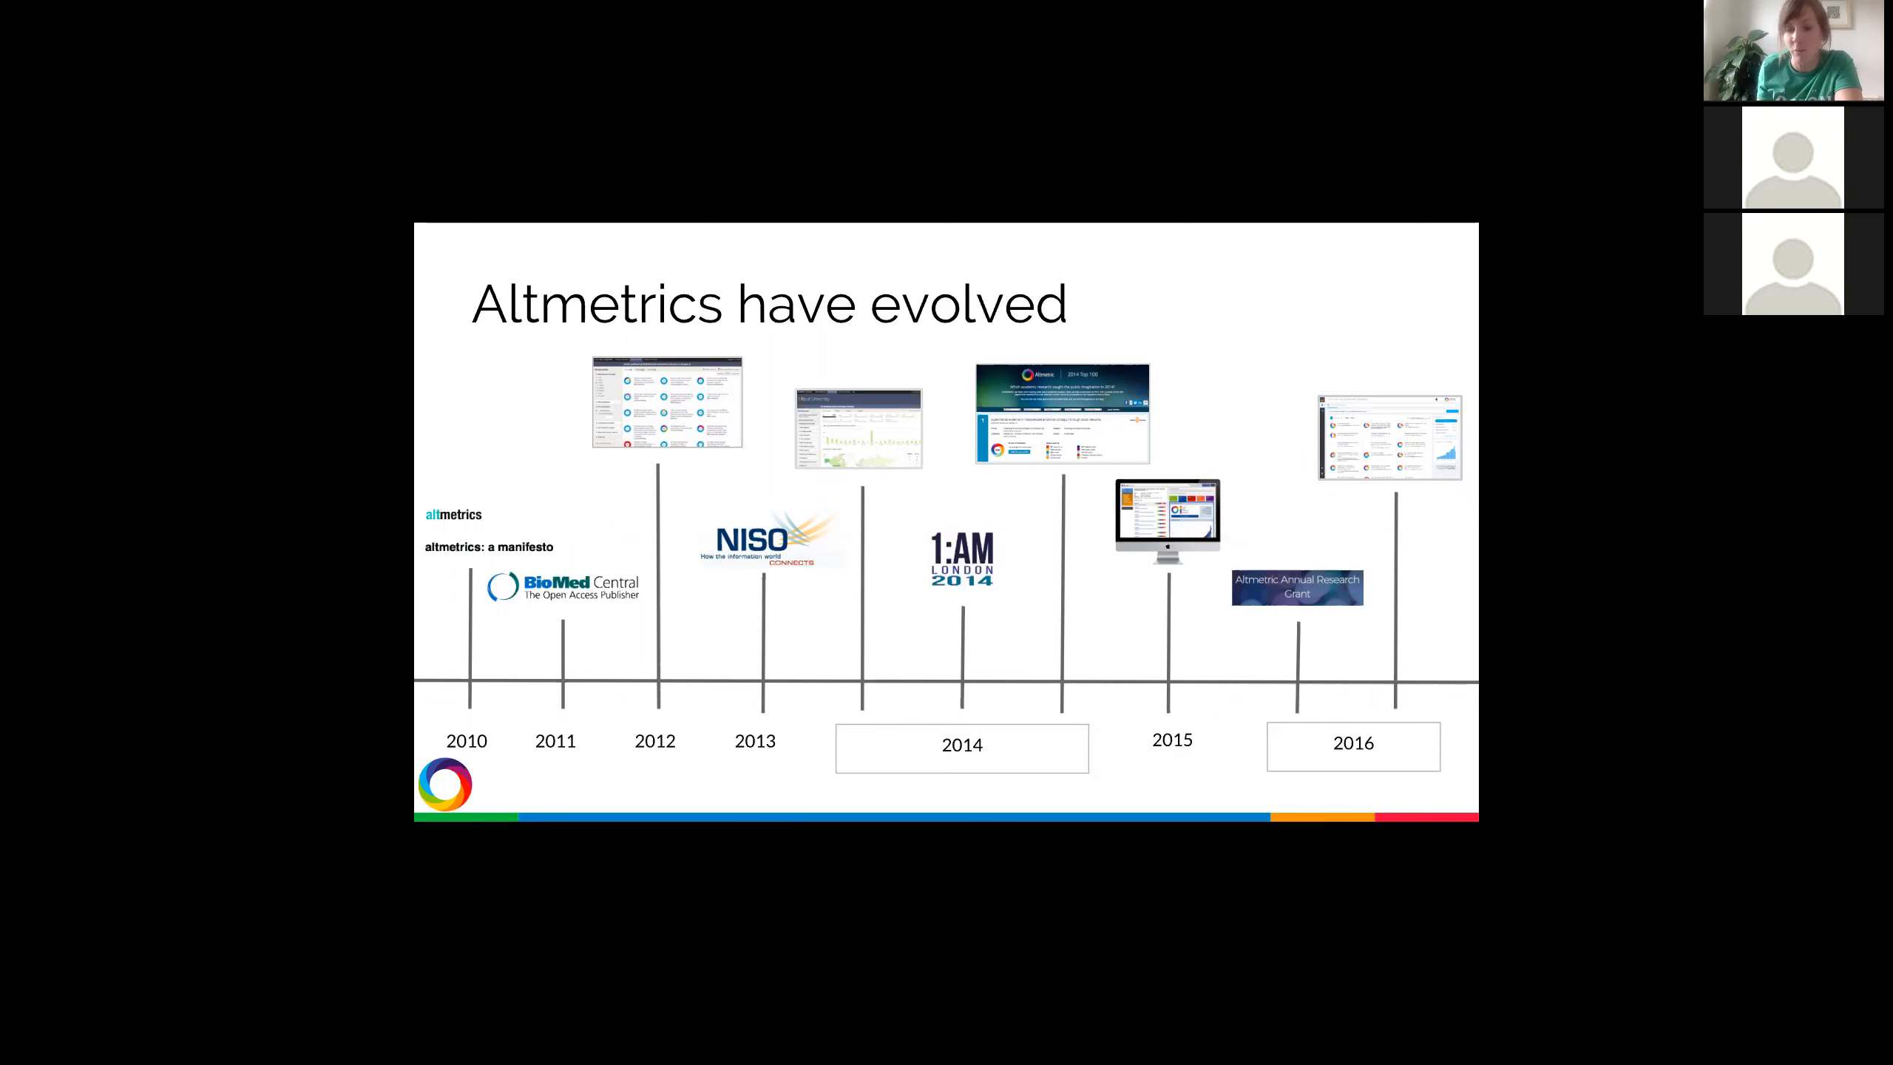
Step: Advance past the altmetrics timeline to the 'A lot of data' usage statistics slide
{"action": "key", "text": "Right"}
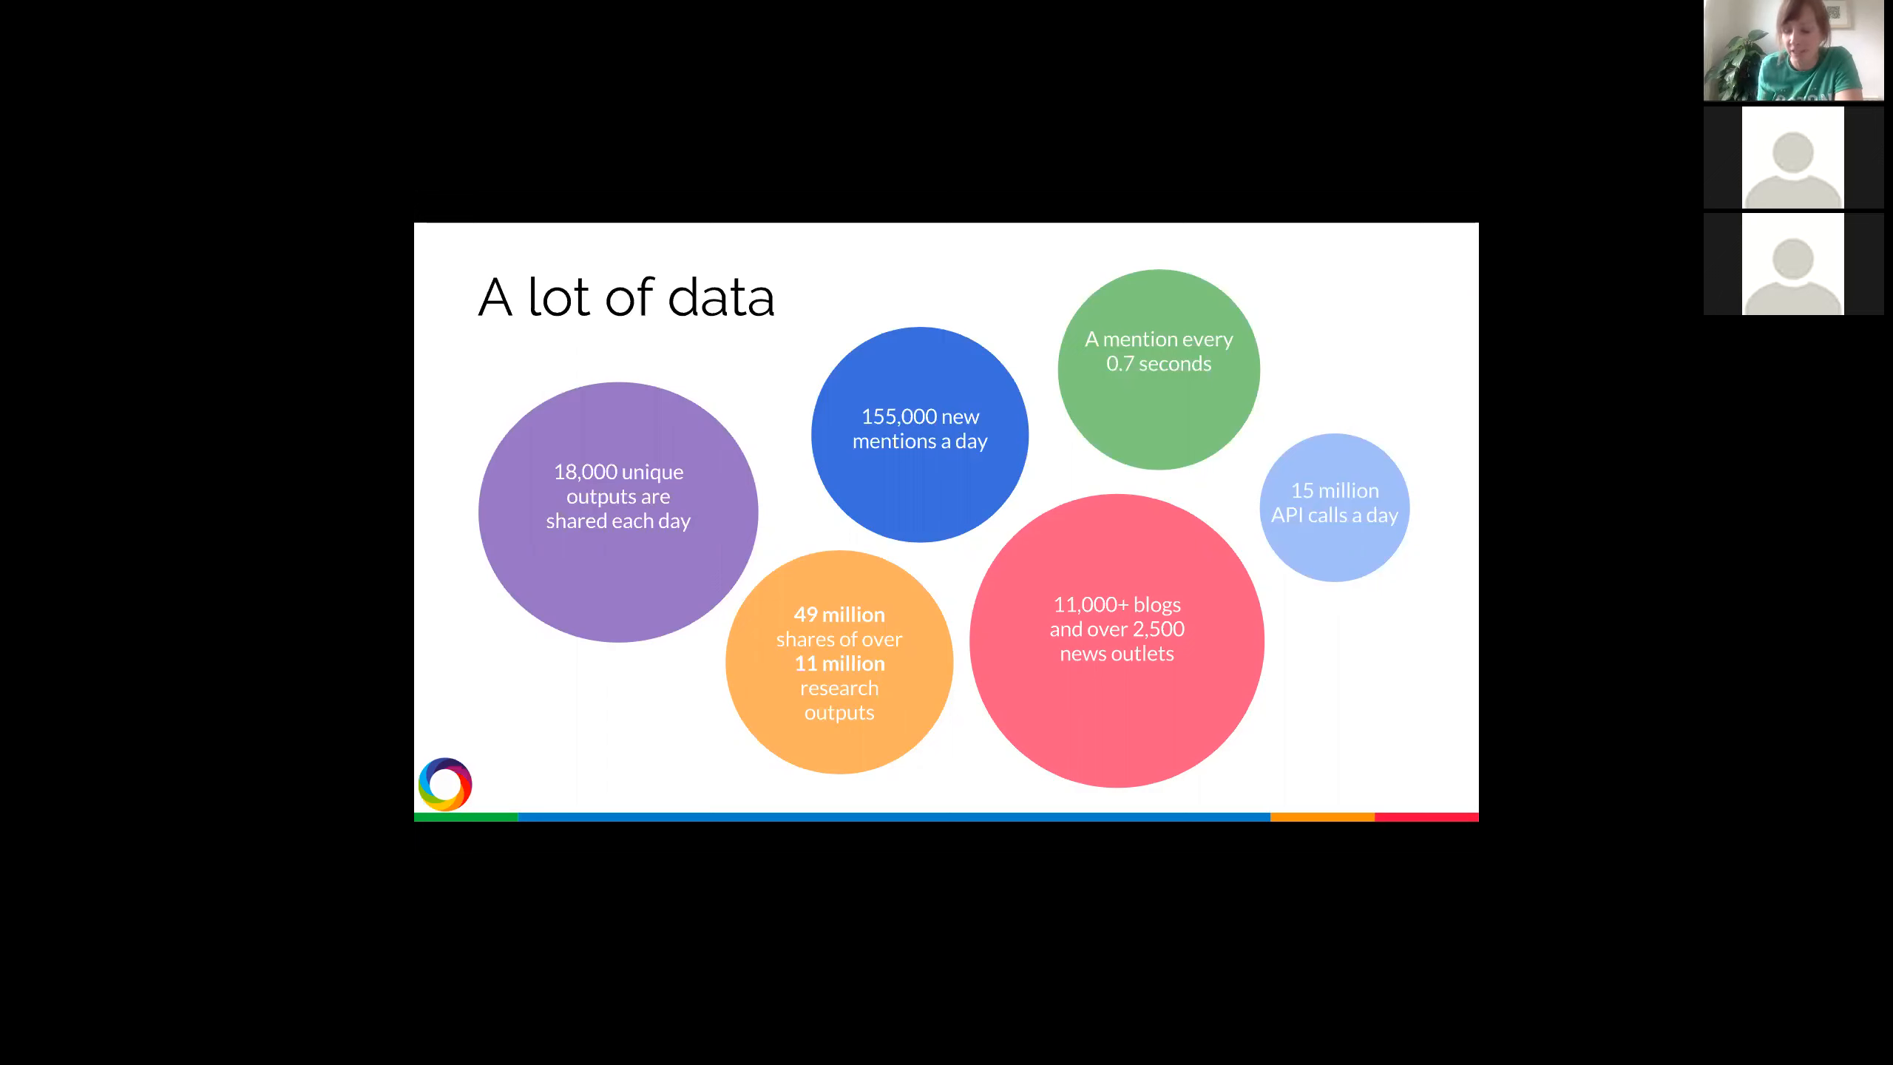
Step: Show the 'Who is using them?' slide of organisation logos after the statistics slide
{"action": "key", "text": "Right"}
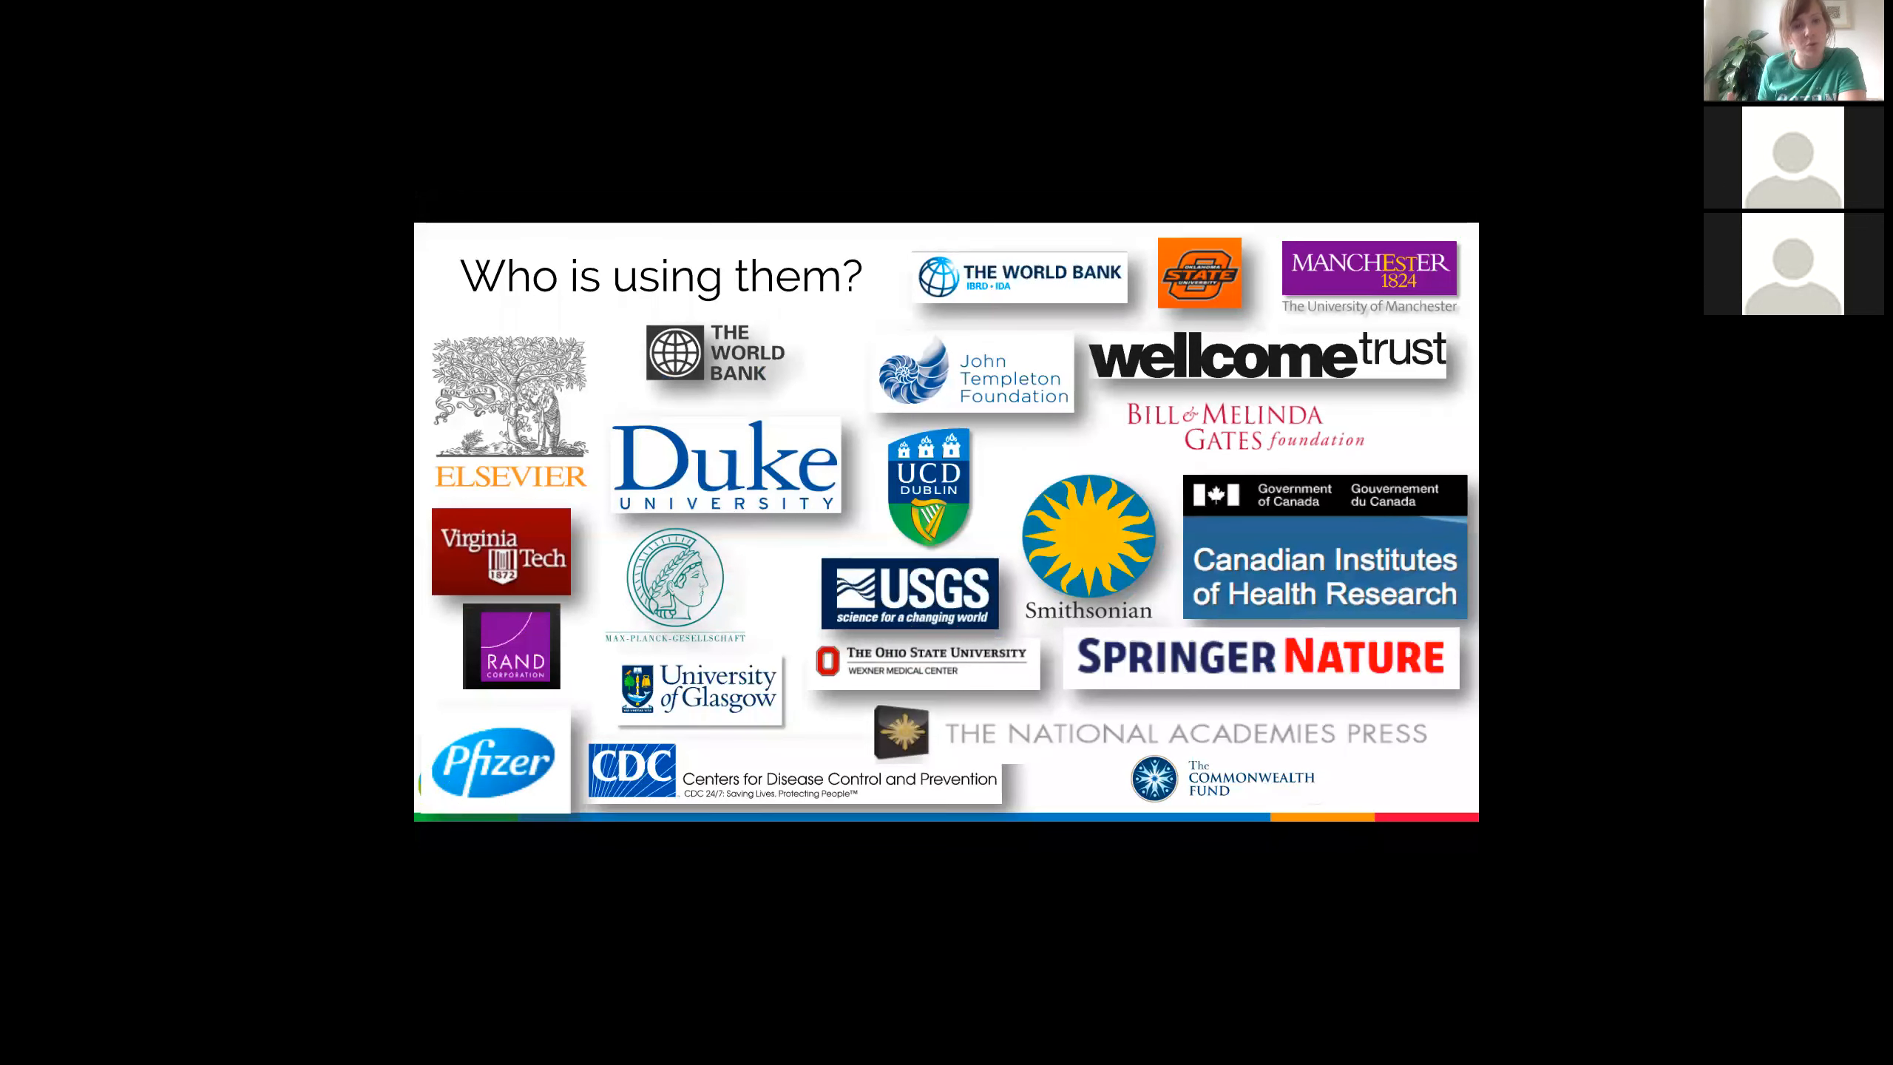
Step: Show the 'Exporting mentions' slide with analysis screenshots and a mentions table
{"action": "key", "text": "Right"}
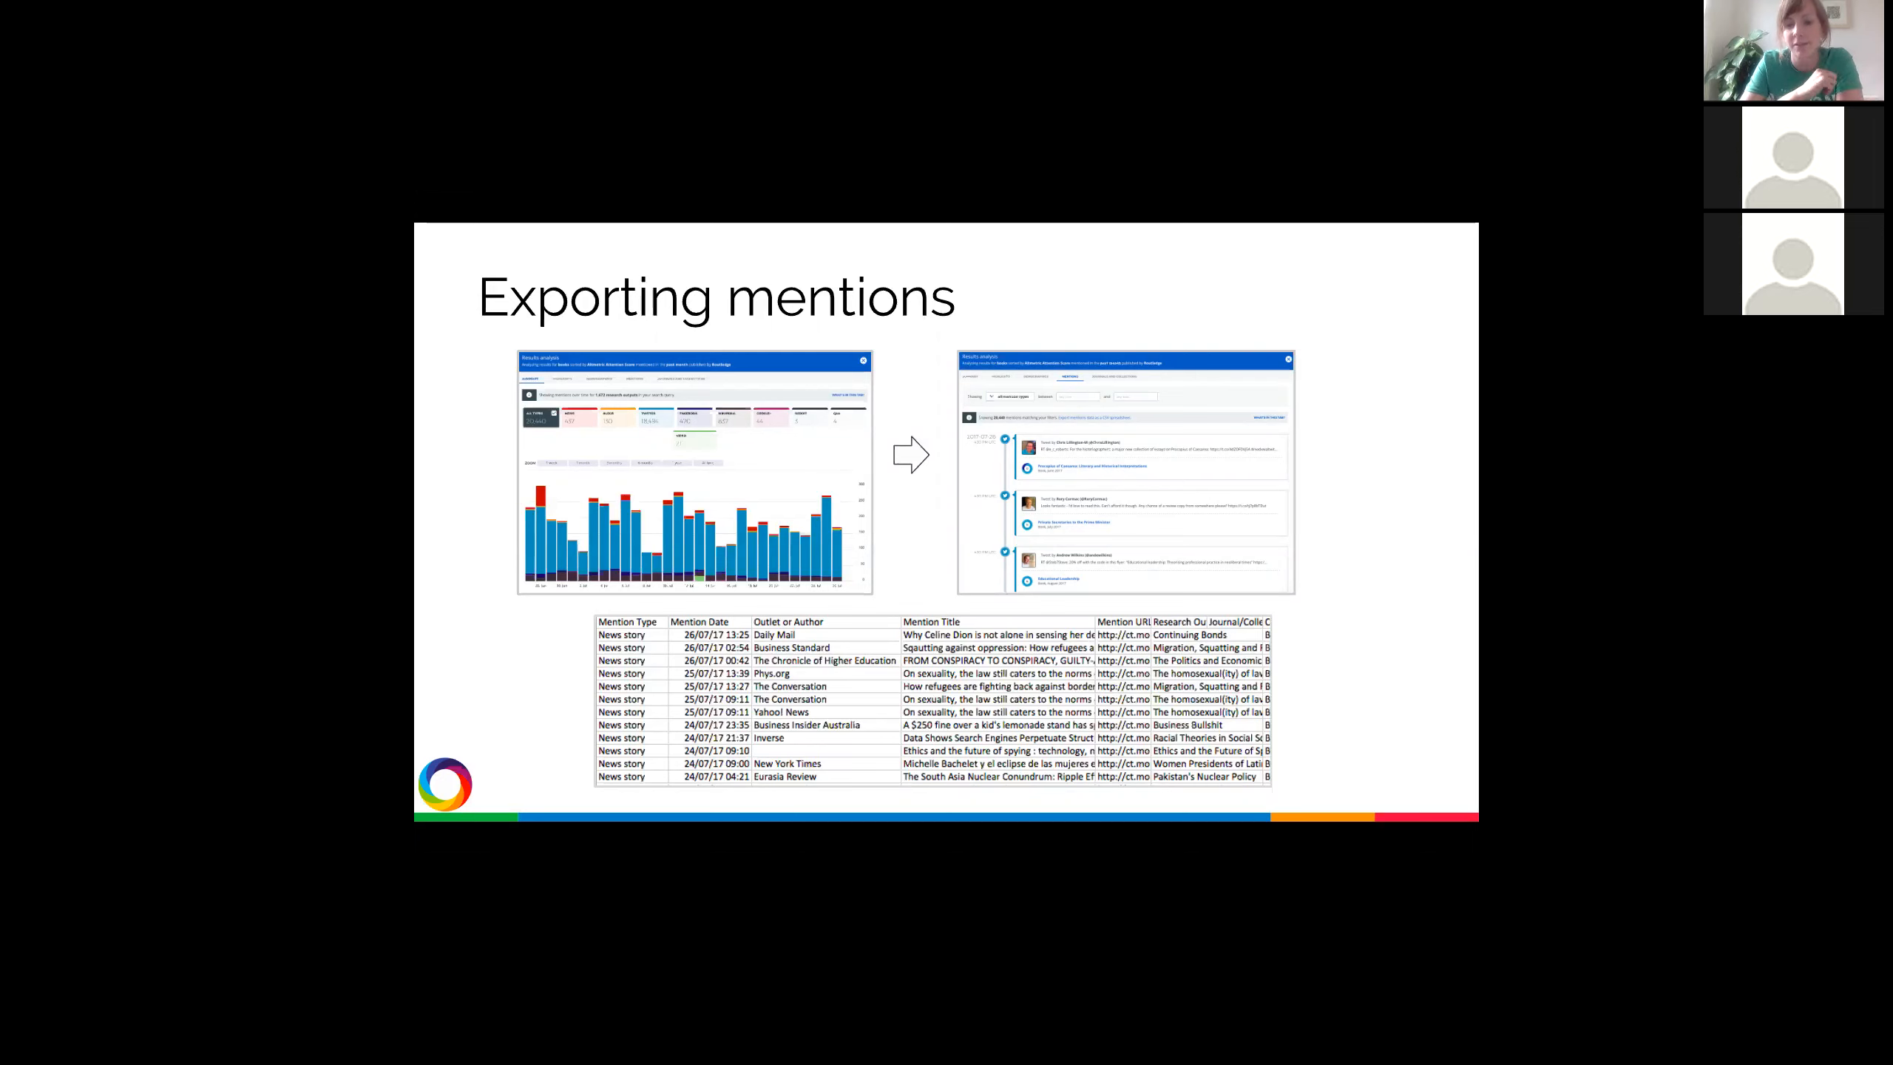
Step: Show the blue 'The institutional view' section title slide
{"action": "key", "text": "right"}
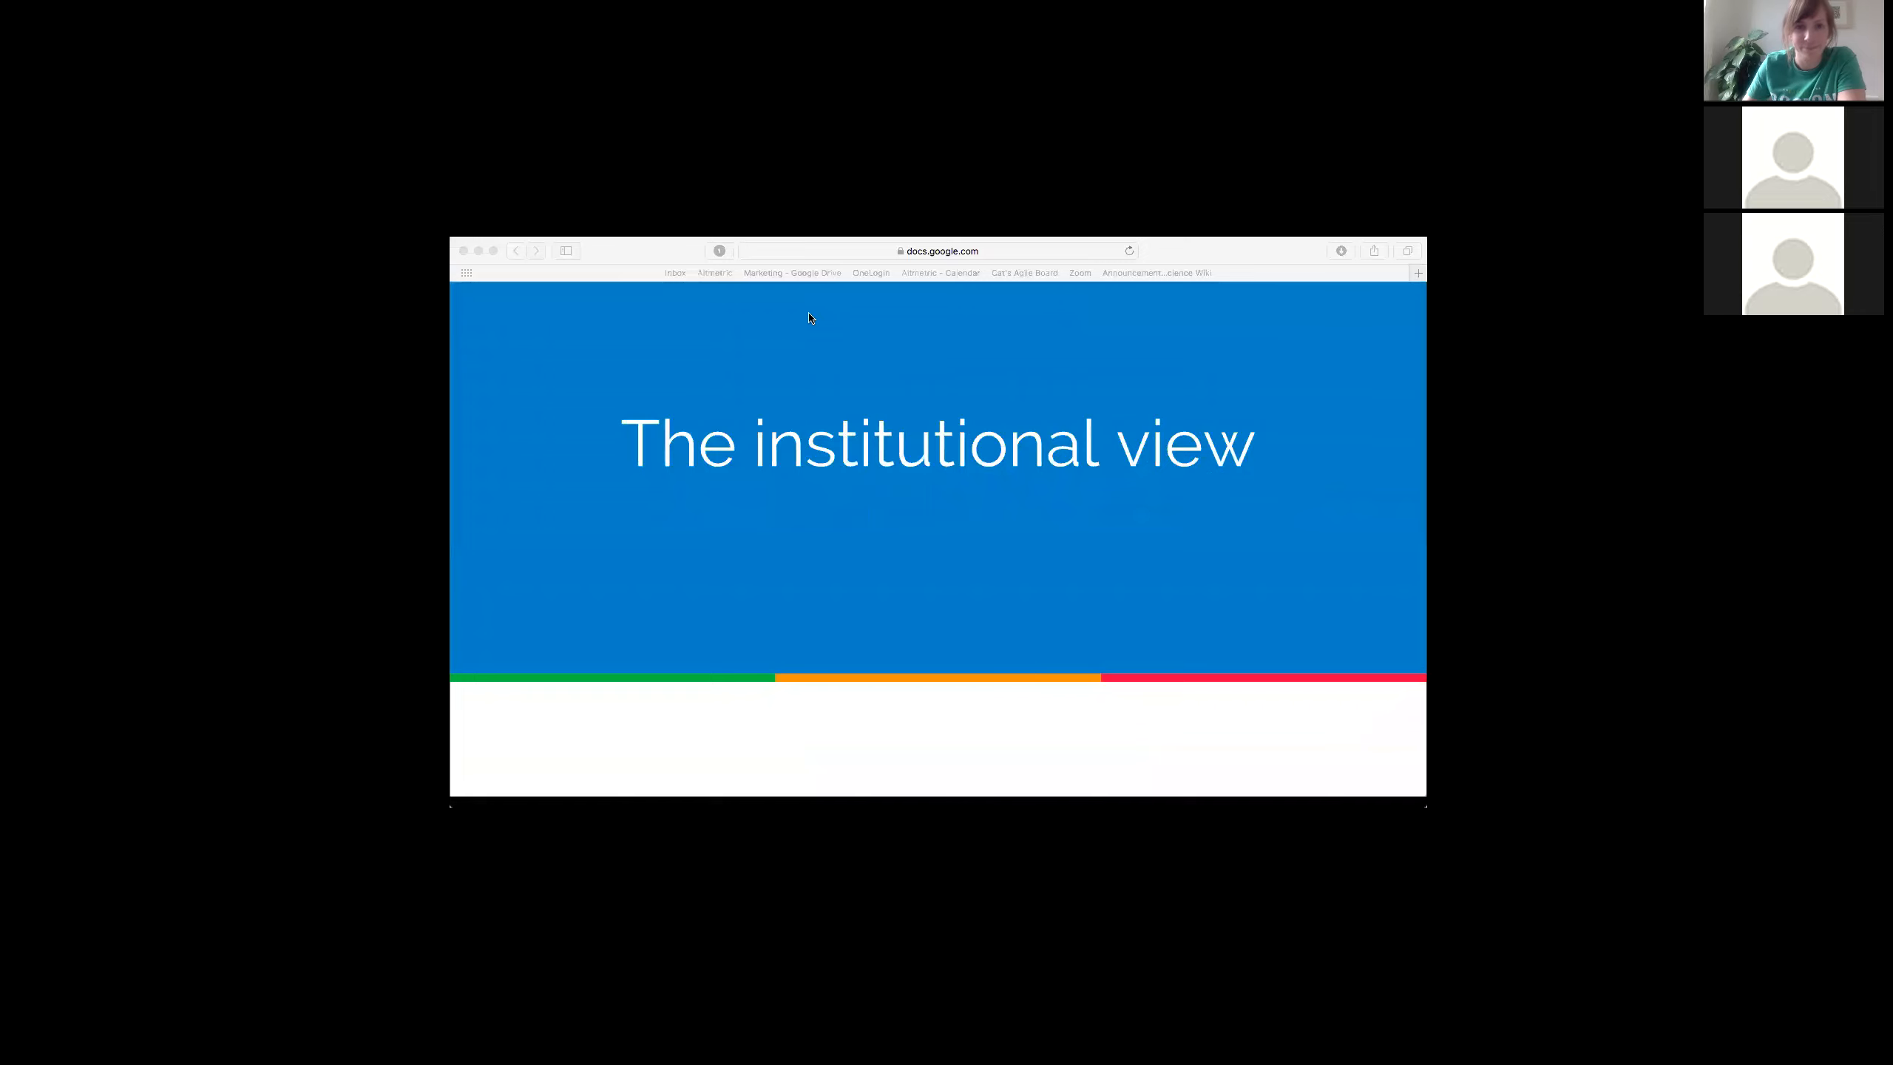
{"action": "mouse_move", "coordinate": [978, 290]}
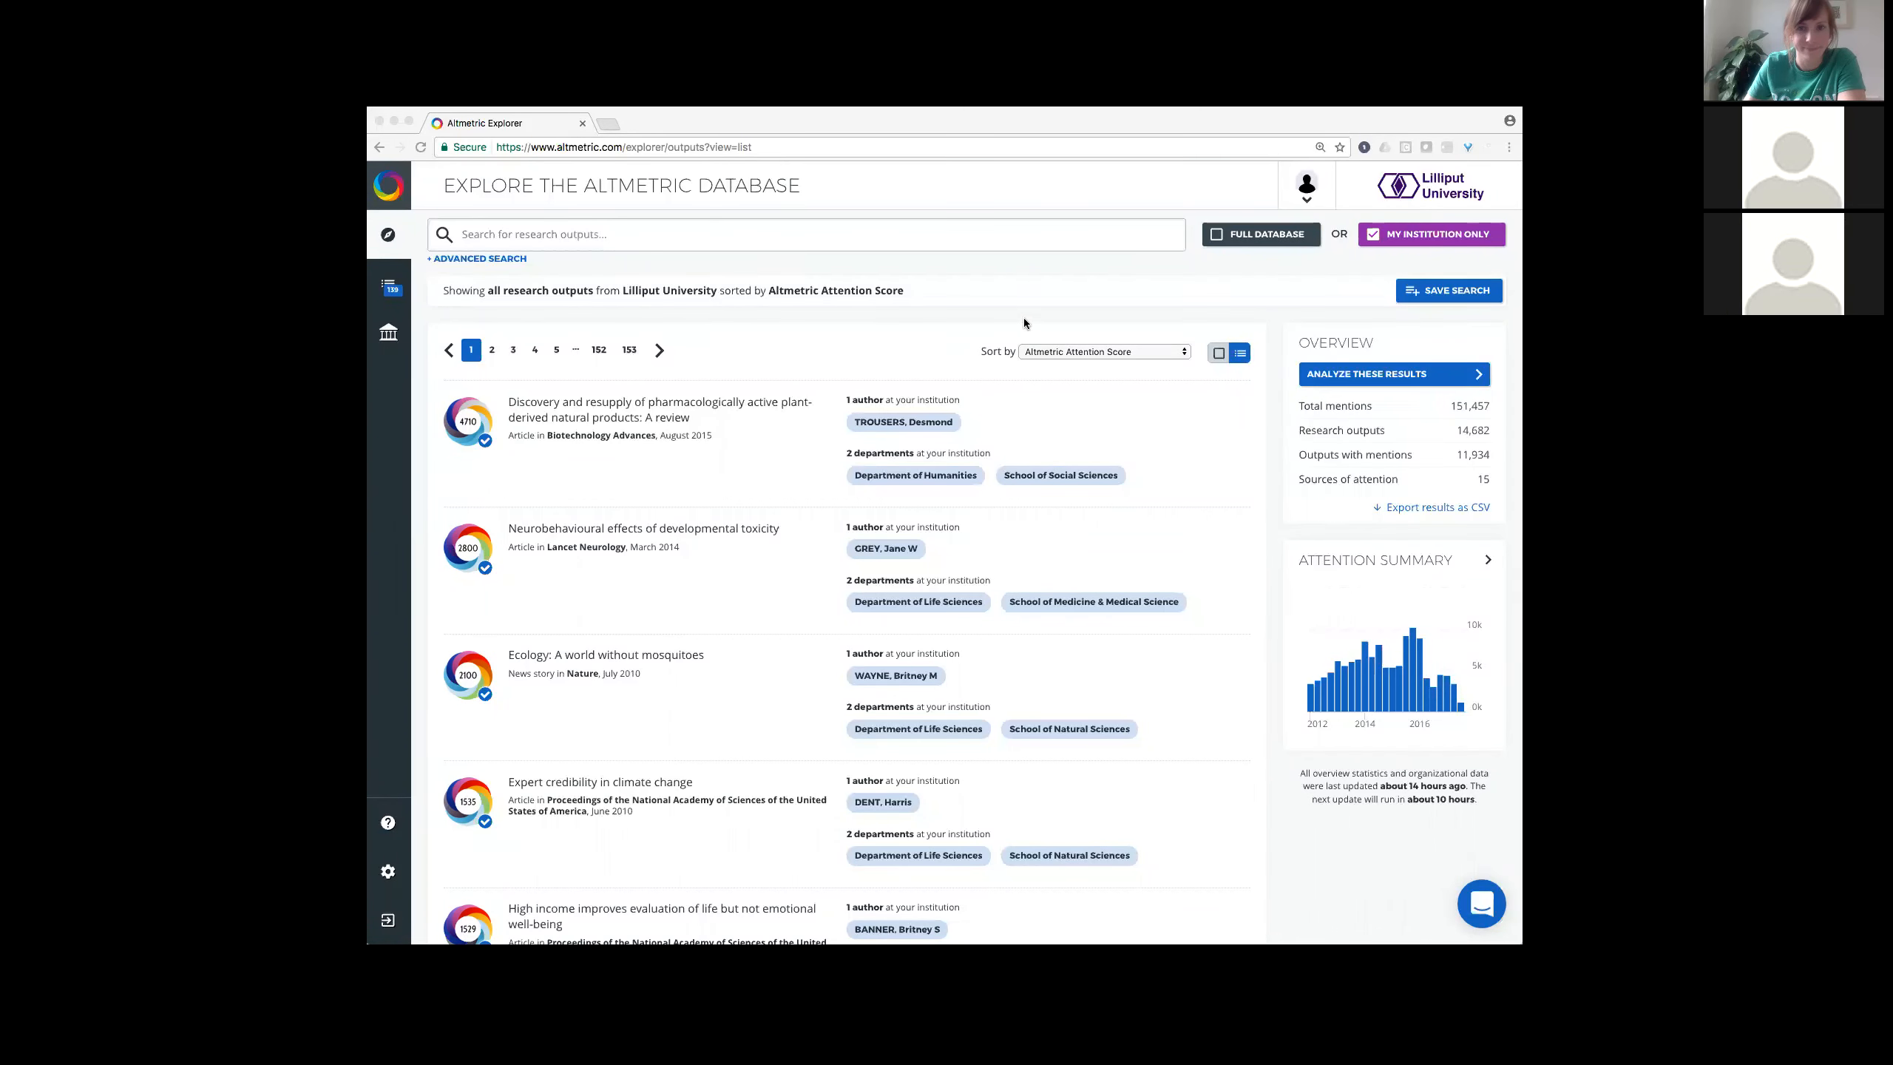
{"action": "mouse_move", "coordinate": [774, 166]}
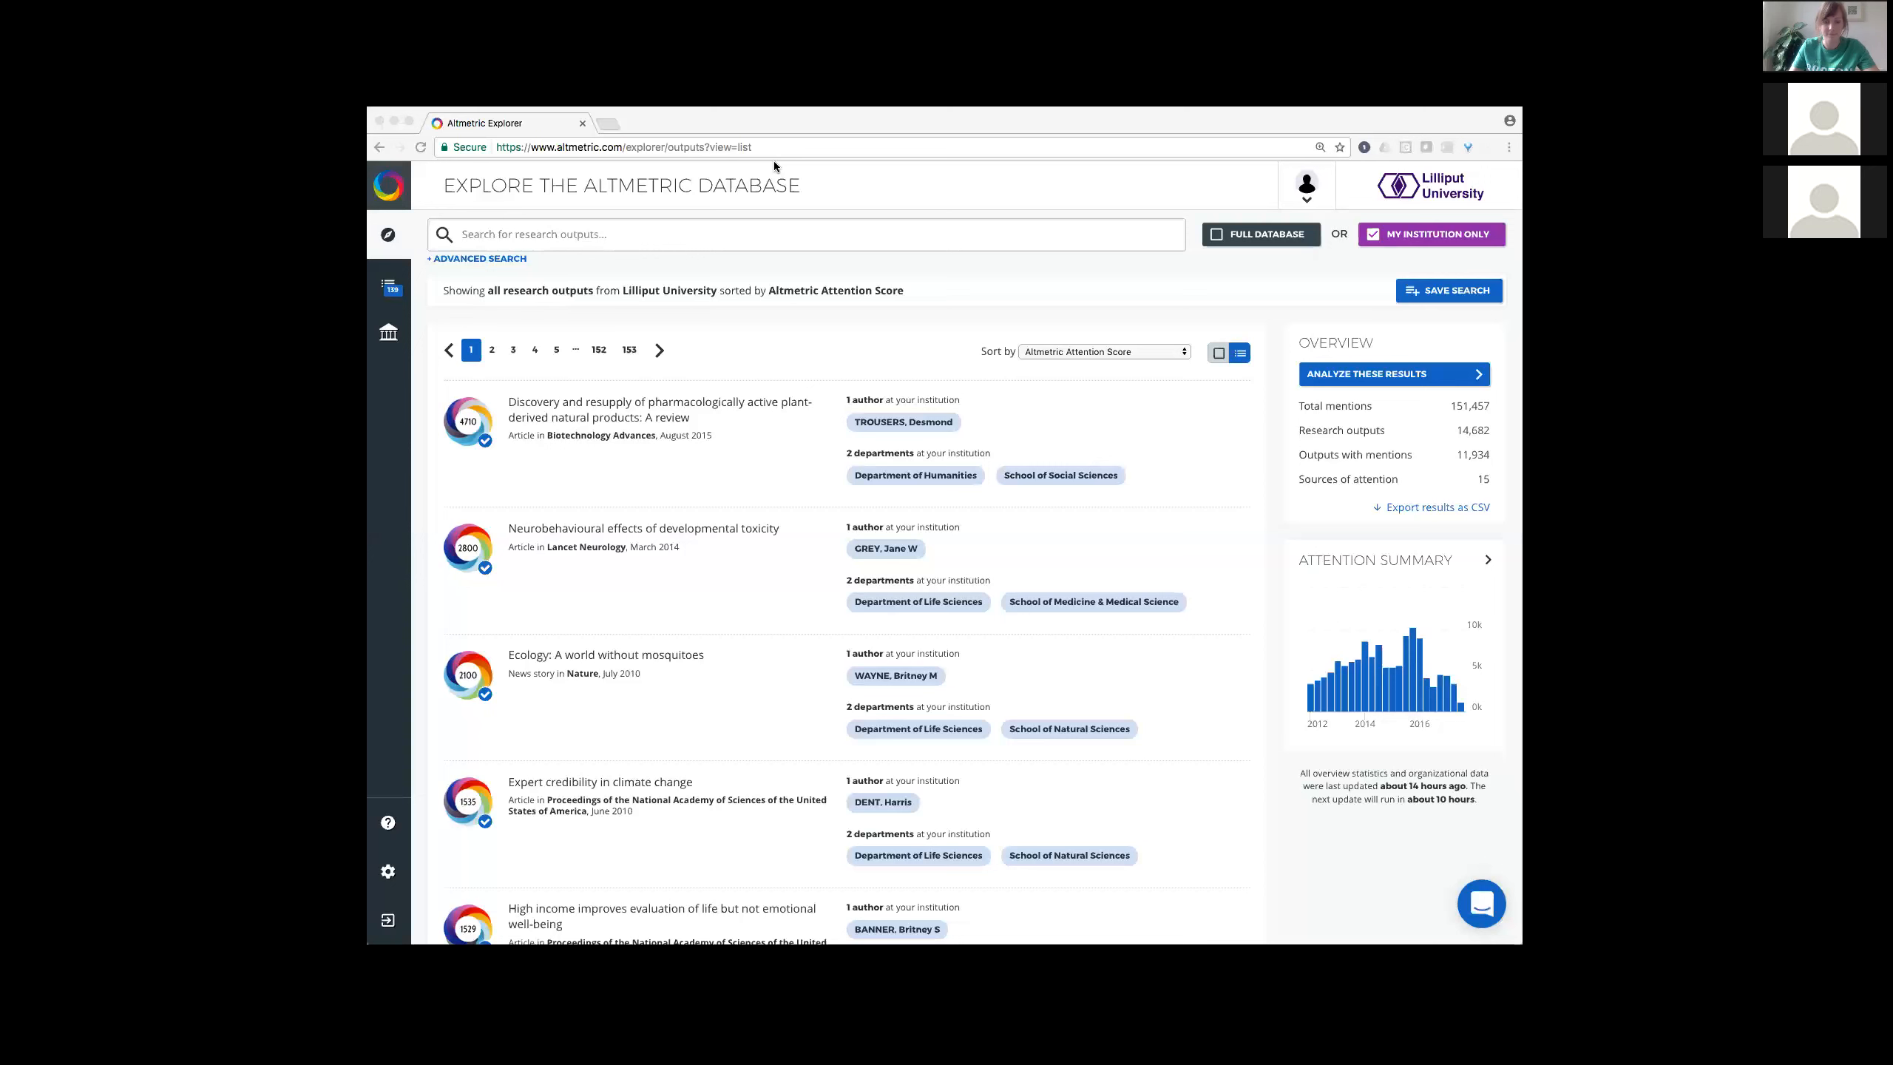
{"action": "mouse_move", "coordinate": [929, 370]}
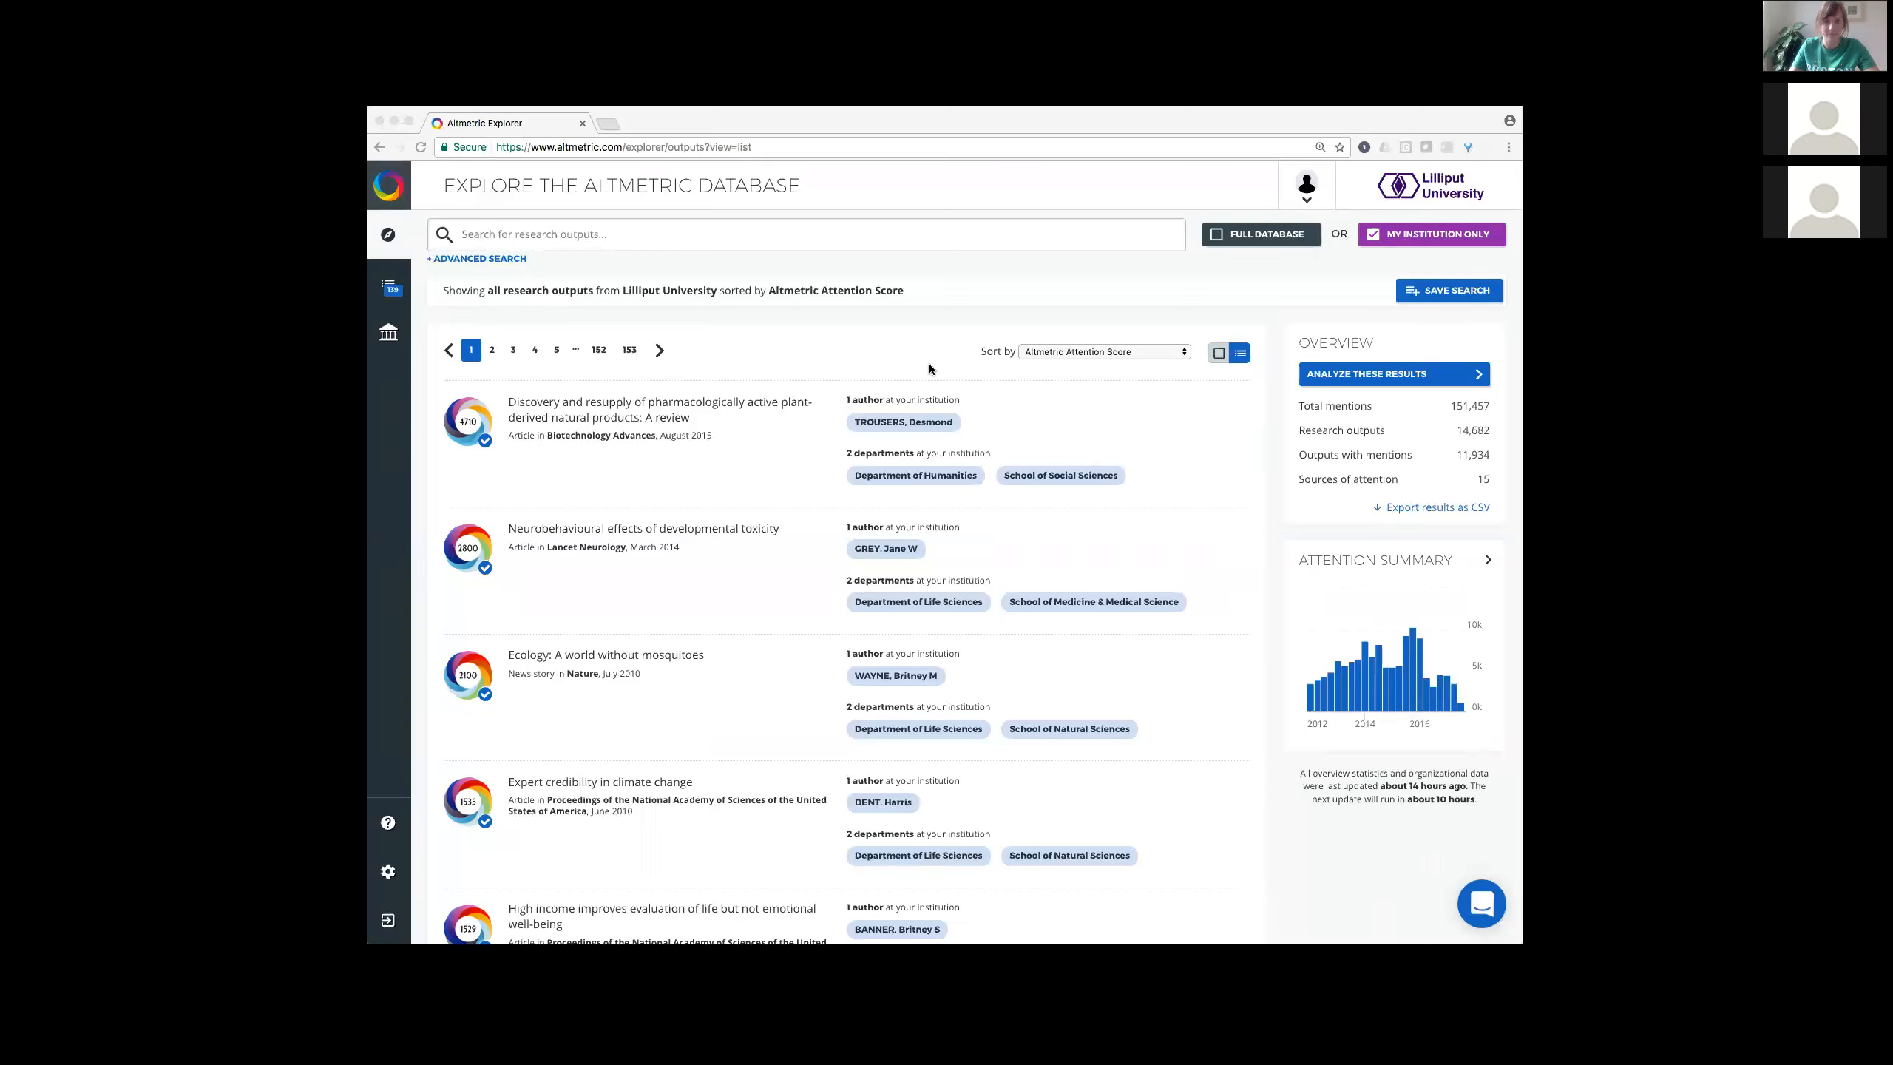
{"action": "mouse_move", "coordinate": [1166, 558]}
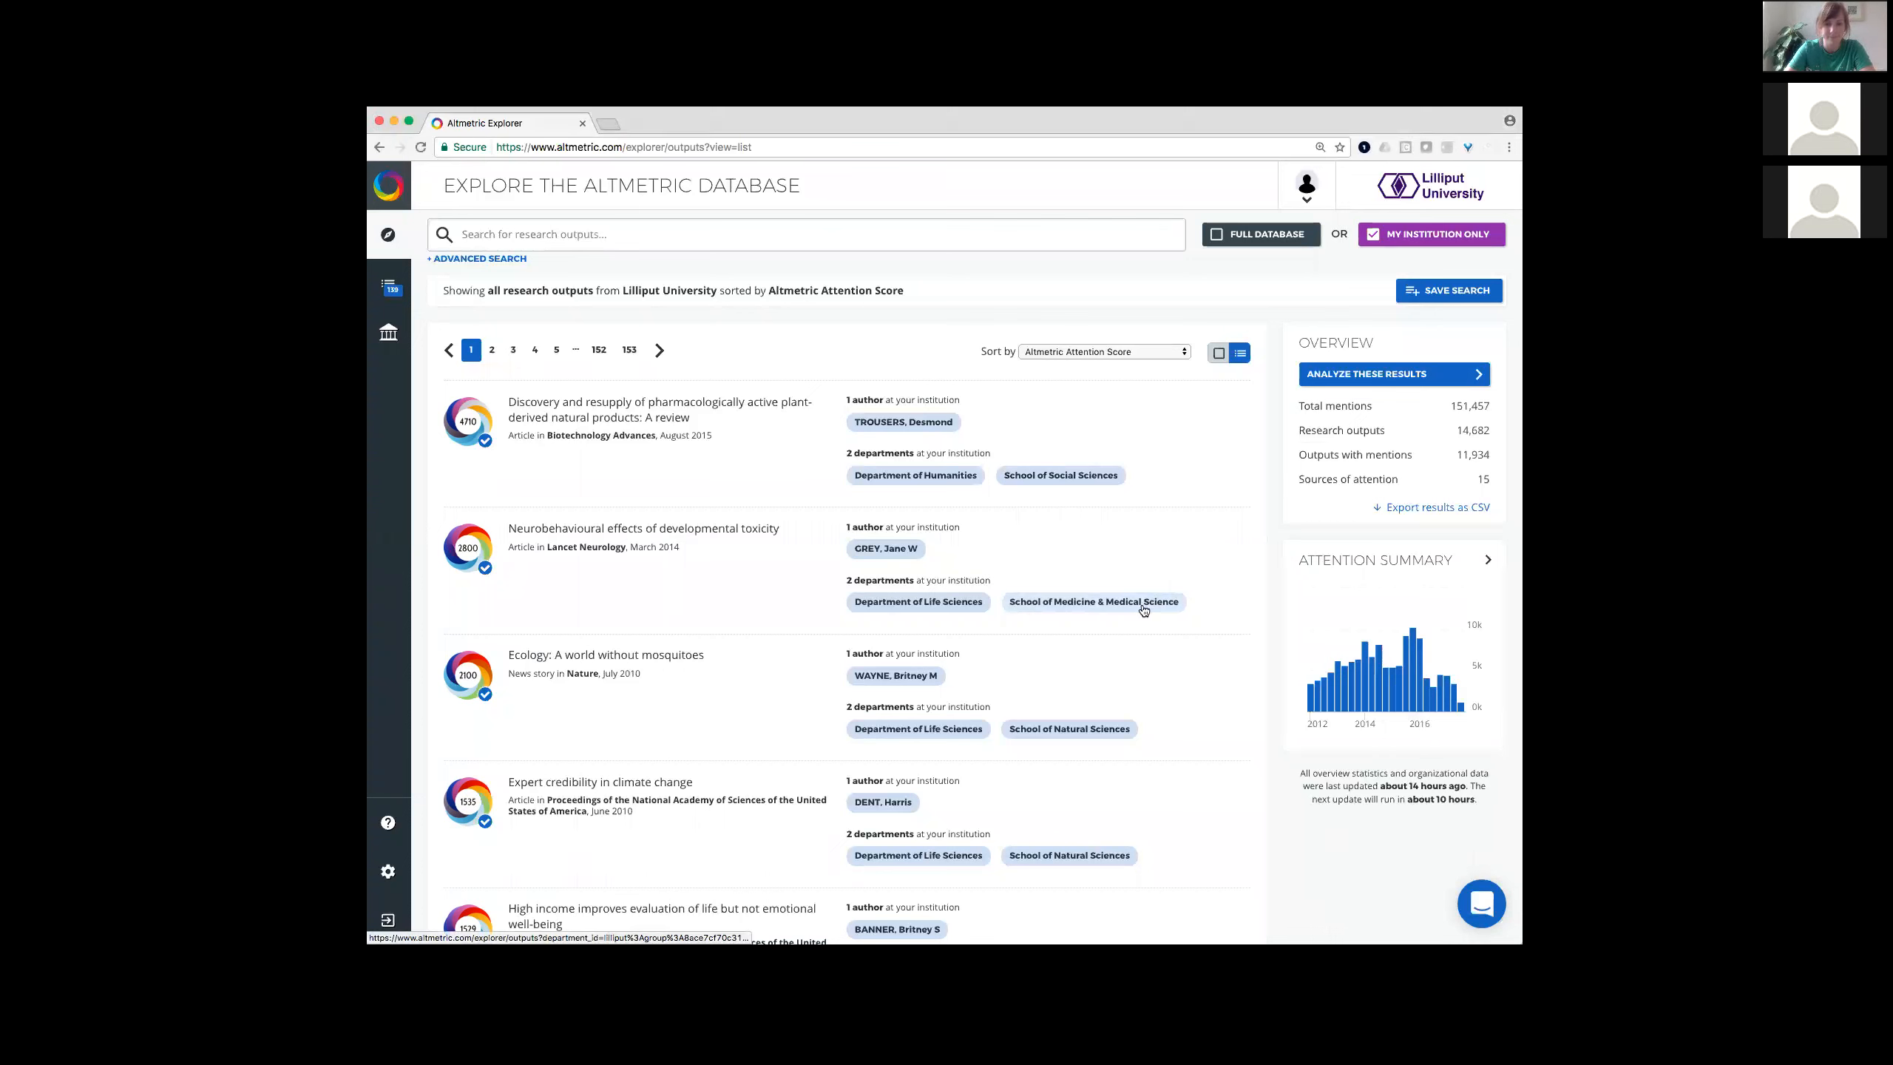
Step: Filter Lilliput University outputs to School of Medicine & Medical Science, leaving 5,467 outputs
{"action": "left_click", "coordinate": [1093, 601]}
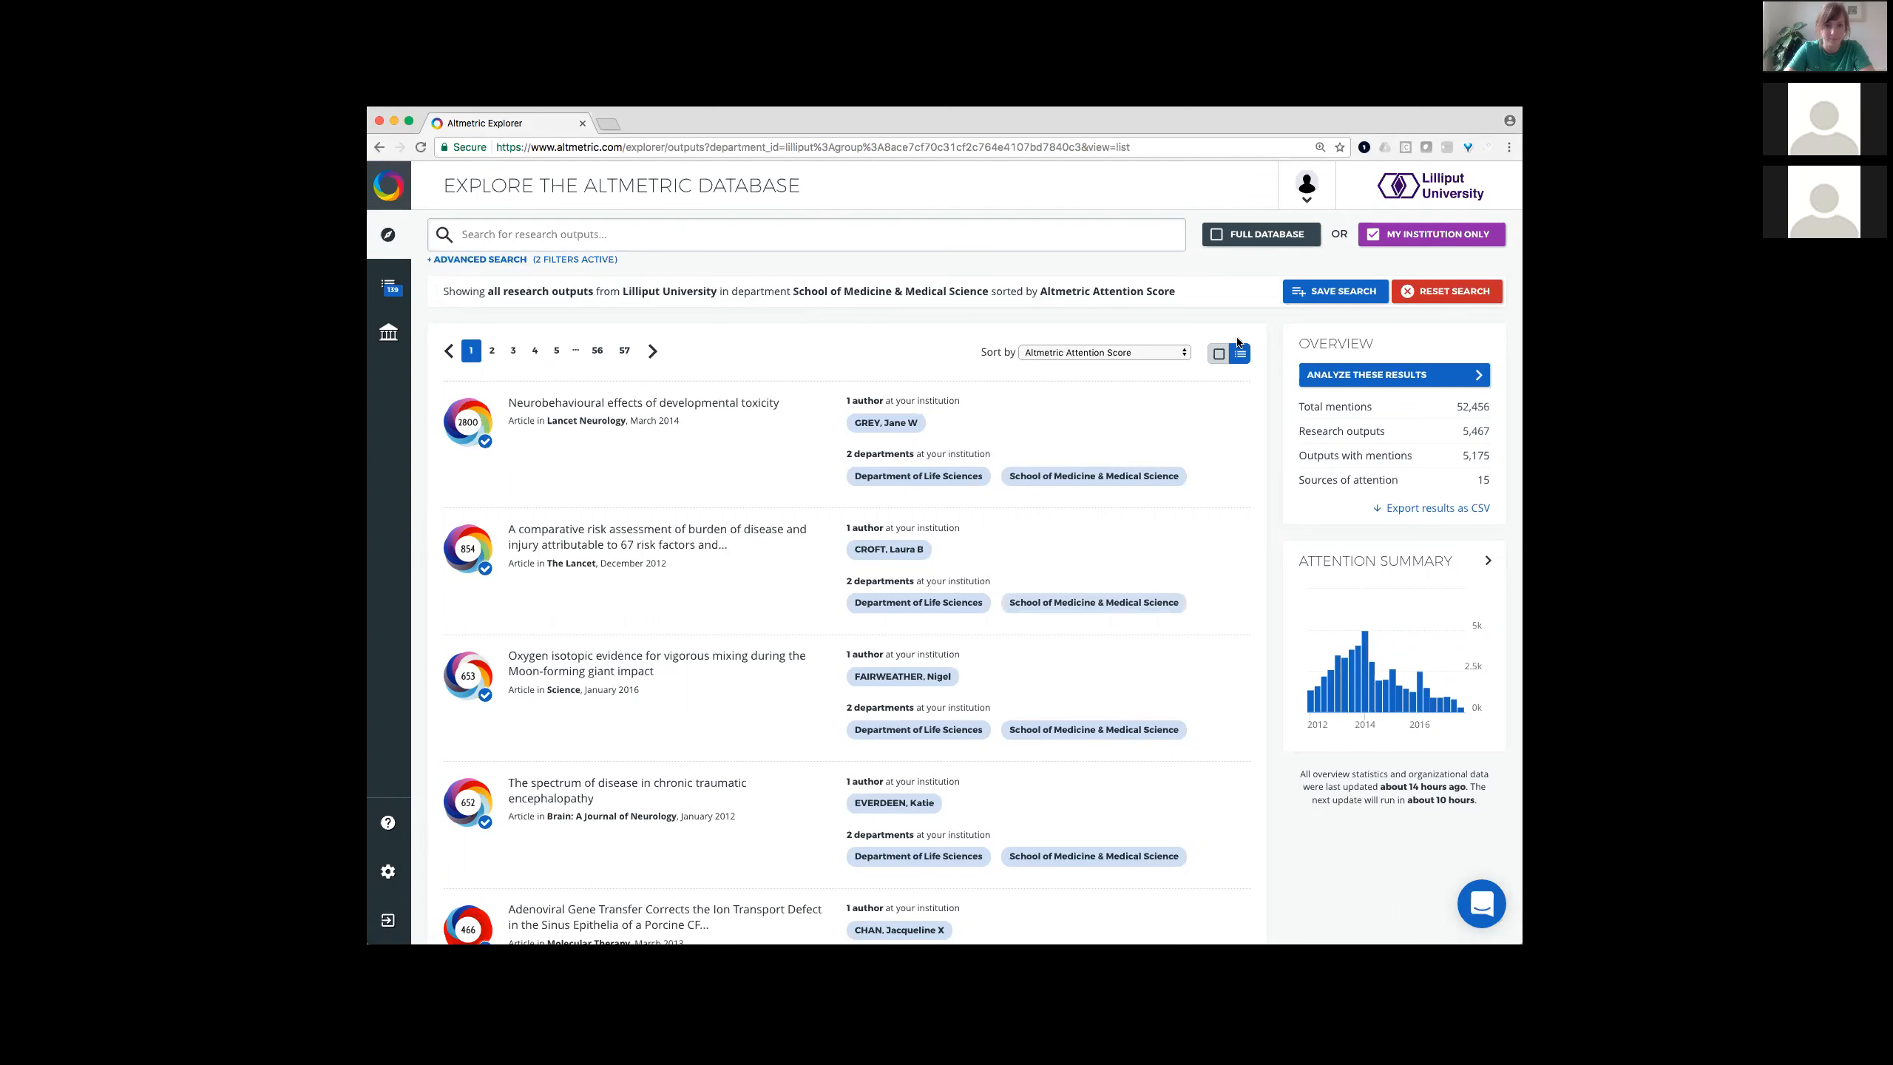
Step: Analyse the School of Medicine results and chart only the 704 policy mentions over time
{"action": "left_click", "coordinate": [1393, 375]}
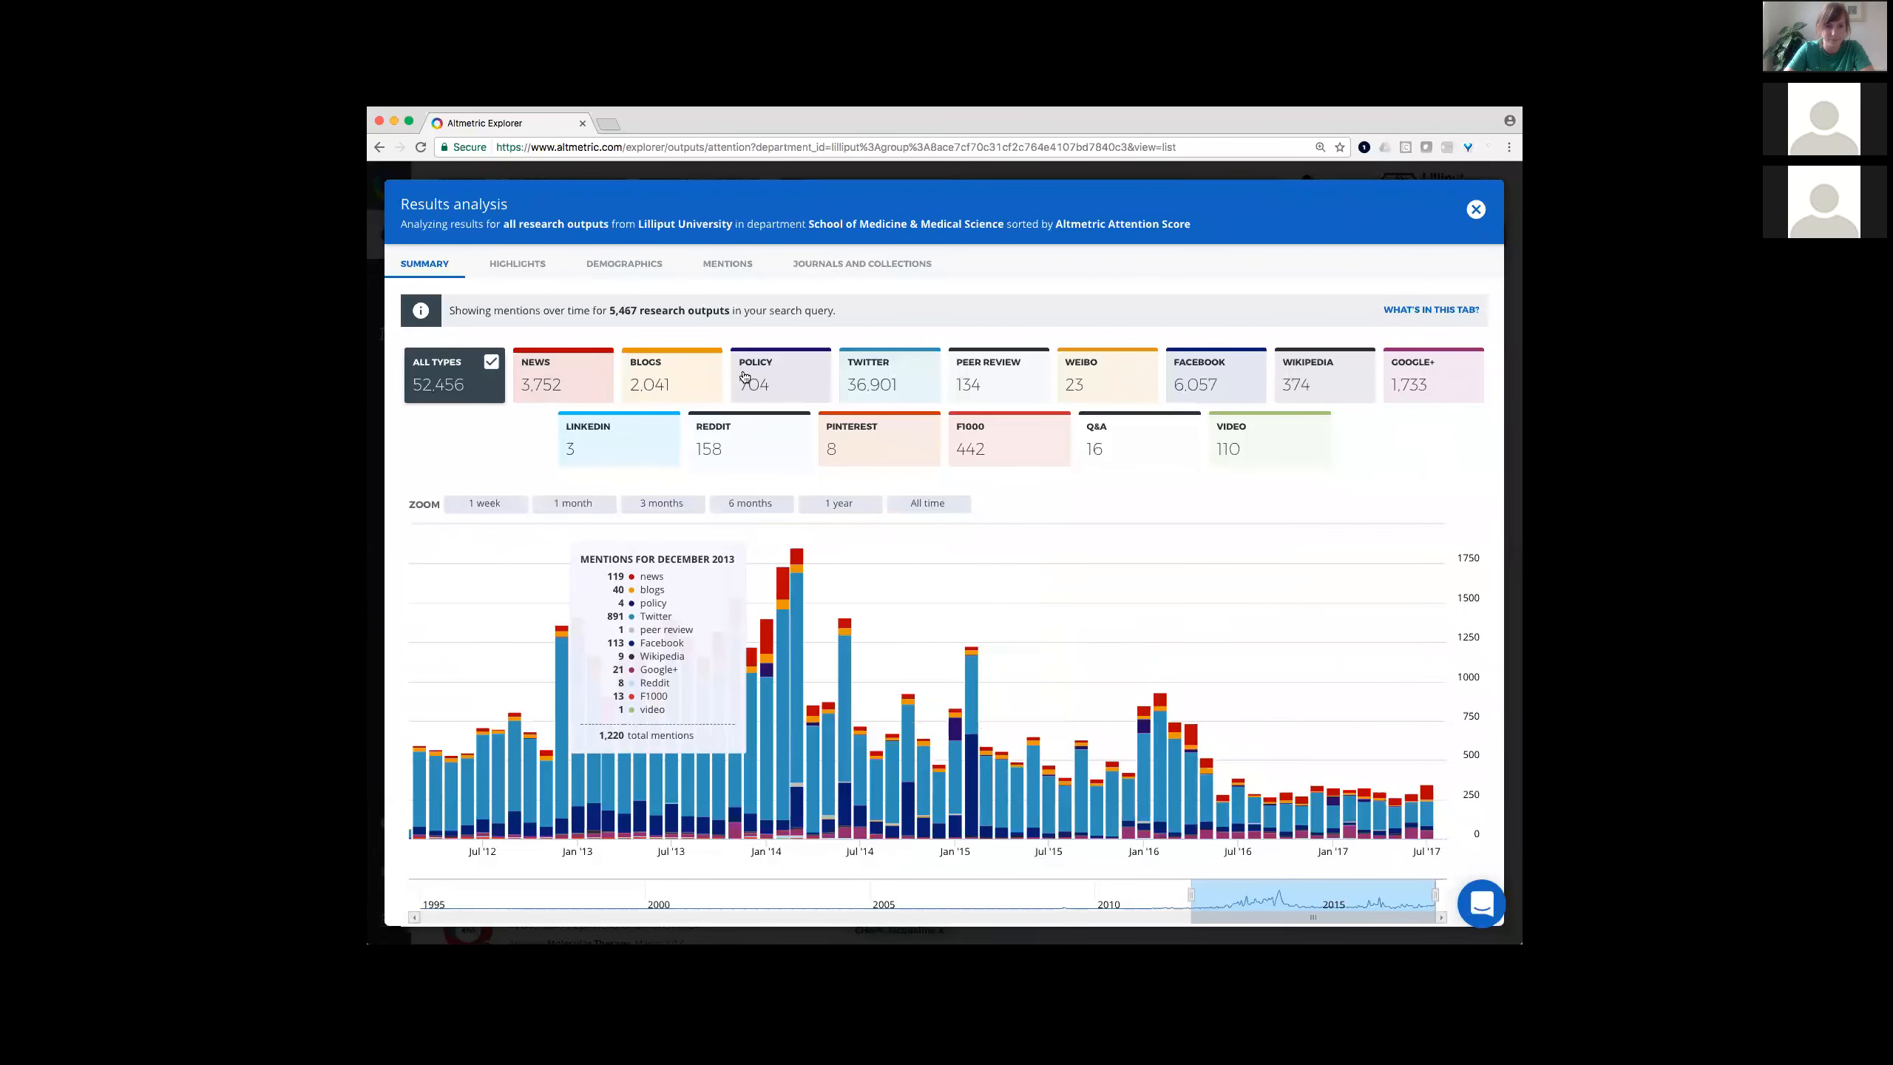
{"action": "left_click", "coordinate": [780, 374]}
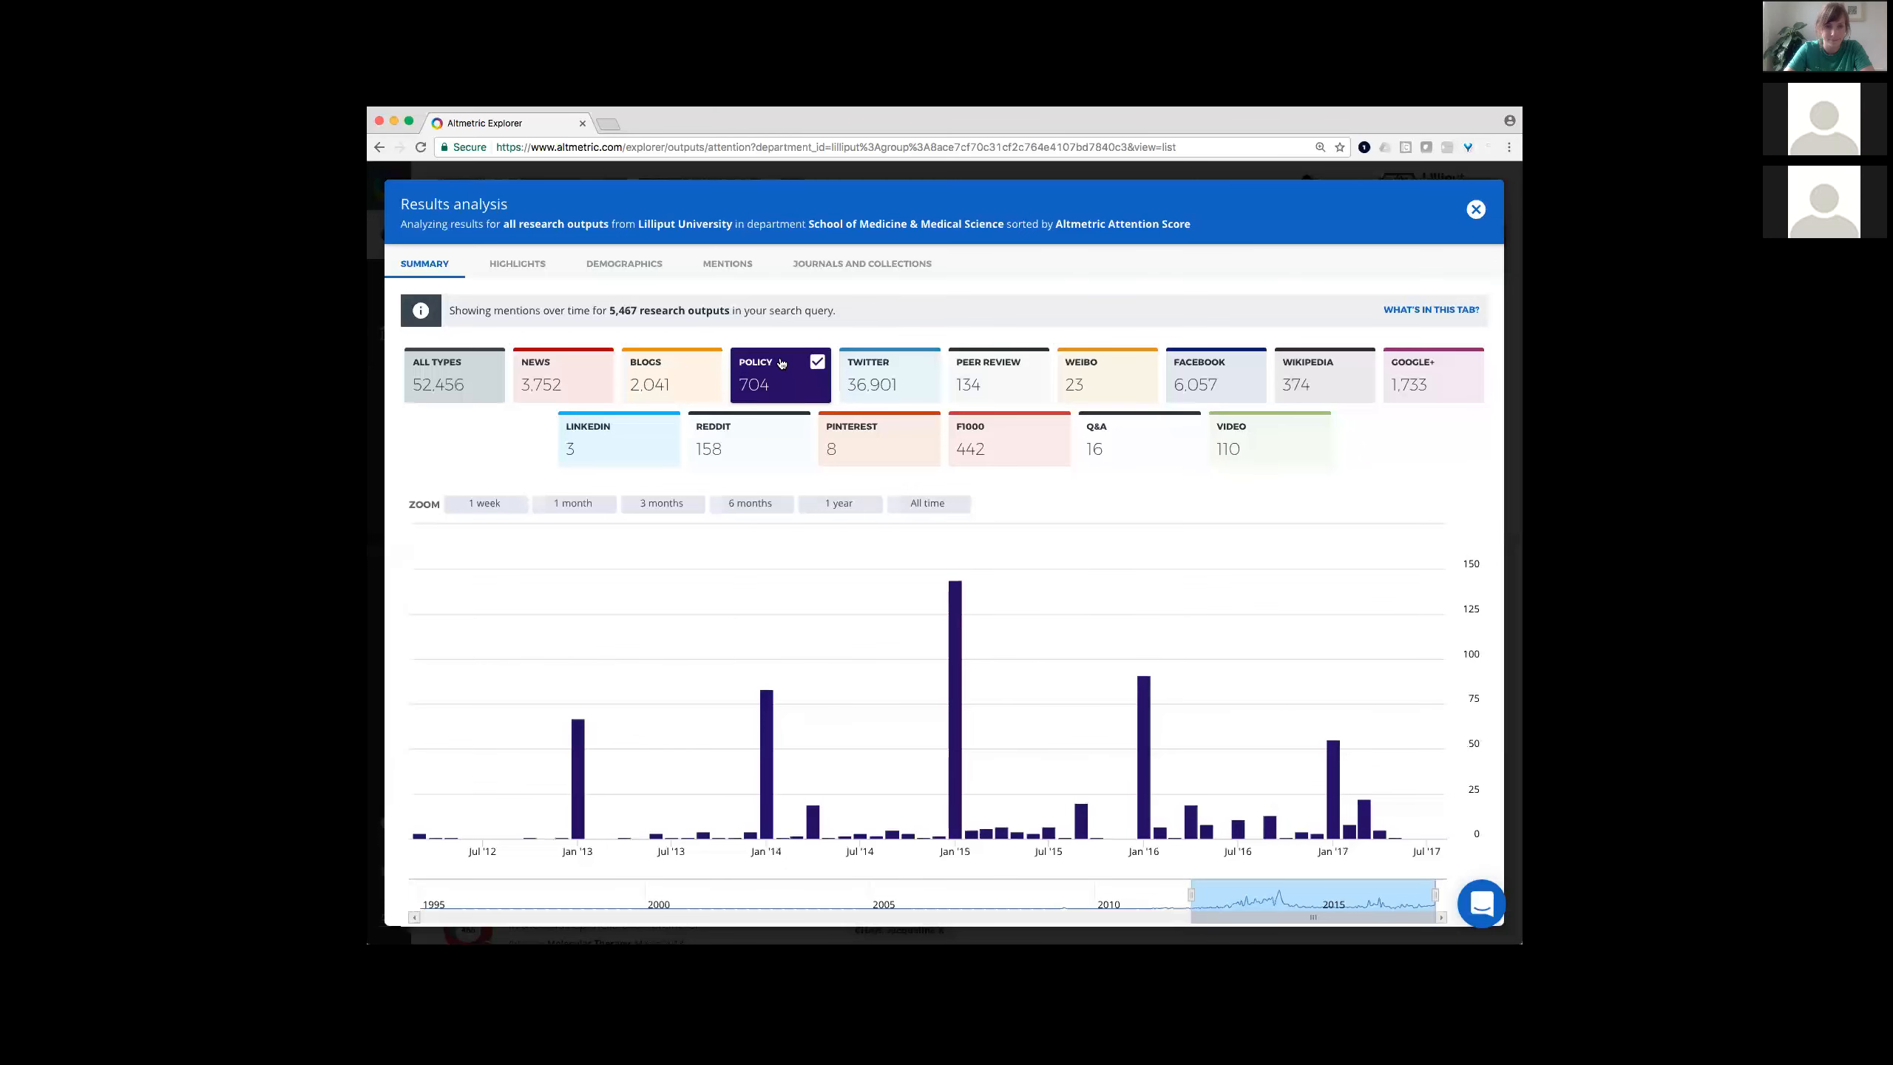
{"action": "left_click", "coordinate": [727, 263]}
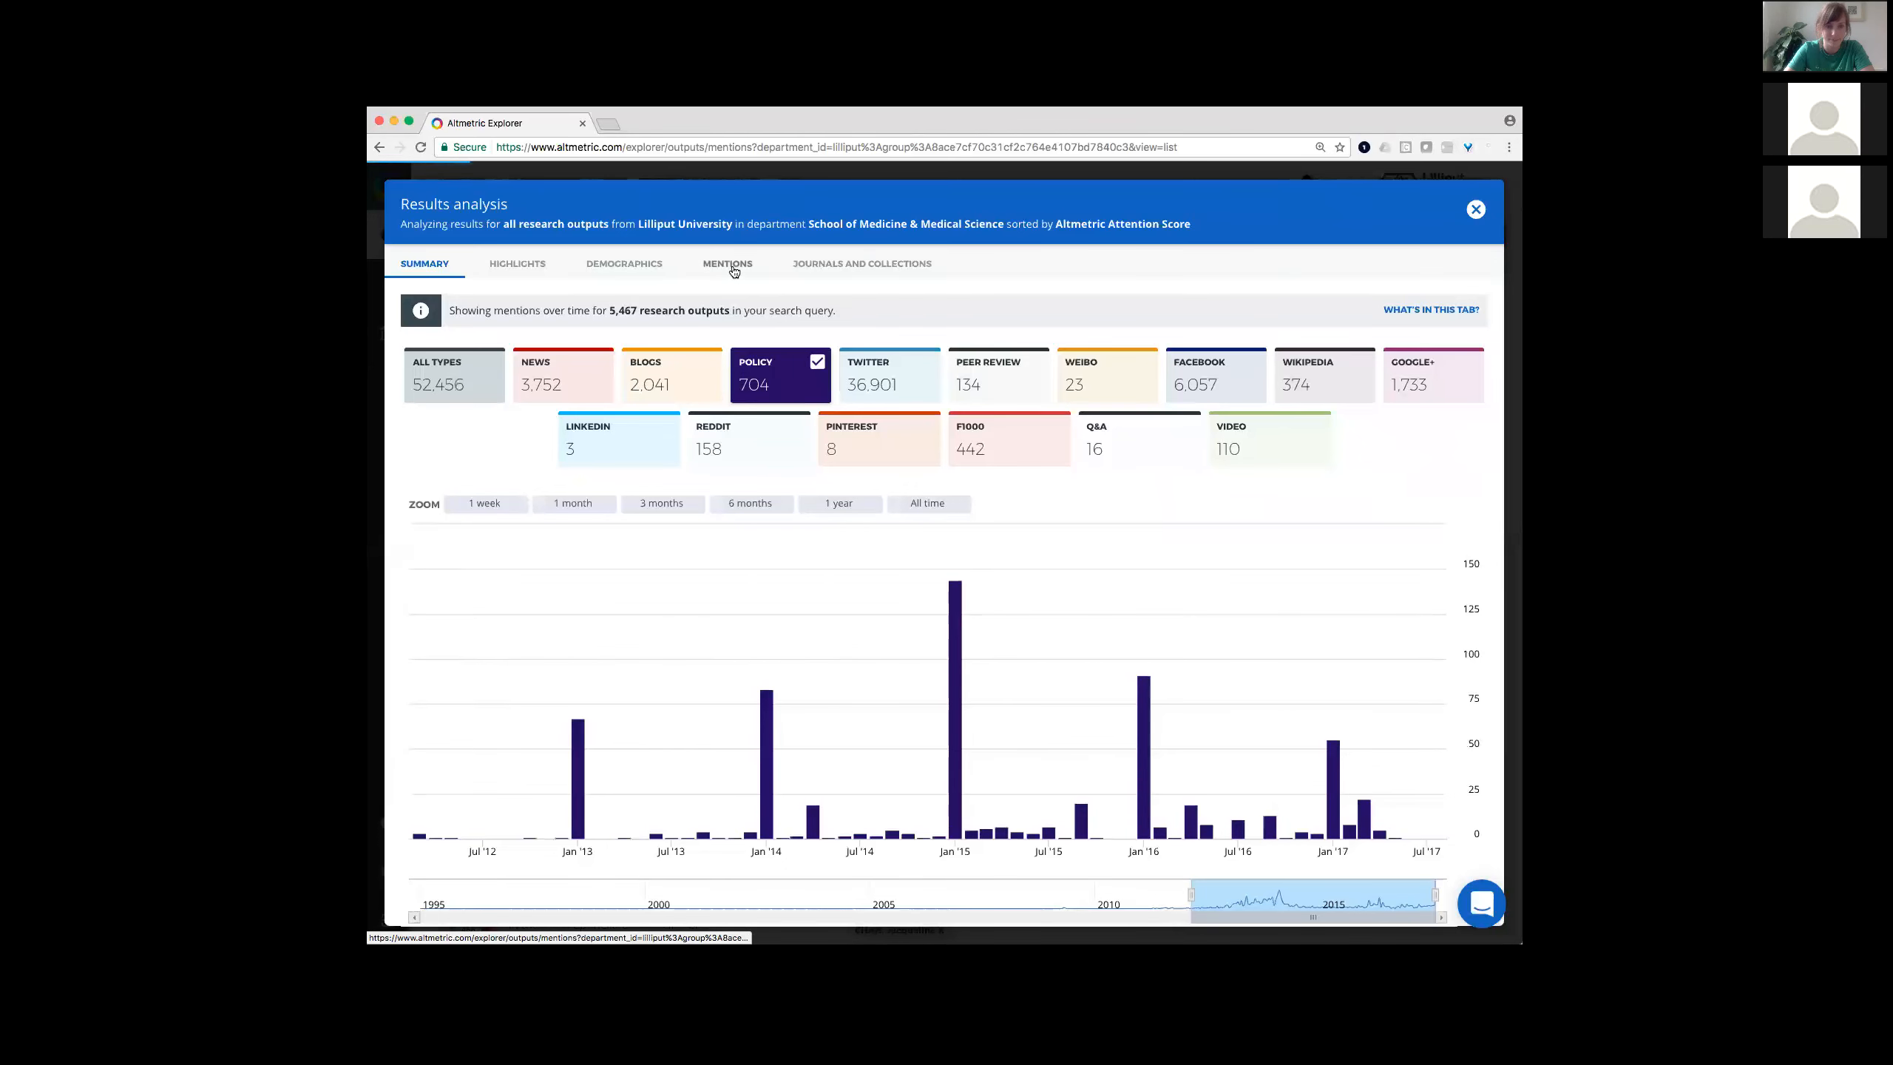
Step: List the individual mentions filtered to Policy documents only
{"action": "left_click", "coordinate": [727, 263]}
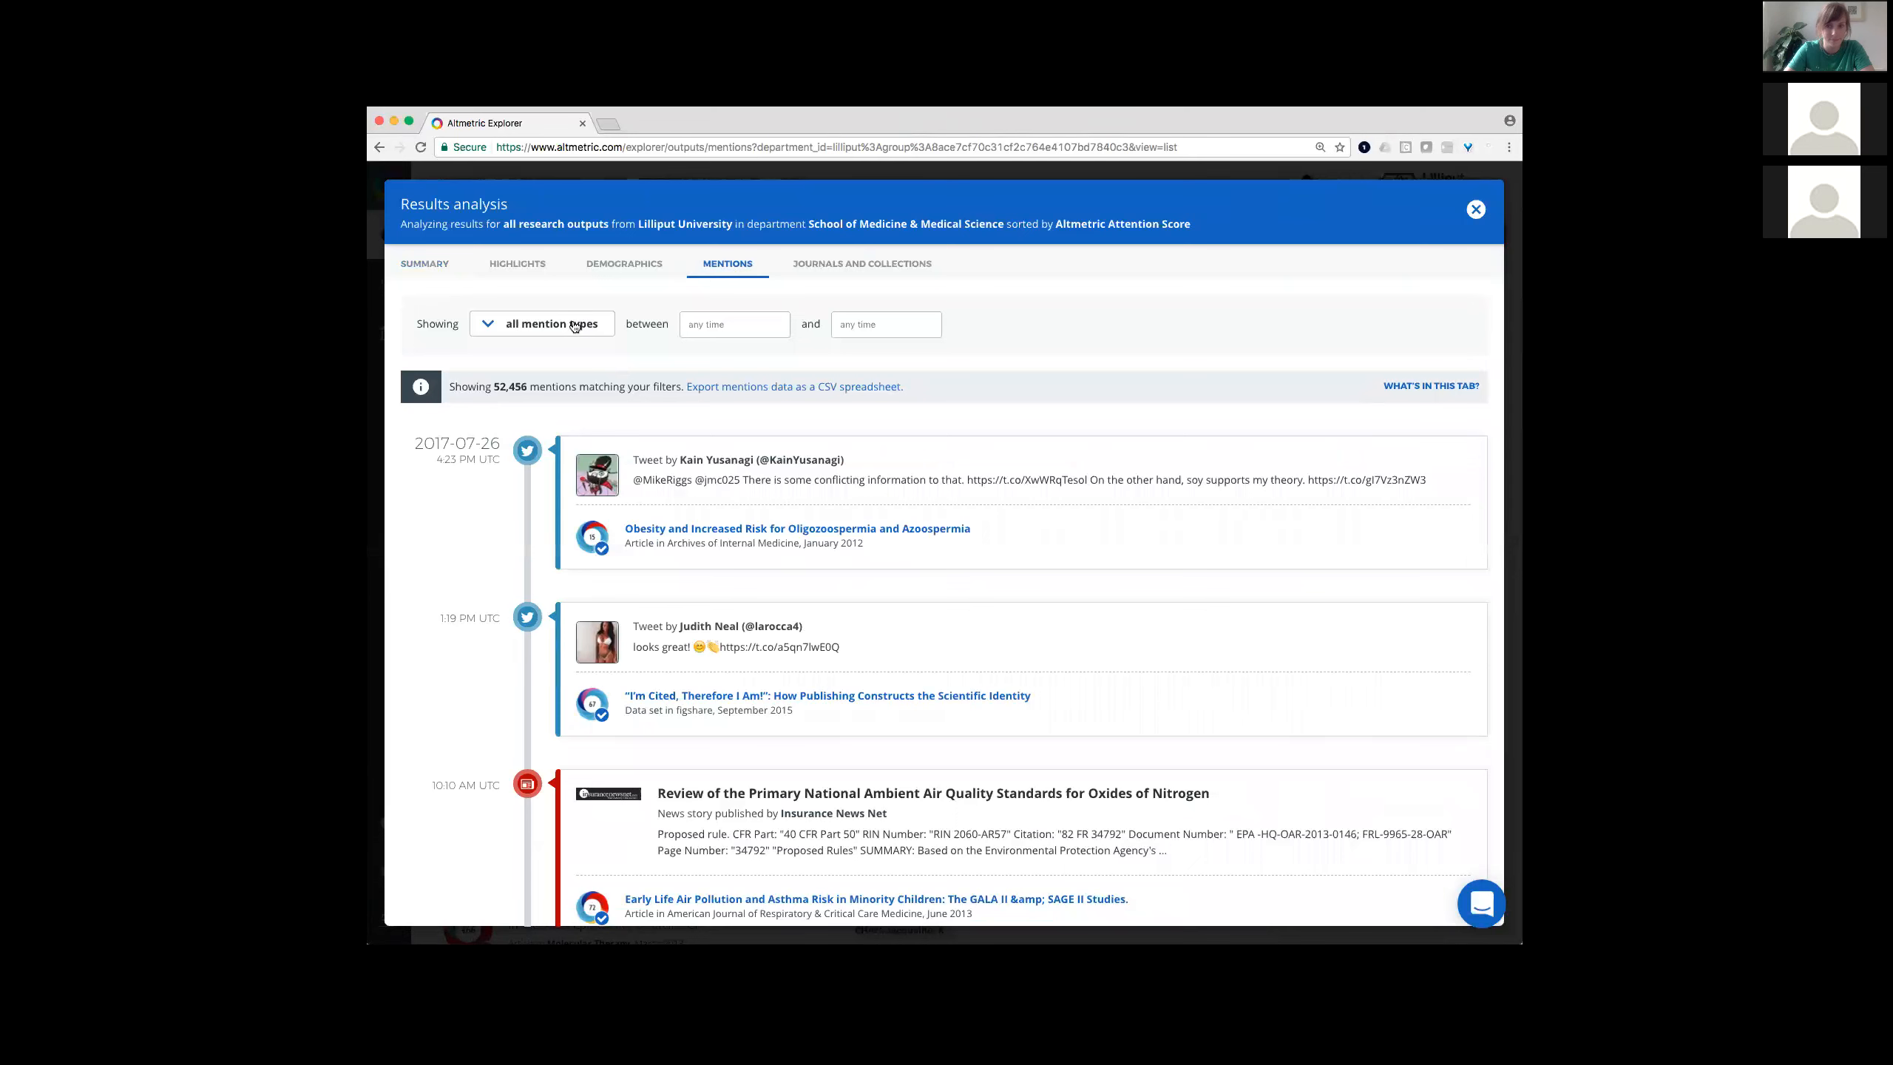
{"action": "left_click", "coordinate": [542, 324]}
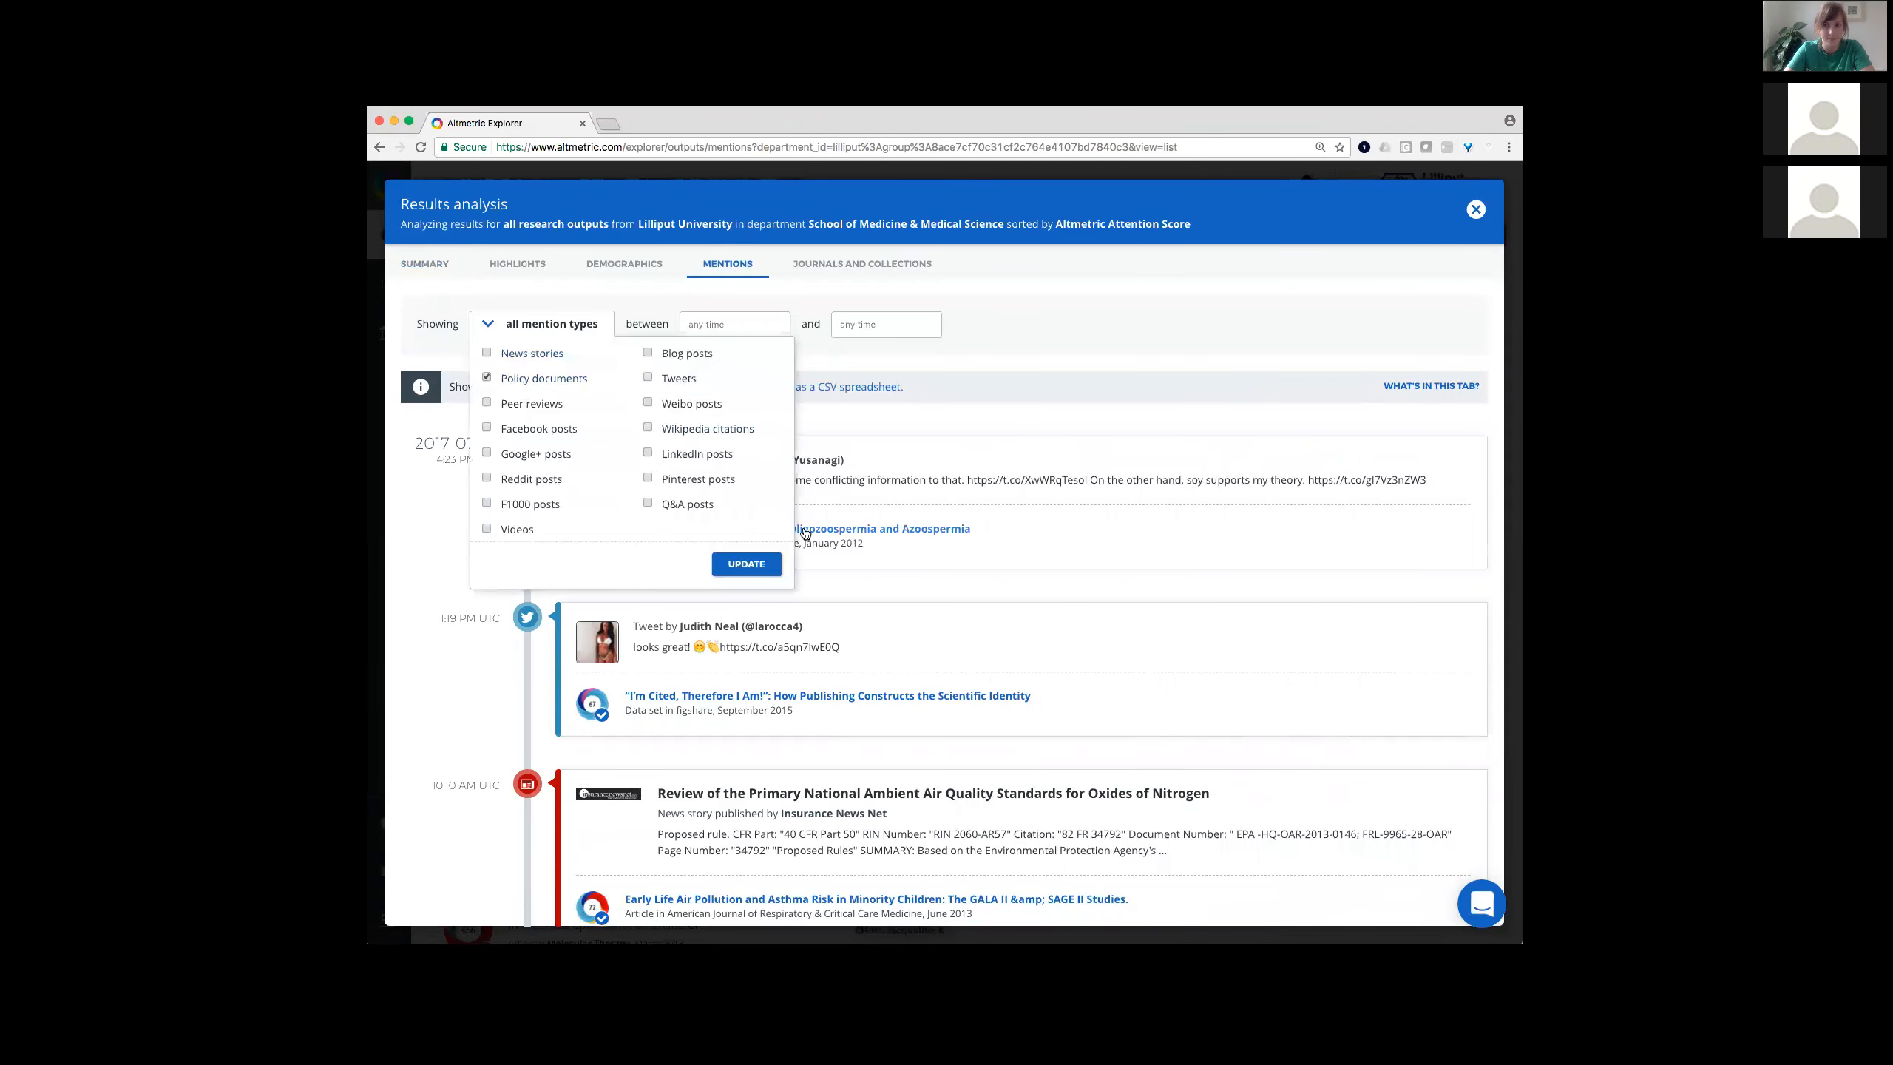
{"action": "left_click", "coordinate": [744, 563]}
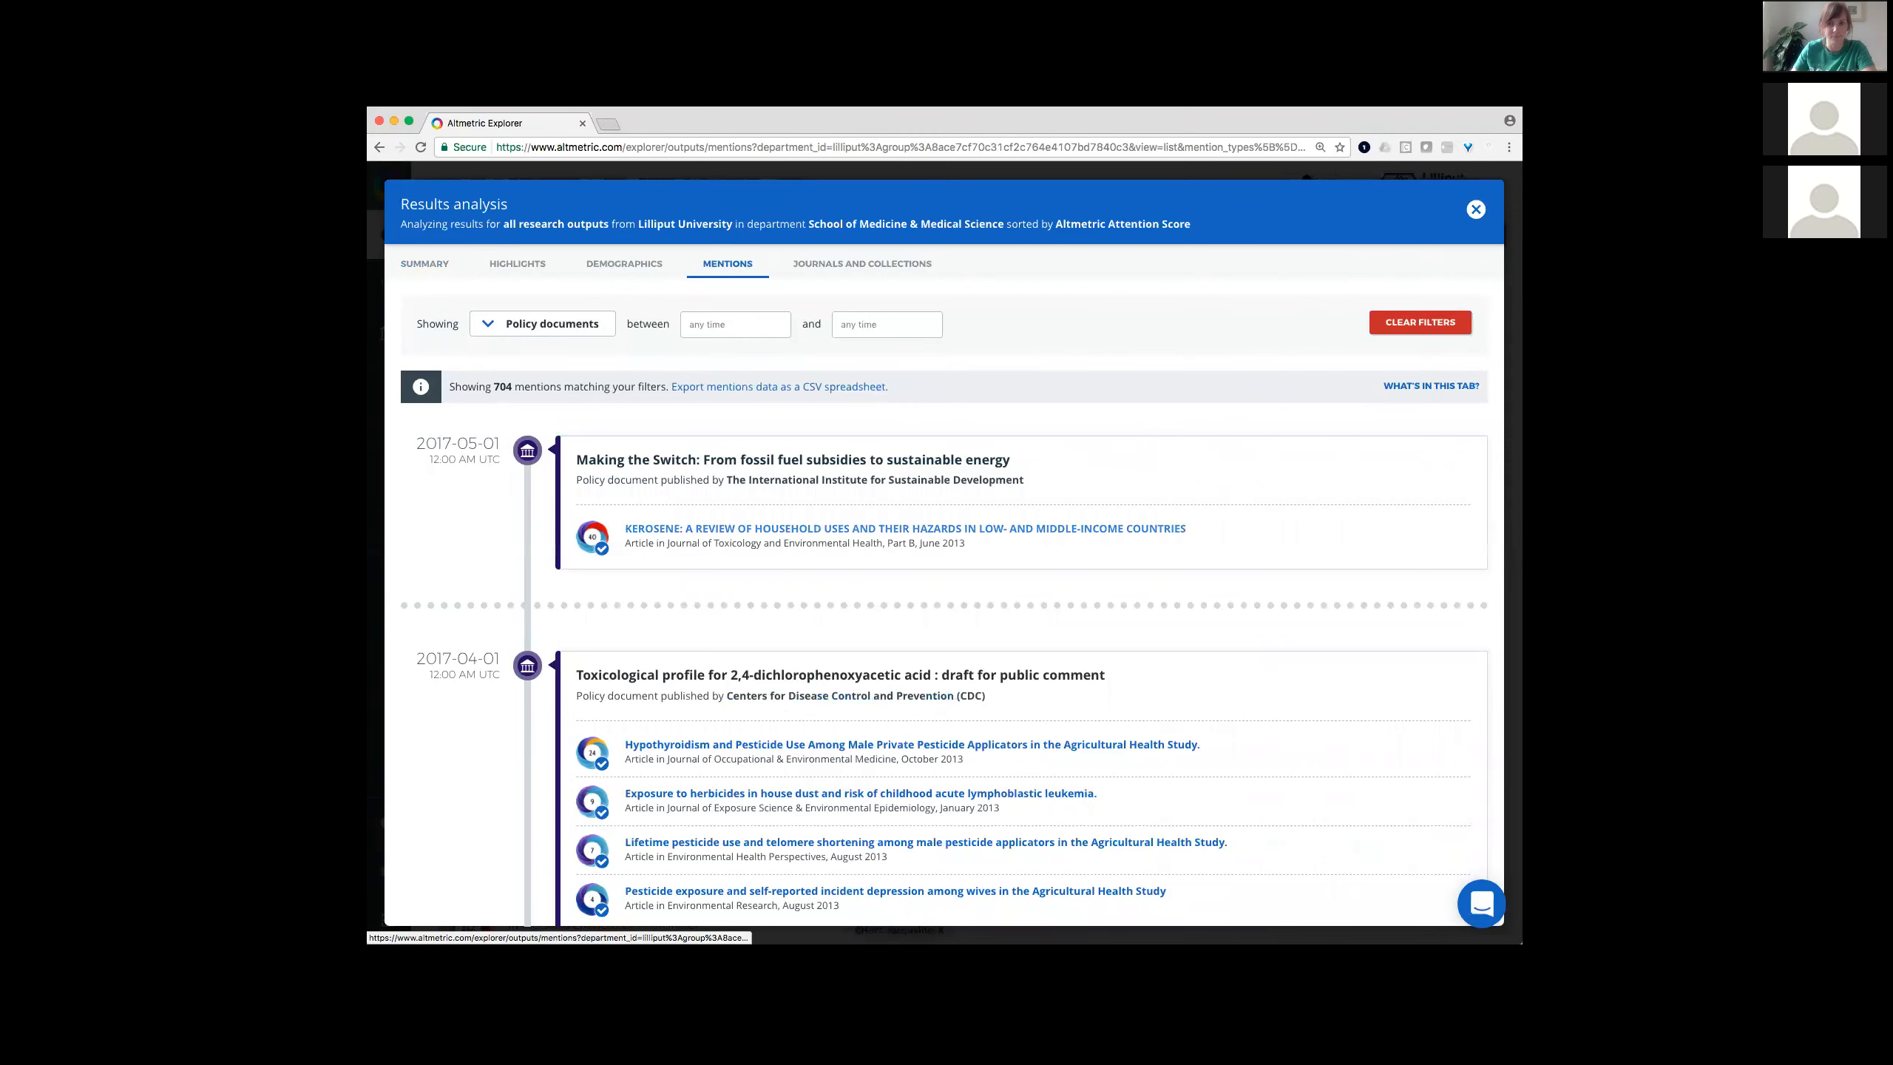
Step: Export the 704 policy-document mentions as a CSV spreadsheet
{"action": "scroll", "scroll_direction": "down", "scroll_amount": 3}
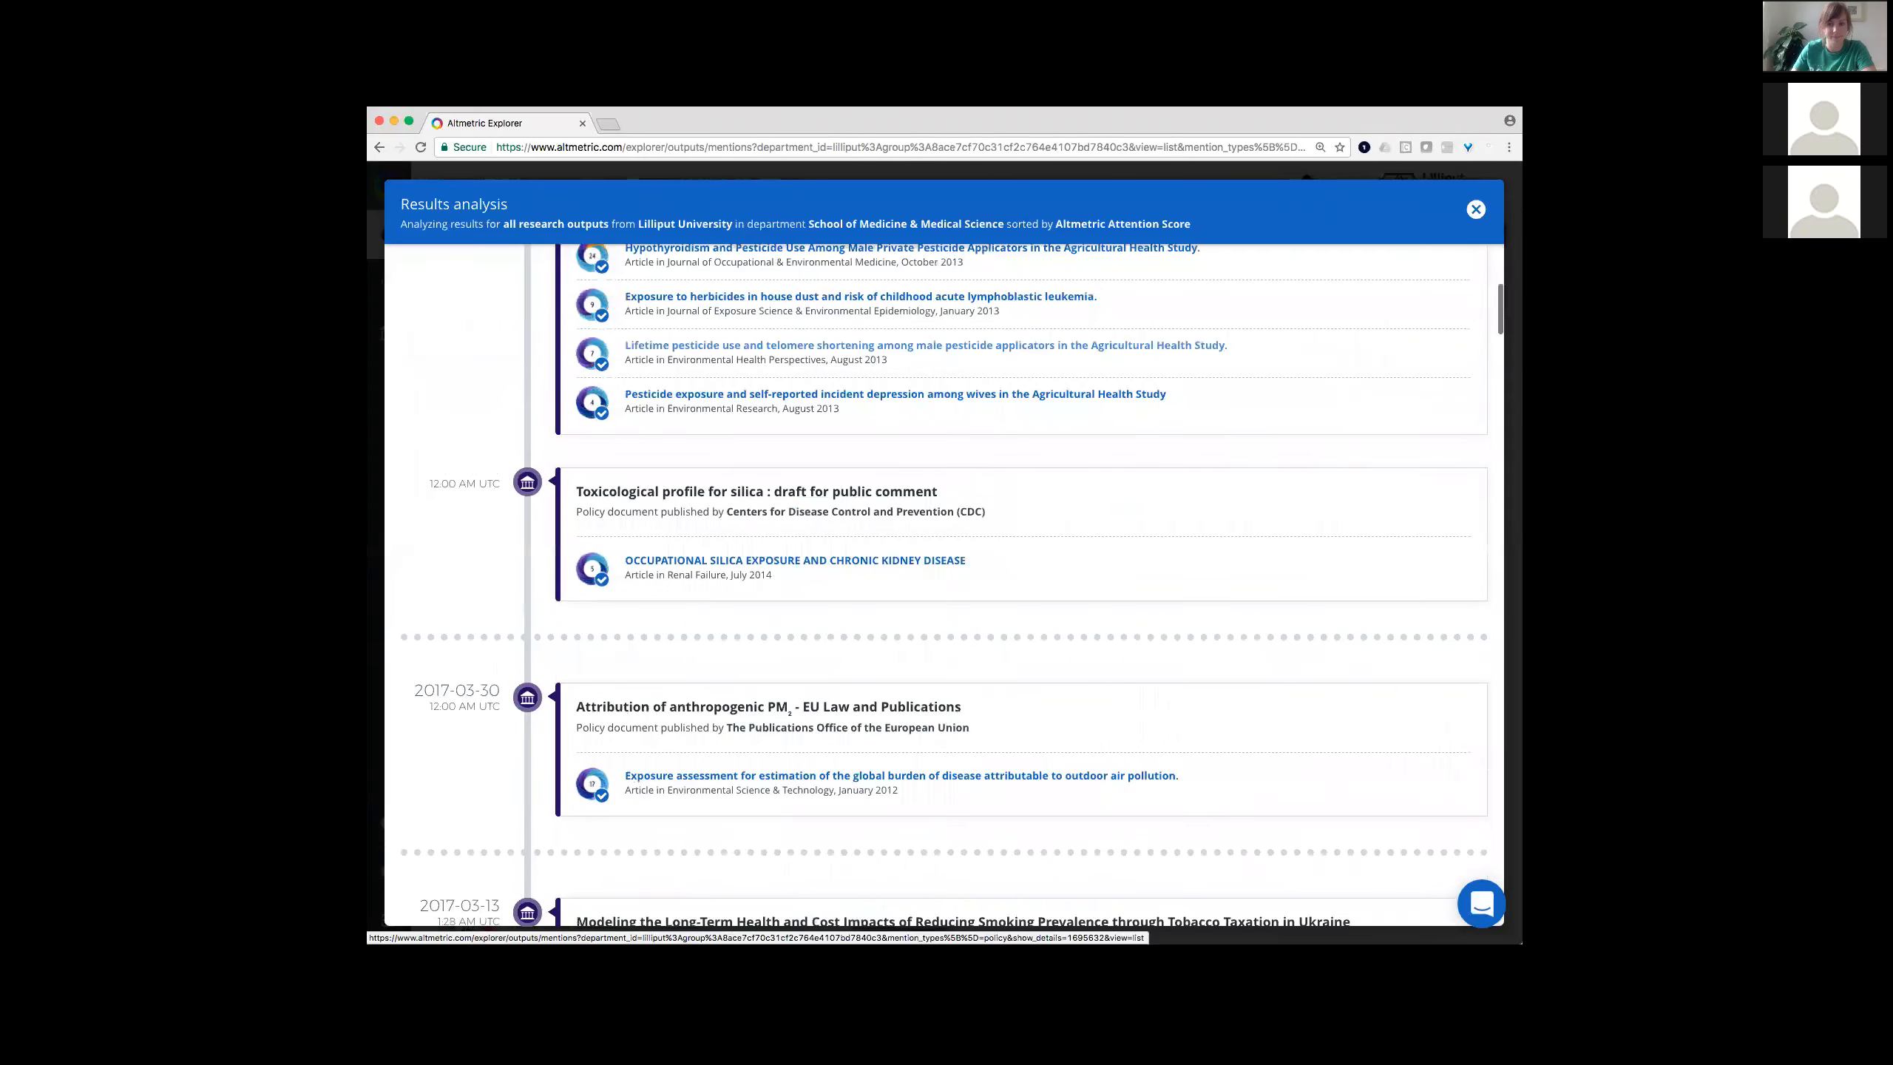
{"action": "scroll", "scroll_direction": "down", "scroll_amount": 3}
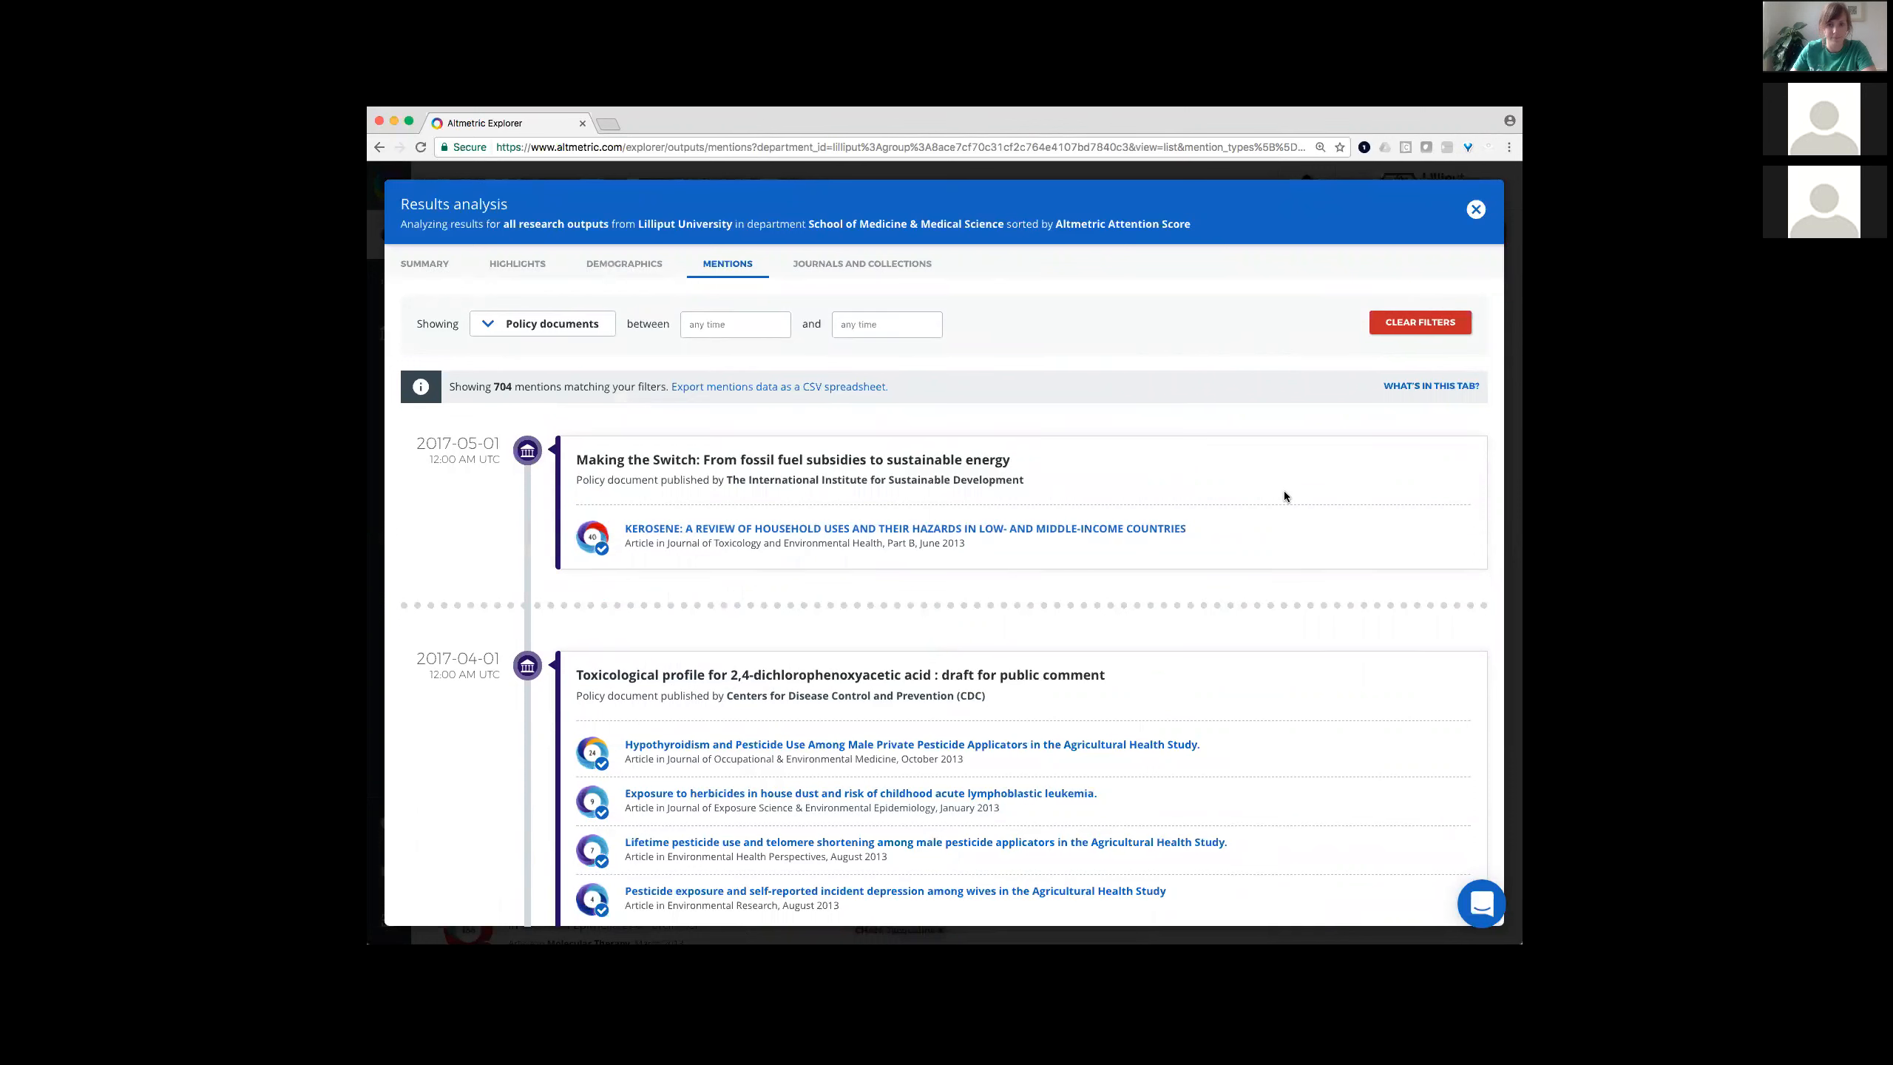
{"action": "mouse_move", "coordinate": [838, 386]}
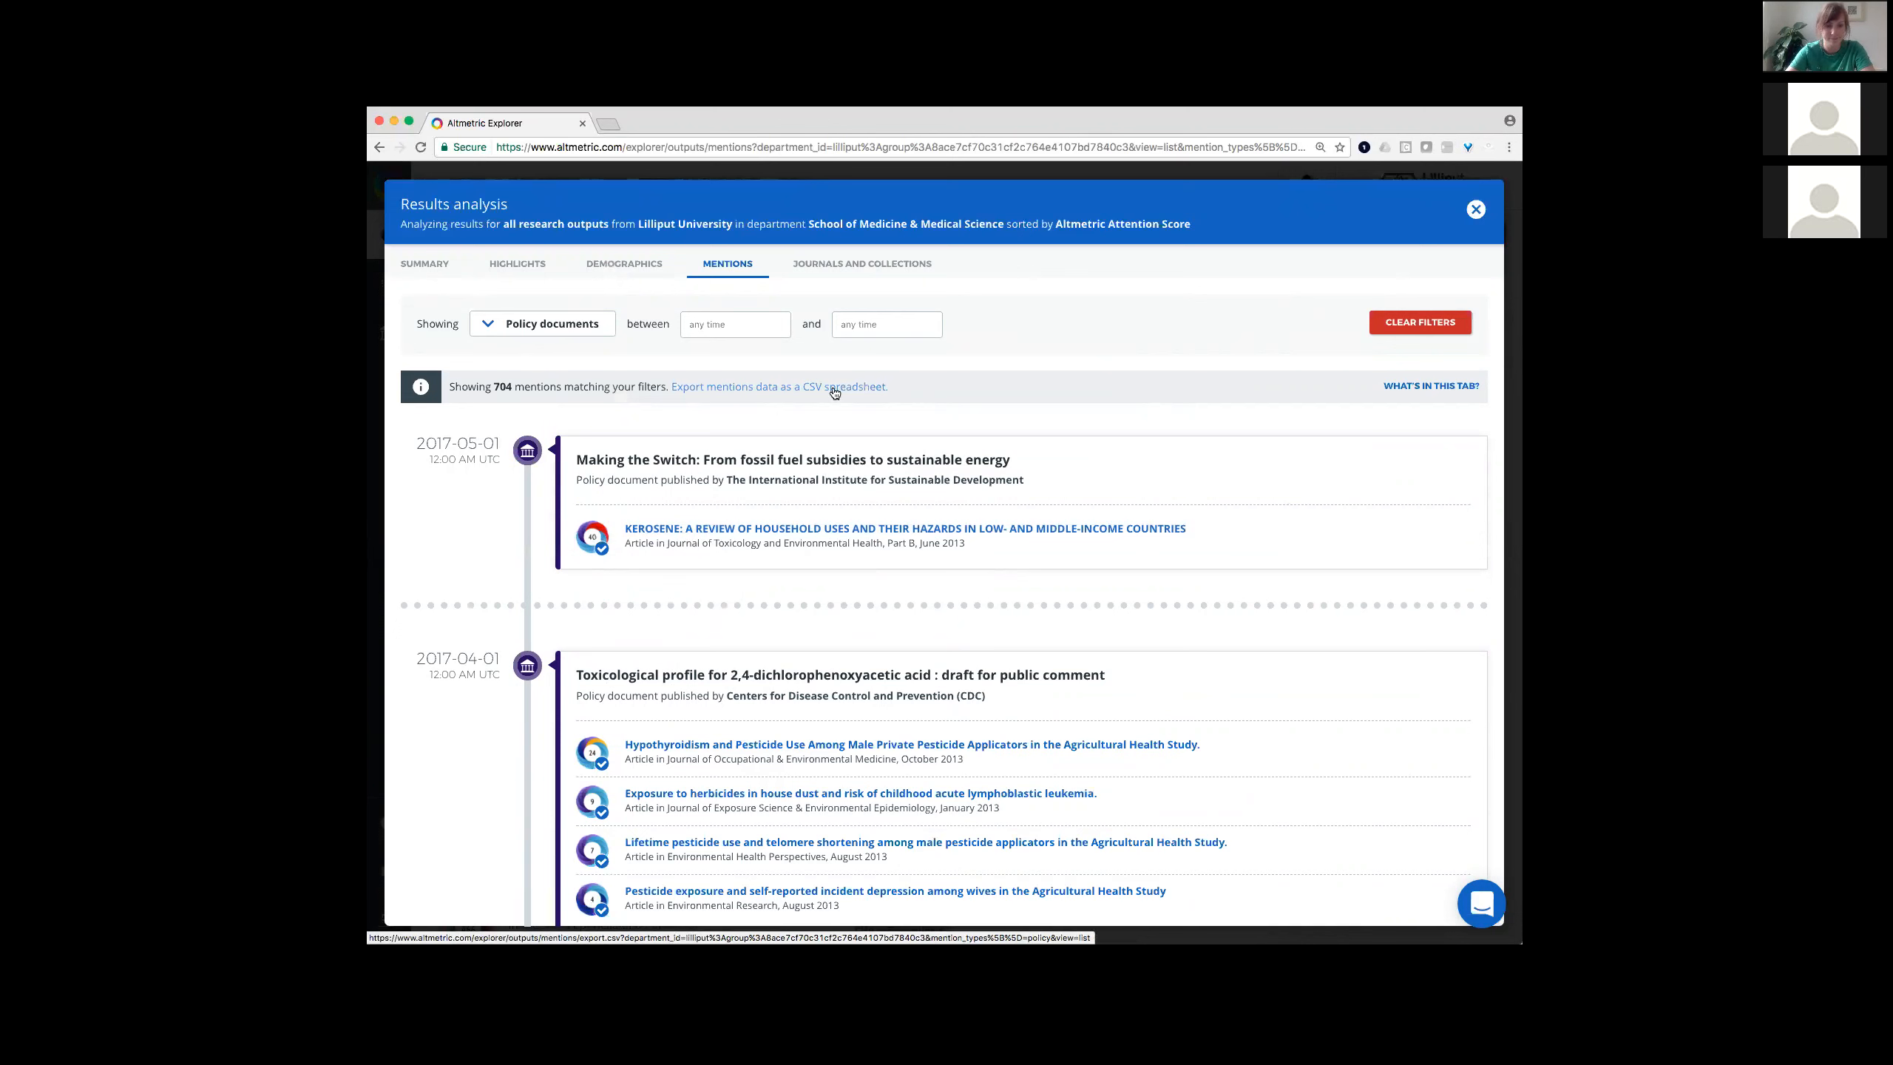
{"action": "left_click", "coordinate": [777, 386]}
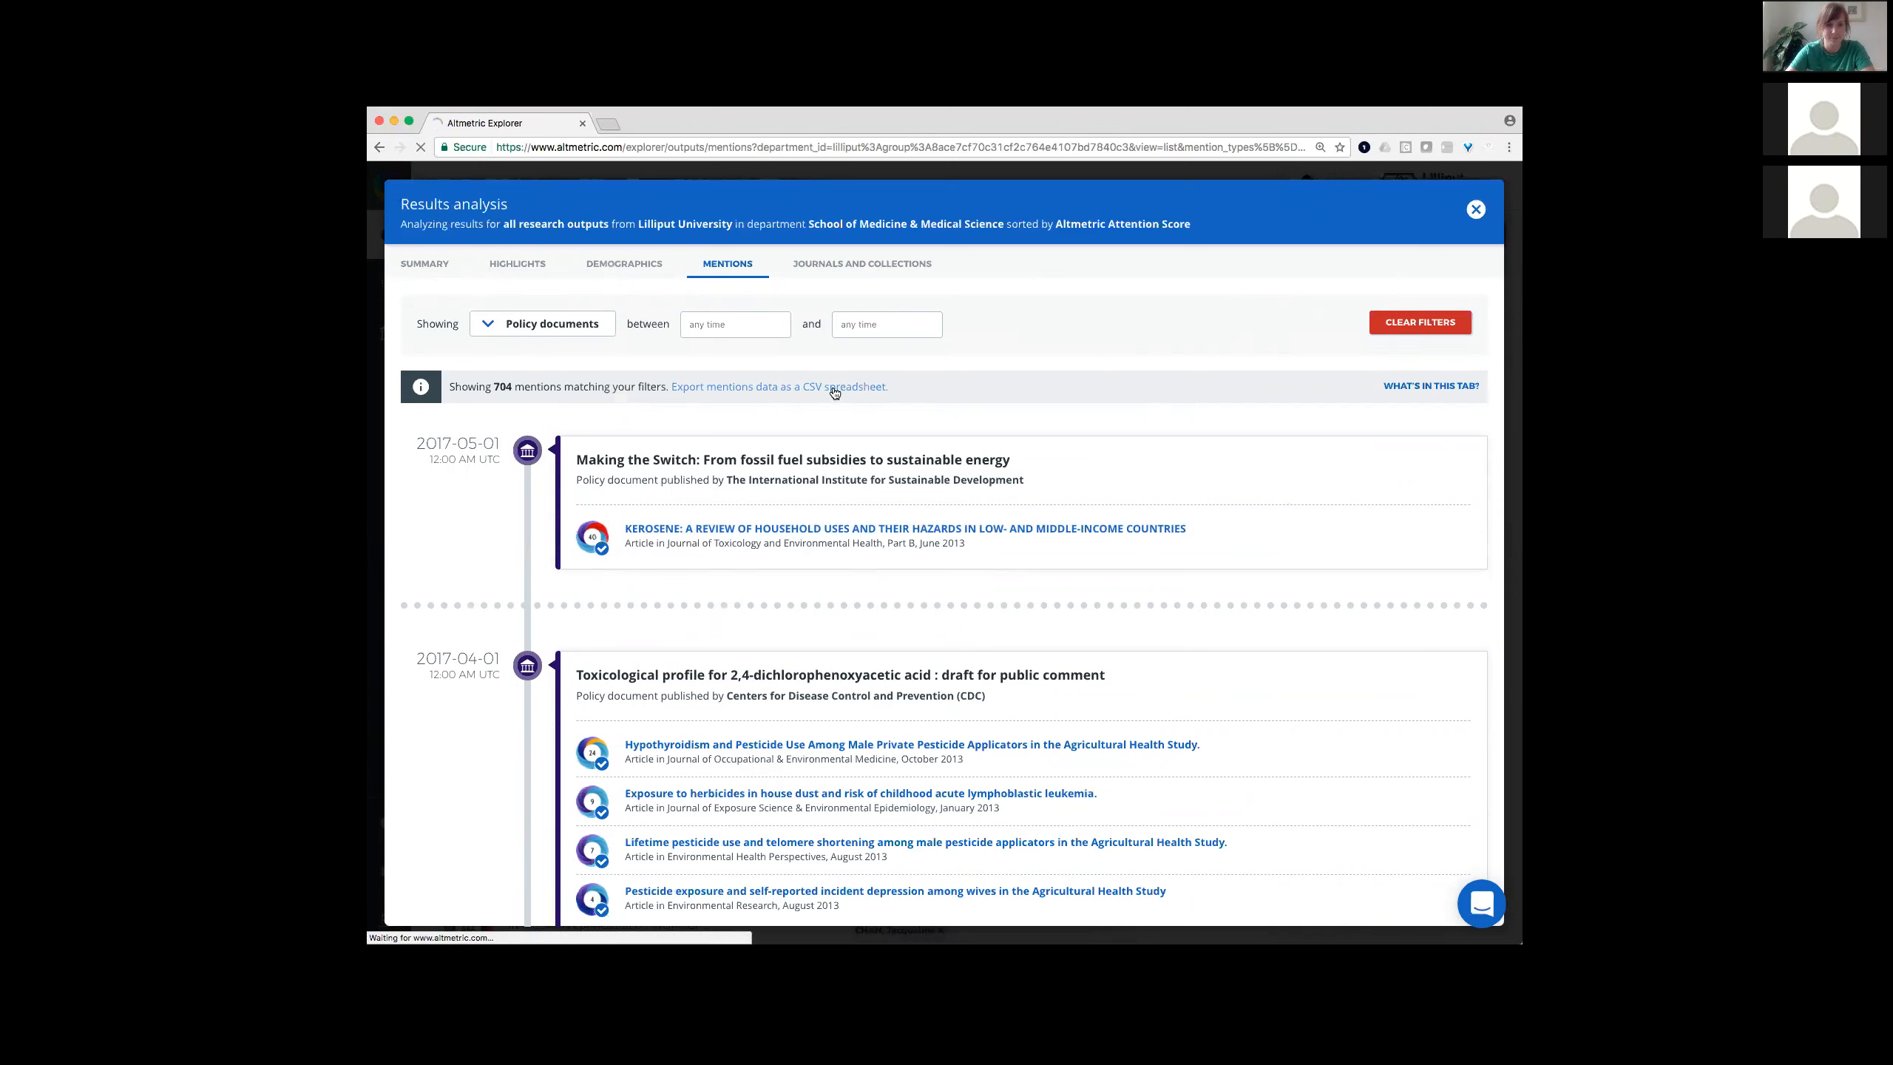
{"action": "left_click", "coordinate": [776, 386]}
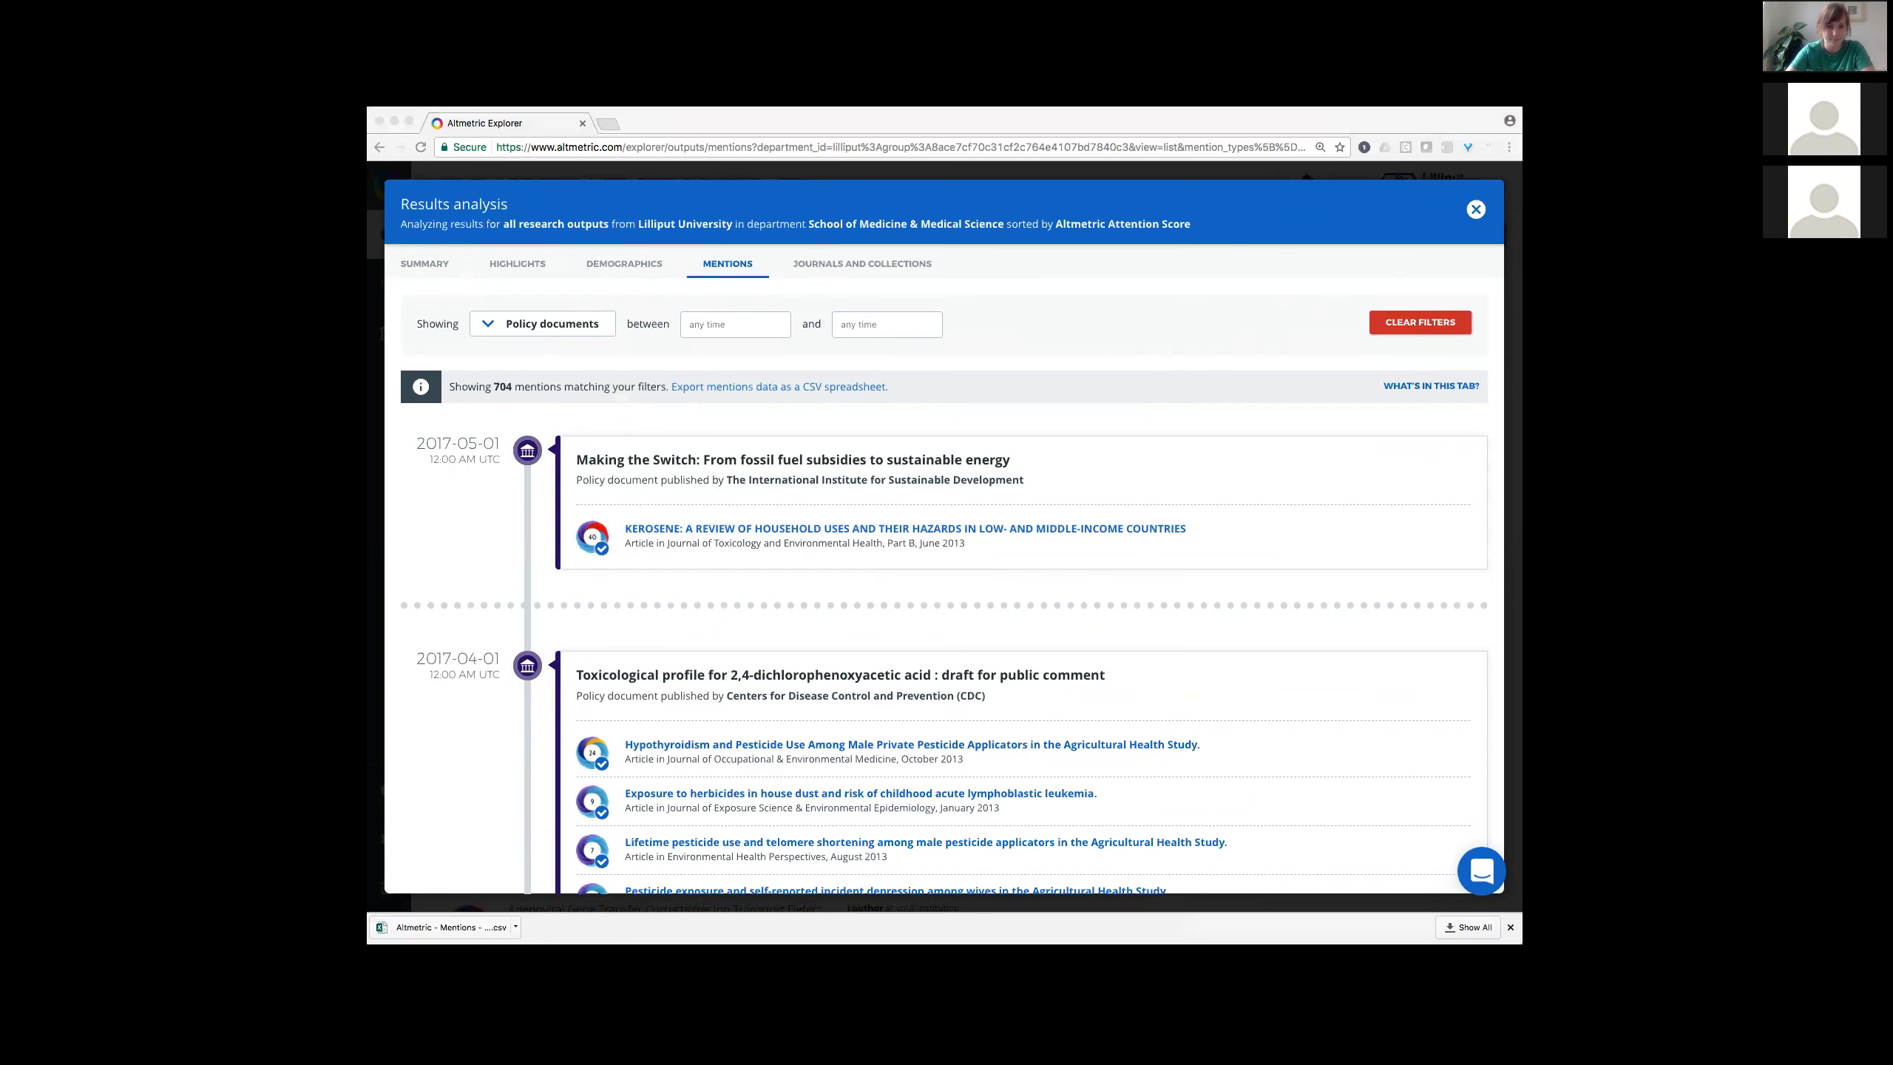
{"action": "mouse_move", "coordinate": [1077, 135]}
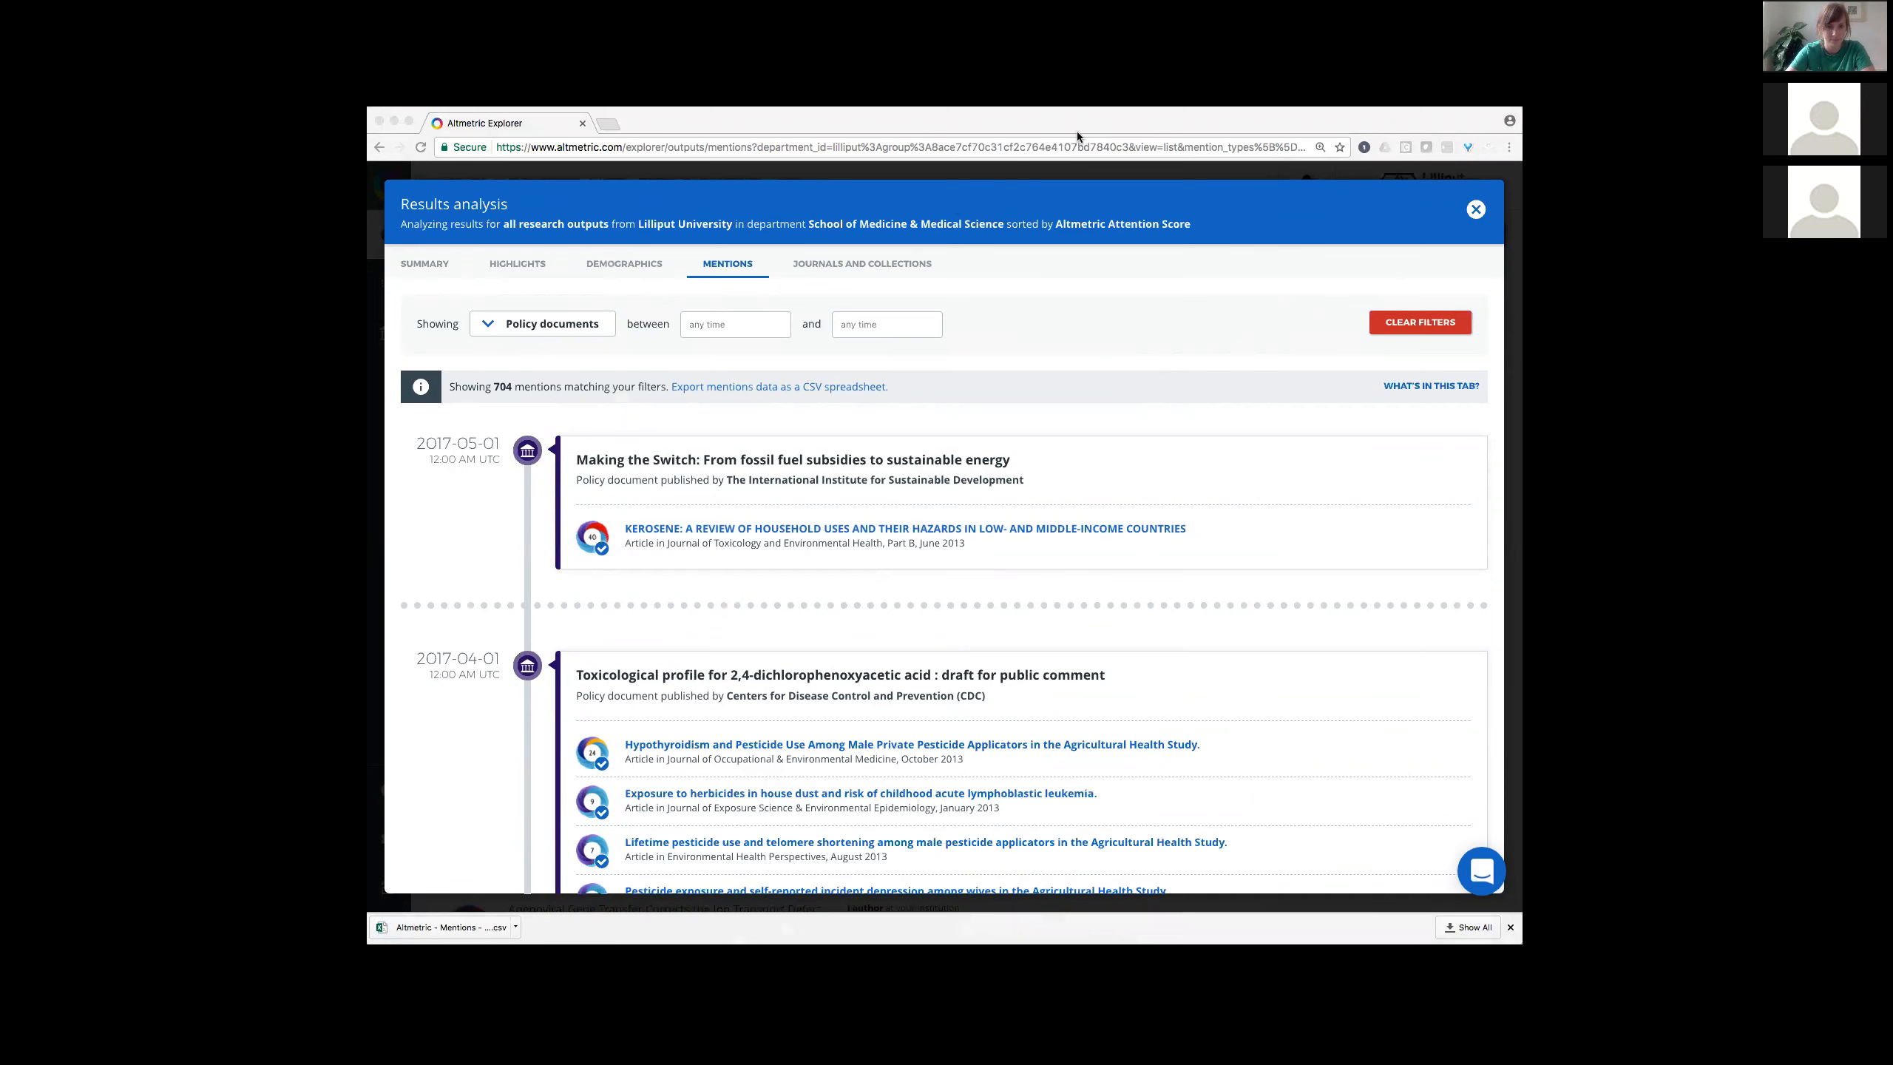
{"action": "mouse_move", "coordinate": [1159, 498]}
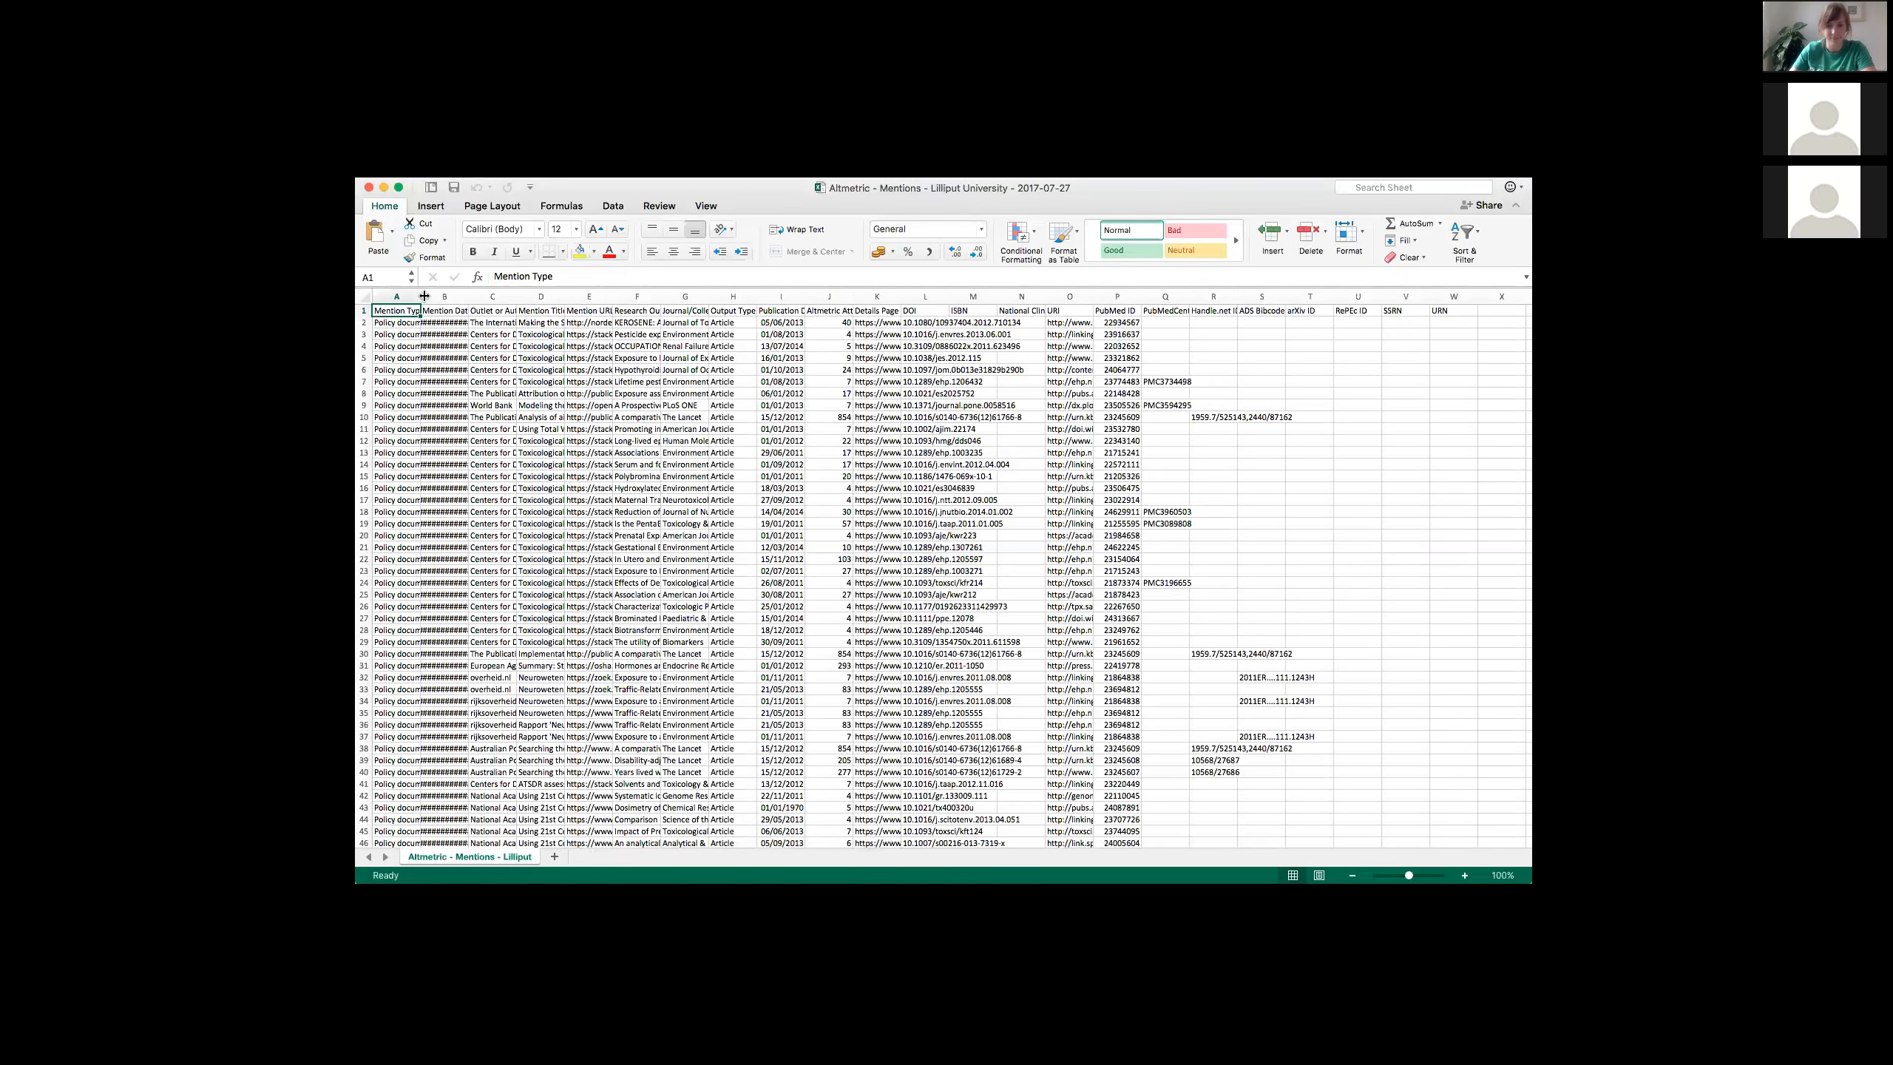
Step: Widen columns B–F: mention date, outlet, mention title, URL and research output title
{"action": "left_click_drag", "start_coordinate": [423, 295], "coordinate": [481, 296]}
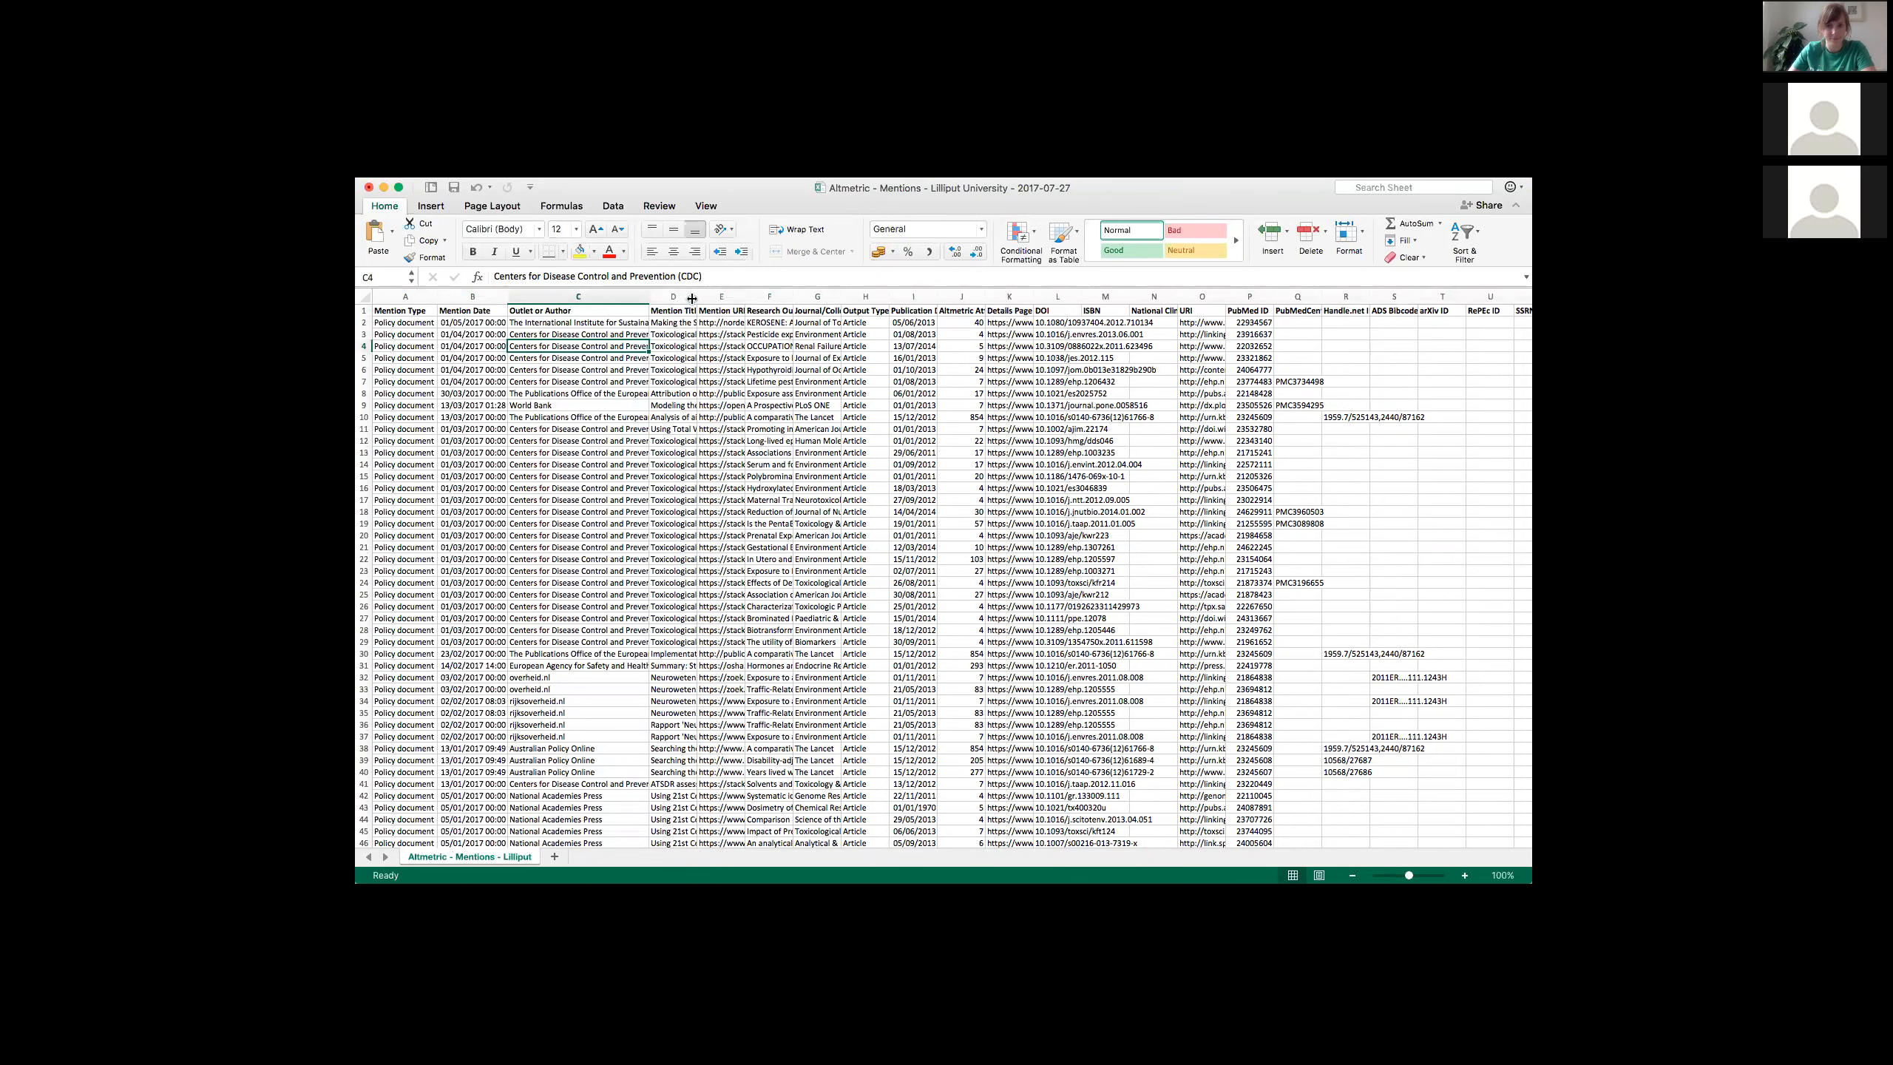
{"action": "left_click_drag", "start_coordinate": [868, 297], "coordinate": [868, 298]}
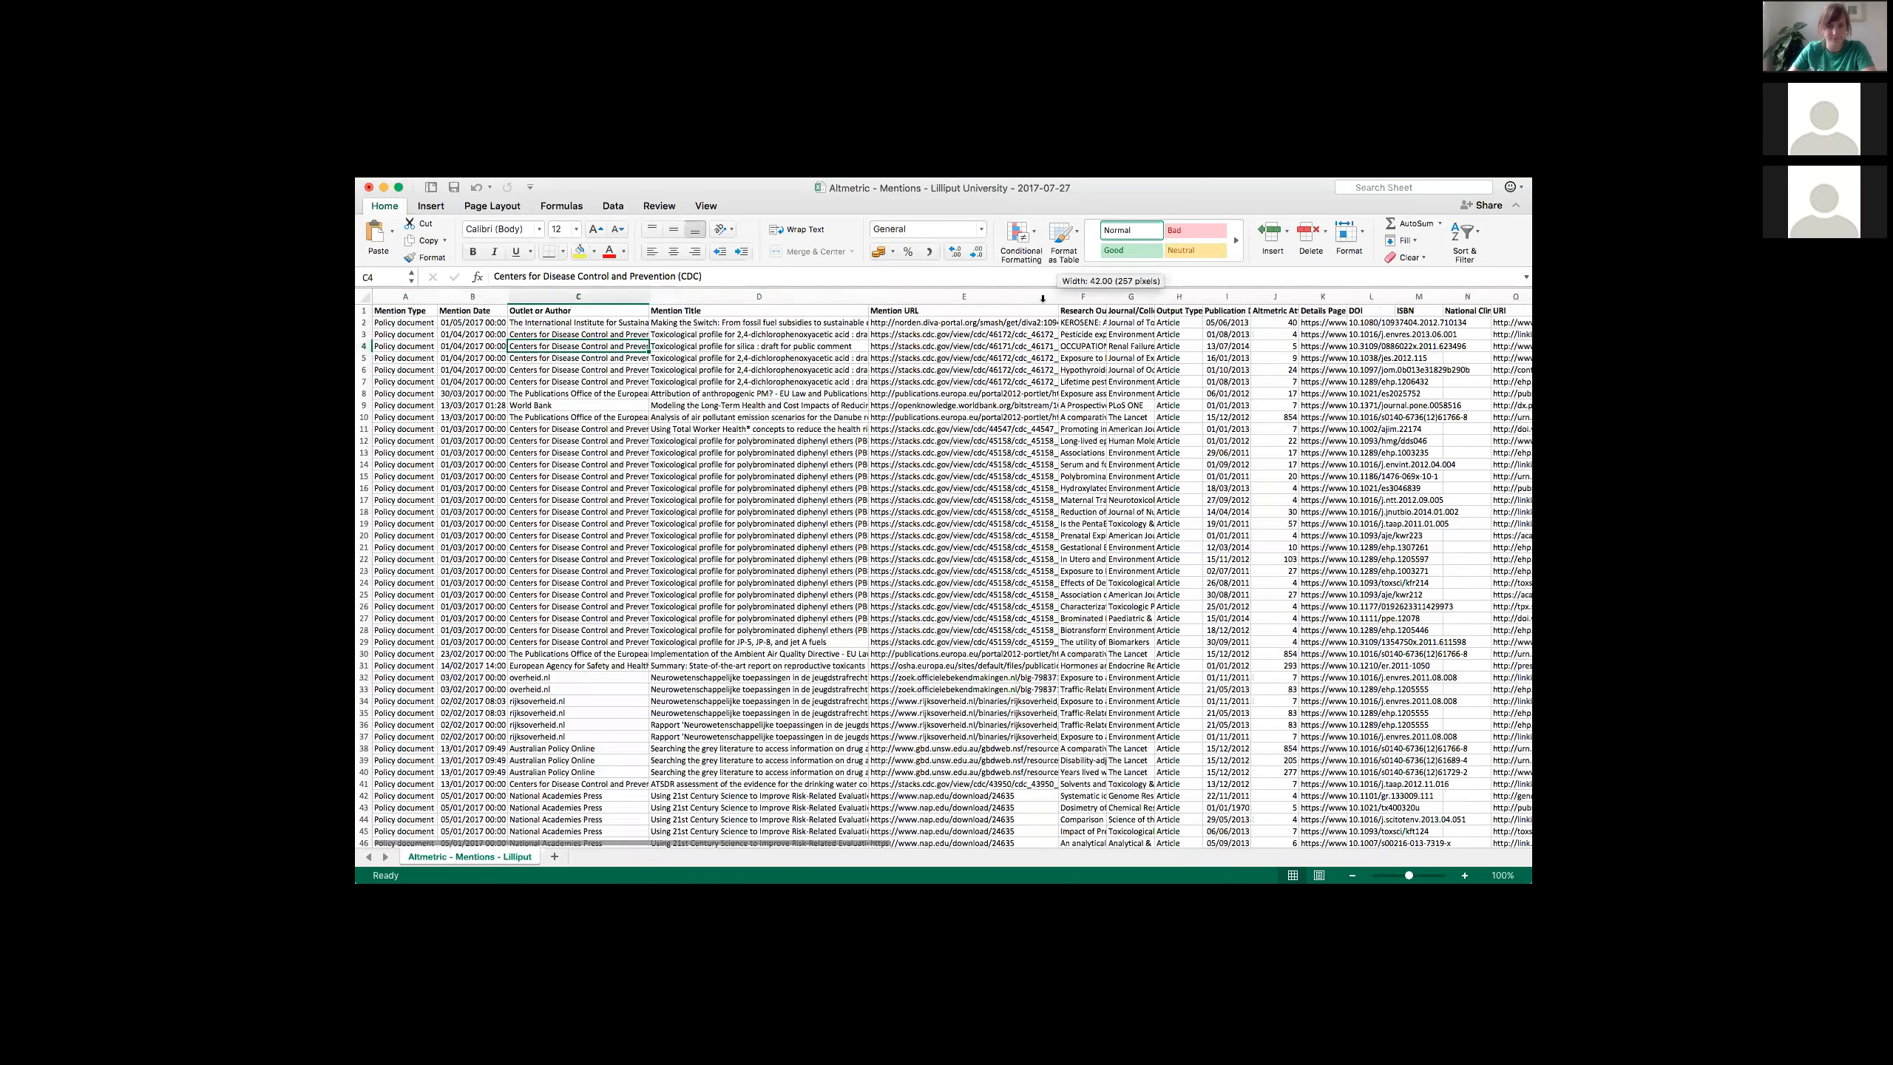
{"action": "scroll", "scroll_direction": "down", "scroll_amount": 3}
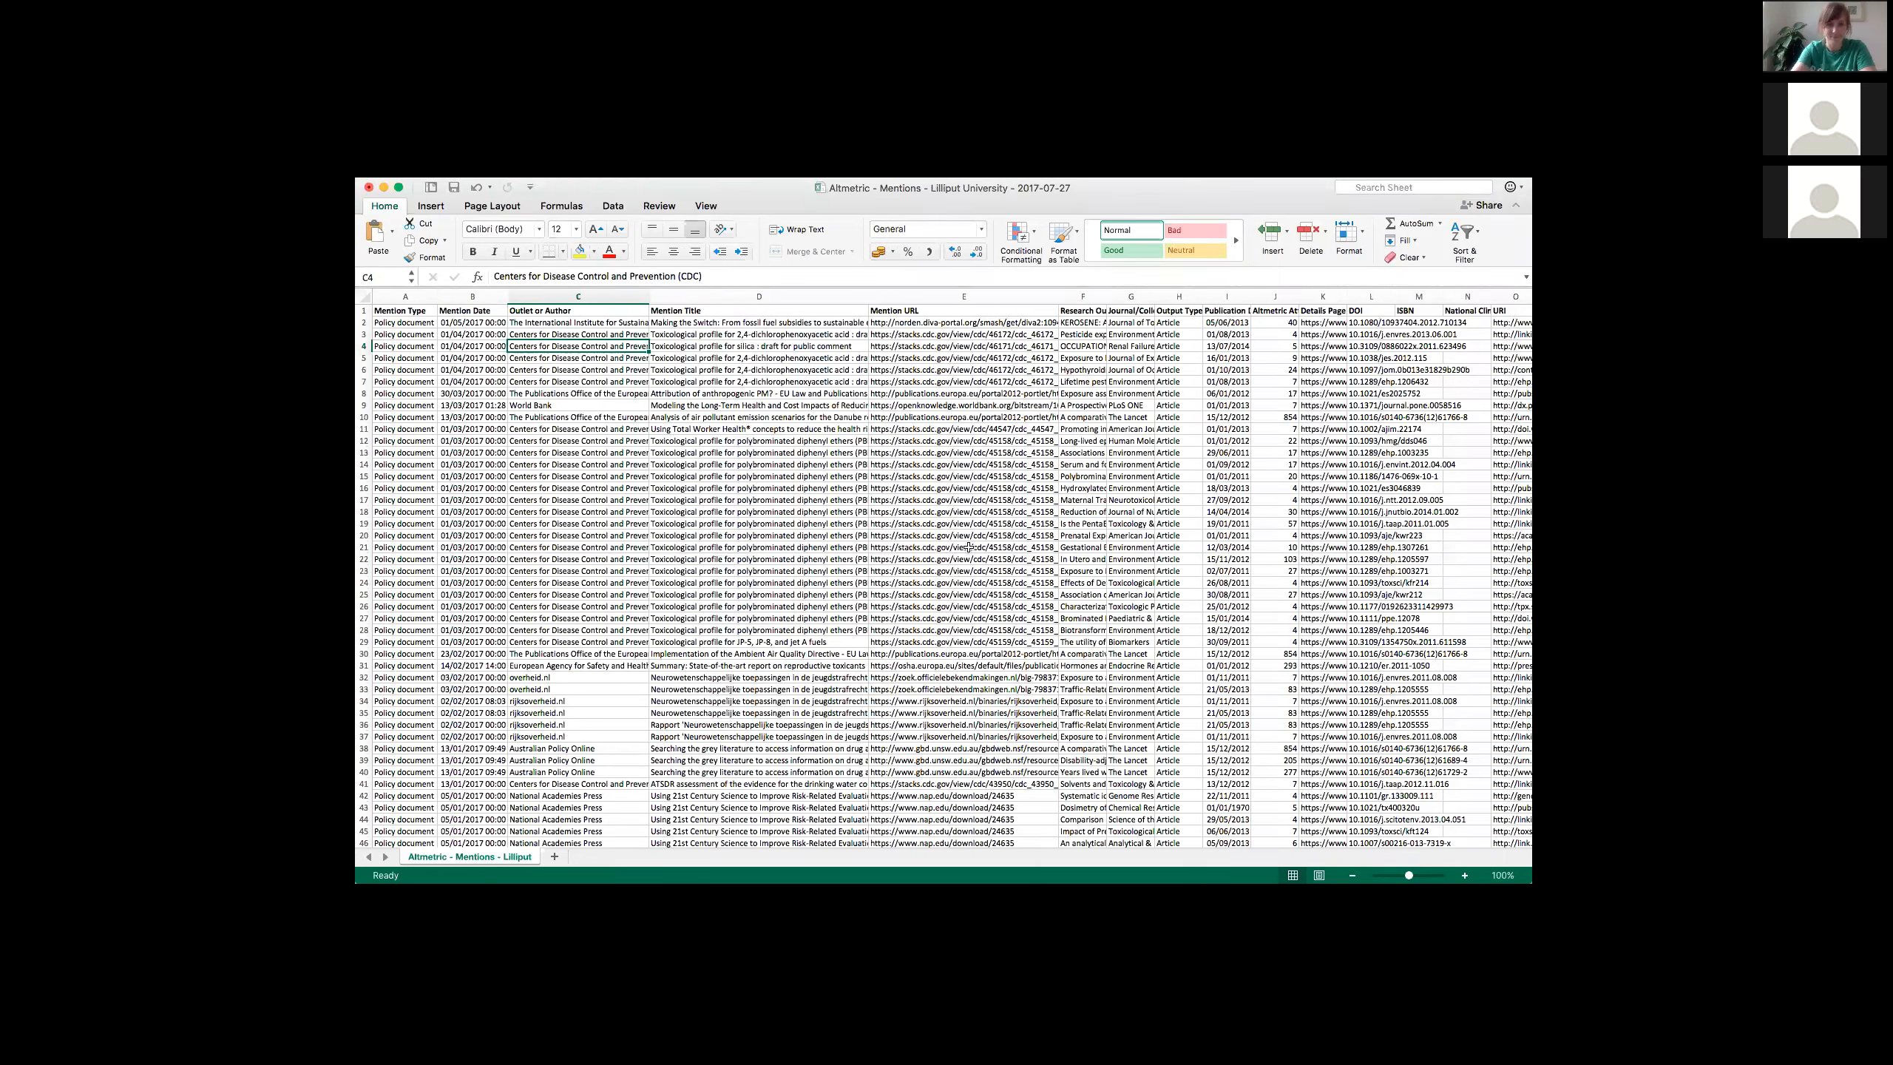
{"action": "left_click_drag", "start_coordinate": [1059, 297], "coordinate": [1102, 298]}
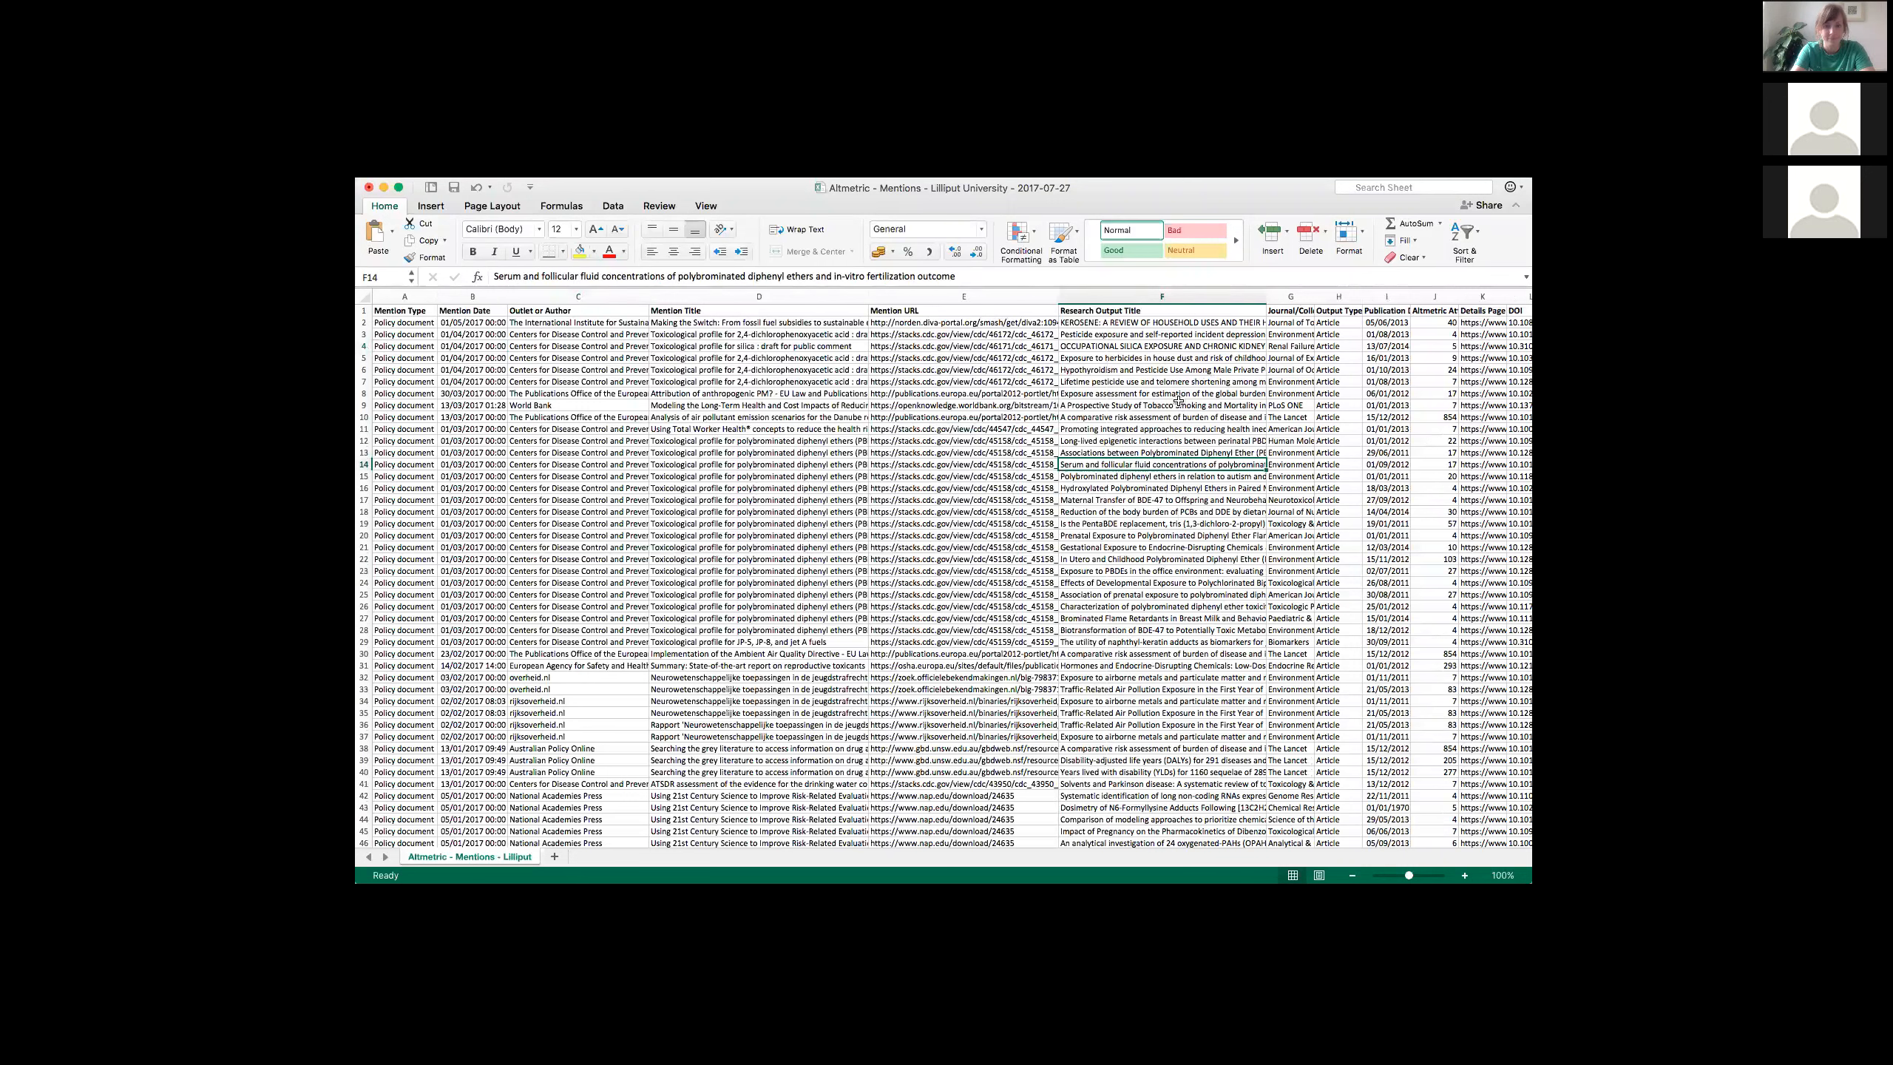
Step: Select a research output title, the header row, and the DOI and ISBN columns
{"action": "left_click", "coordinate": [1165, 381]}
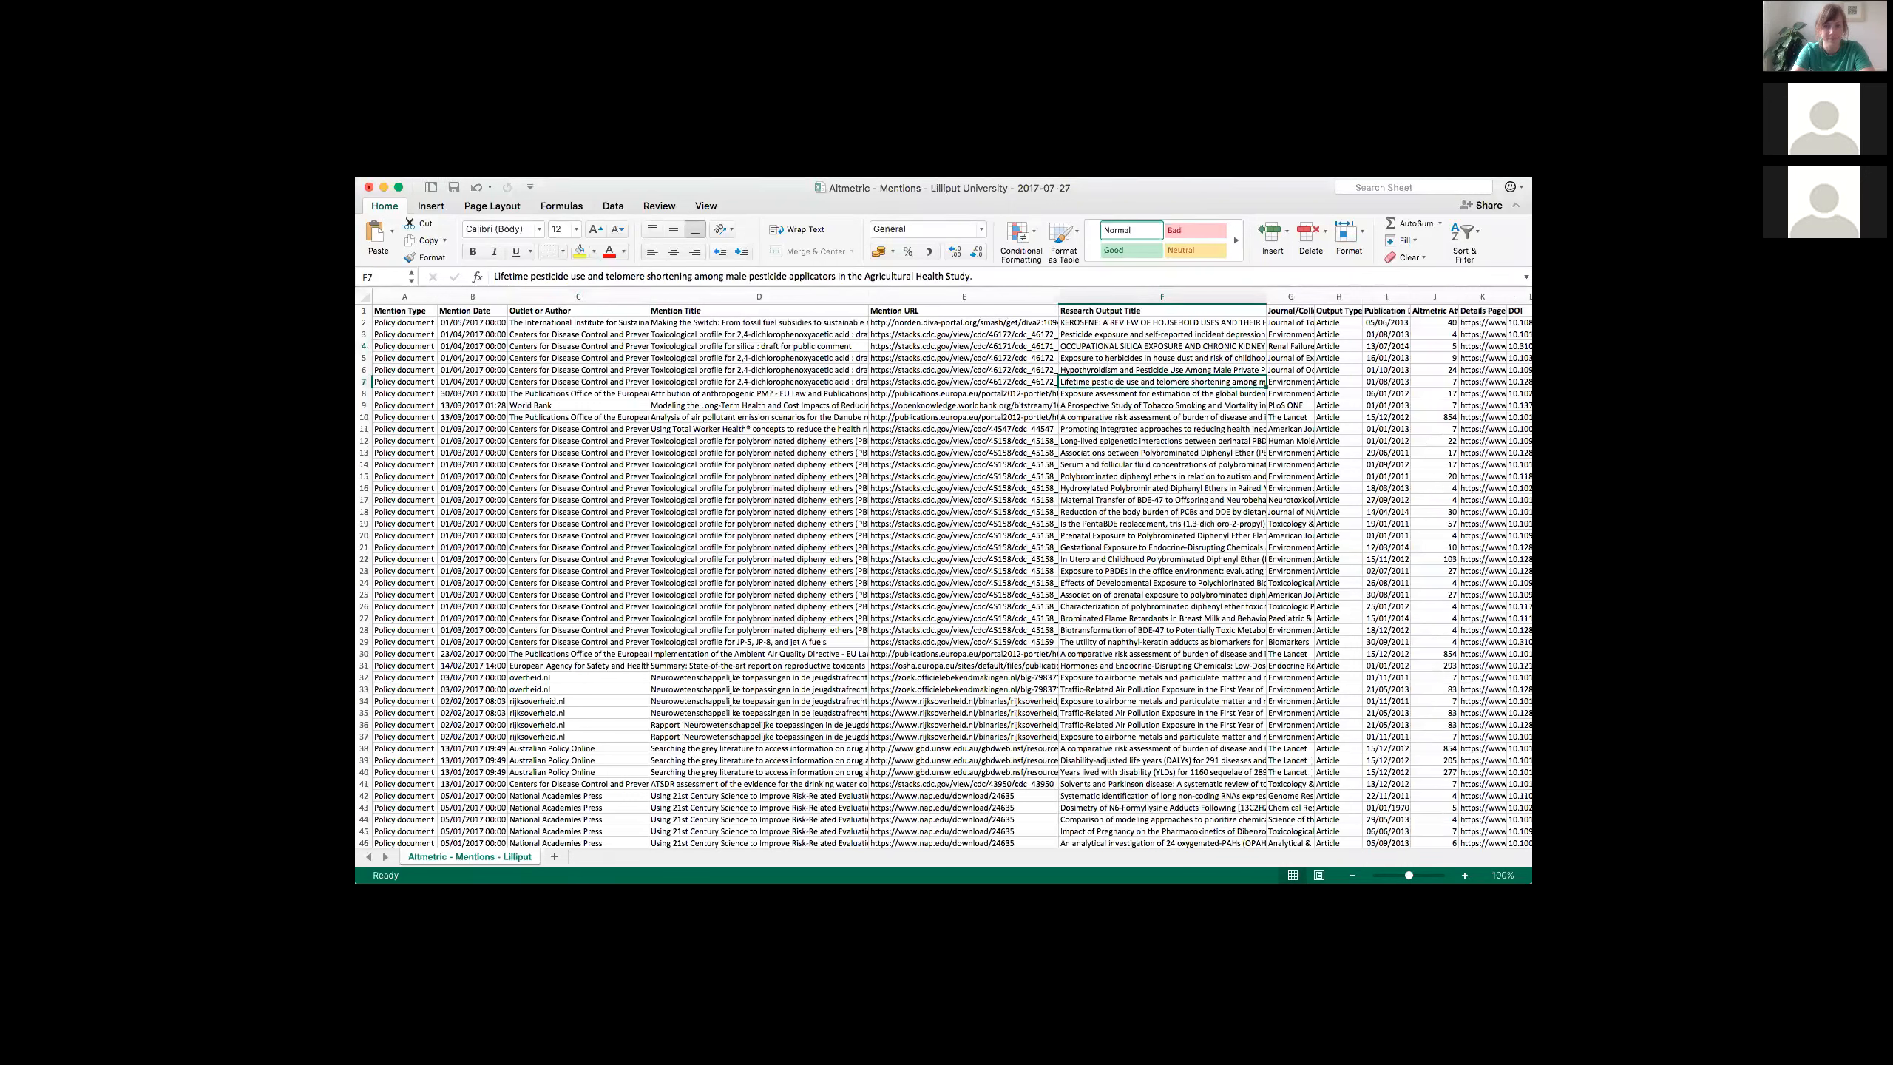
{"action": "left_click", "coordinate": [1288, 381]}
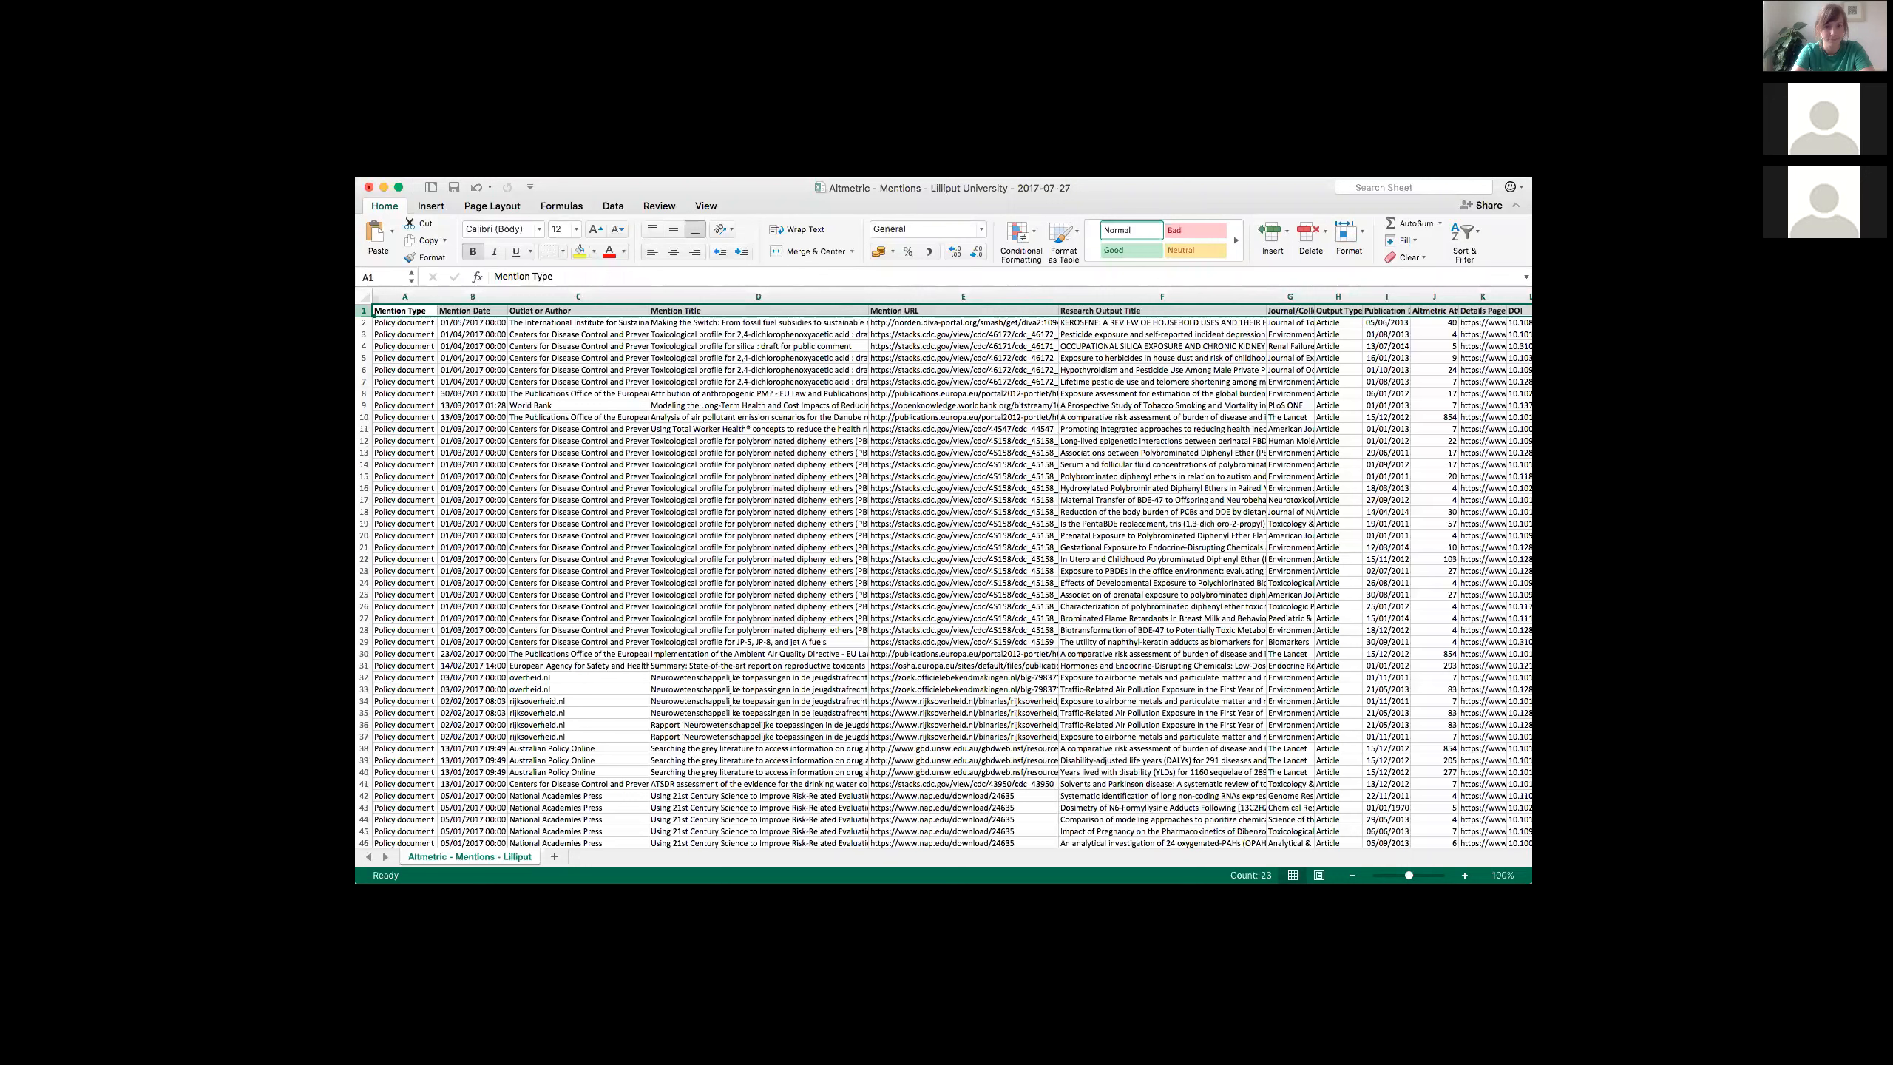
{"action": "left_click", "coordinate": [1482, 298]}
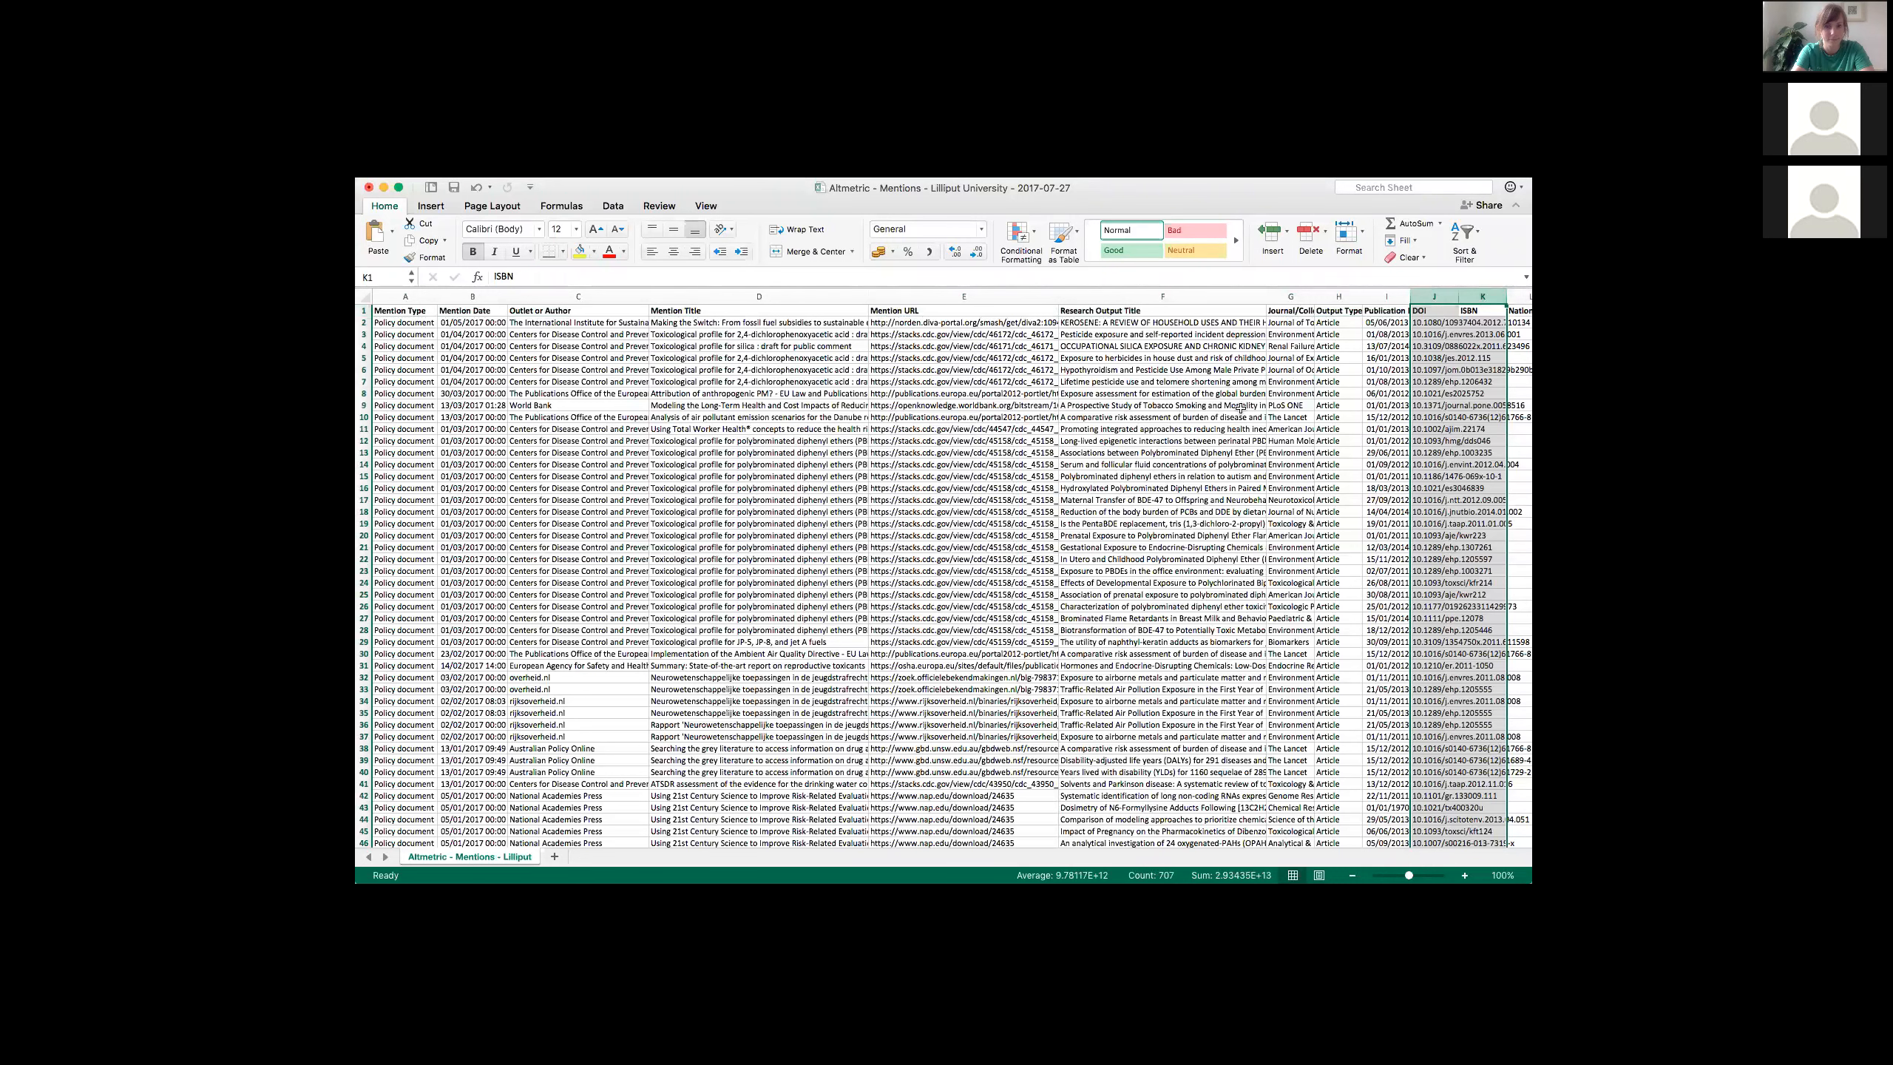
{"action": "mouse_move", "coordinate": [1237, 408]}
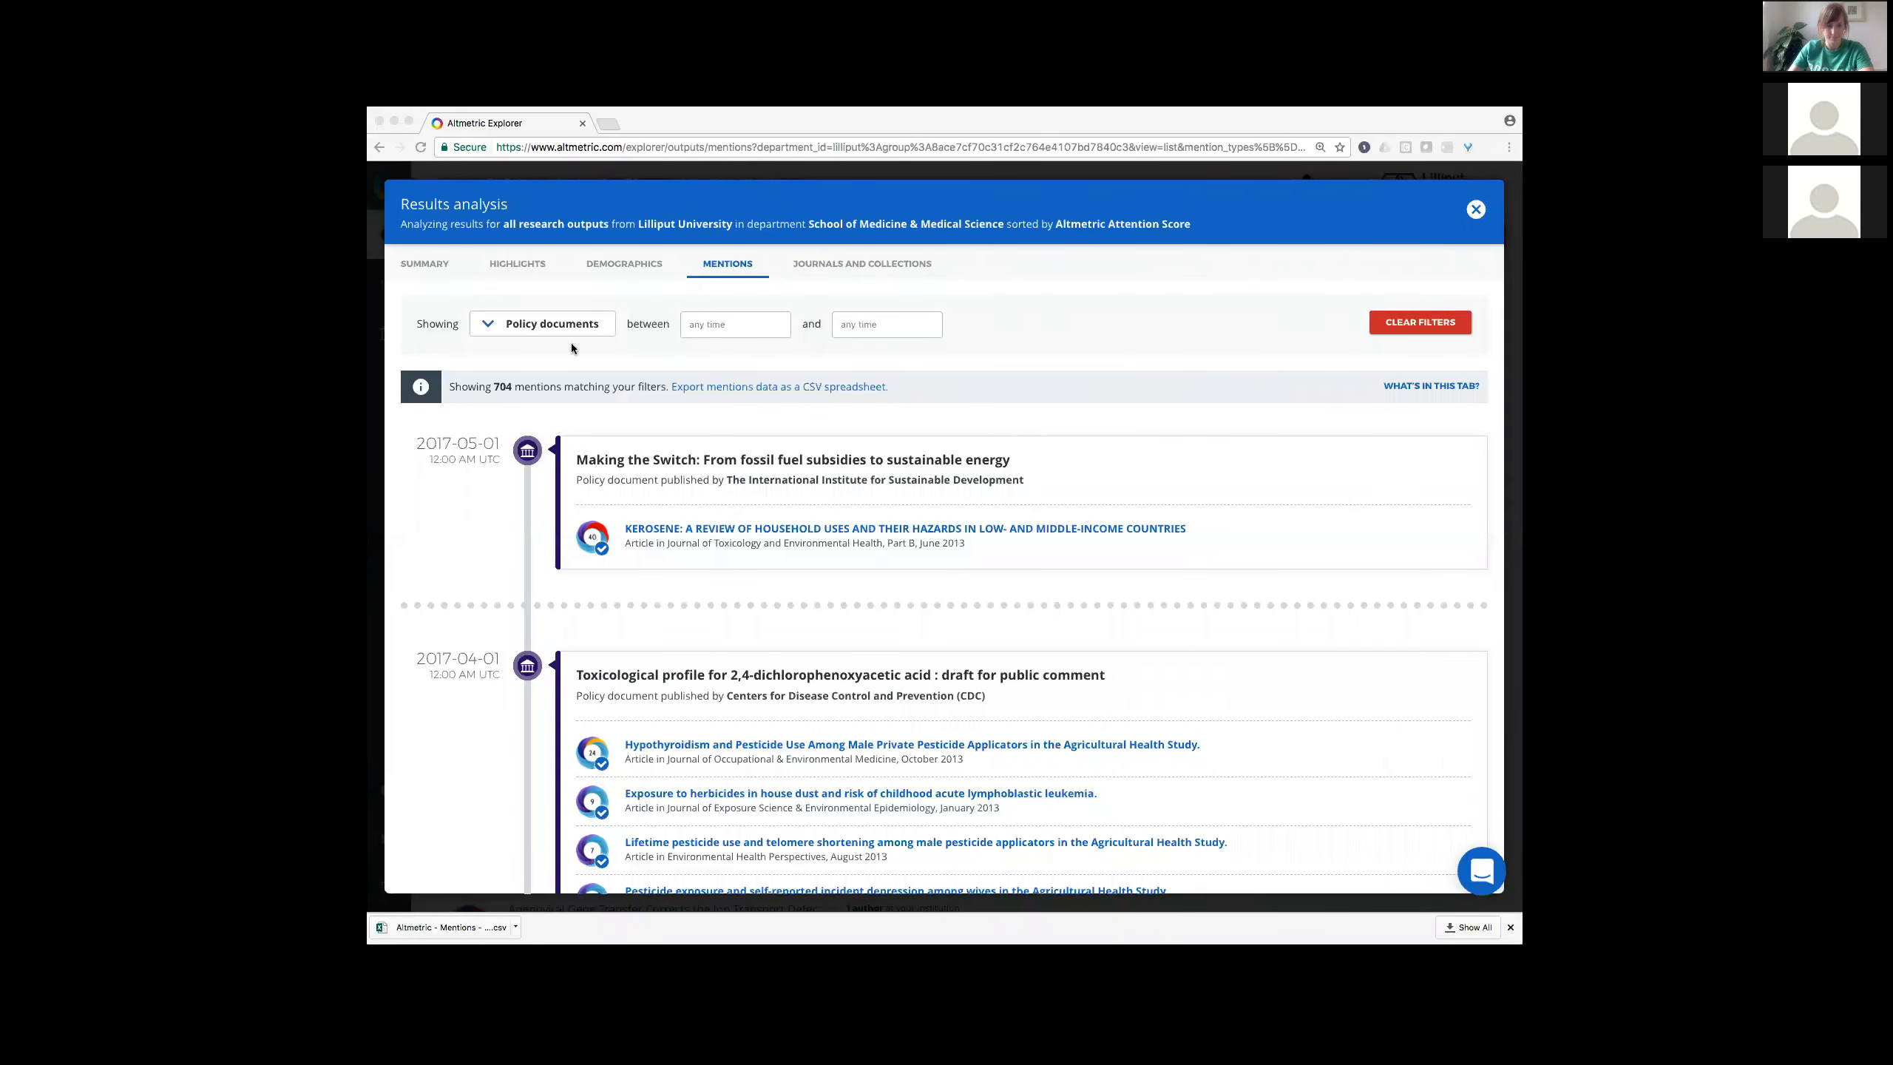
Step: Switch the mentions filter to News stories and export the 3,752 mentions as CSV
{"action": "left_click", "coordinate": [541, 323]}
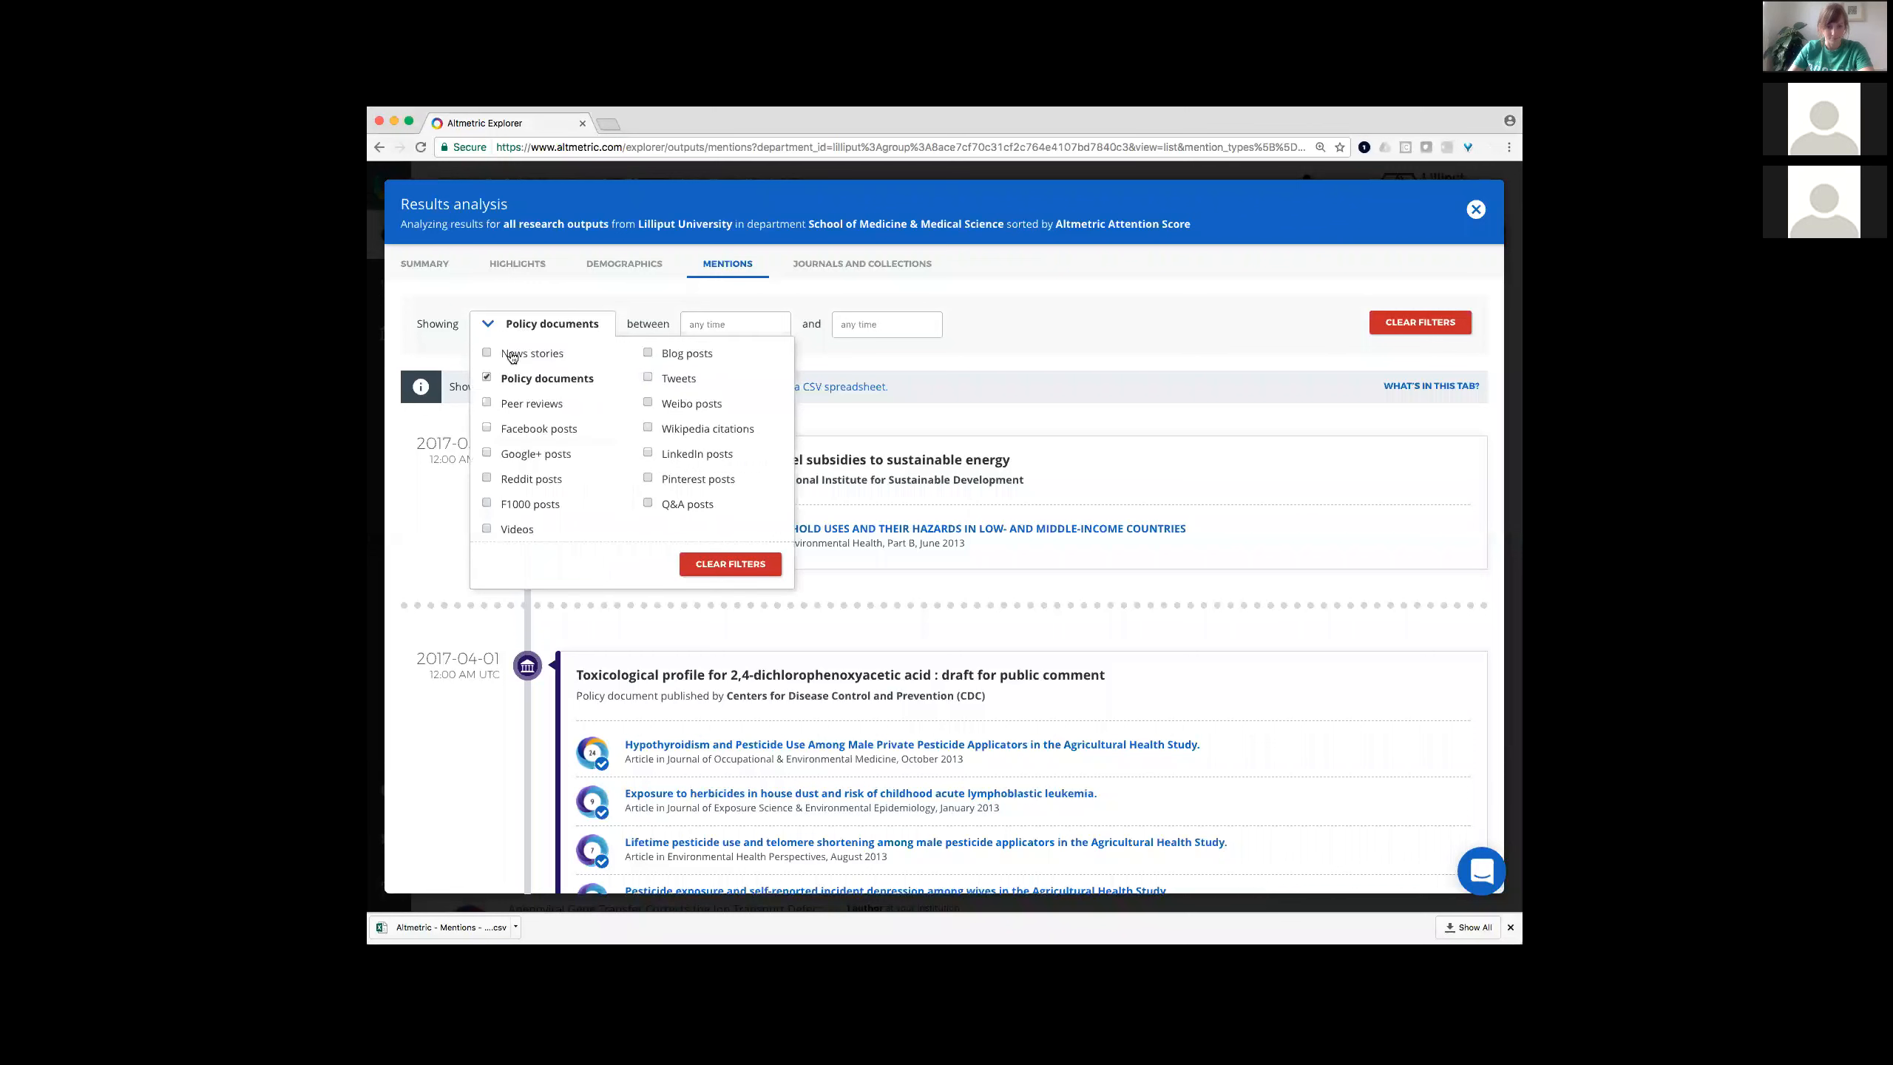
{"action": "left_click", "coordinate": [487, 353]}
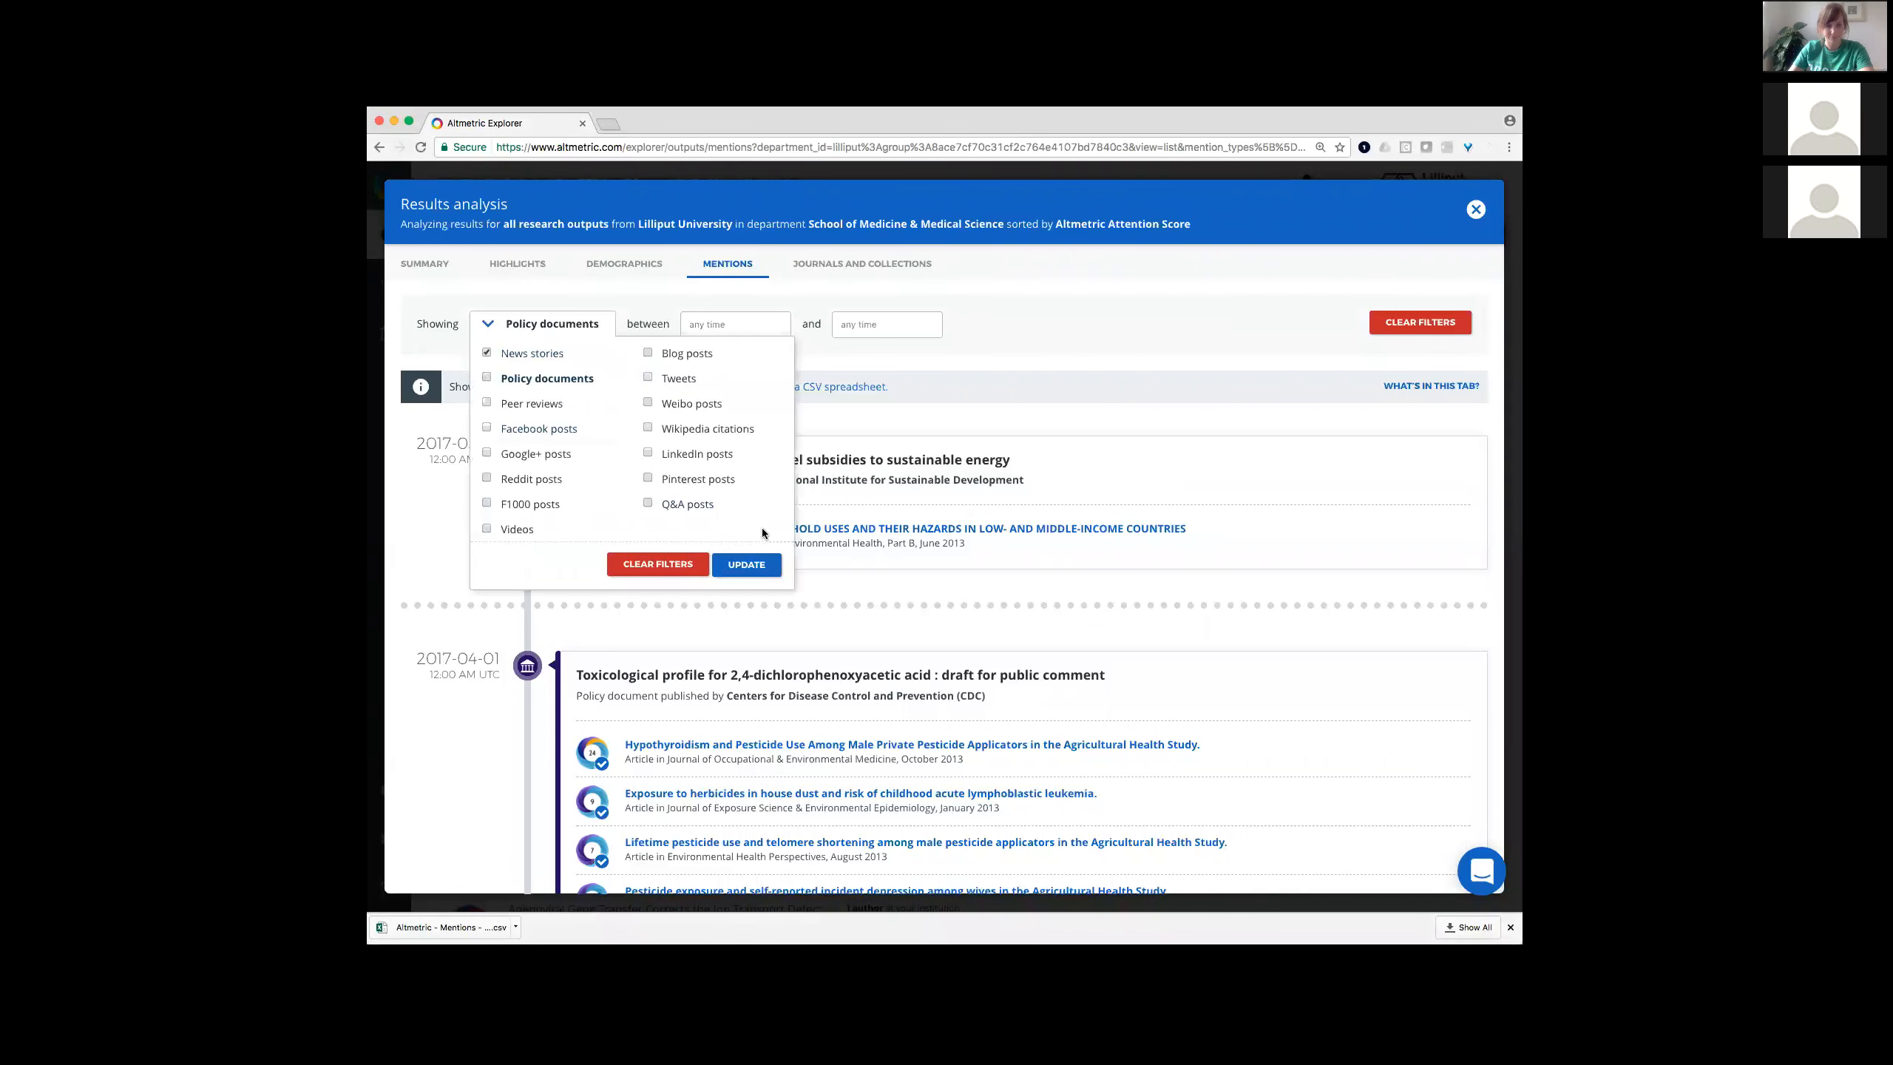
{"action": "left_click", "coordinate": [745, 563]}
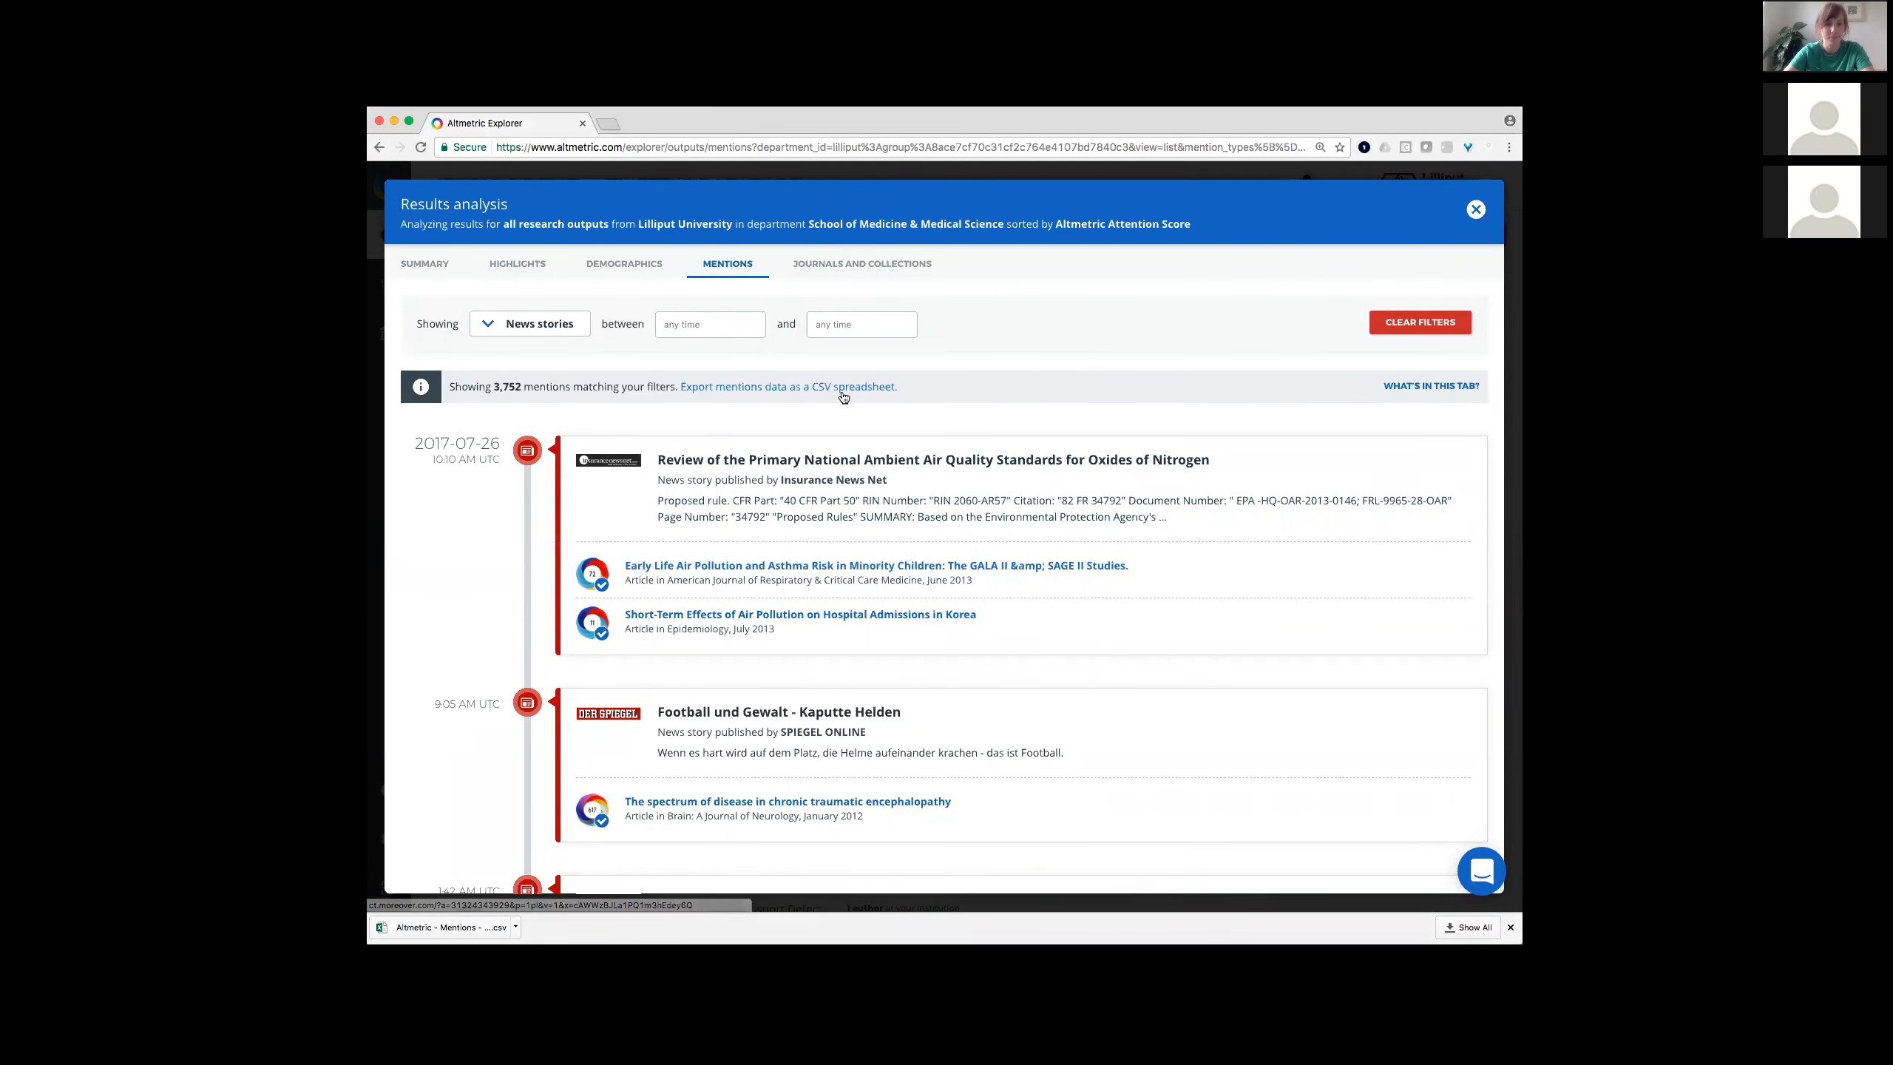
{"action": "left_click", "coordinate": [786, 386]}
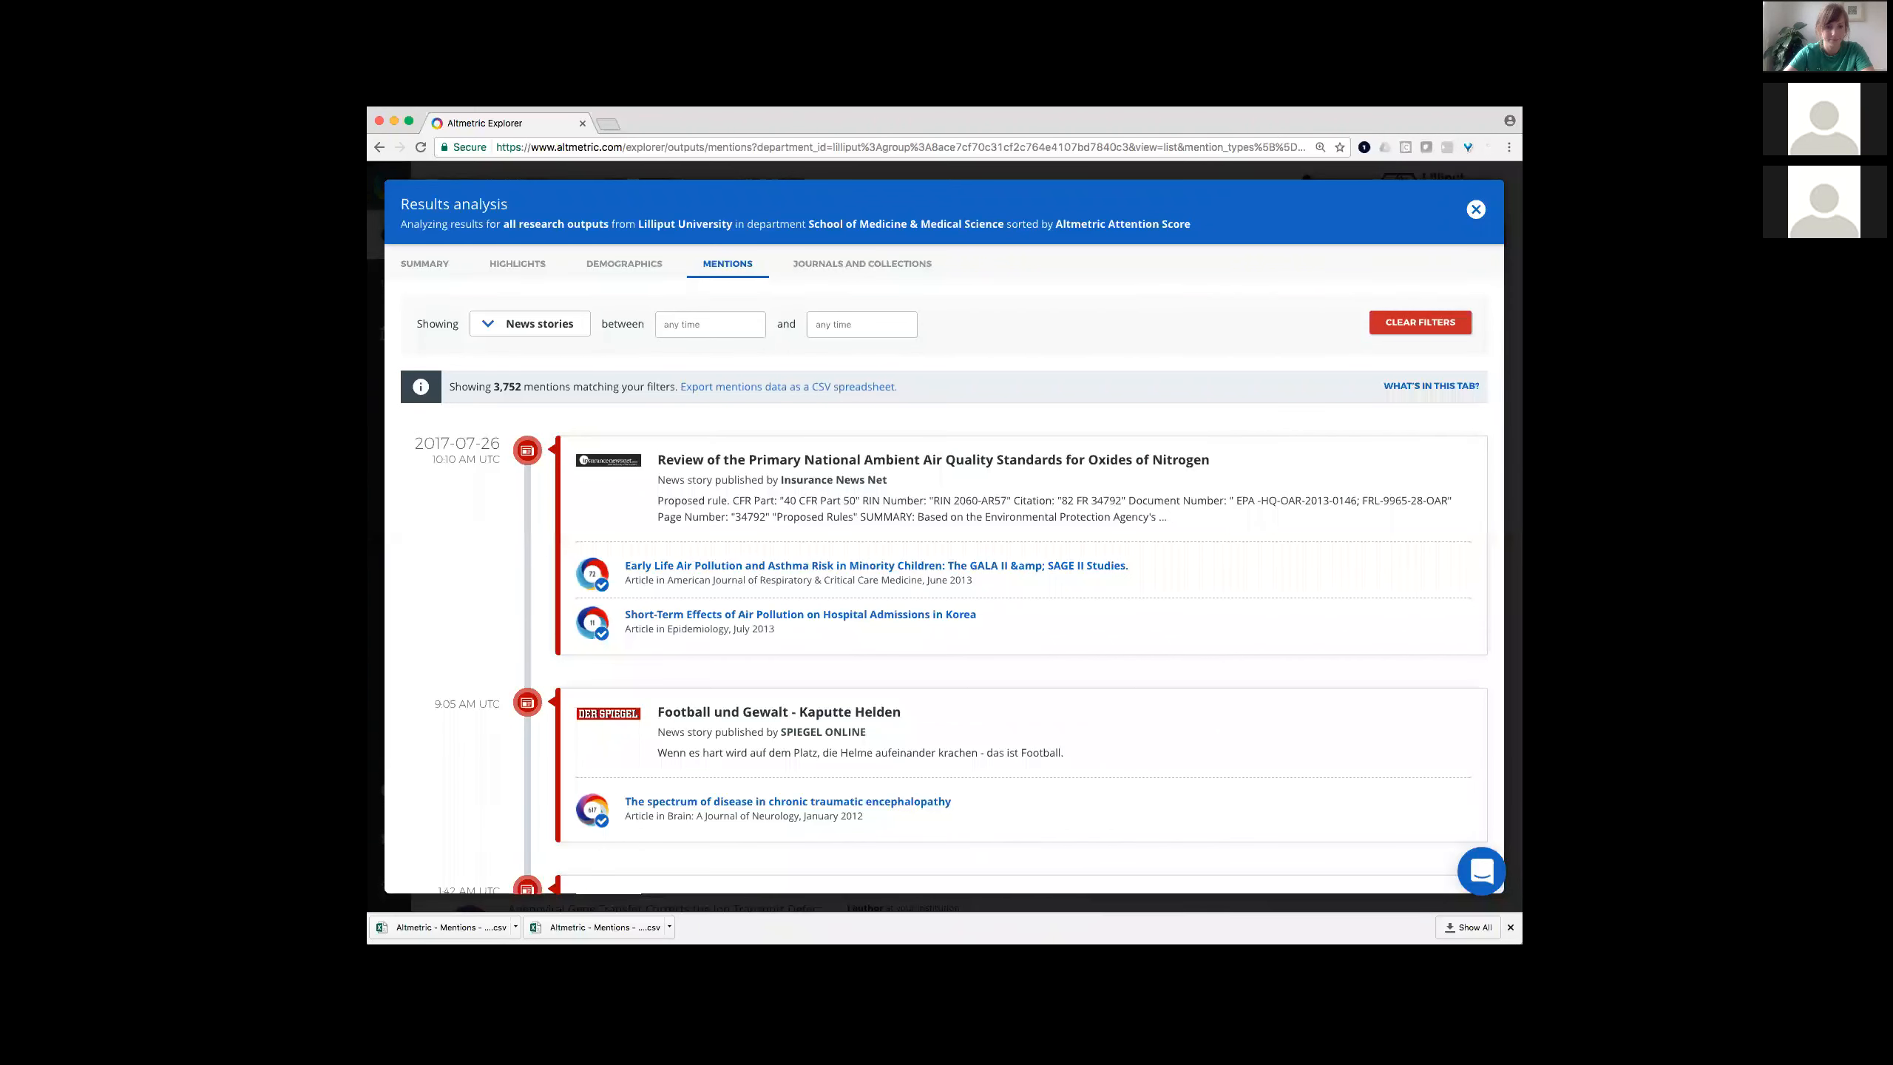
{"action": "mouse_move", "coordinate": [935, 298]}
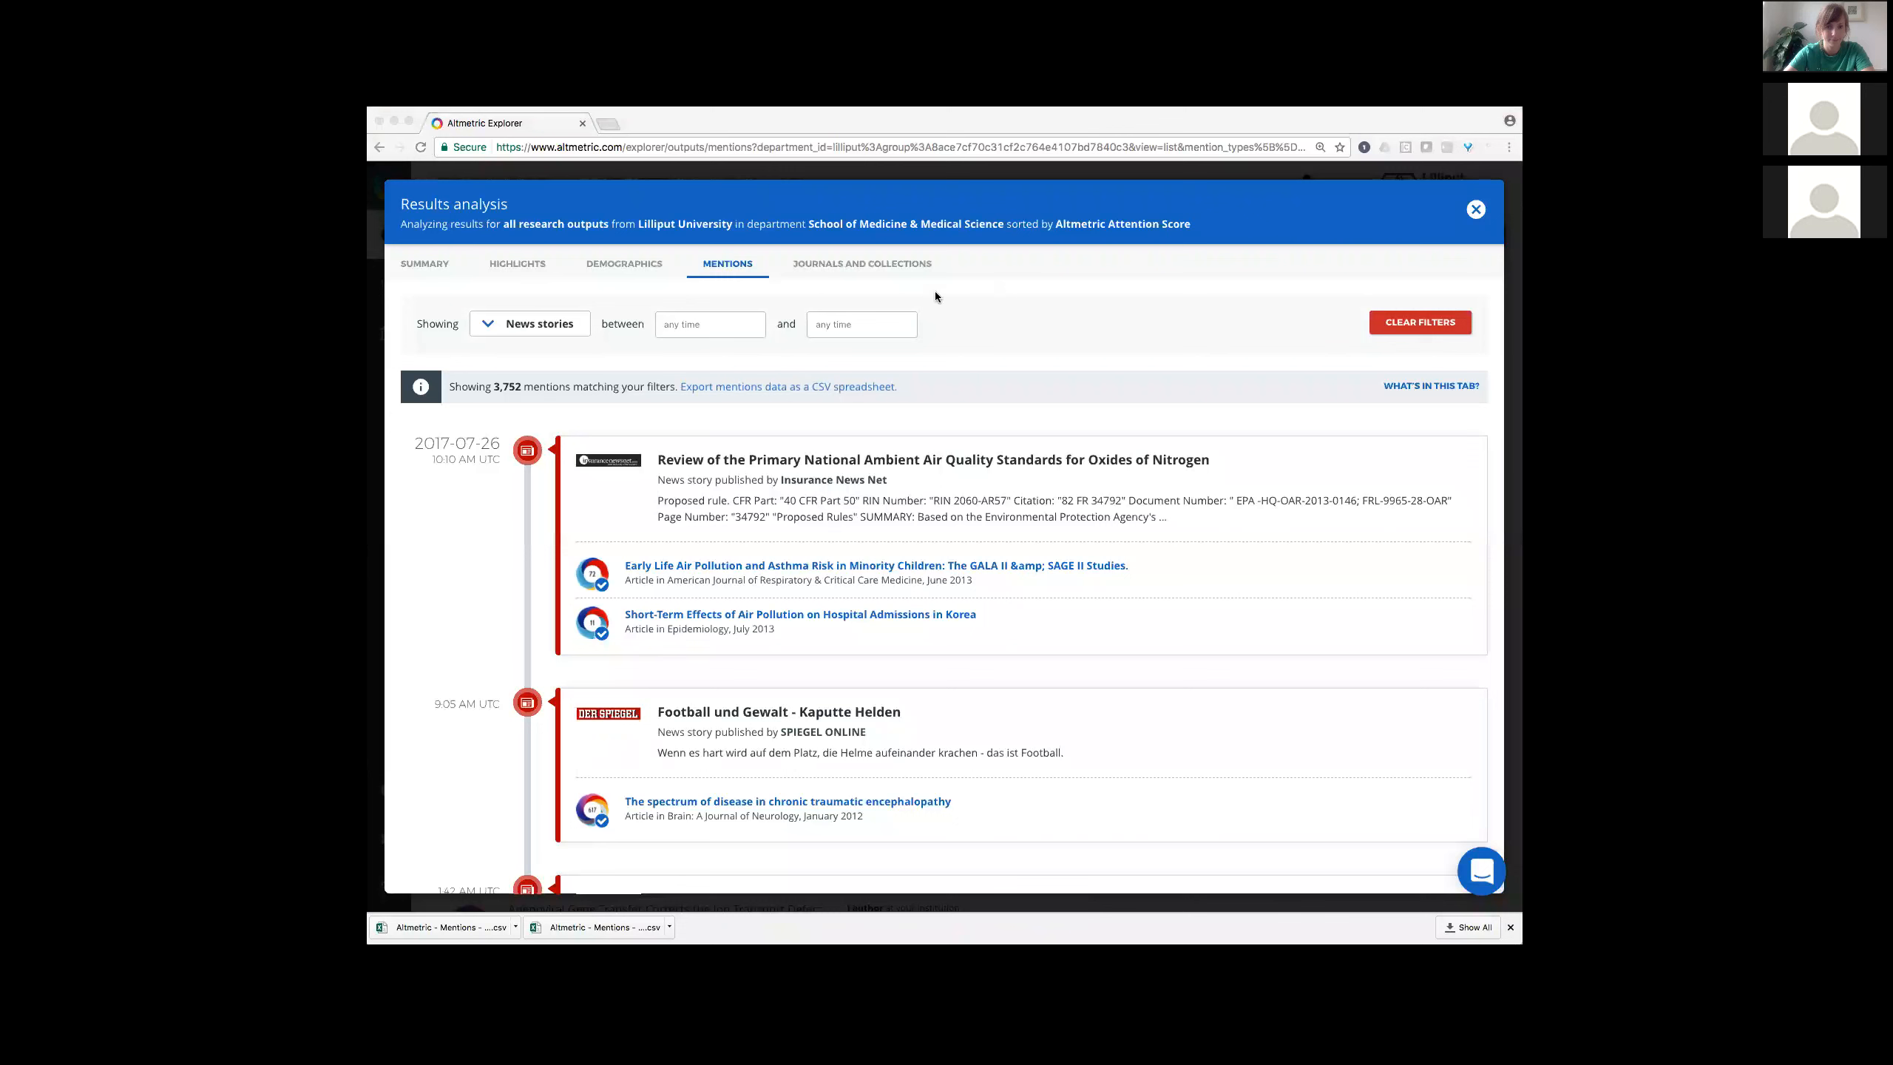
{"action": "mouse_move", "coordinate": [773, 421]}
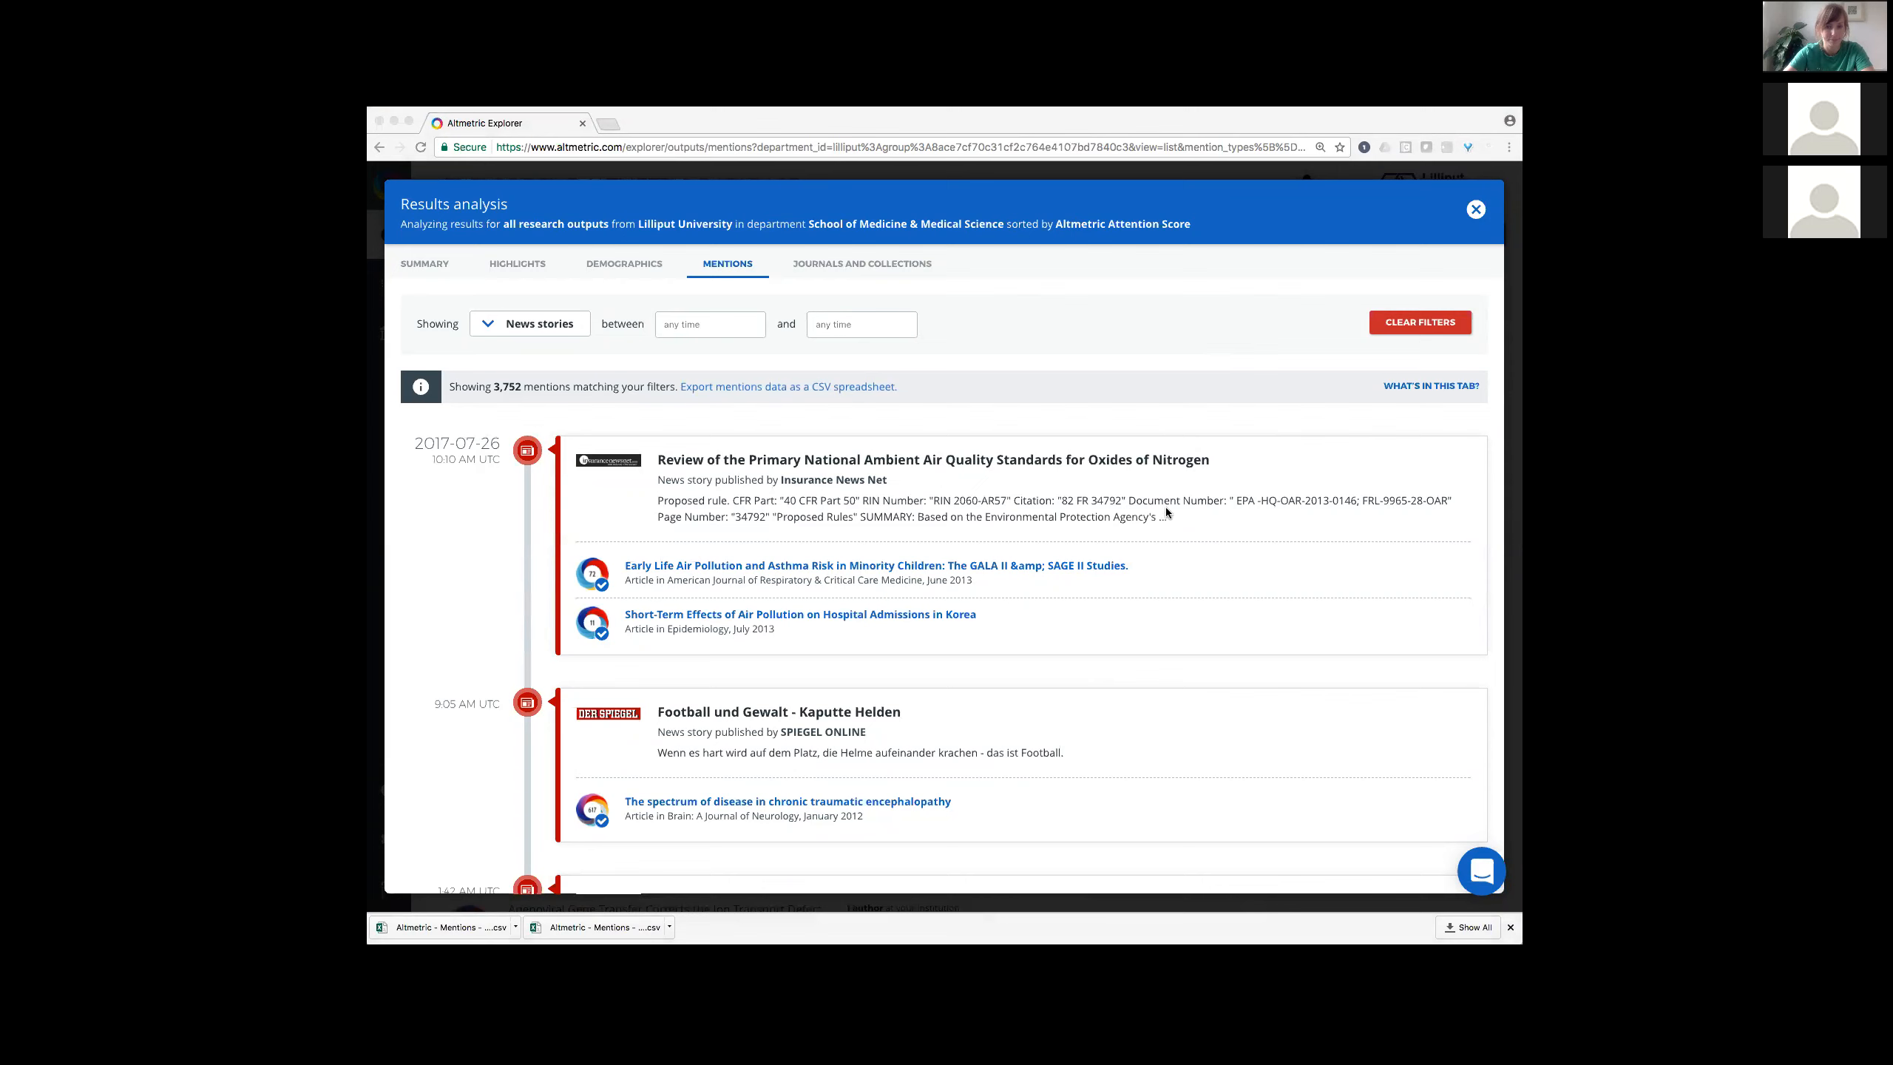
{"action": "mouse_move", "coordinate": [1032, 496]}
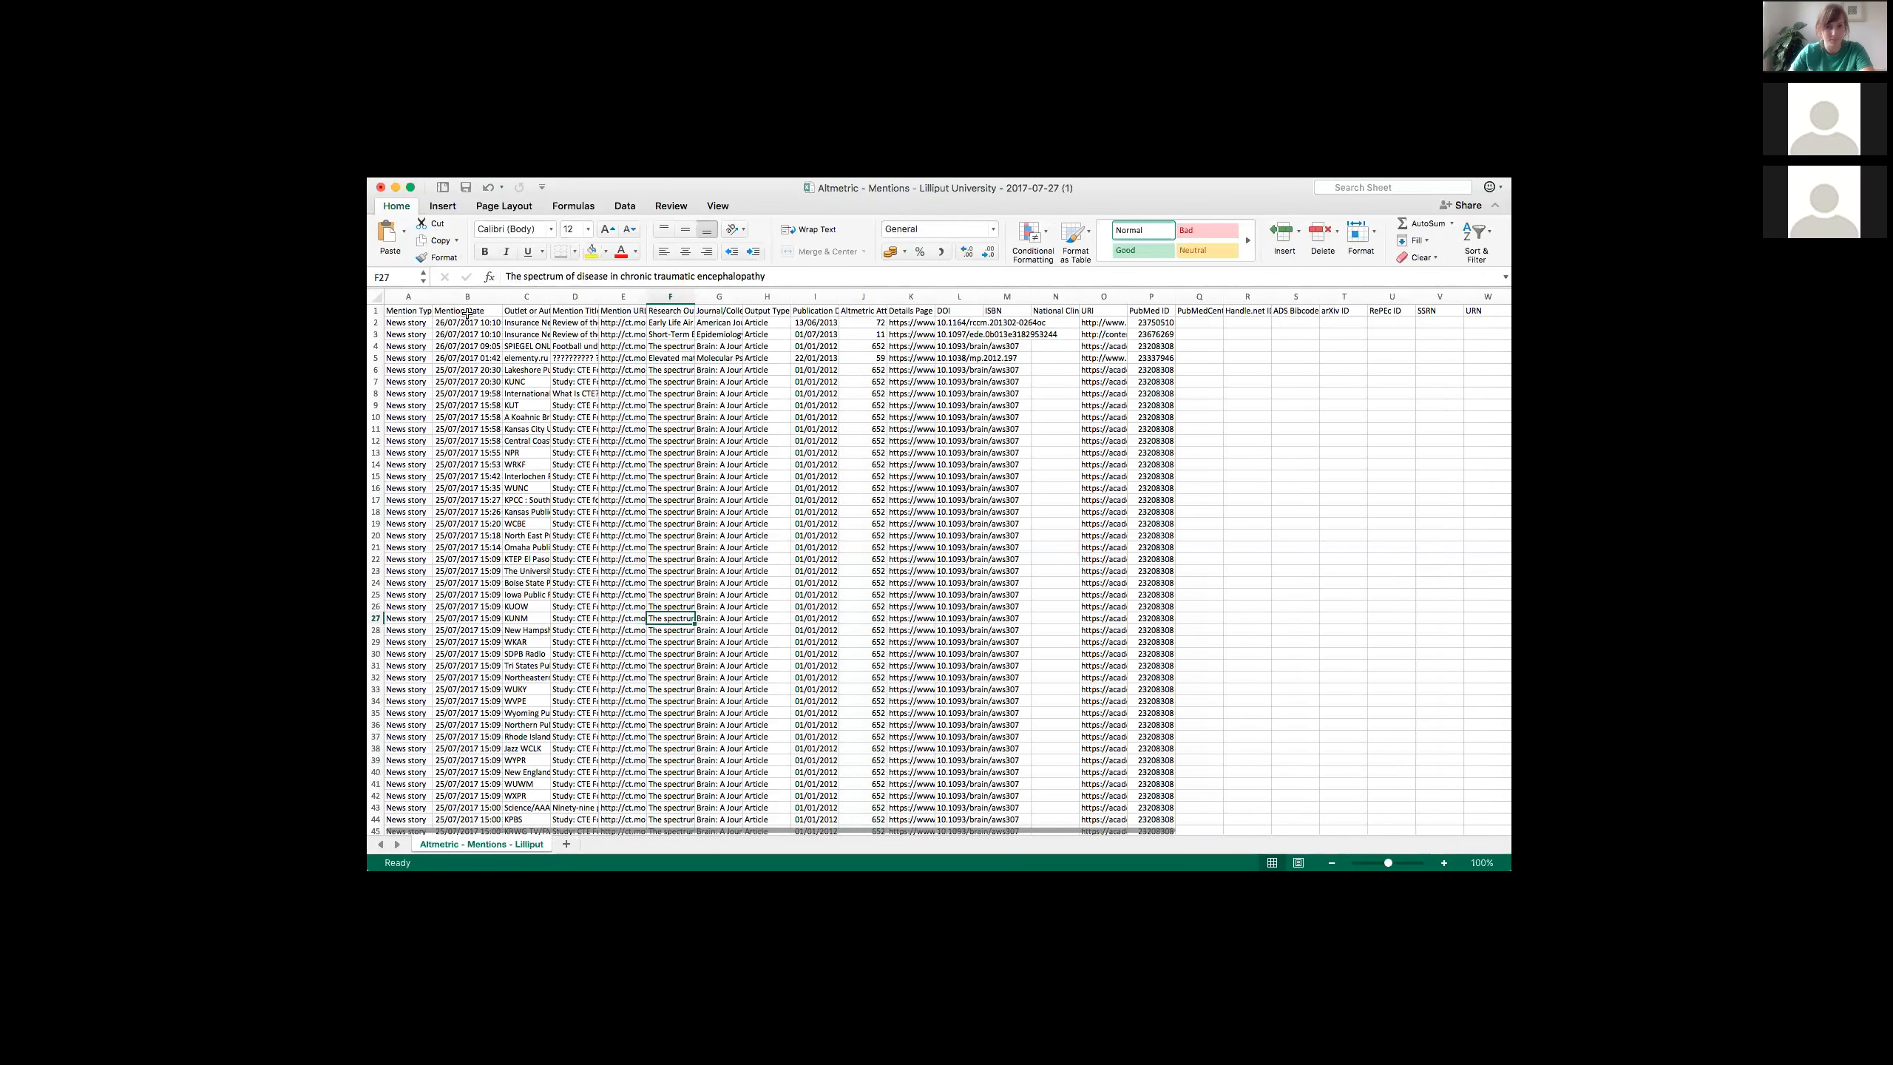
Step: Widen the Outlet or Author column and show its filter choices
{"action": "left_click_drag", "start_coordinate": [555, 297], "coordinate": [556, 298]}
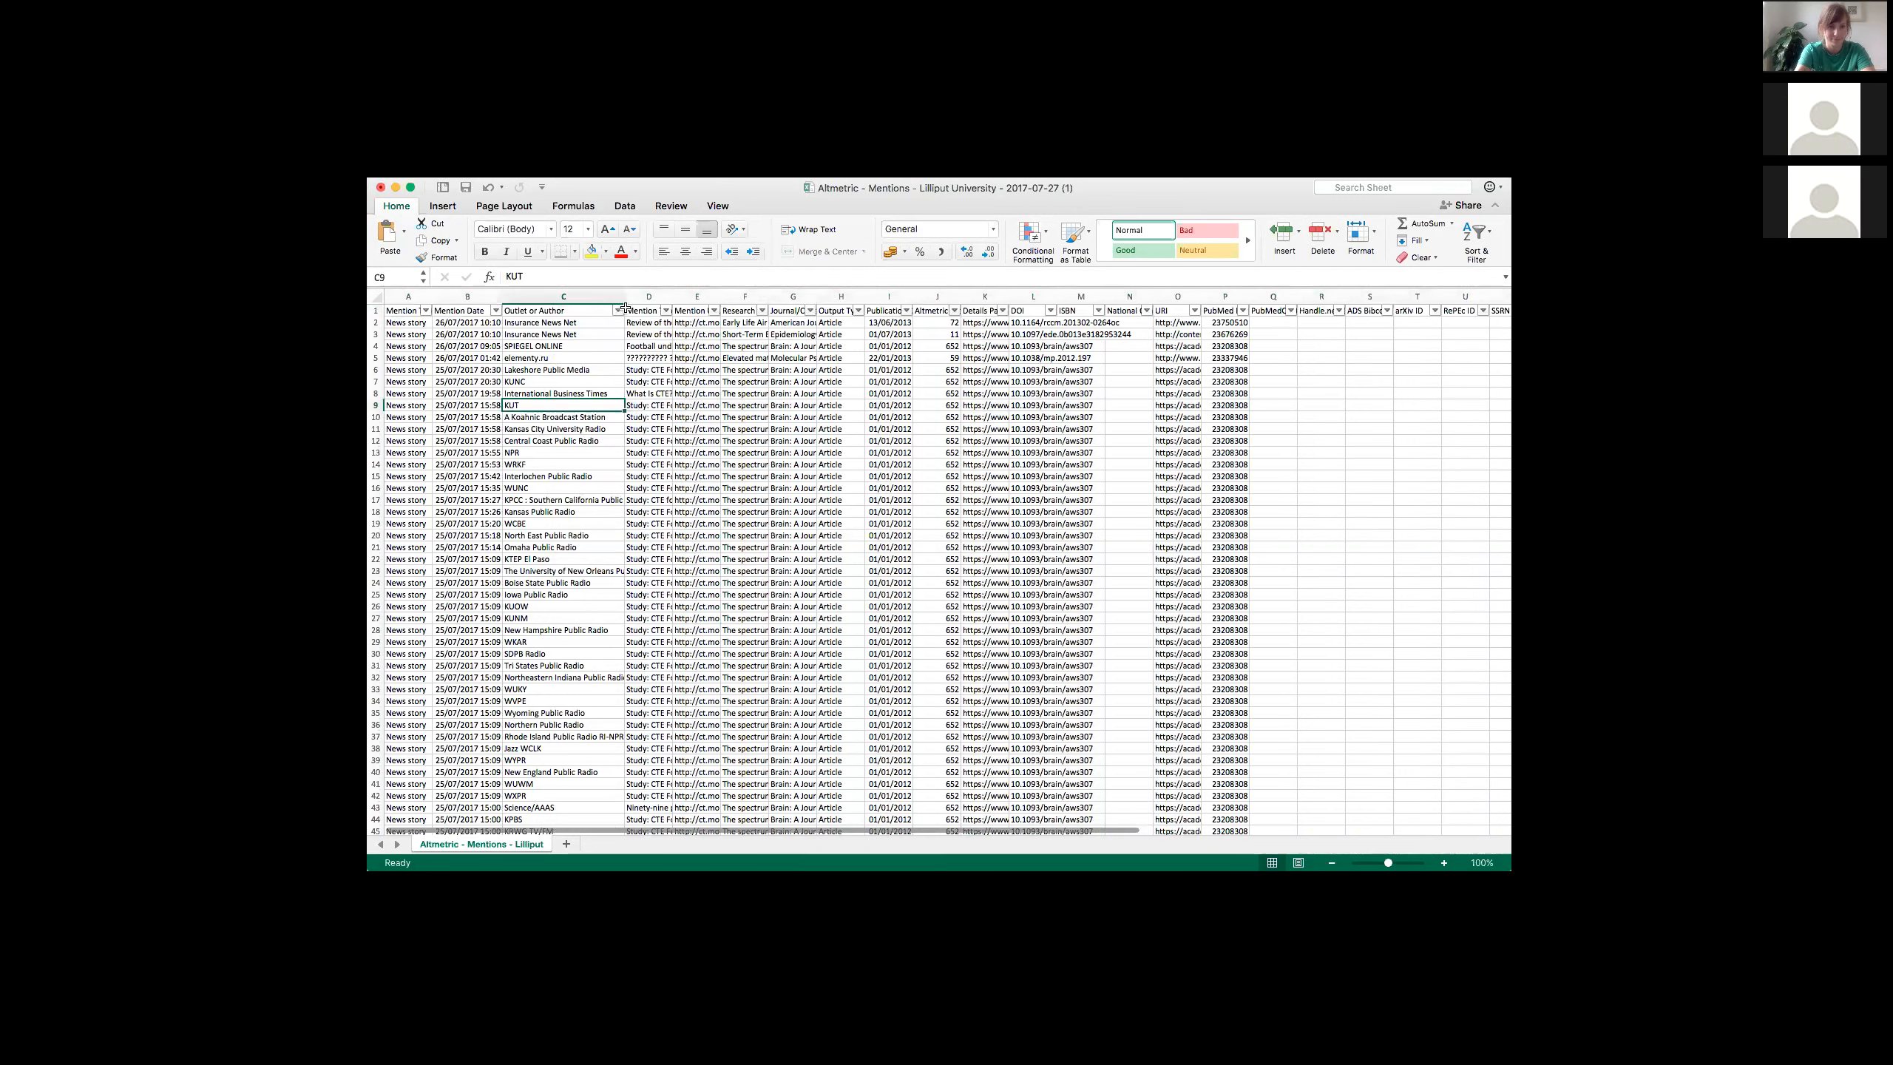
{"action": "left_click", "coordinate": [624, 310]}
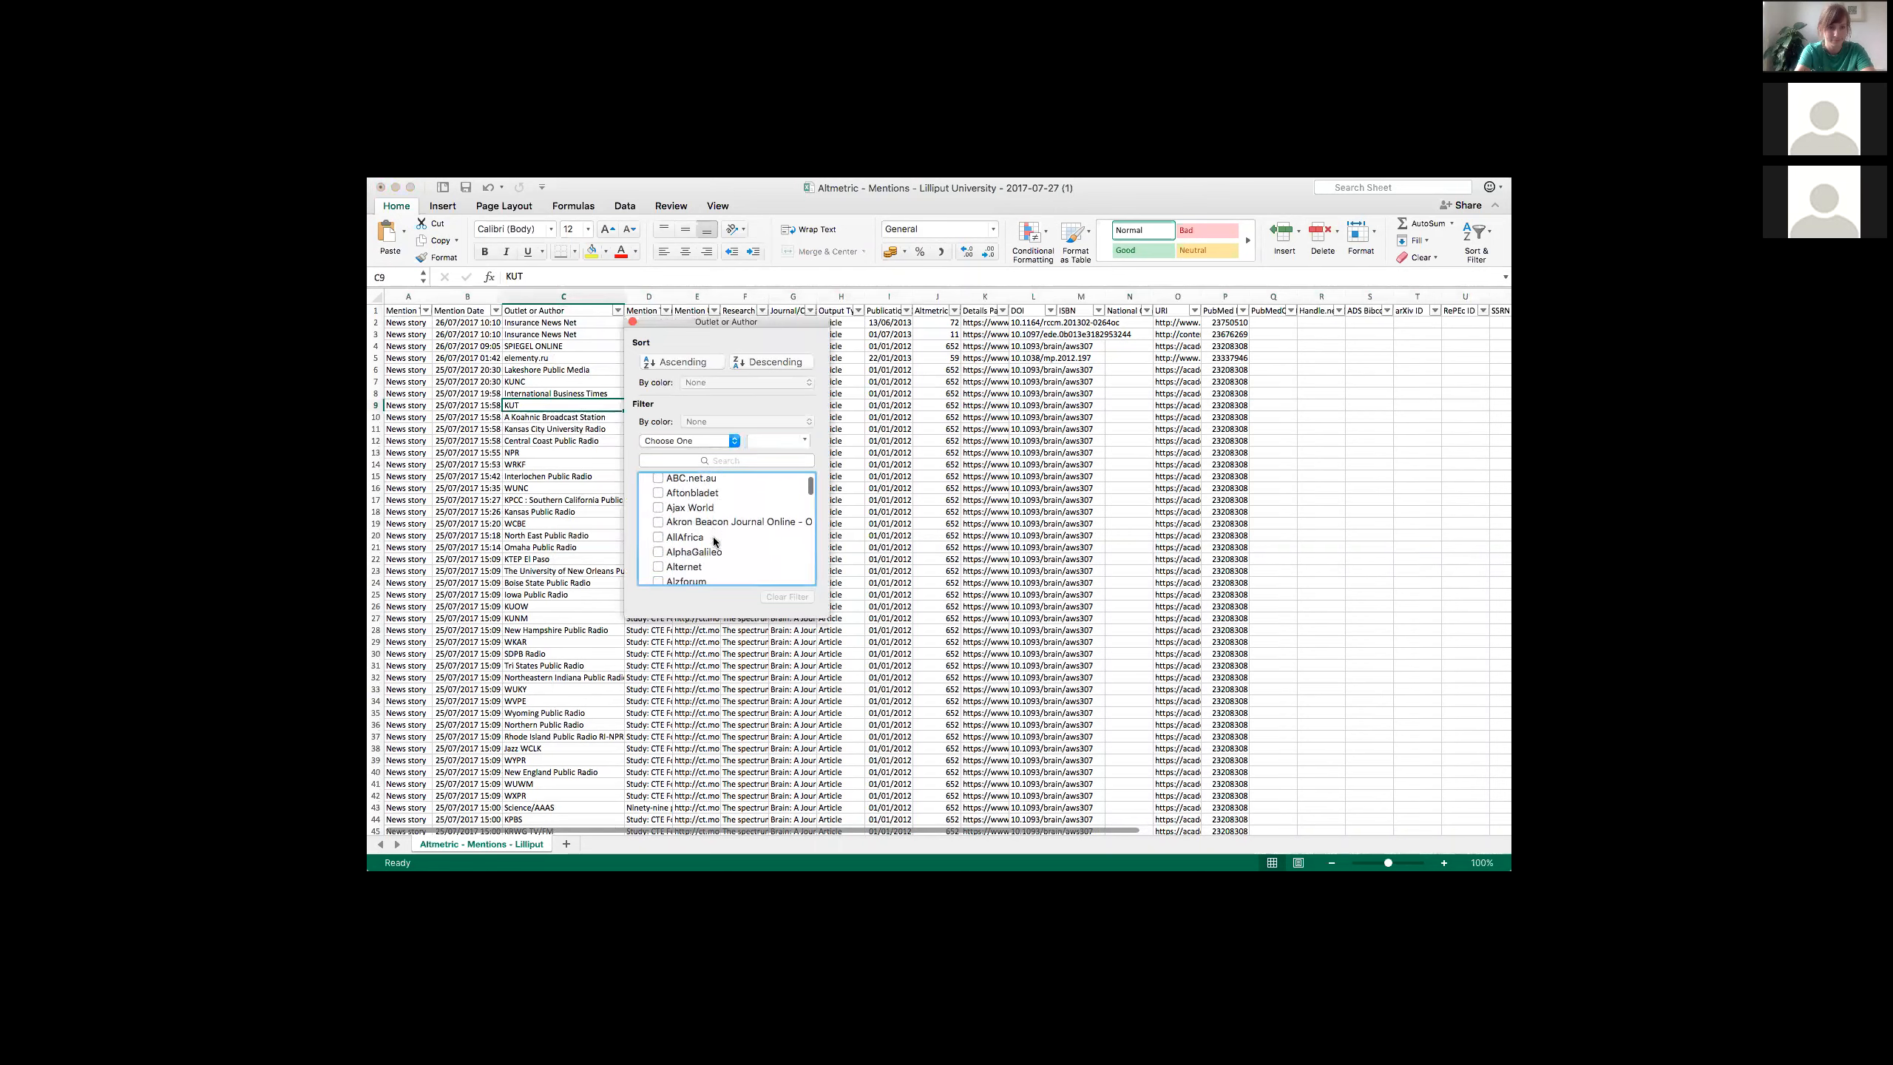
Step: Filter outlets to The Guardian and The Independent, leaving 22 of 3,752 records
{"action": "scroll", "scroll_direction": "down", "scroll_amount": 3}
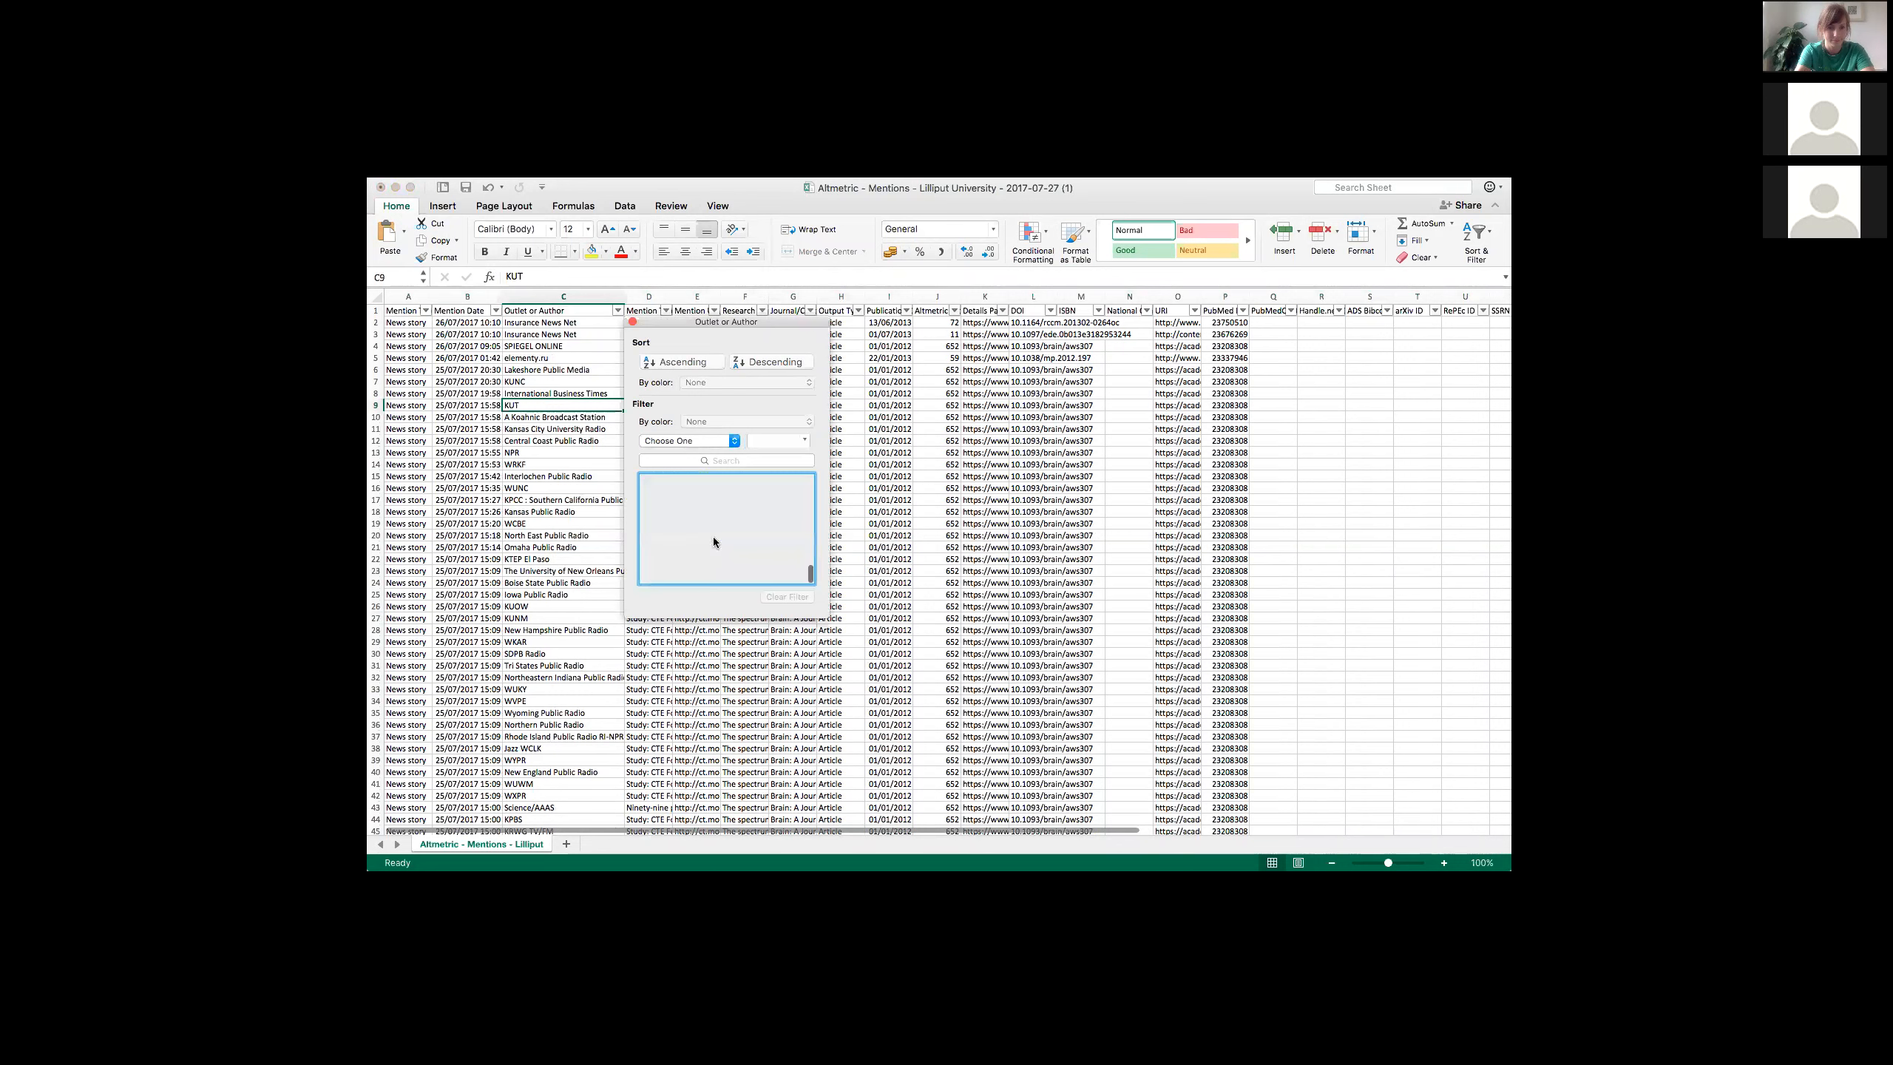
{"action": "scroll", "scroll_direction": "down", "scroll_amount": 3}
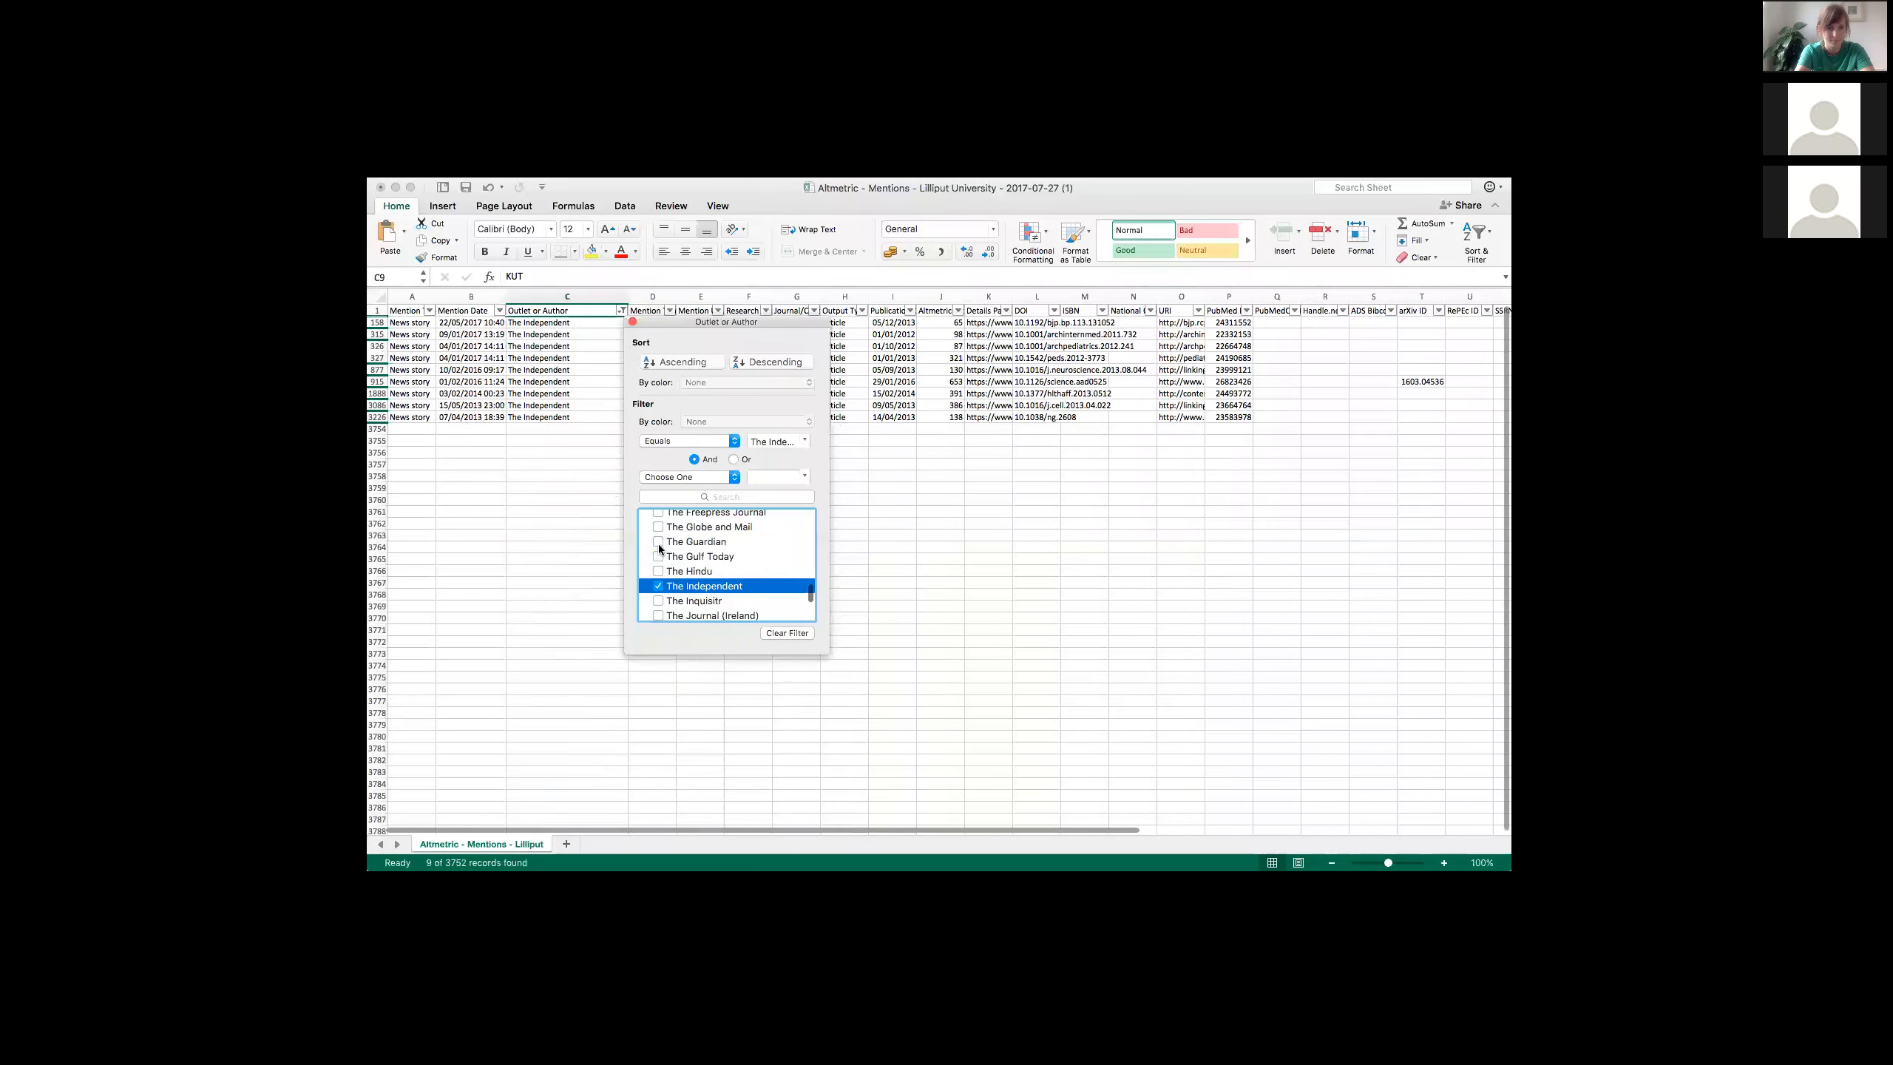
{"action": "left_click", "coordinate": [659, 541]}
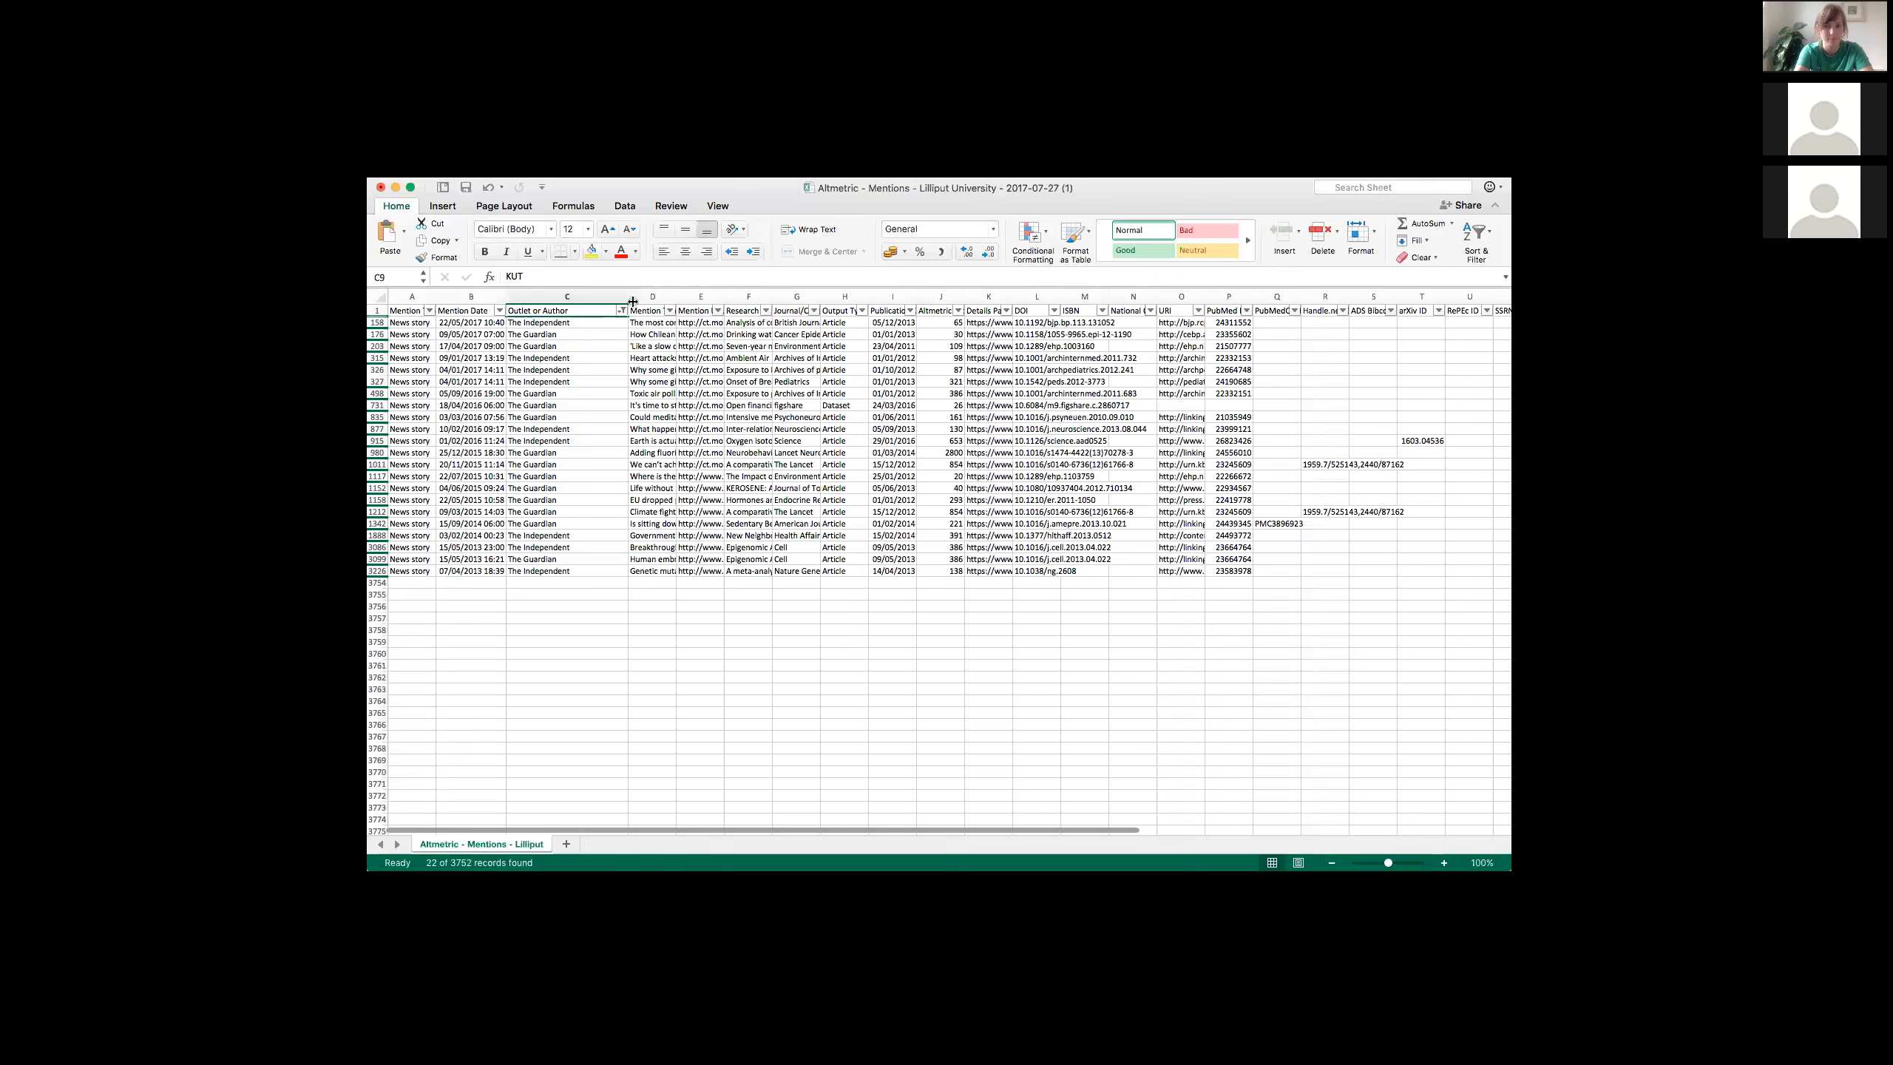
Step: Clear the Outlet or Author filter so every news mention is listed
{"action": "left_click", "coordinate": [619, 310]}
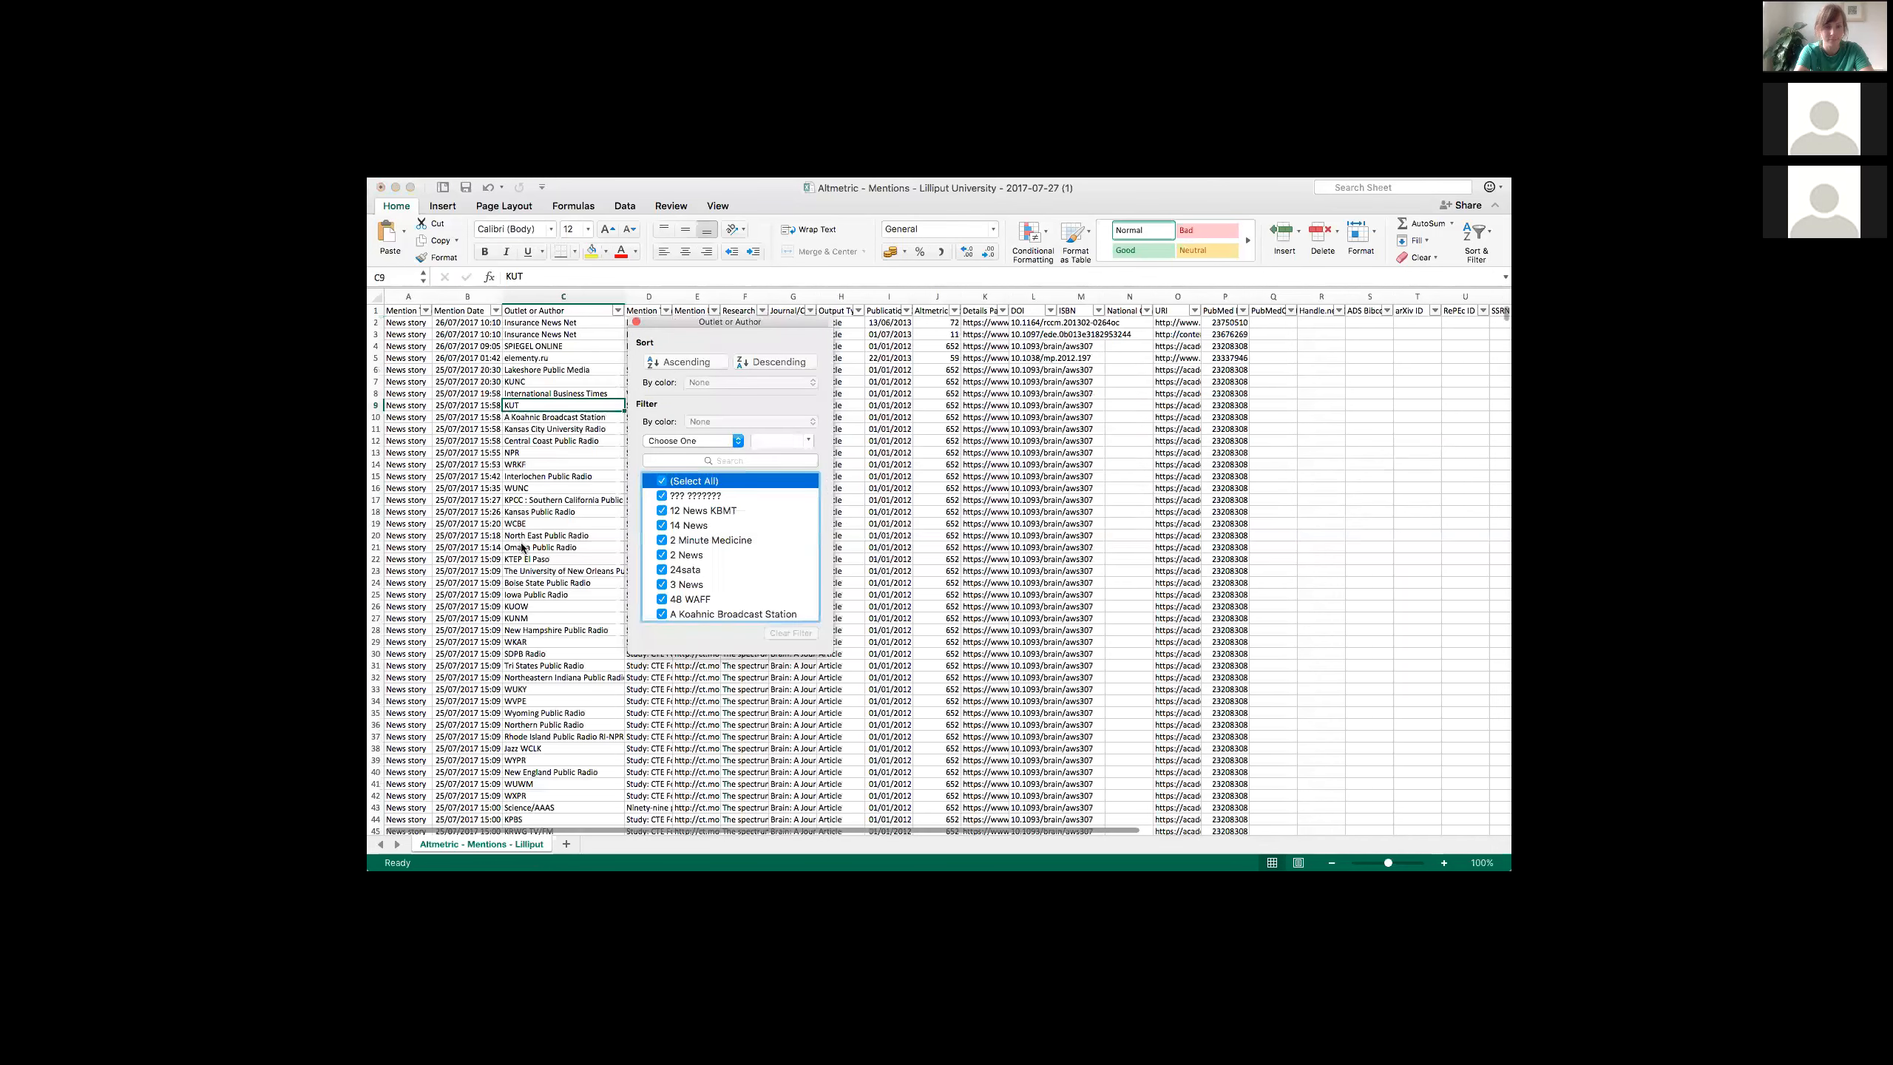
{"action": "left_click", "coordinate": [655, 511]}
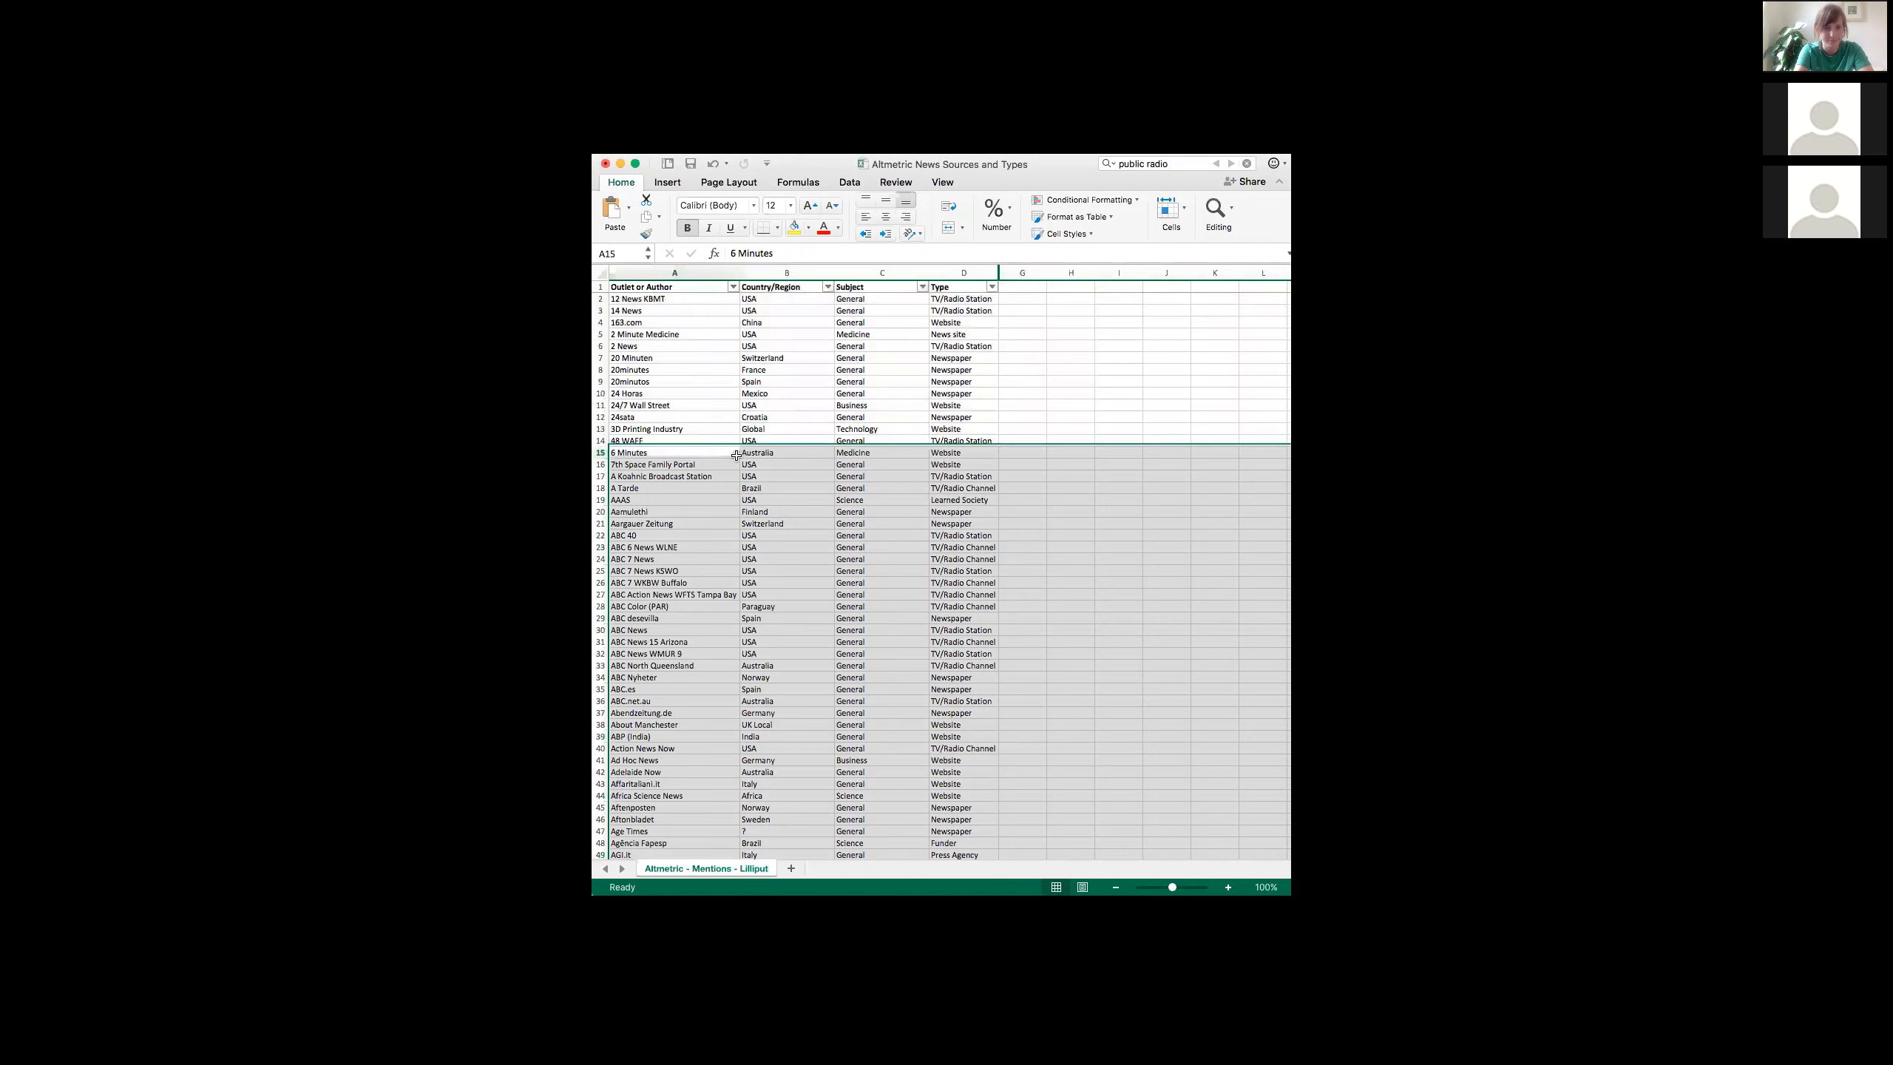
{"action": "left_click", "coordinate": [674, 272]}
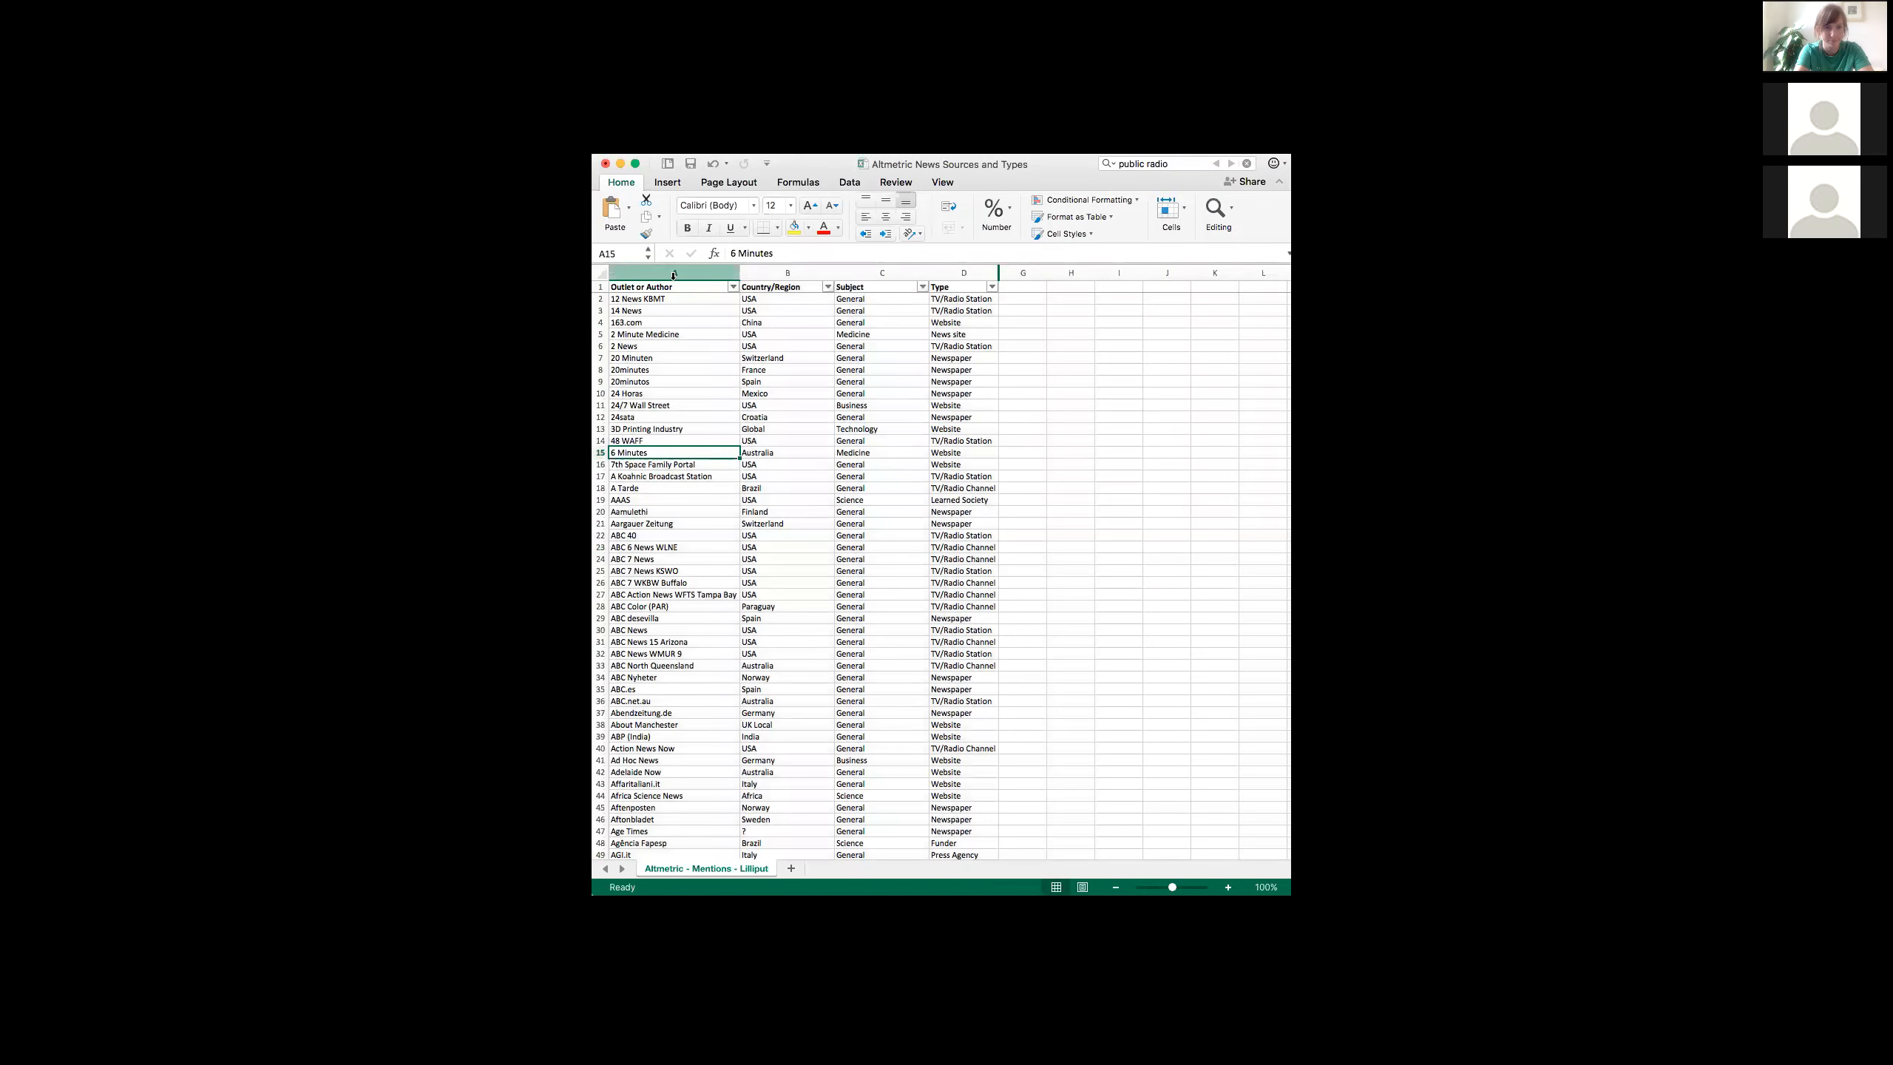
{"action": "left_click", "coordinate": [672, 286]}
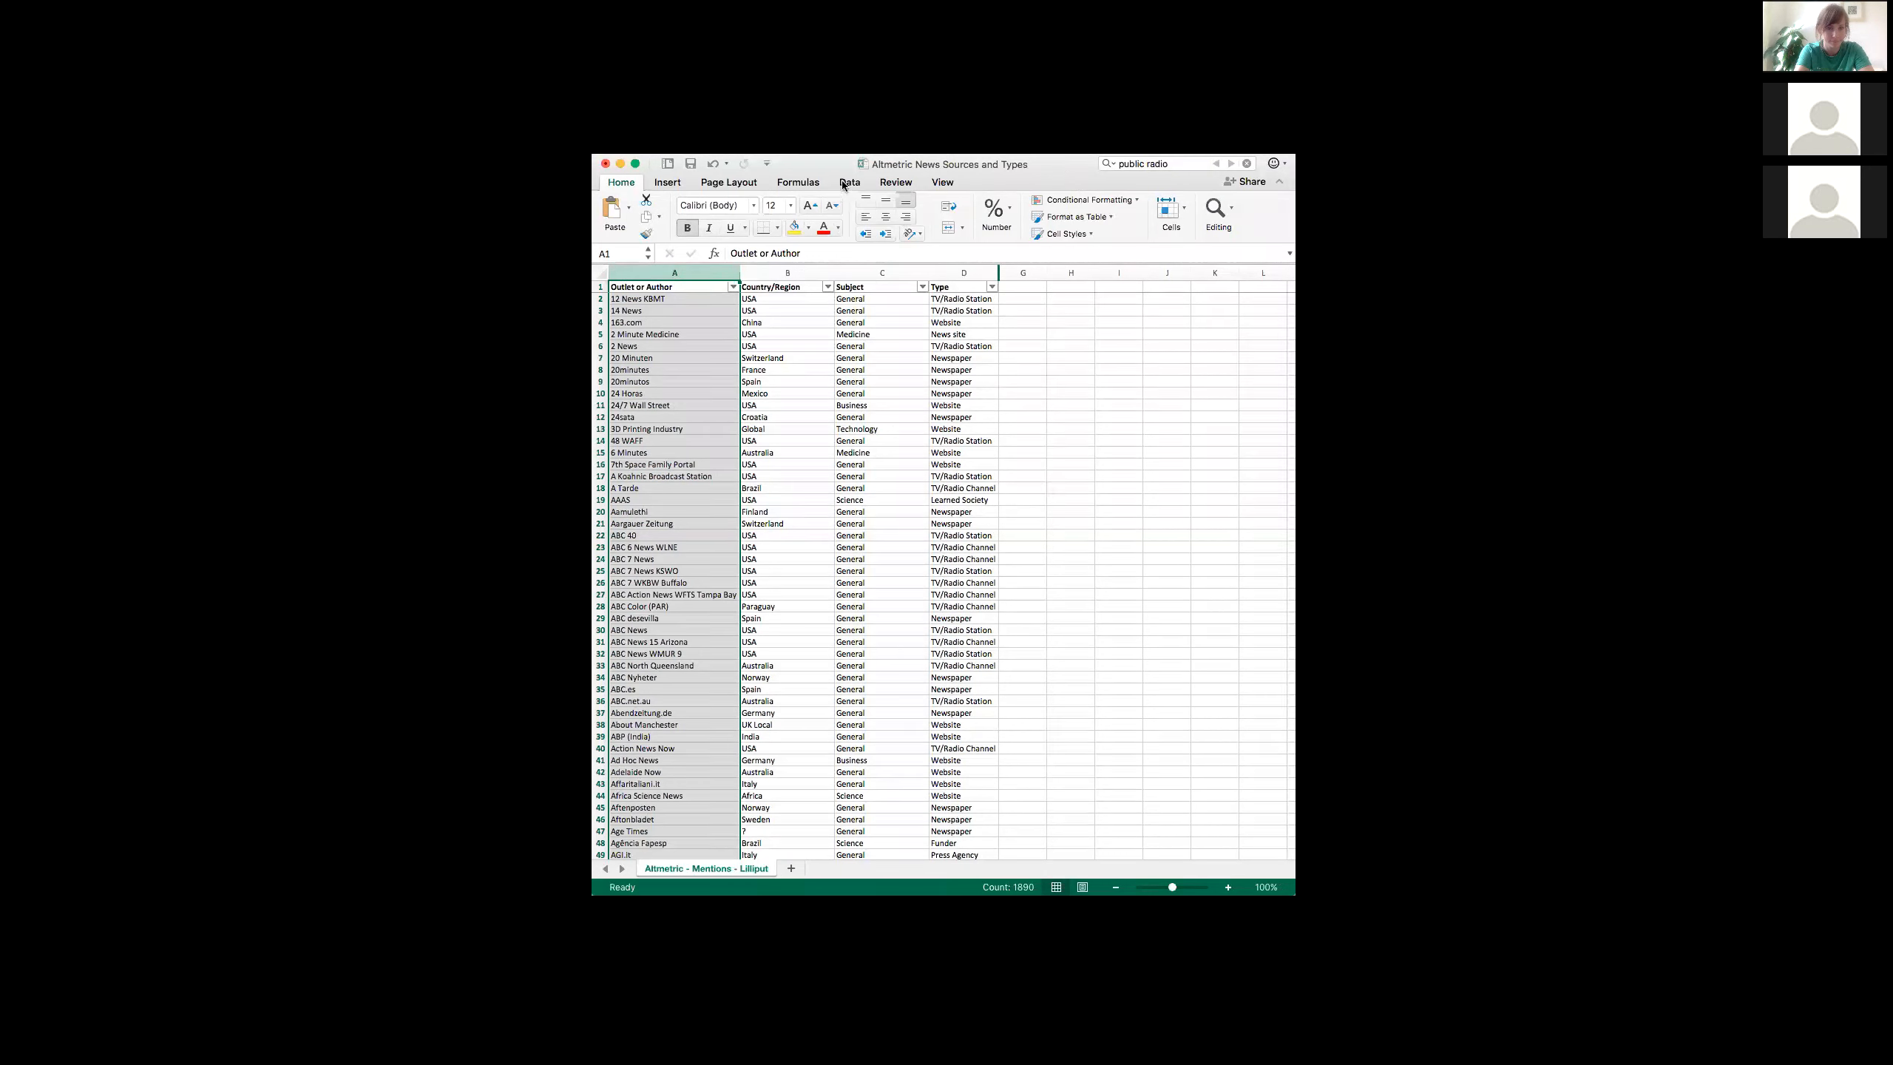
Step: Look over Data tools and columns B–D, then return to the Altmetric - Mentions workbook
{"action": "left_click", "coordinate": [849, 181]}
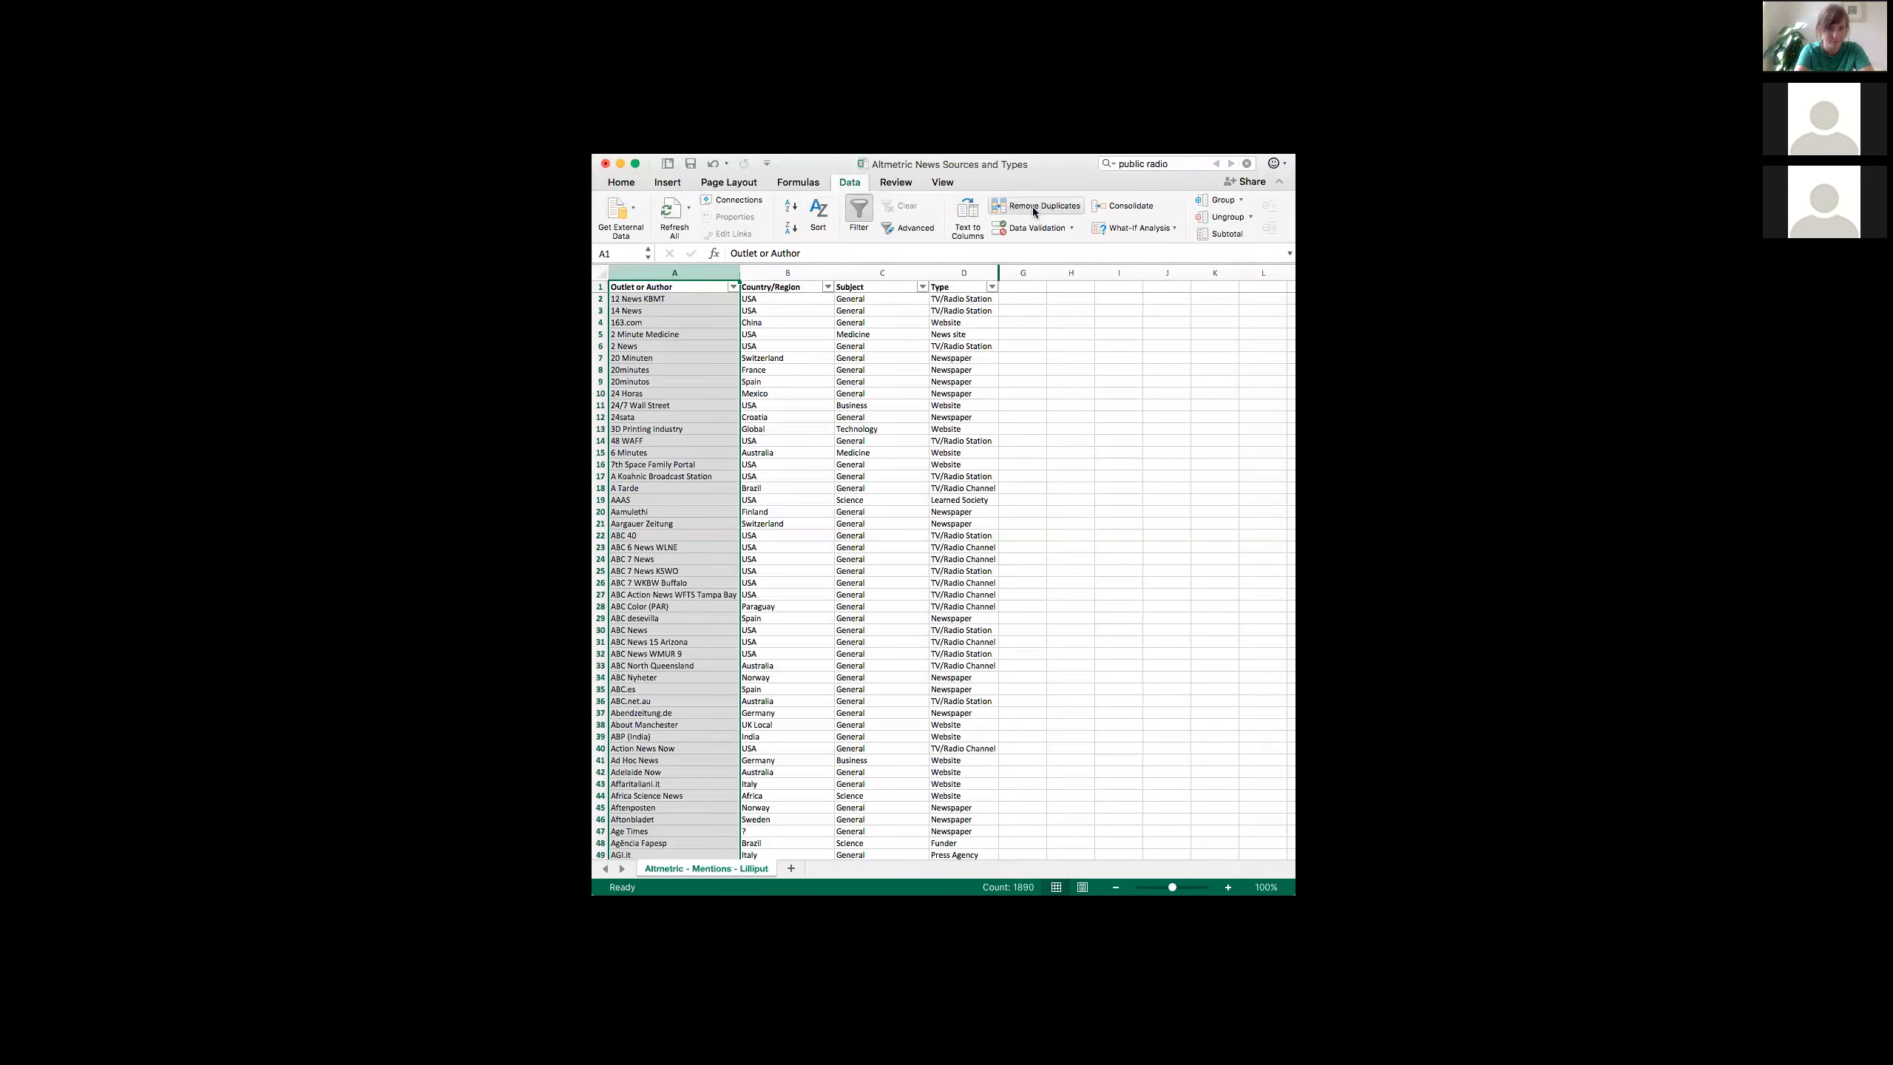
{"action": "mouse_move", "coordinate": [1035, 204]}
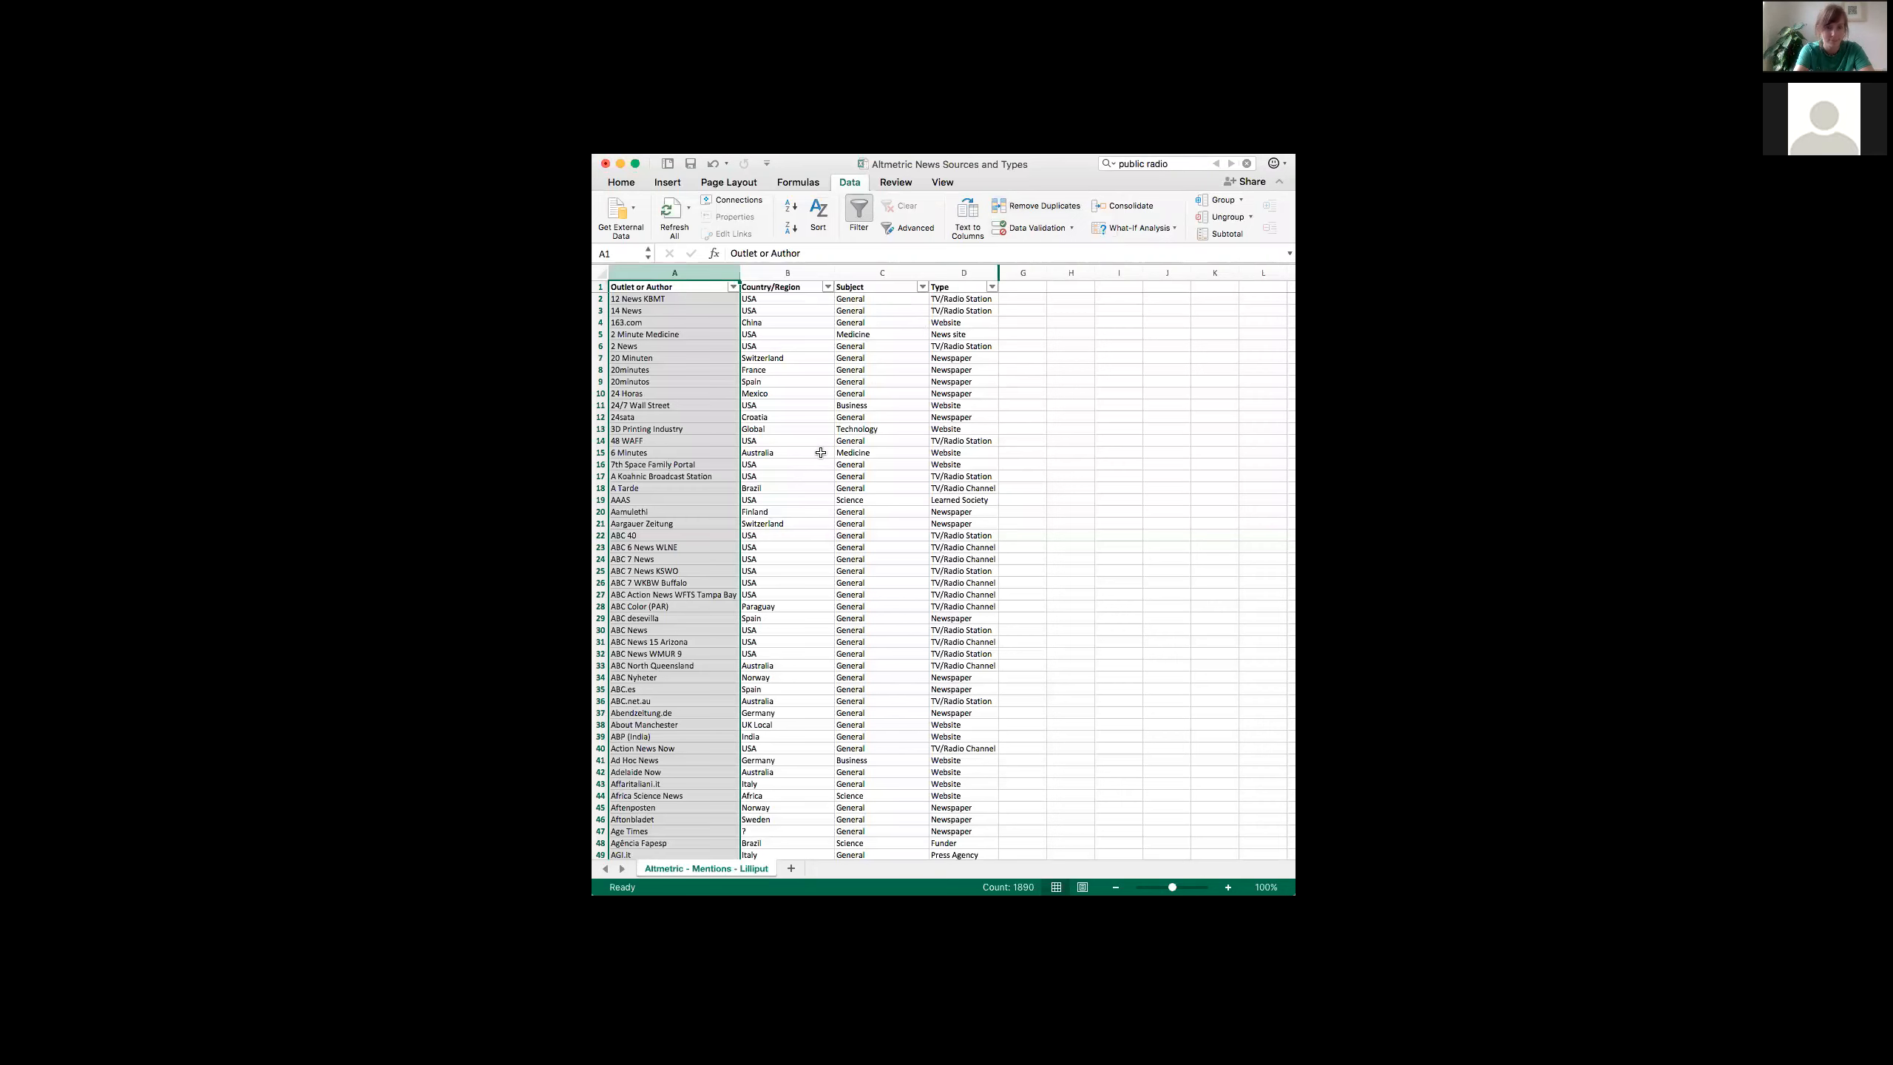
{"action": "mouse_move", "coordinate": [673, 502]}
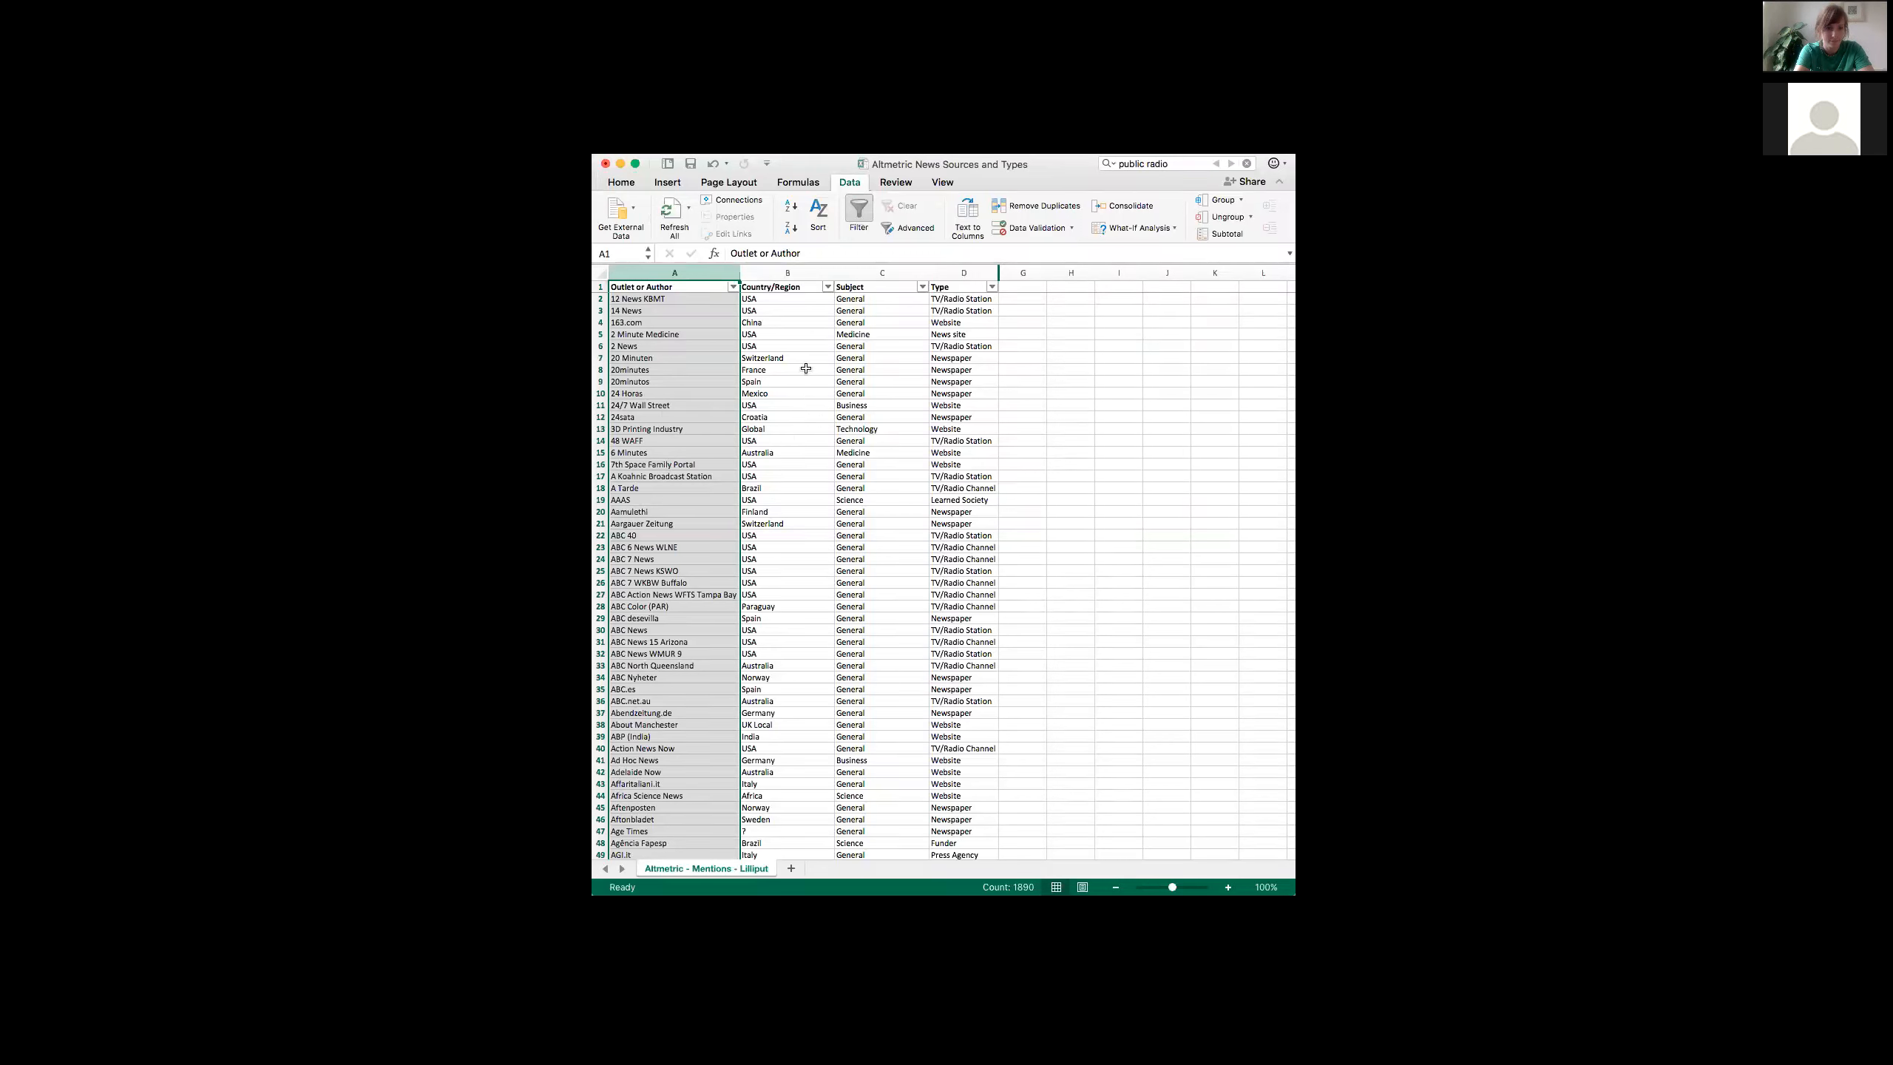
{"action": "left_click", "coordinate": [786, 271]}
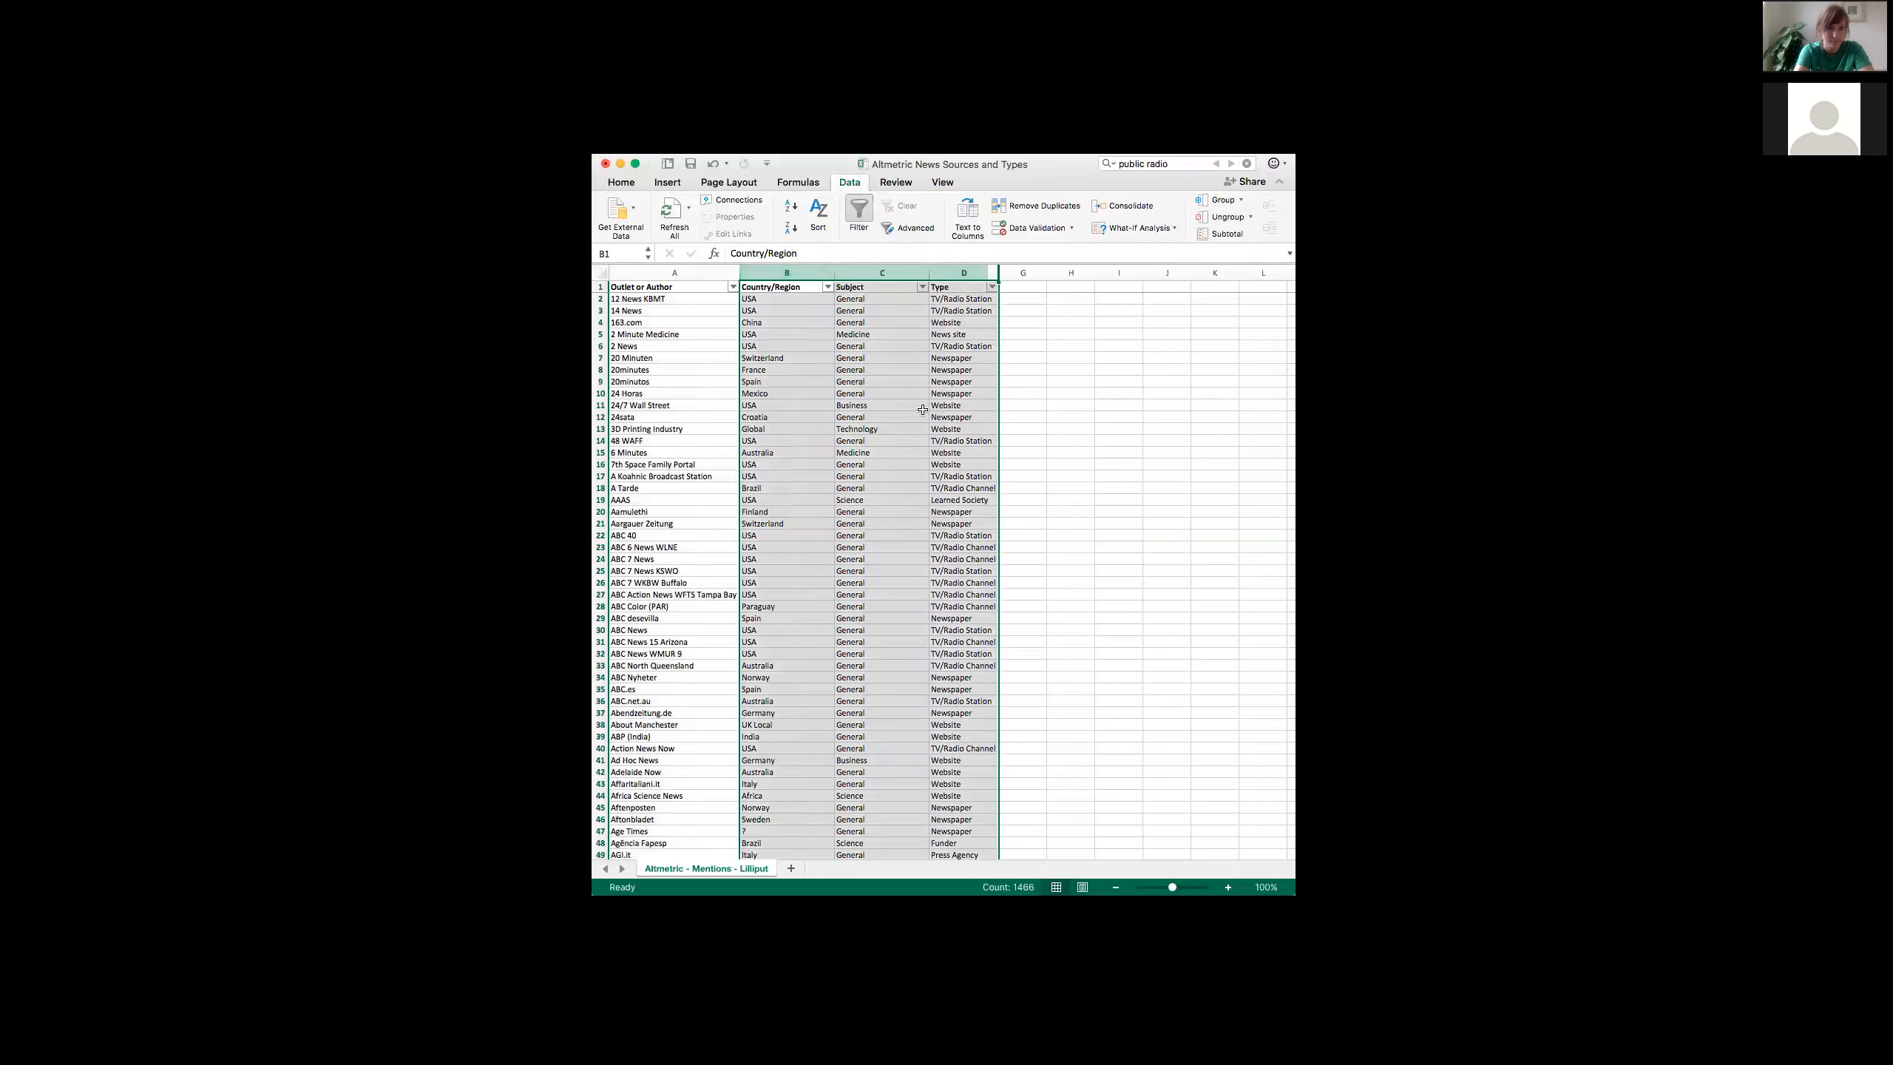
{"action": "mouse_move", "coordinate": [799, 443]}
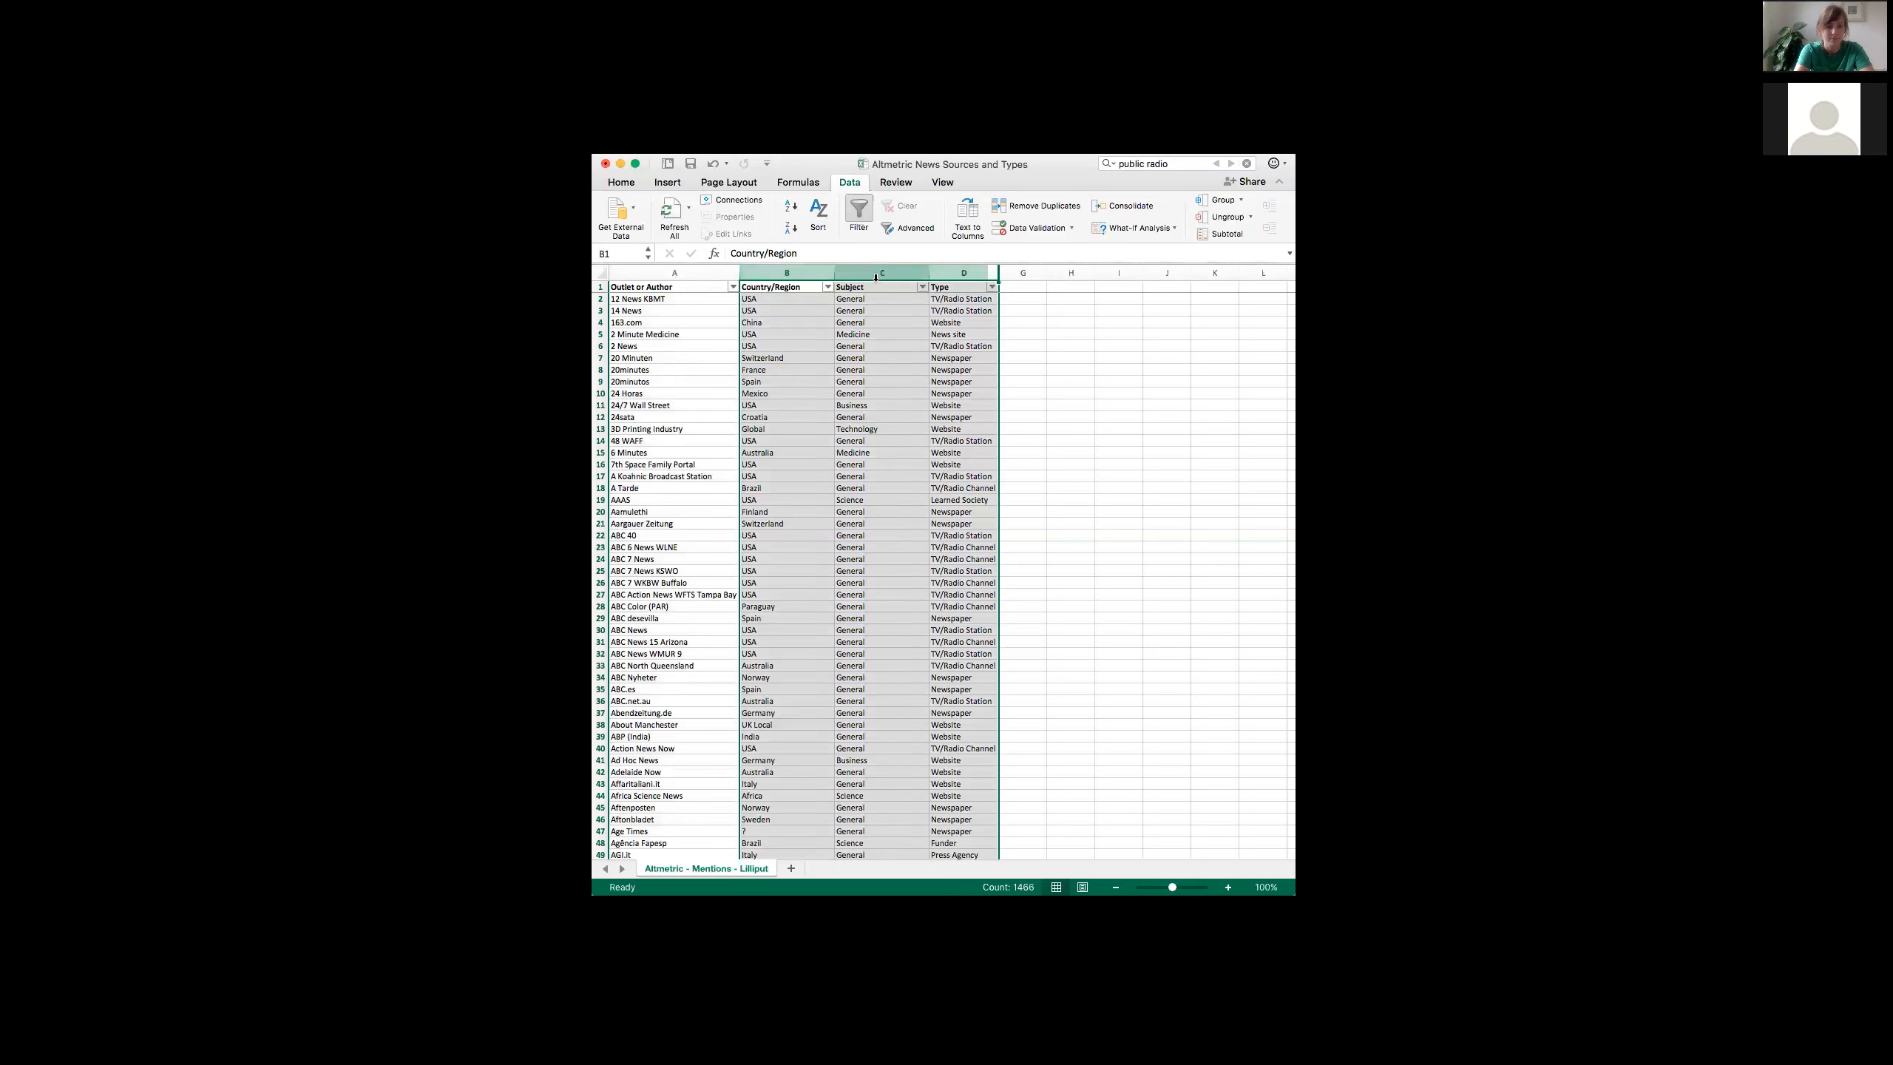
{"action": "left_click", "coordinate": [881, 286]}
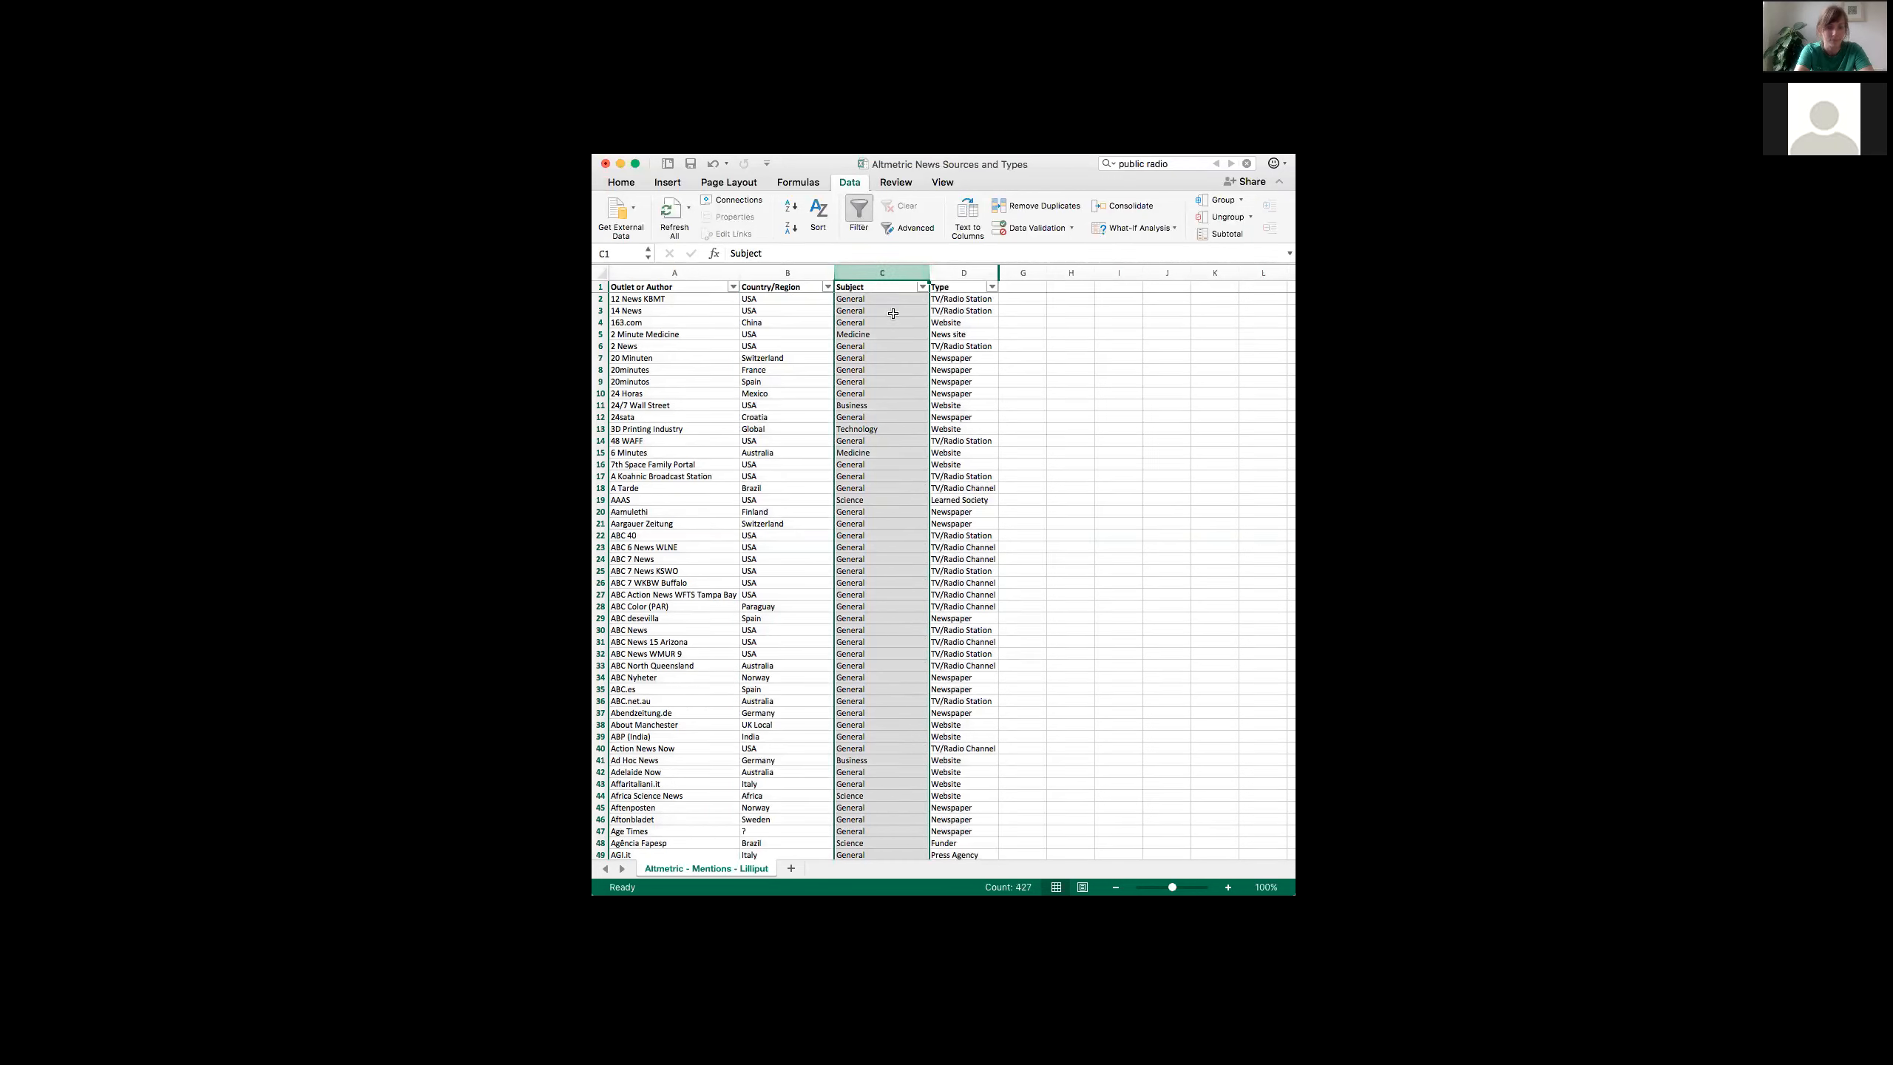
{"action": "left_click", "coordinate": [964, 272]}
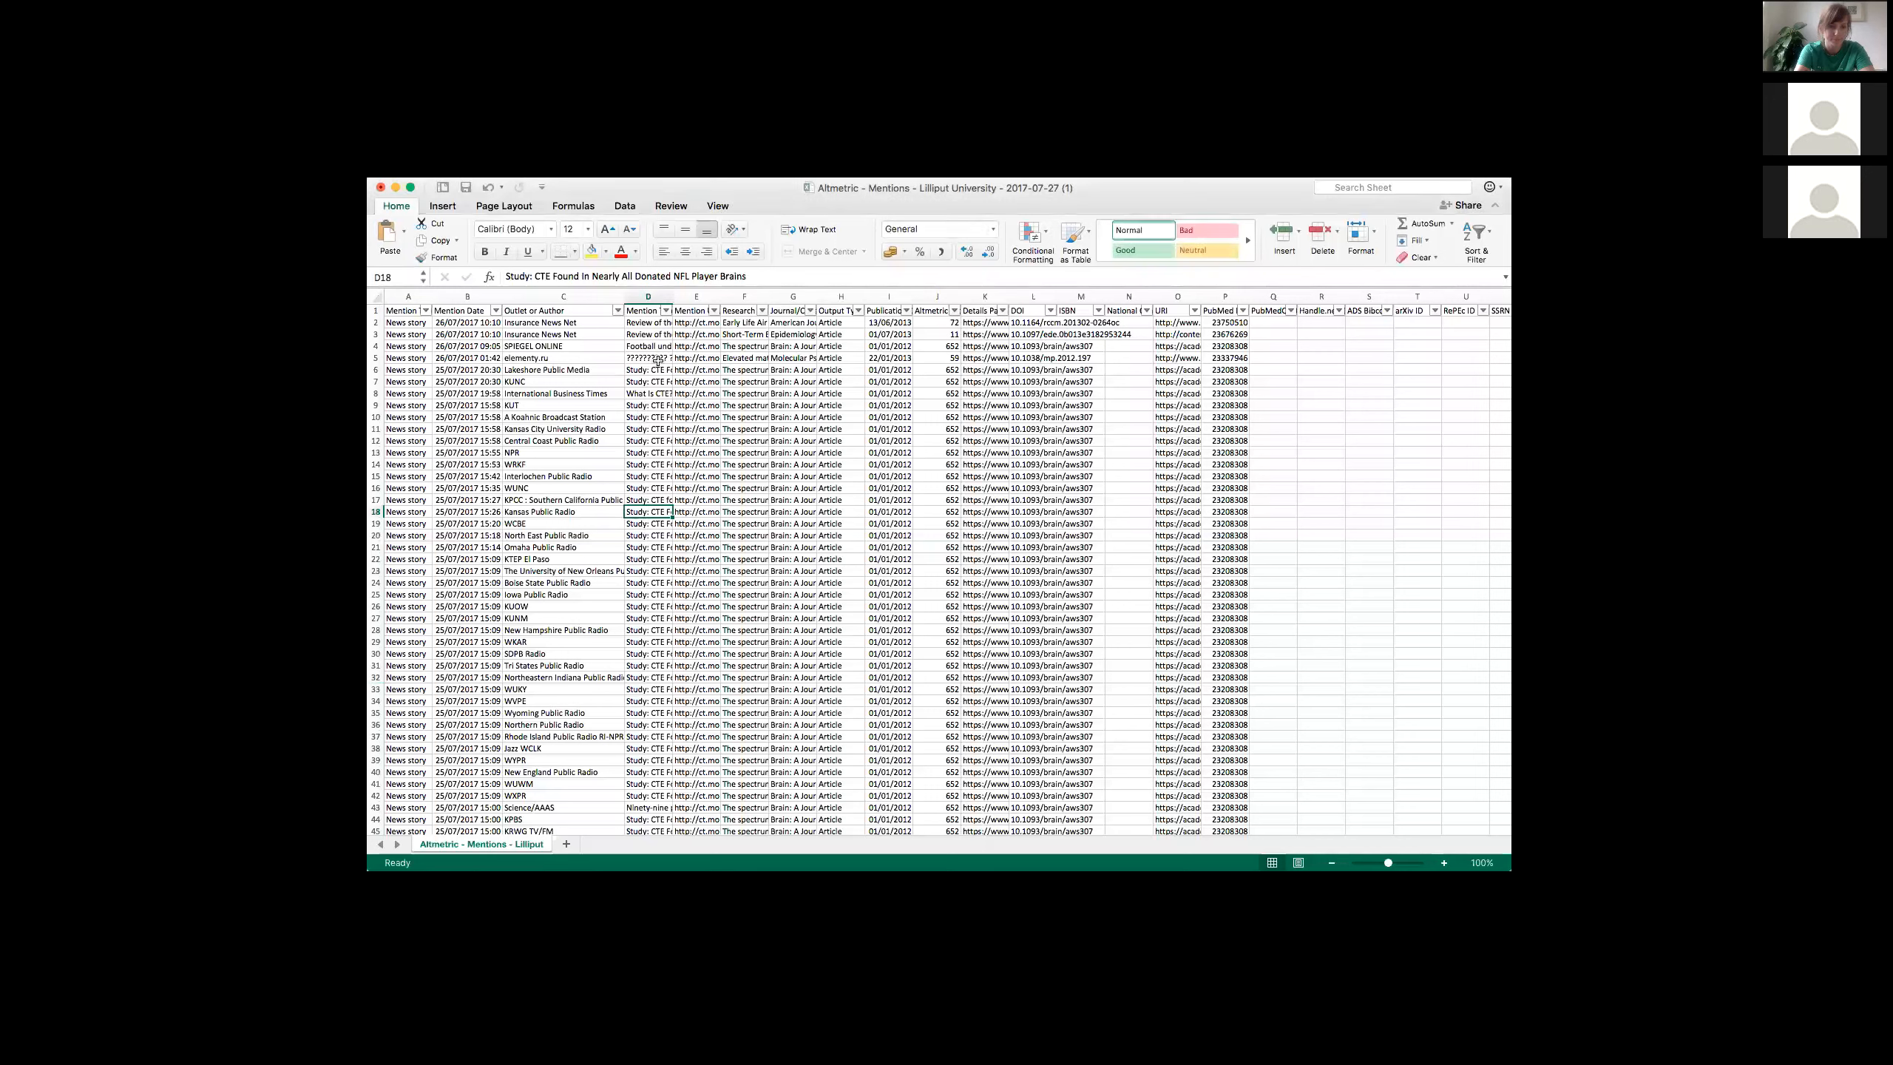
Step: Insert a blank 'Outlet Type' column right after the Outlet or Author column
{"action": "right_click", "coordinate": [694, 309]}
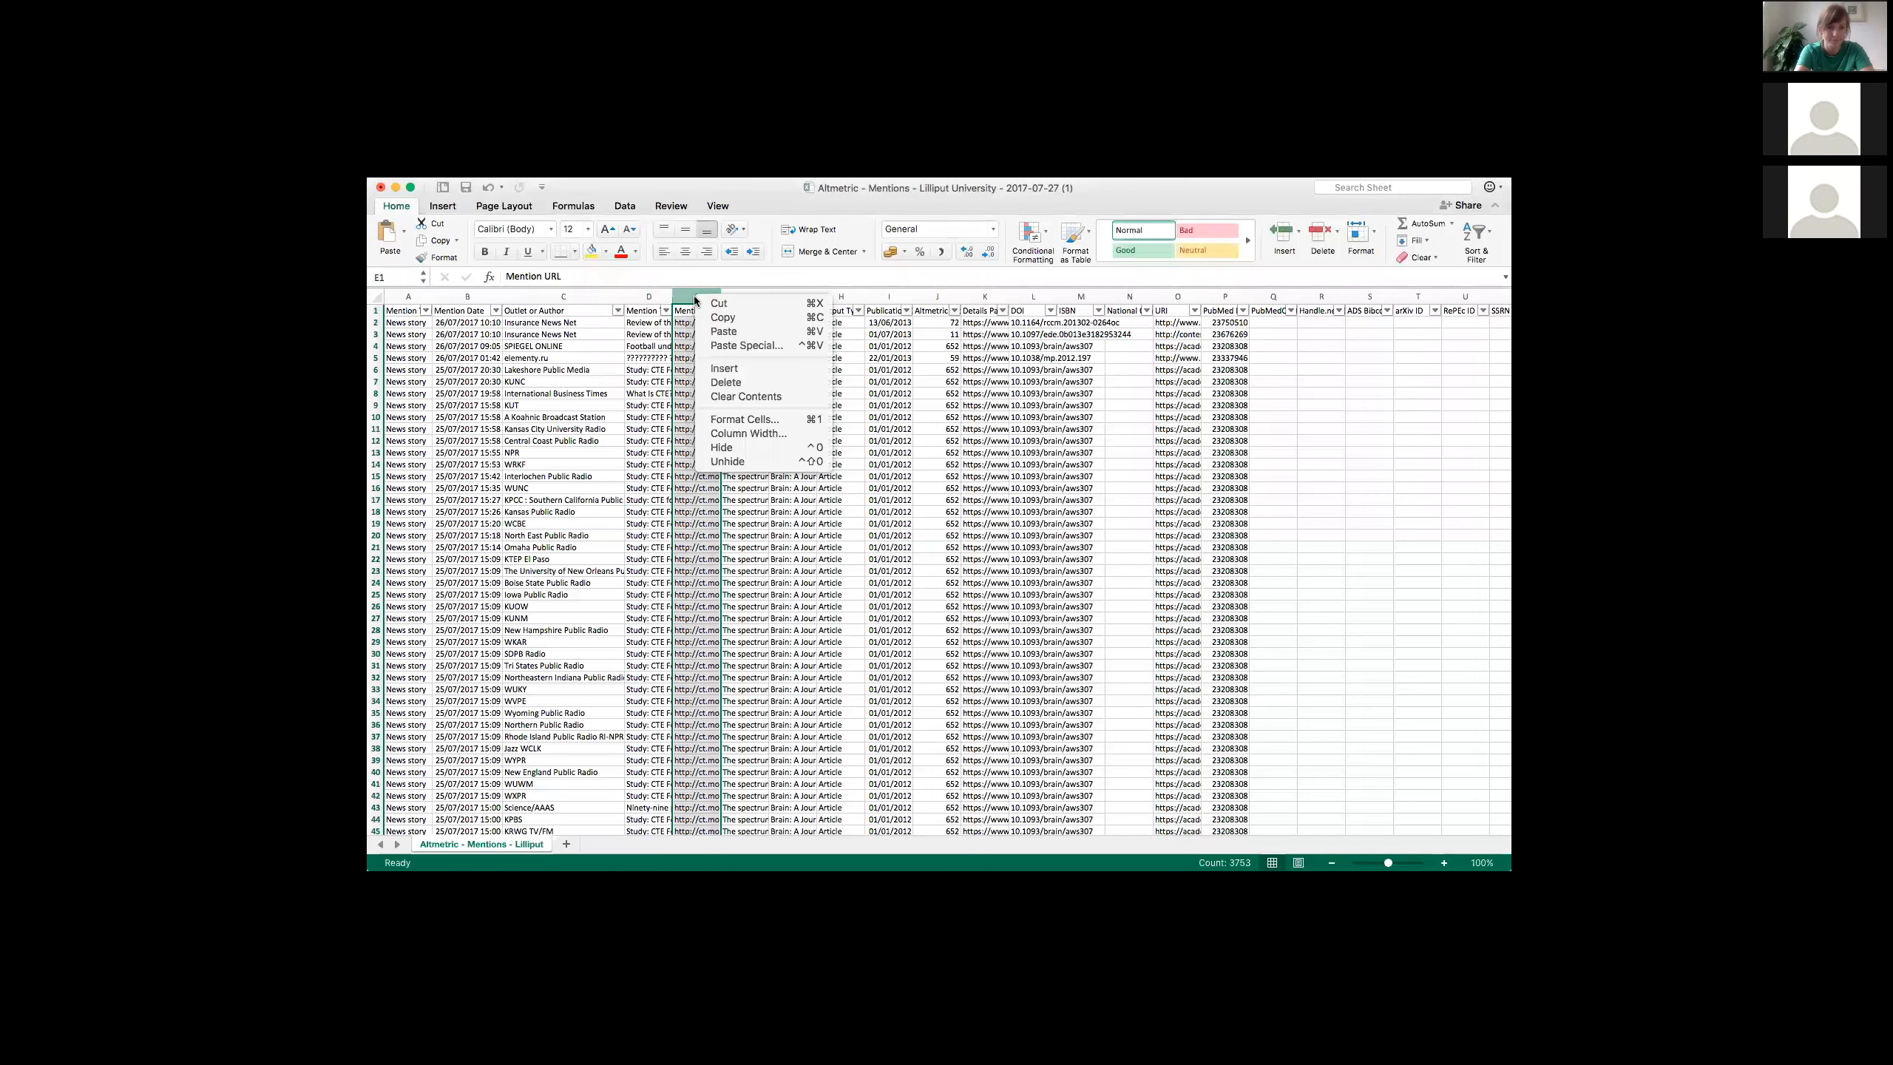
{"action": "mouse_move", "coordinate": [748, 396]}
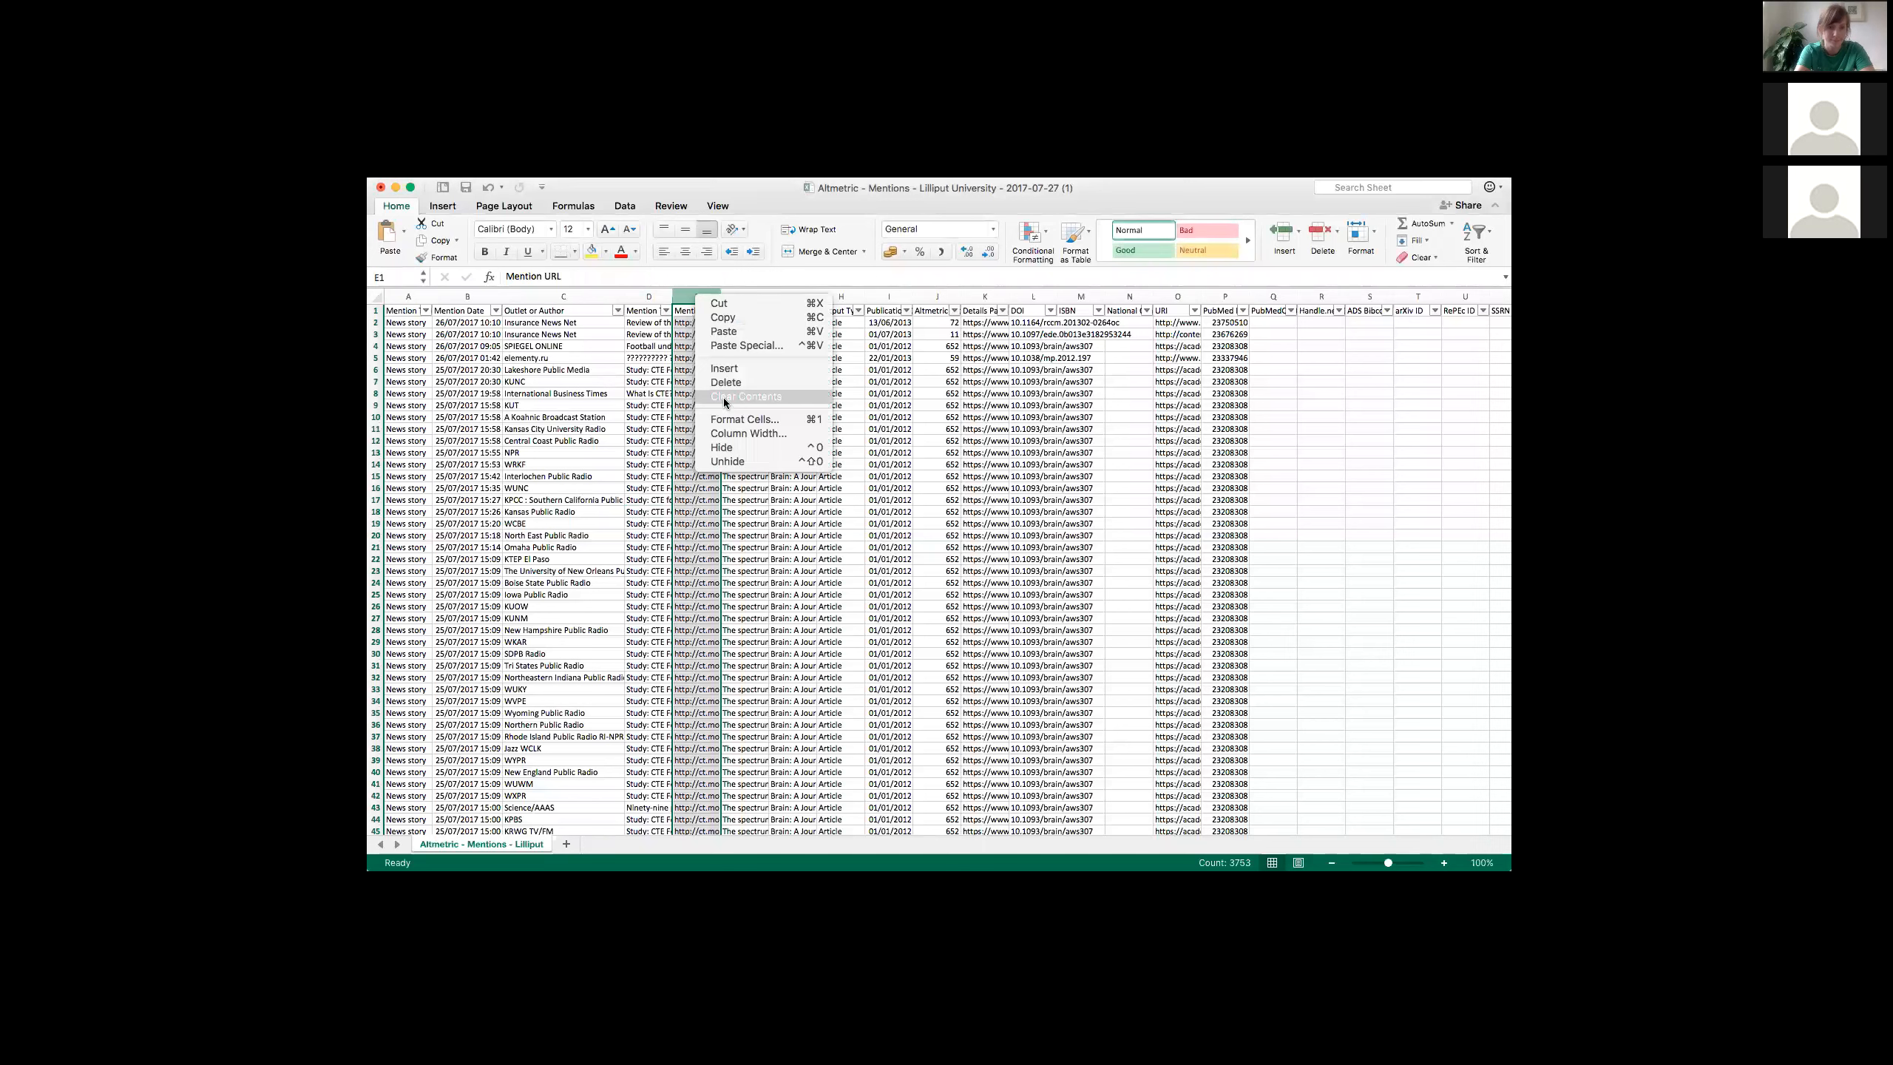
{"action": "left_click", "coordinate": [741, 396]}
{"action": "type", "text": "Outloet Typ"}
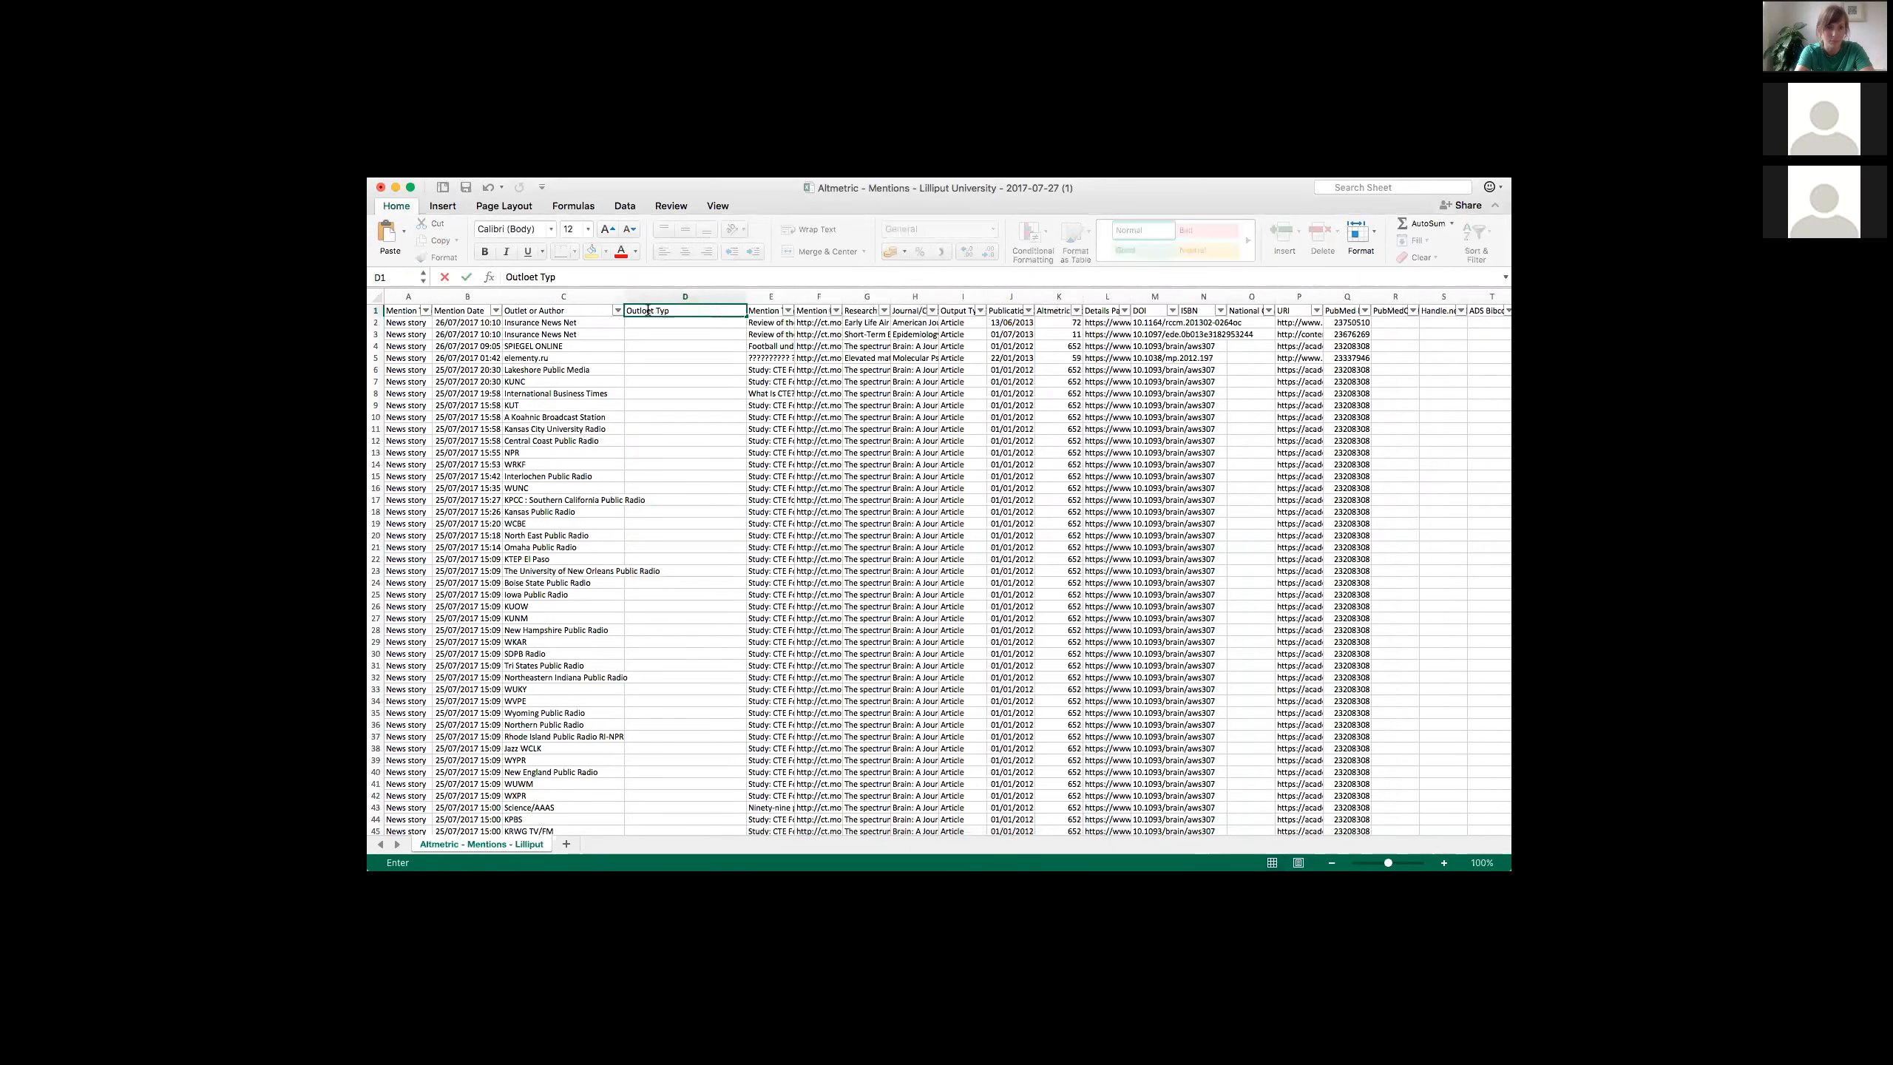
{"action": "type", "text": "e"}
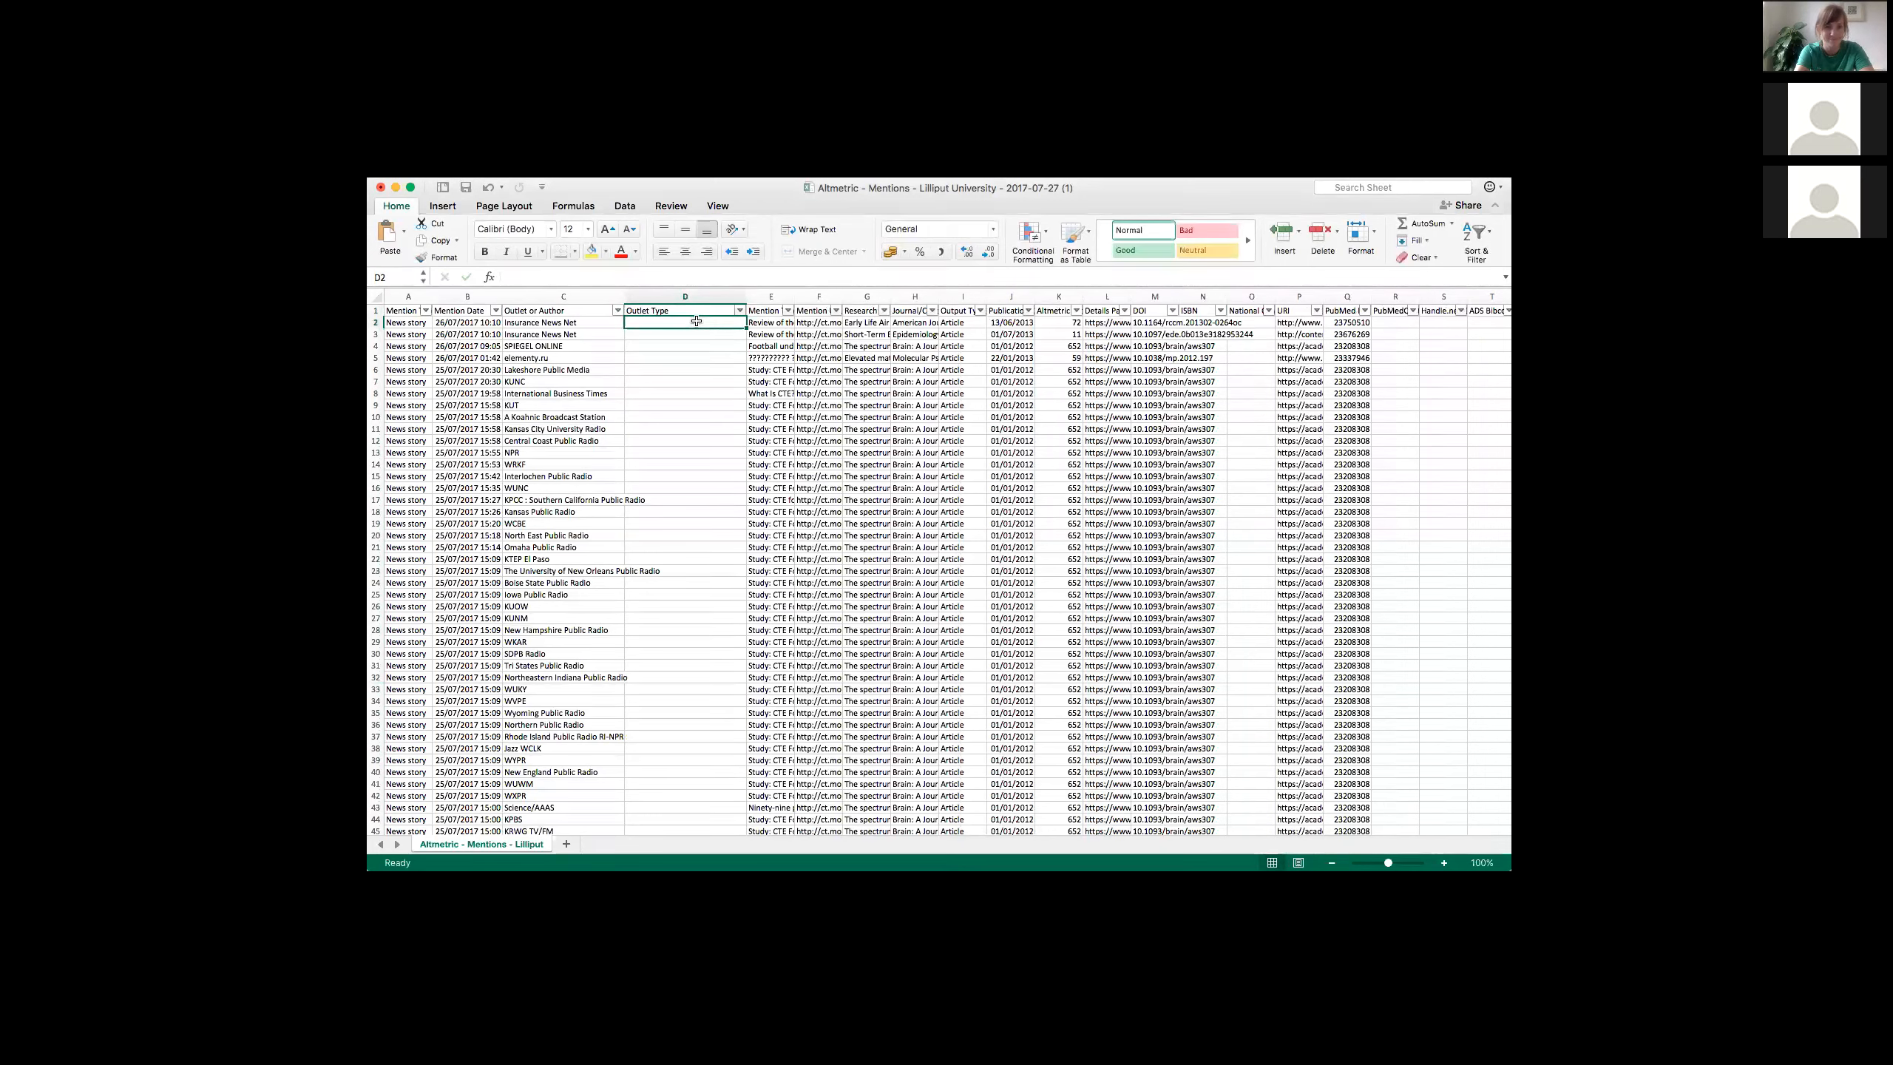
Step: Fill Outlet Type with =VLOOKUP(C2,…$A$2:$D$1890,4,0) from the news sources workbook
{"action": "type", "text": "=vlookup(C2"}
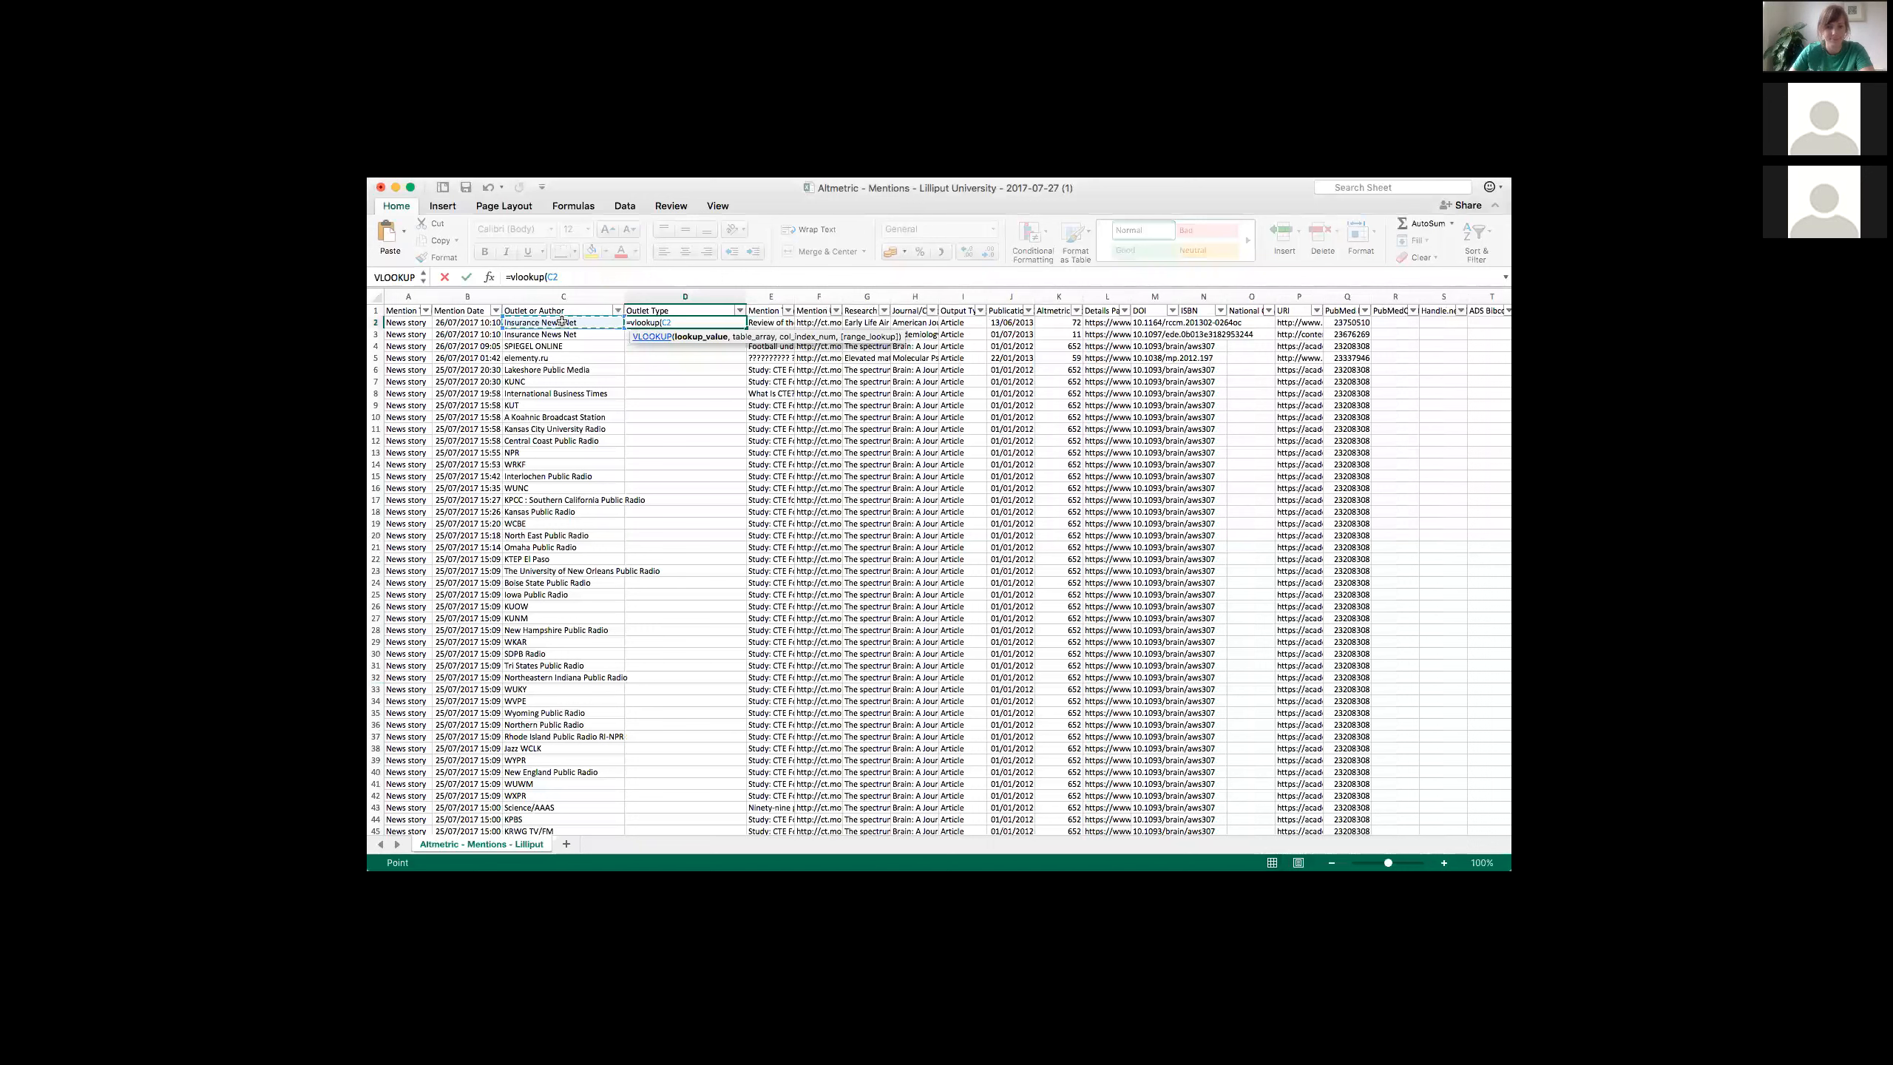
{"action": "type", "text": ","}
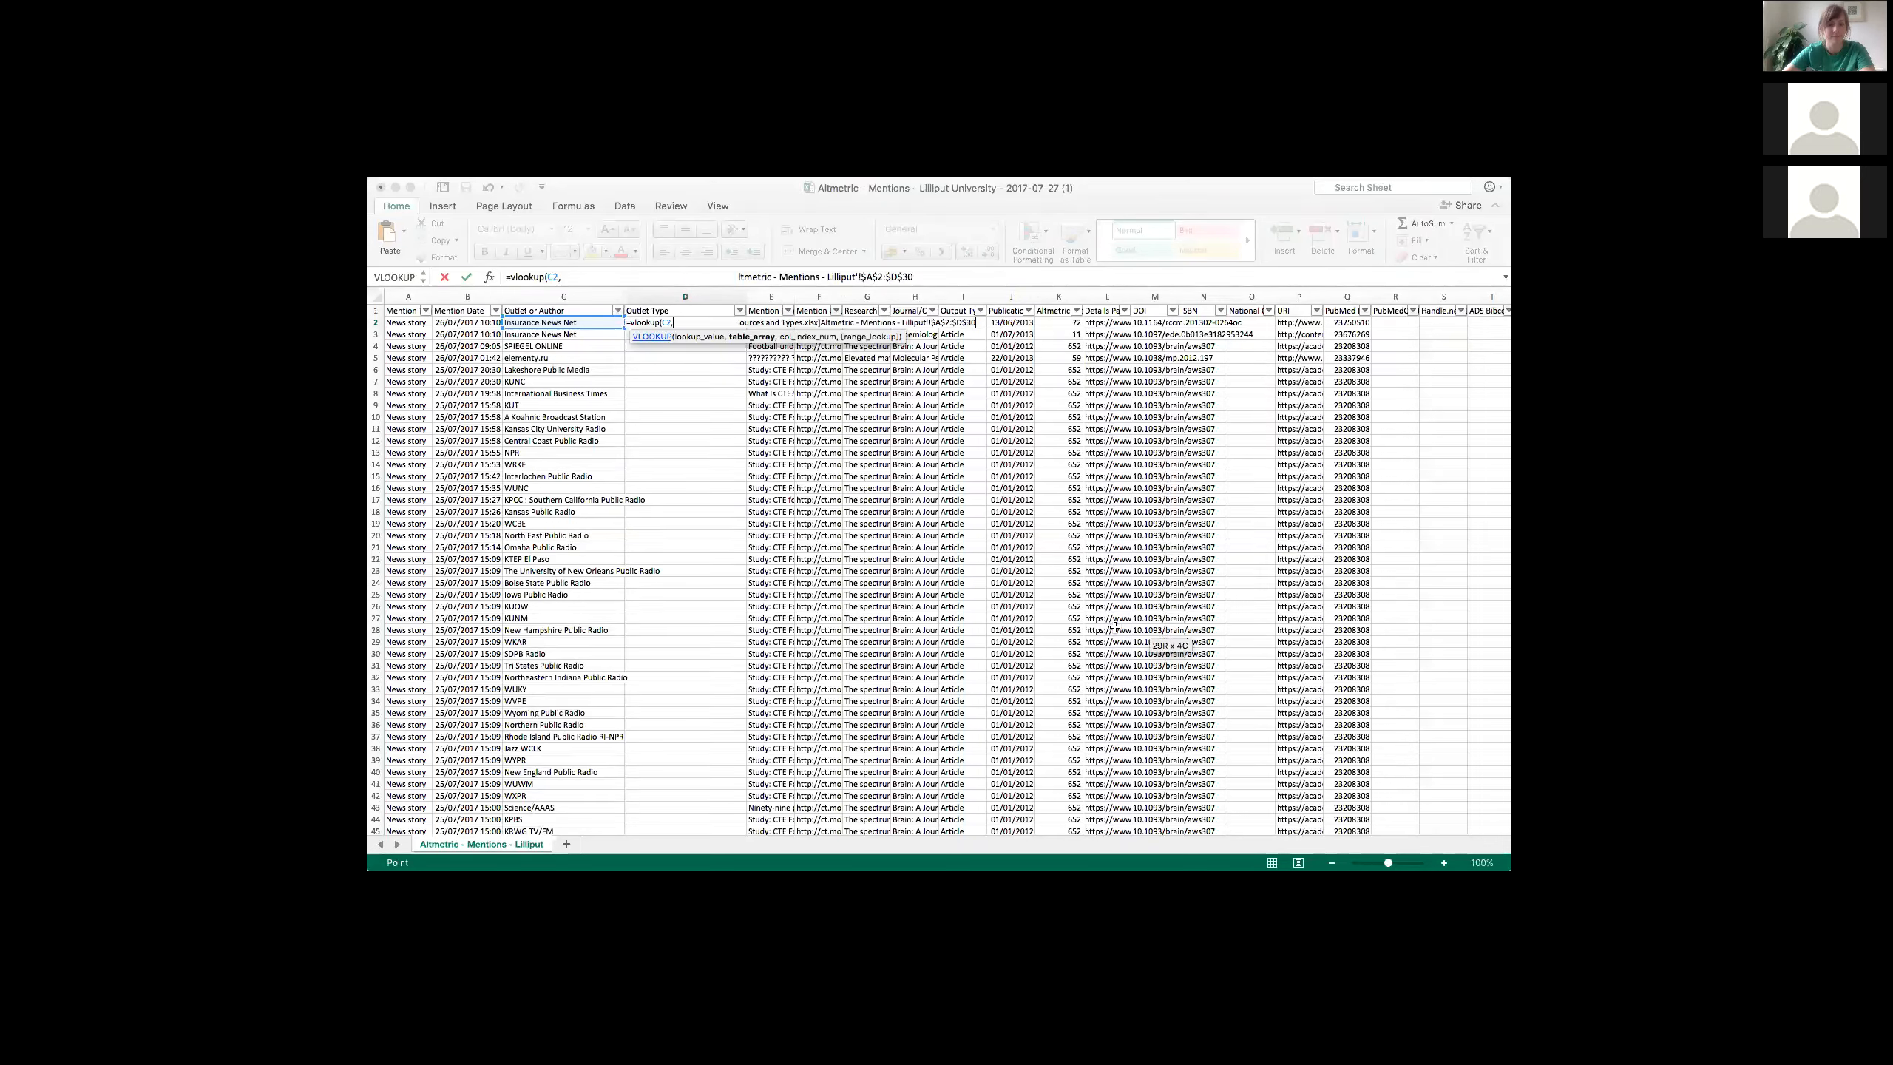
{"action": "mouse_move", "coordinate": [1115, 629]}
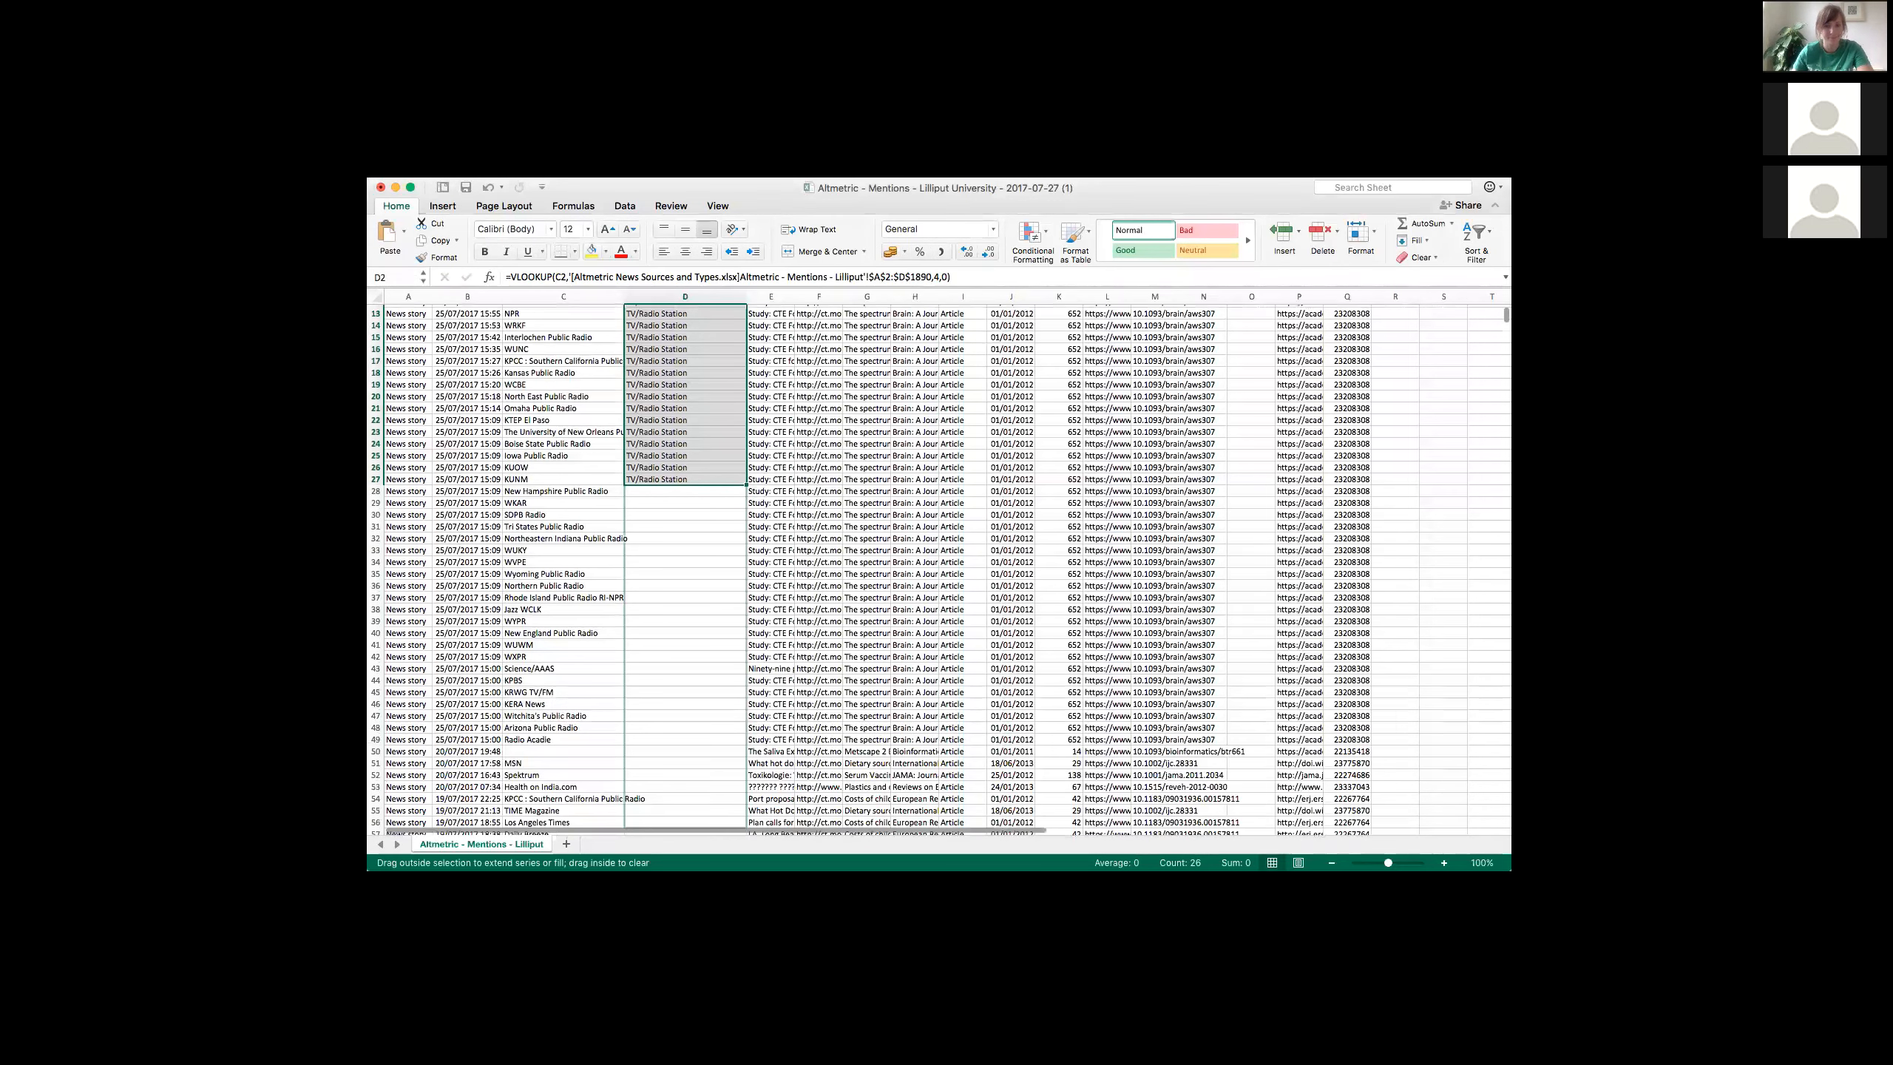
{"action": "scroll", "scroll_direction": "down", "scroll_amount": 3}
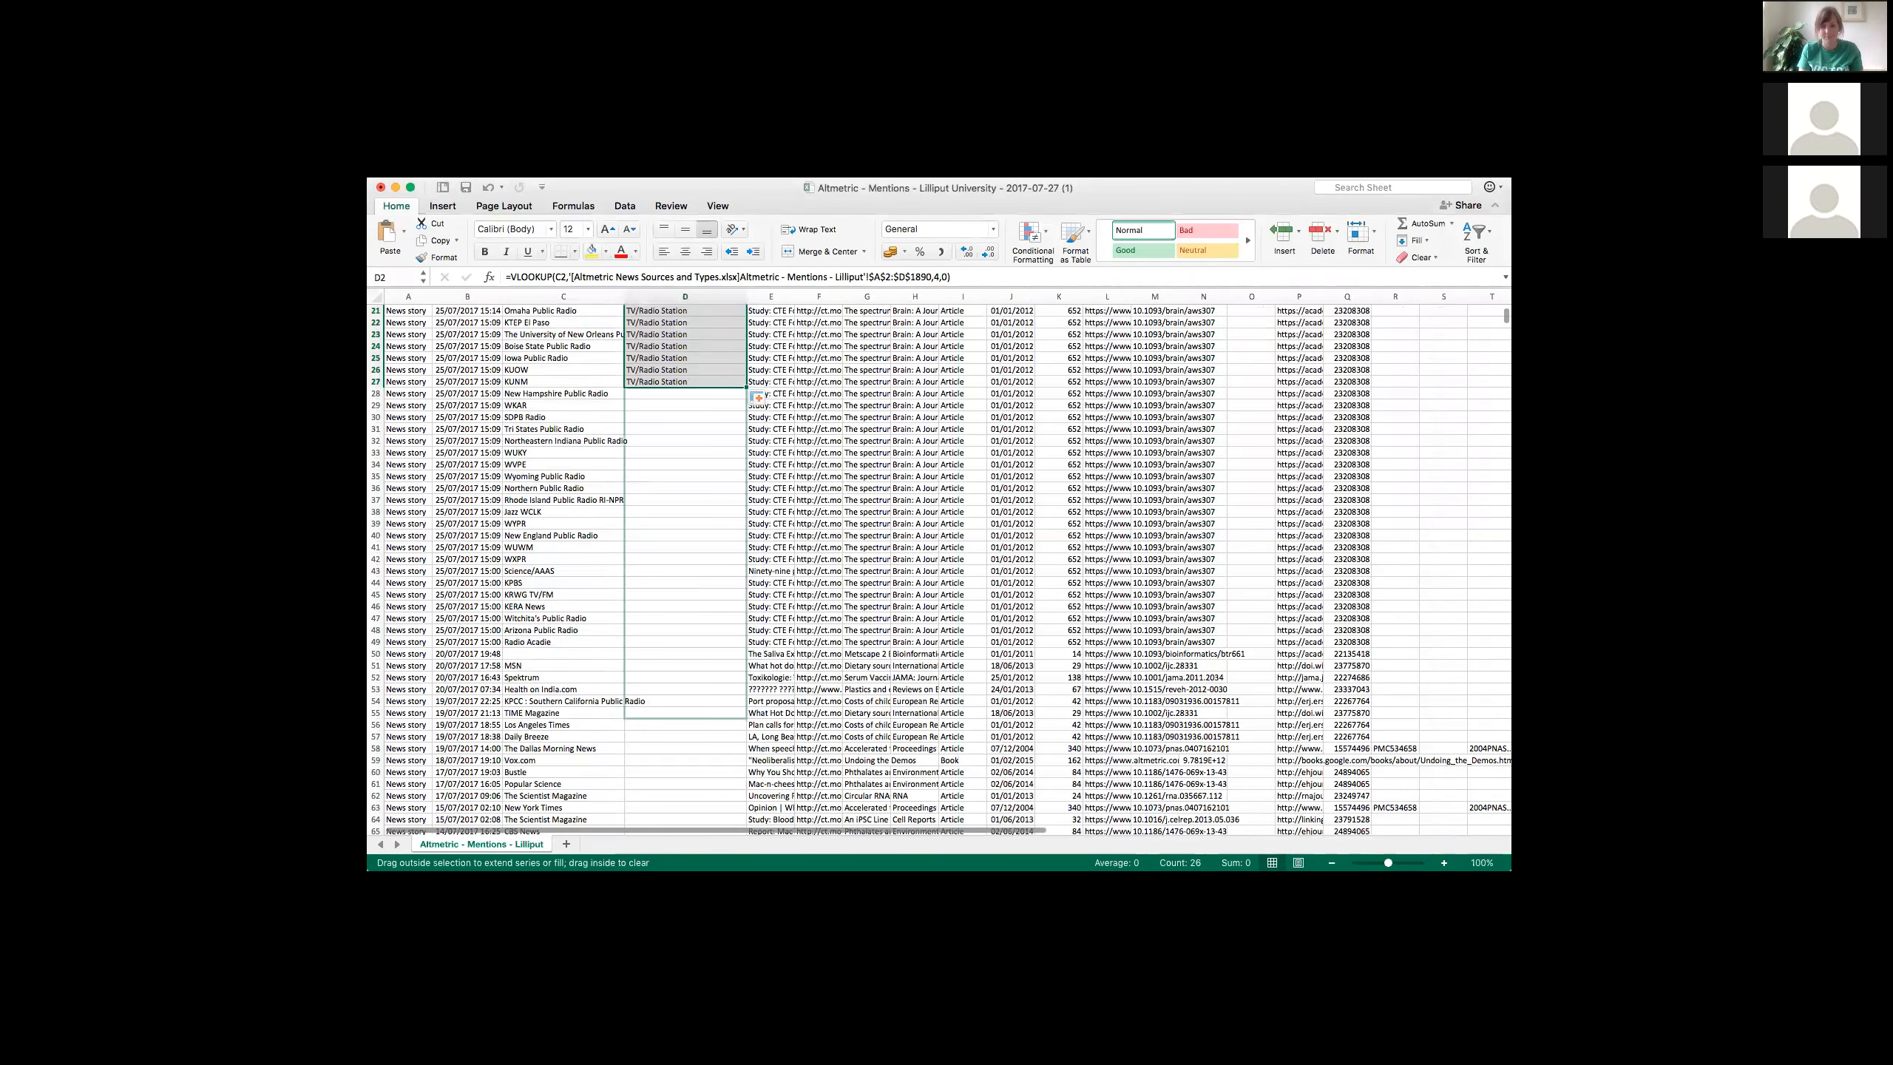
{"action": "left_click_drag", "start_coordinate": [756, 397], "coordinate": [756, 748]}
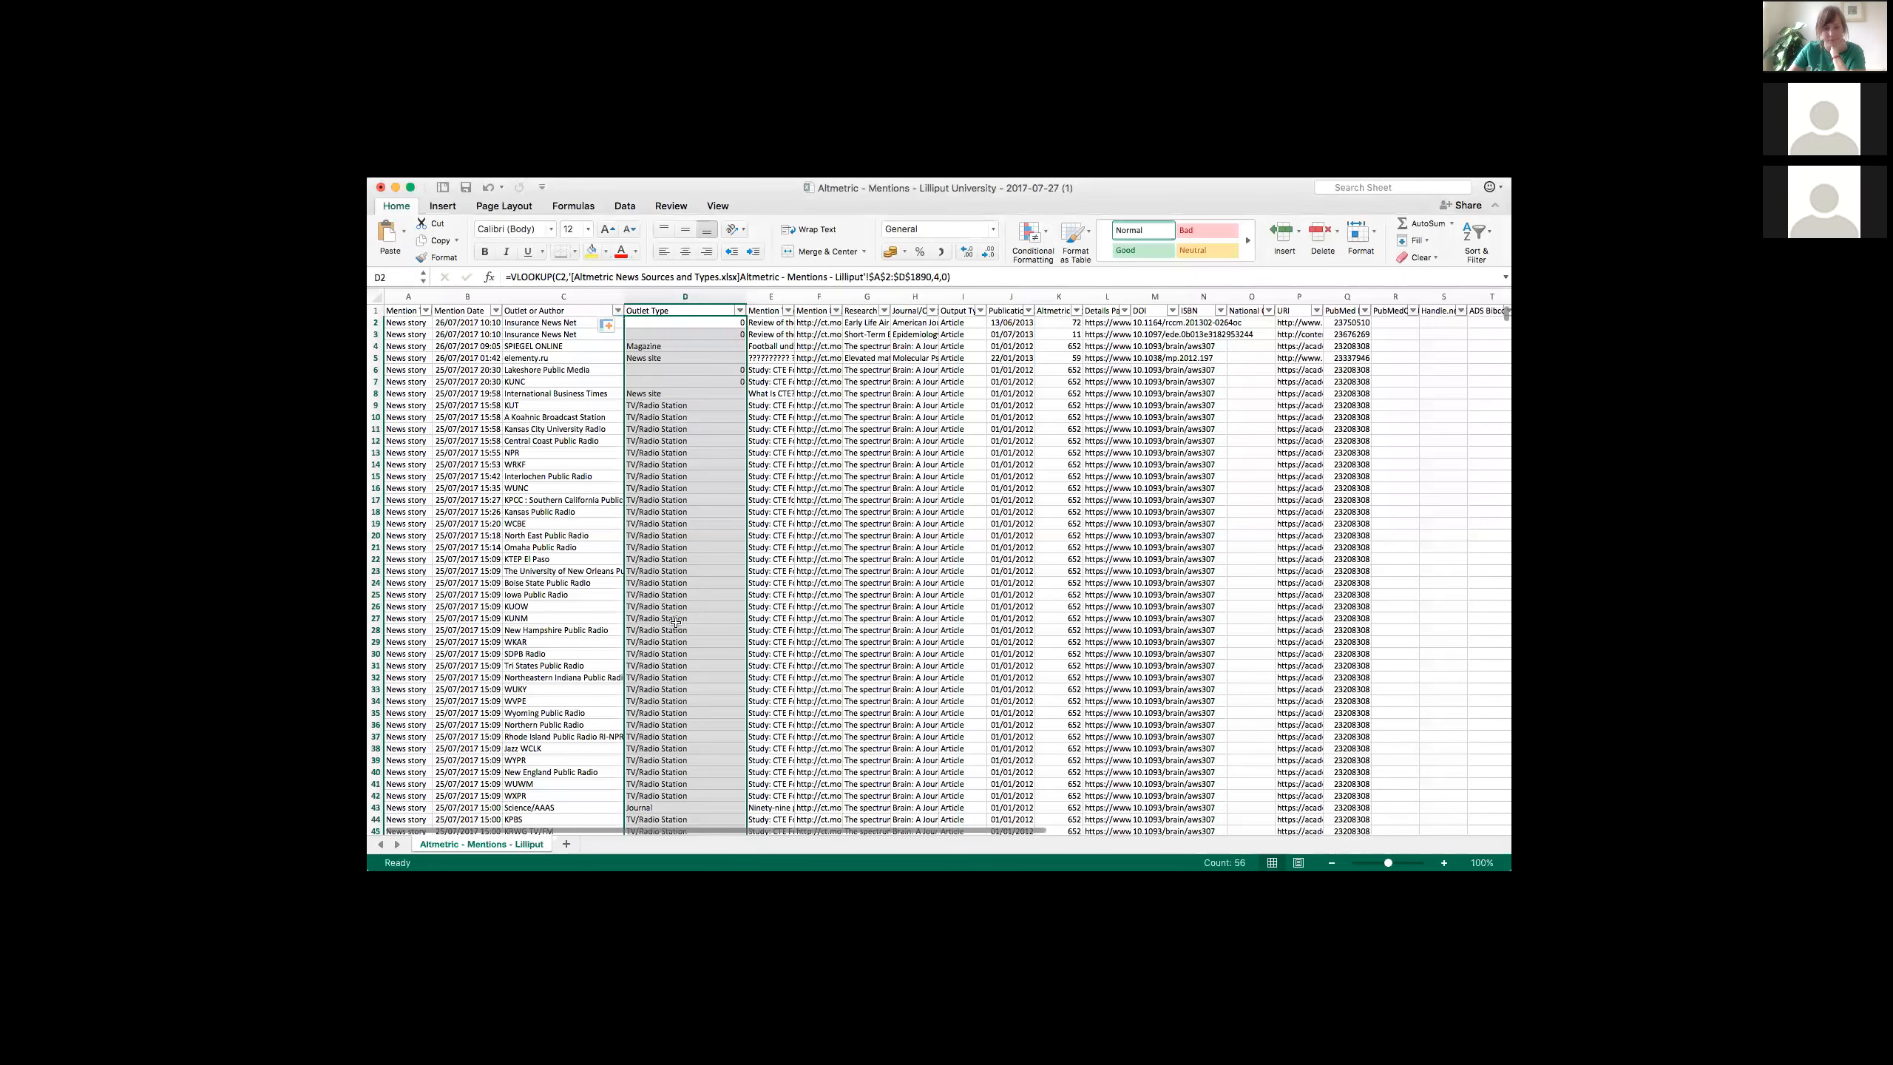
{"action": "scroll", "scroll_direction": "down", "scroll_amount": 3}
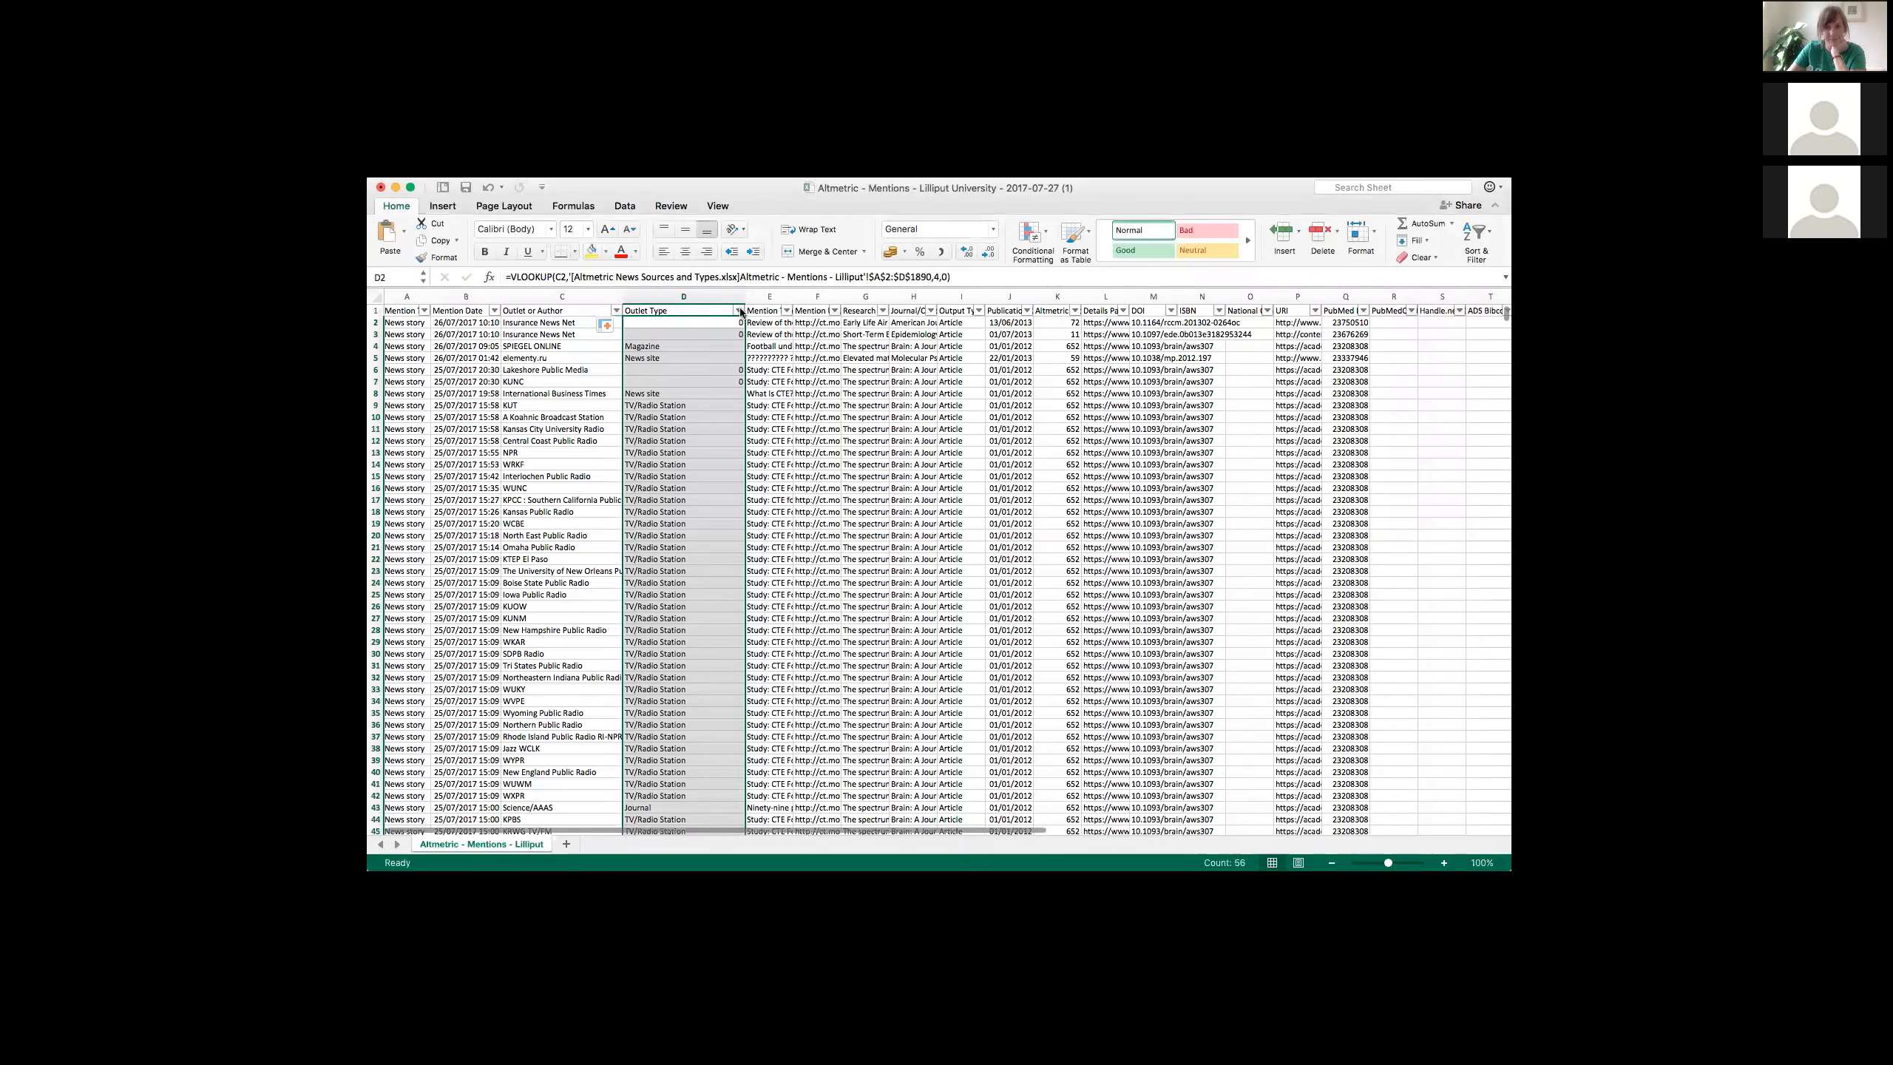
Step: Exclude TV/Radio Station in the Outlet Type filter, showing 3,711 of 3,752 records
{"action": "left_click", "coordinate": [736, 310]}
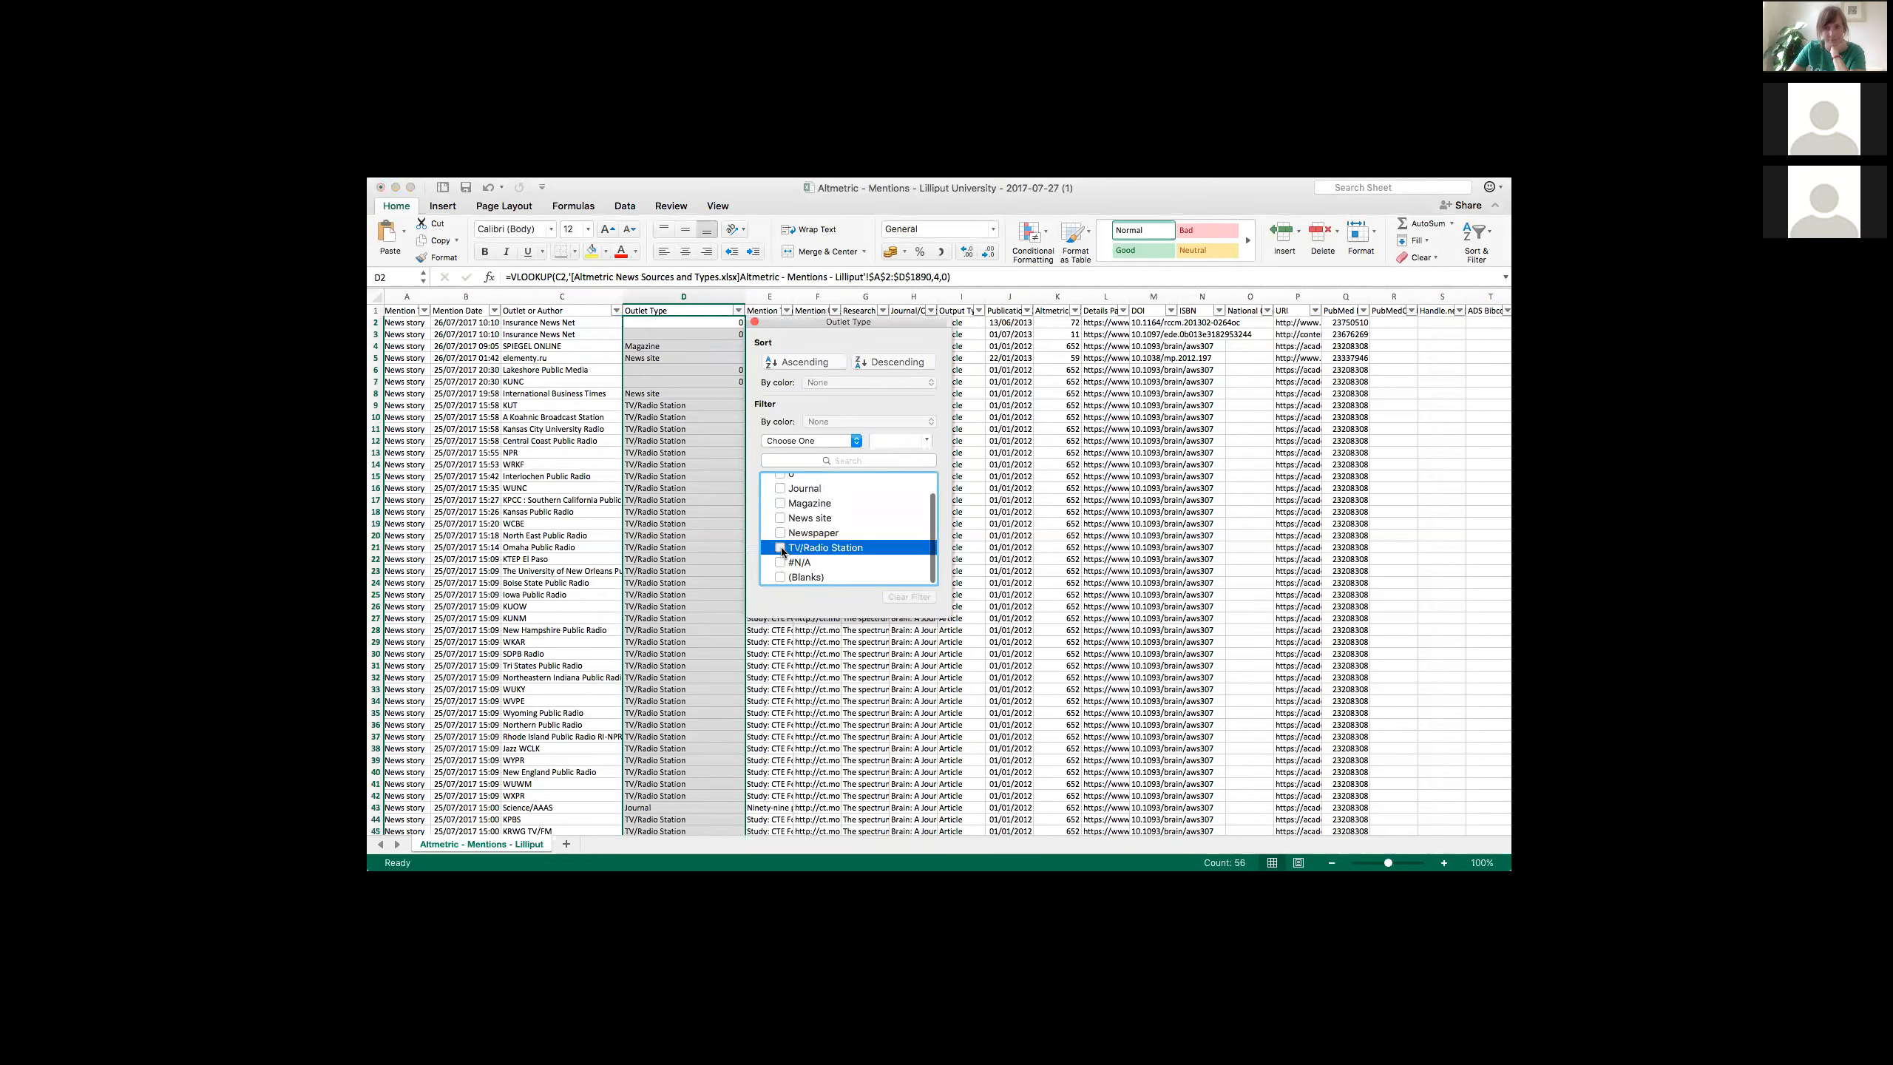
{"action": "left_click", "coordinate": [781, 547]}
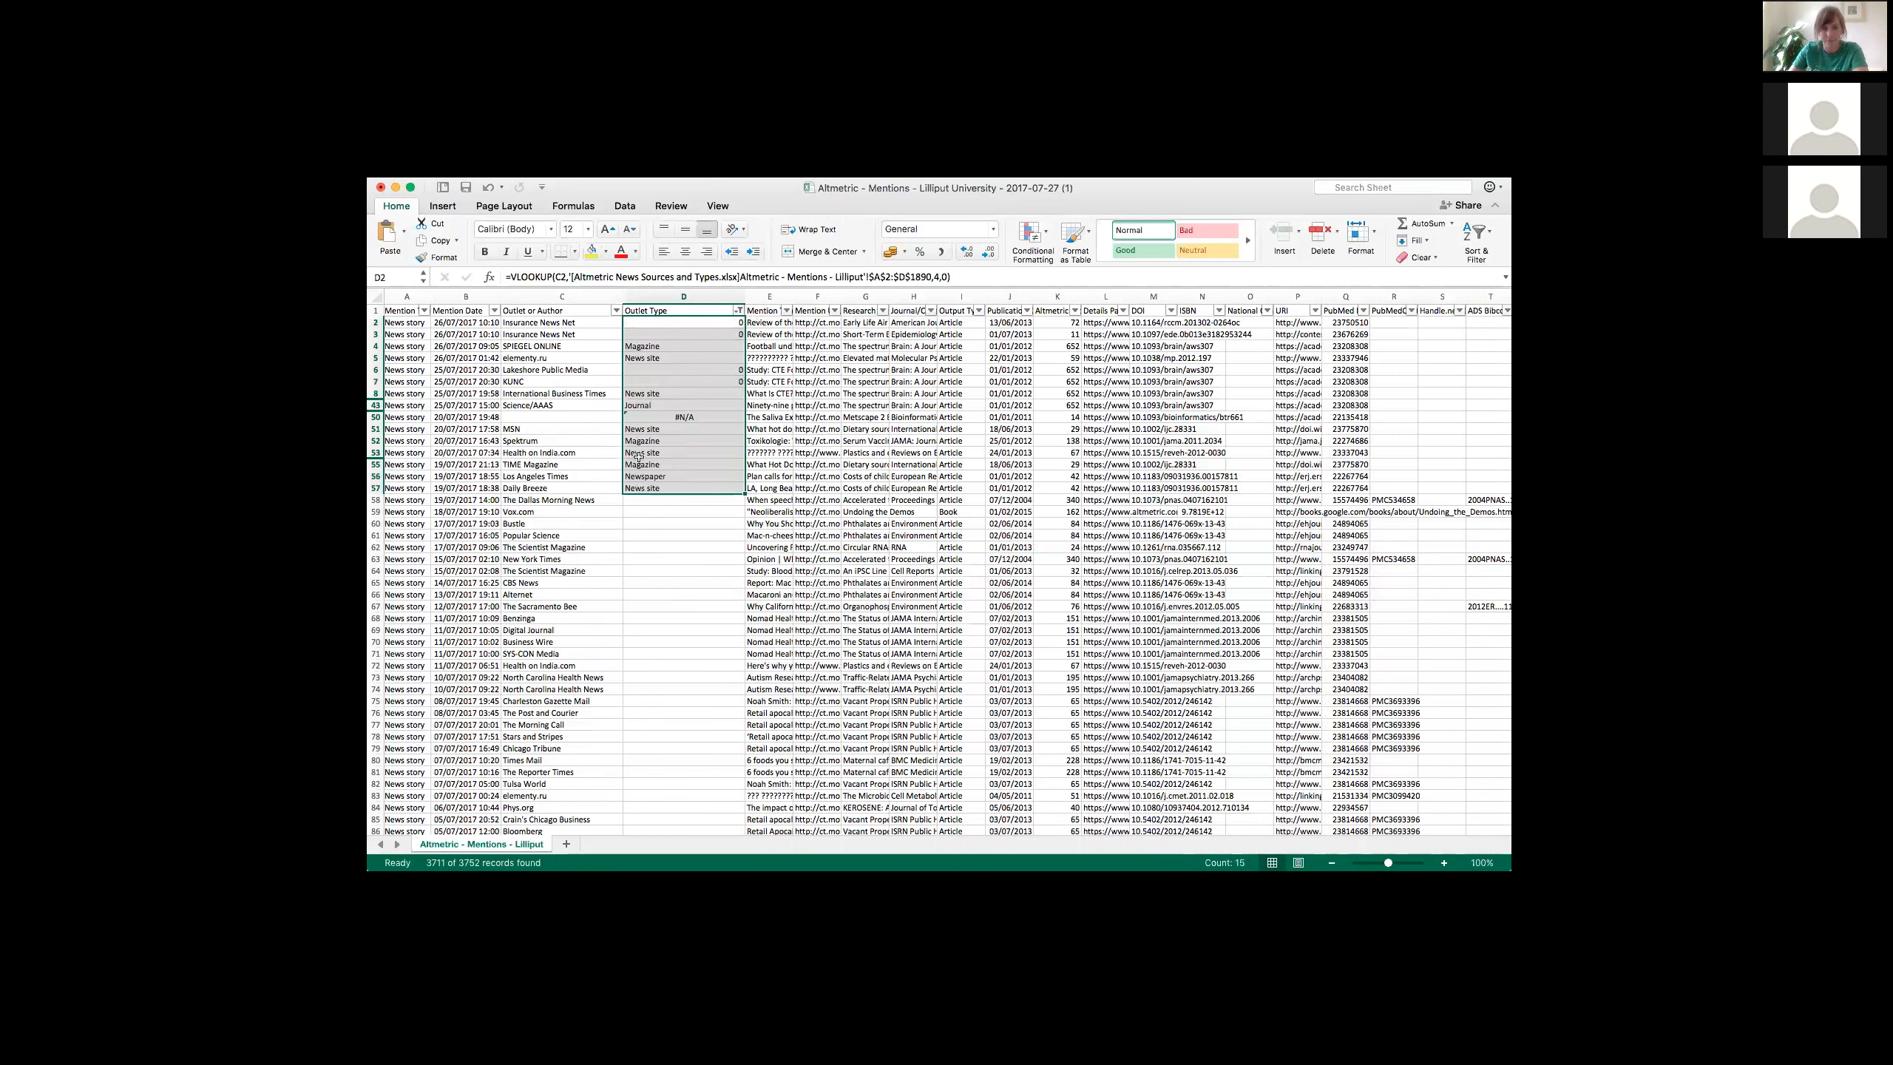
Step: Select column D (Outlet Type) and delete it
{"action": "left_click", "coordinate": [684, 296]}
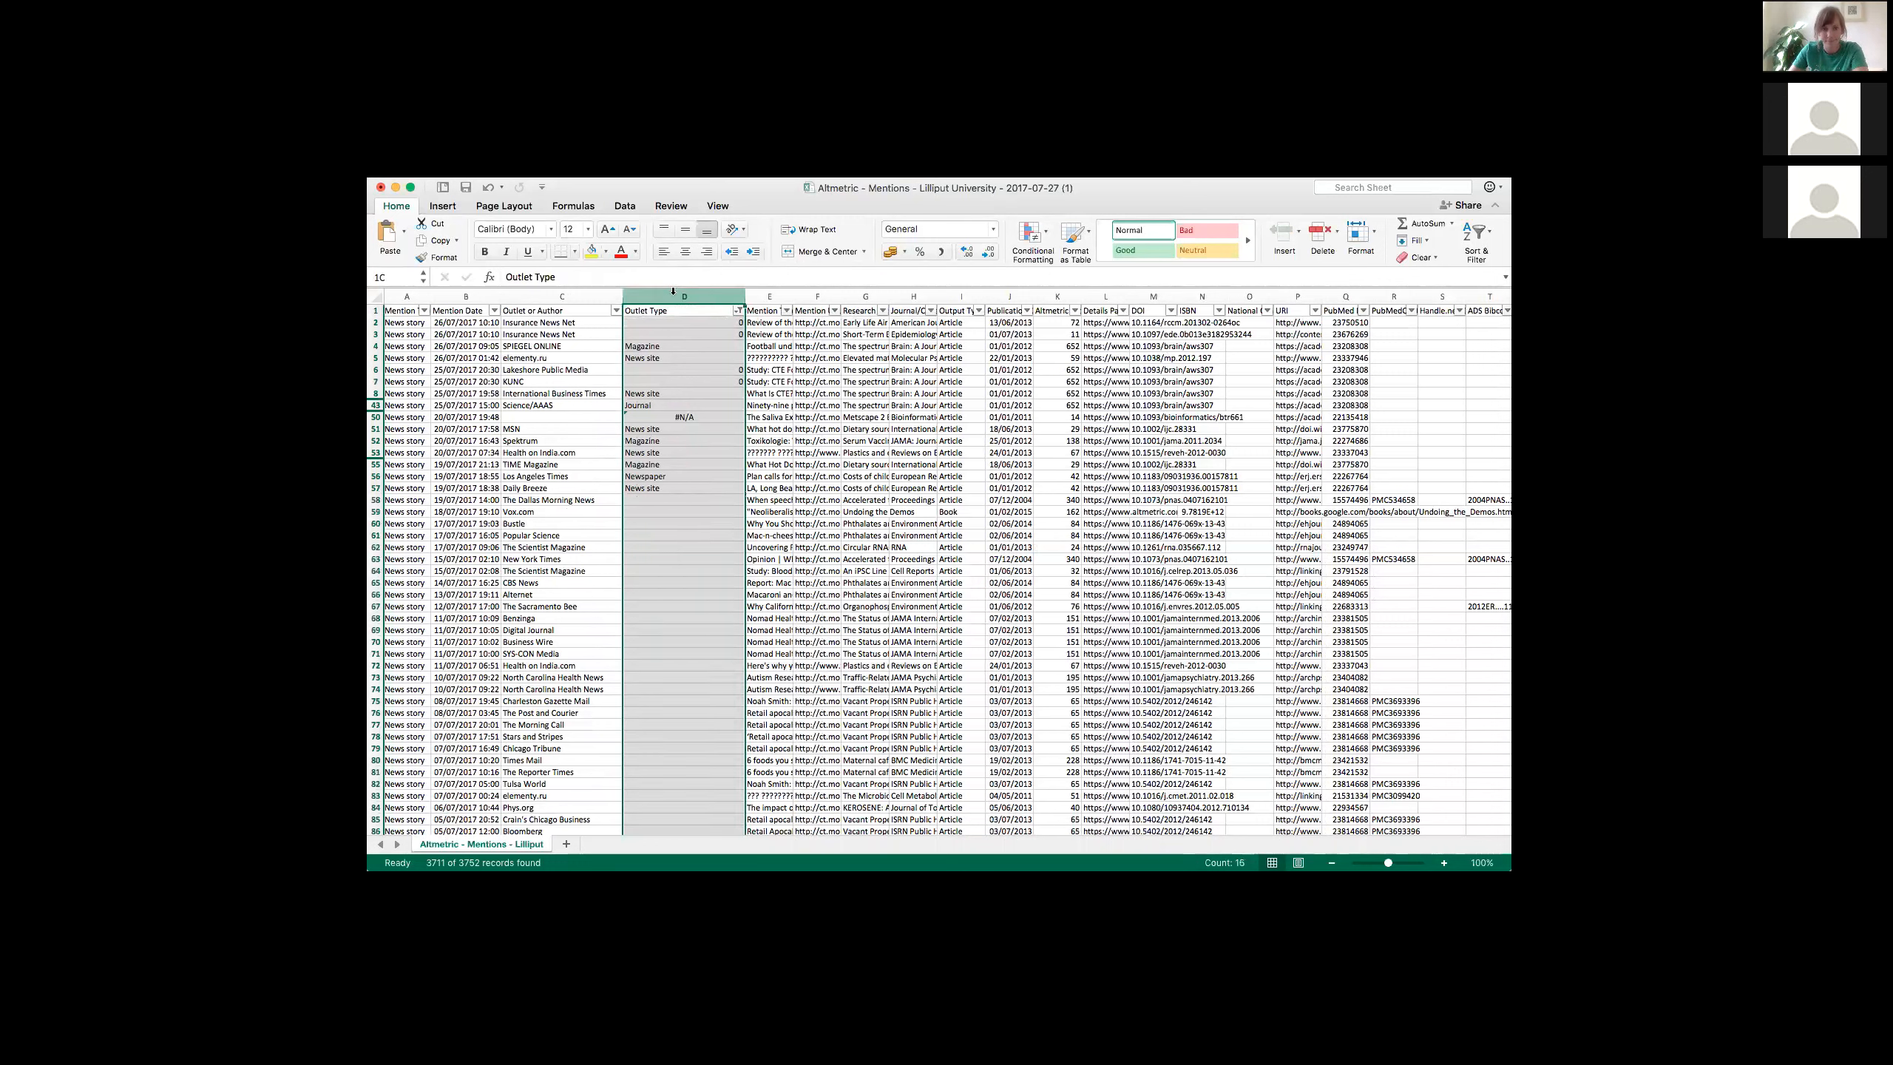
{"action": "right_click", "coordinate": [683, 296]}
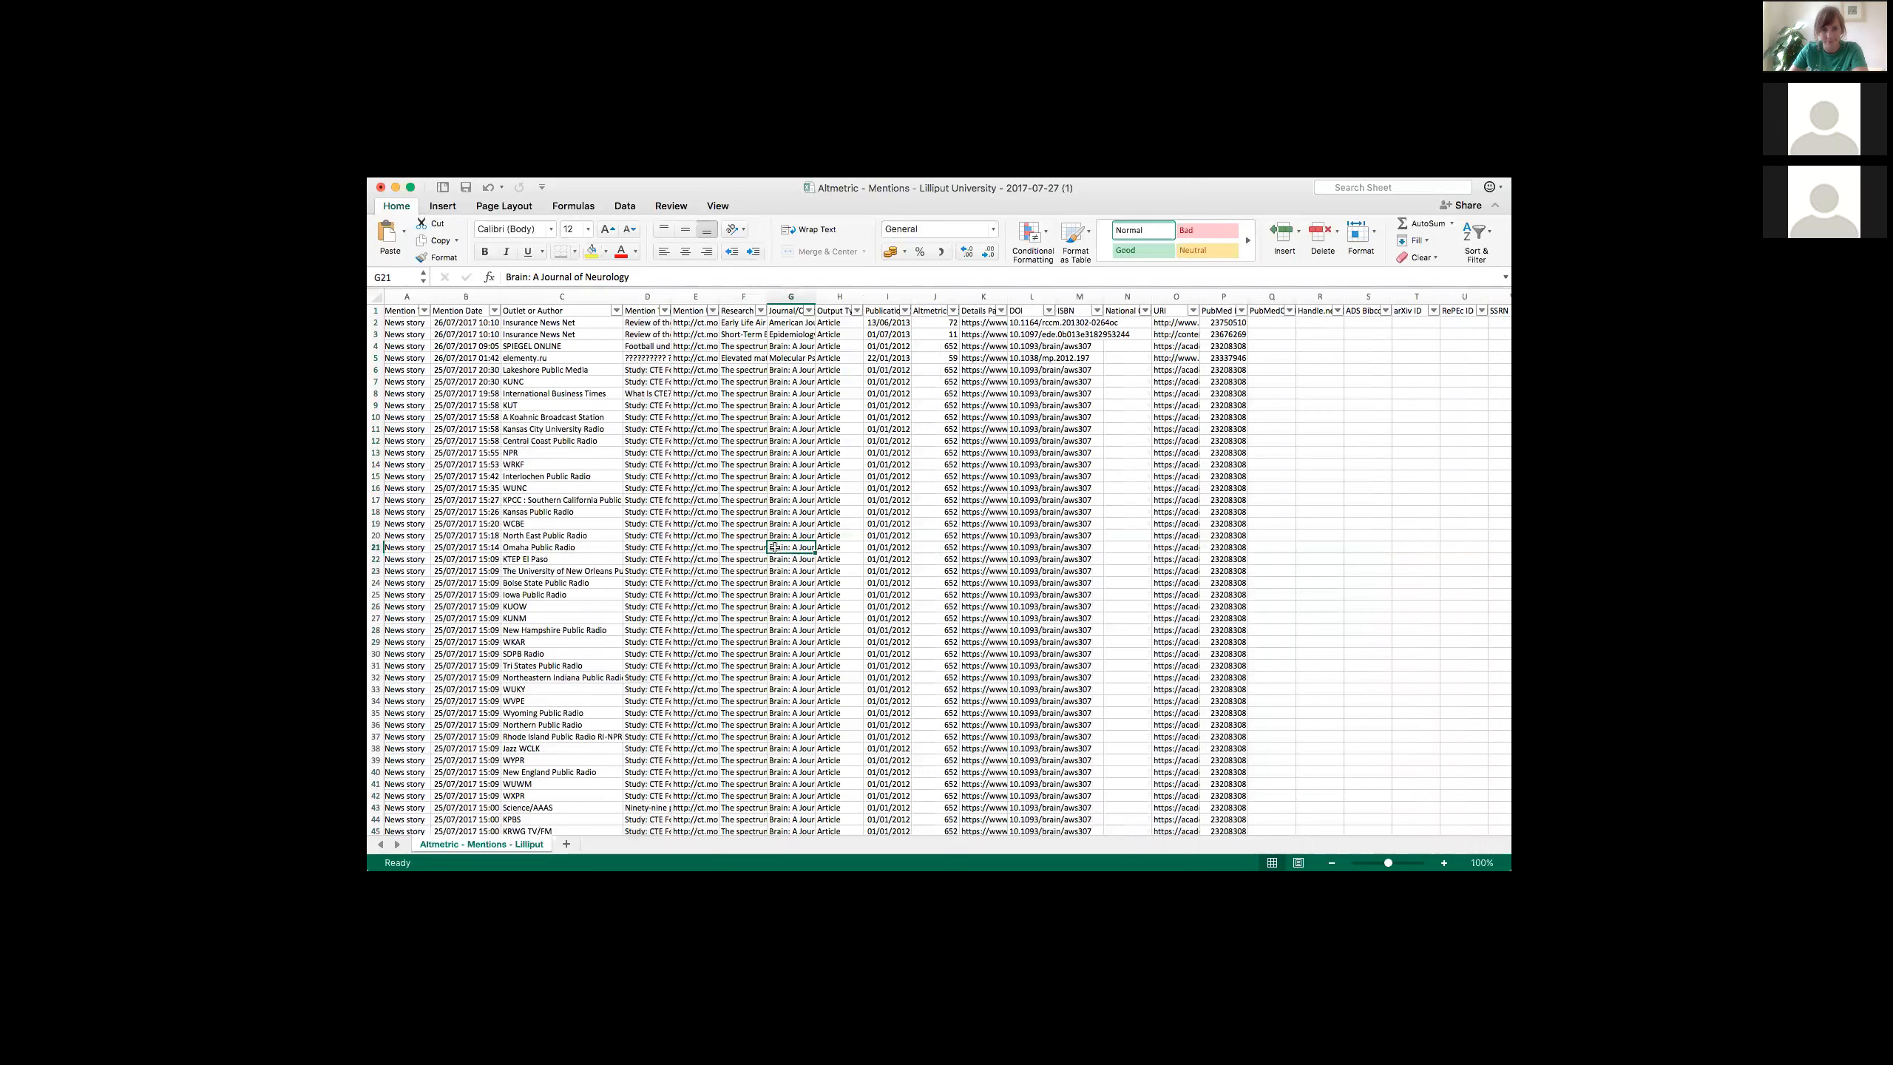
{"action": "mouse_move", "coordinate": [592, 519]}
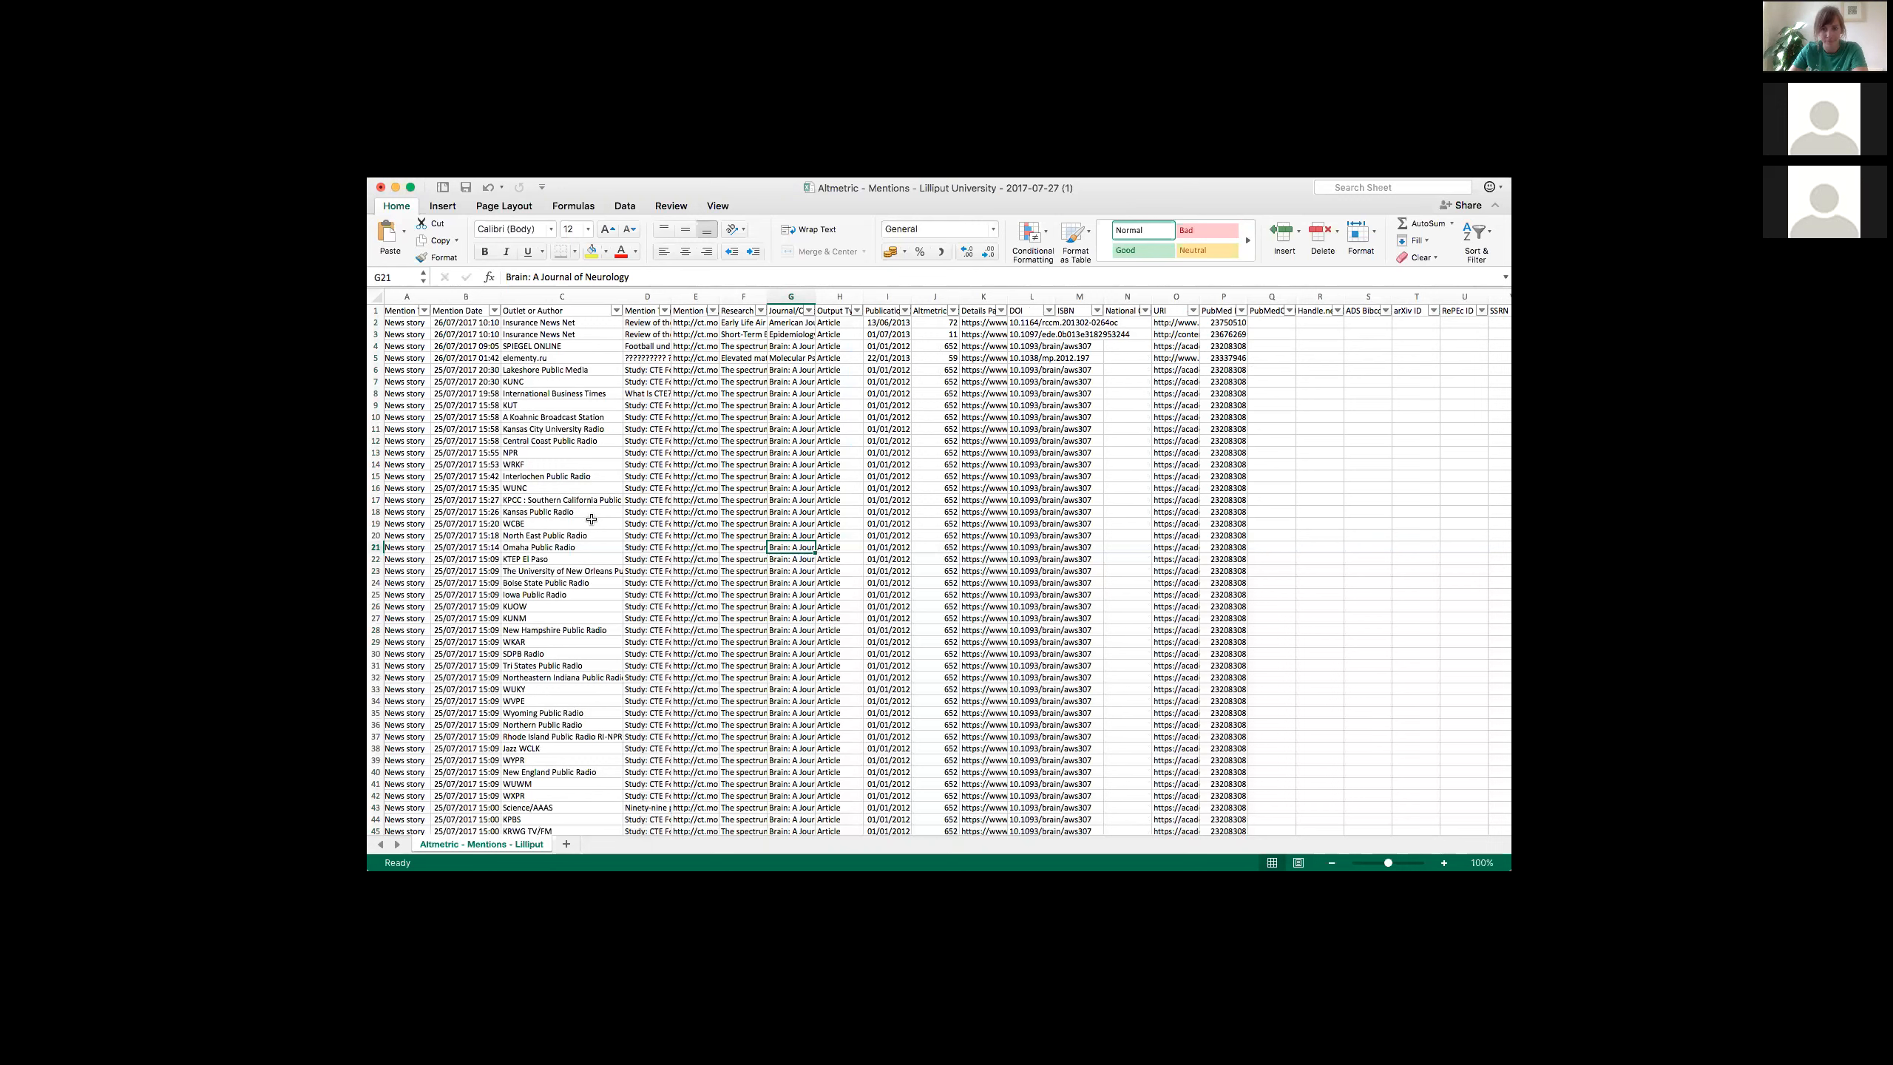
{"action": "mouse_move", "coordinate": [553, 510]}
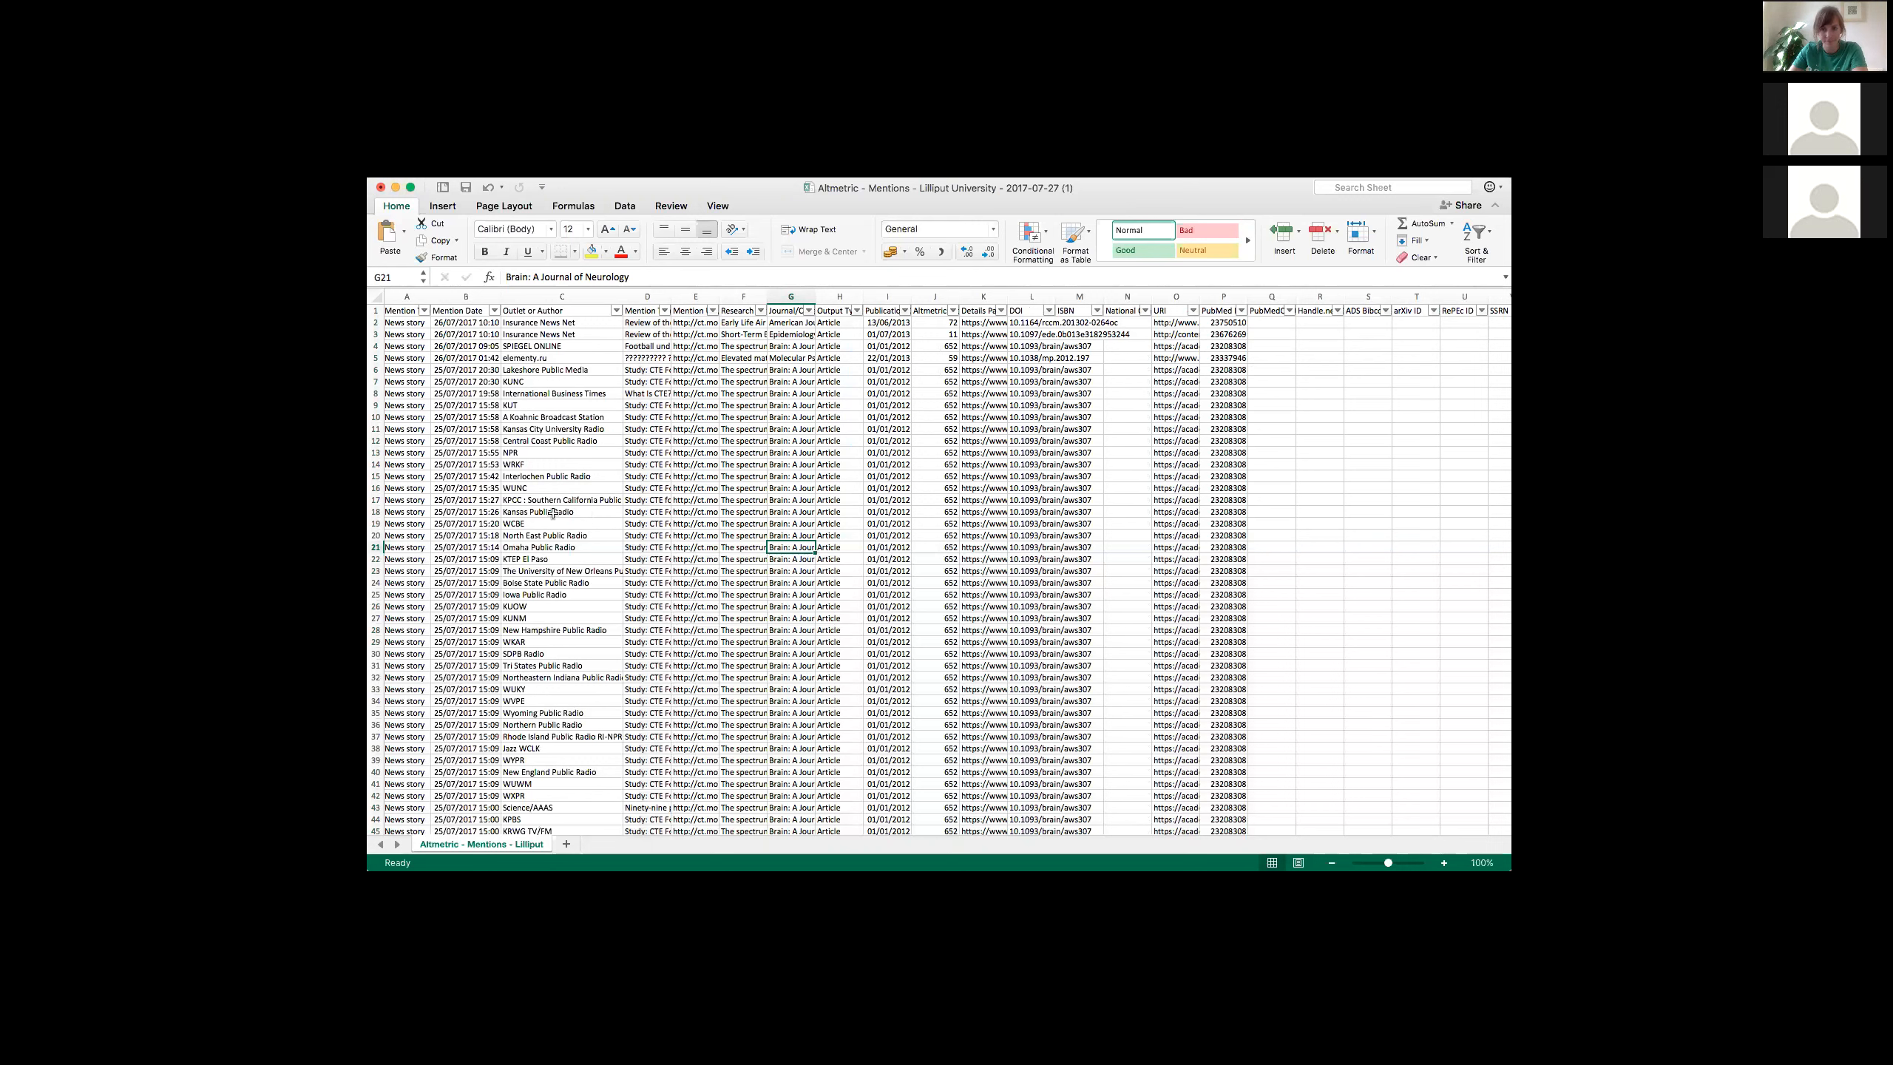
{"action": "mouse_move", "coordinate": [553, 529]}
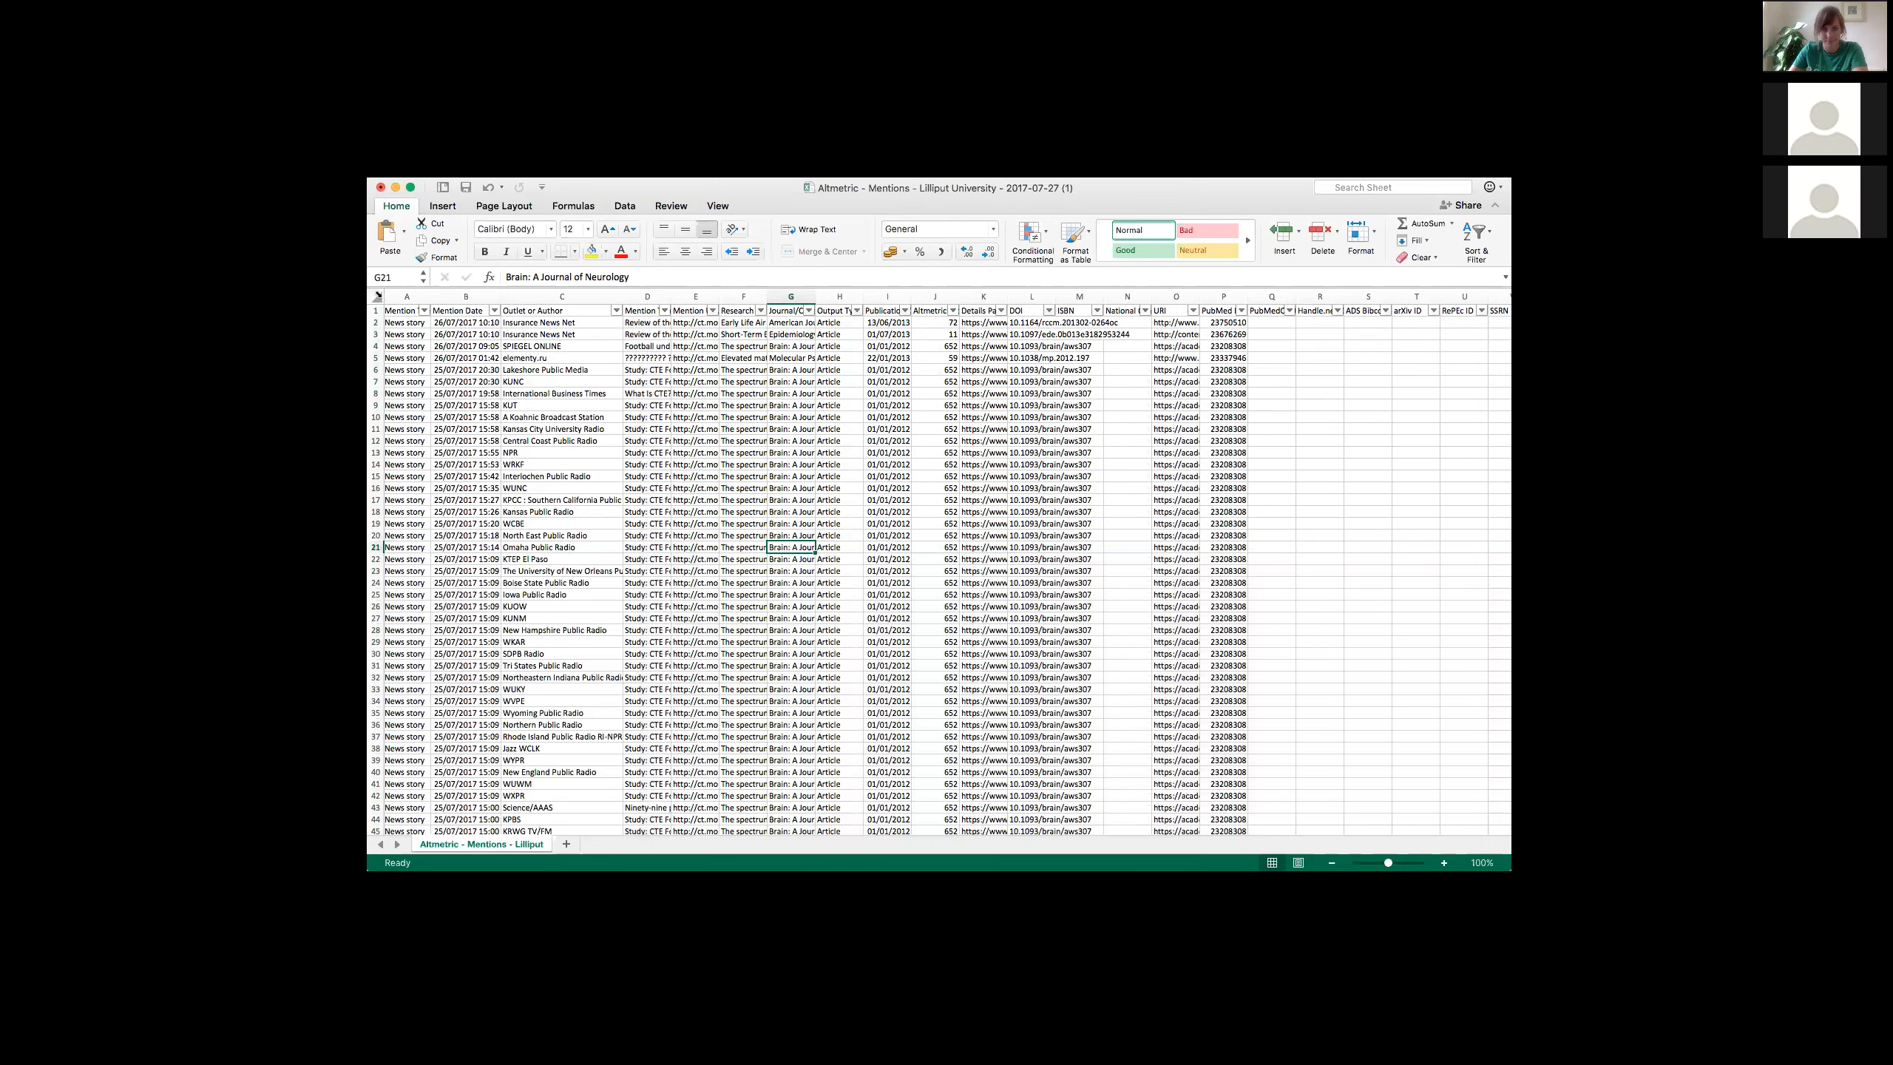
Step: Insert a PivotTable from all the mentions data onto a new sheet
{"action": "left_click", "coordinate": [376, 297]}
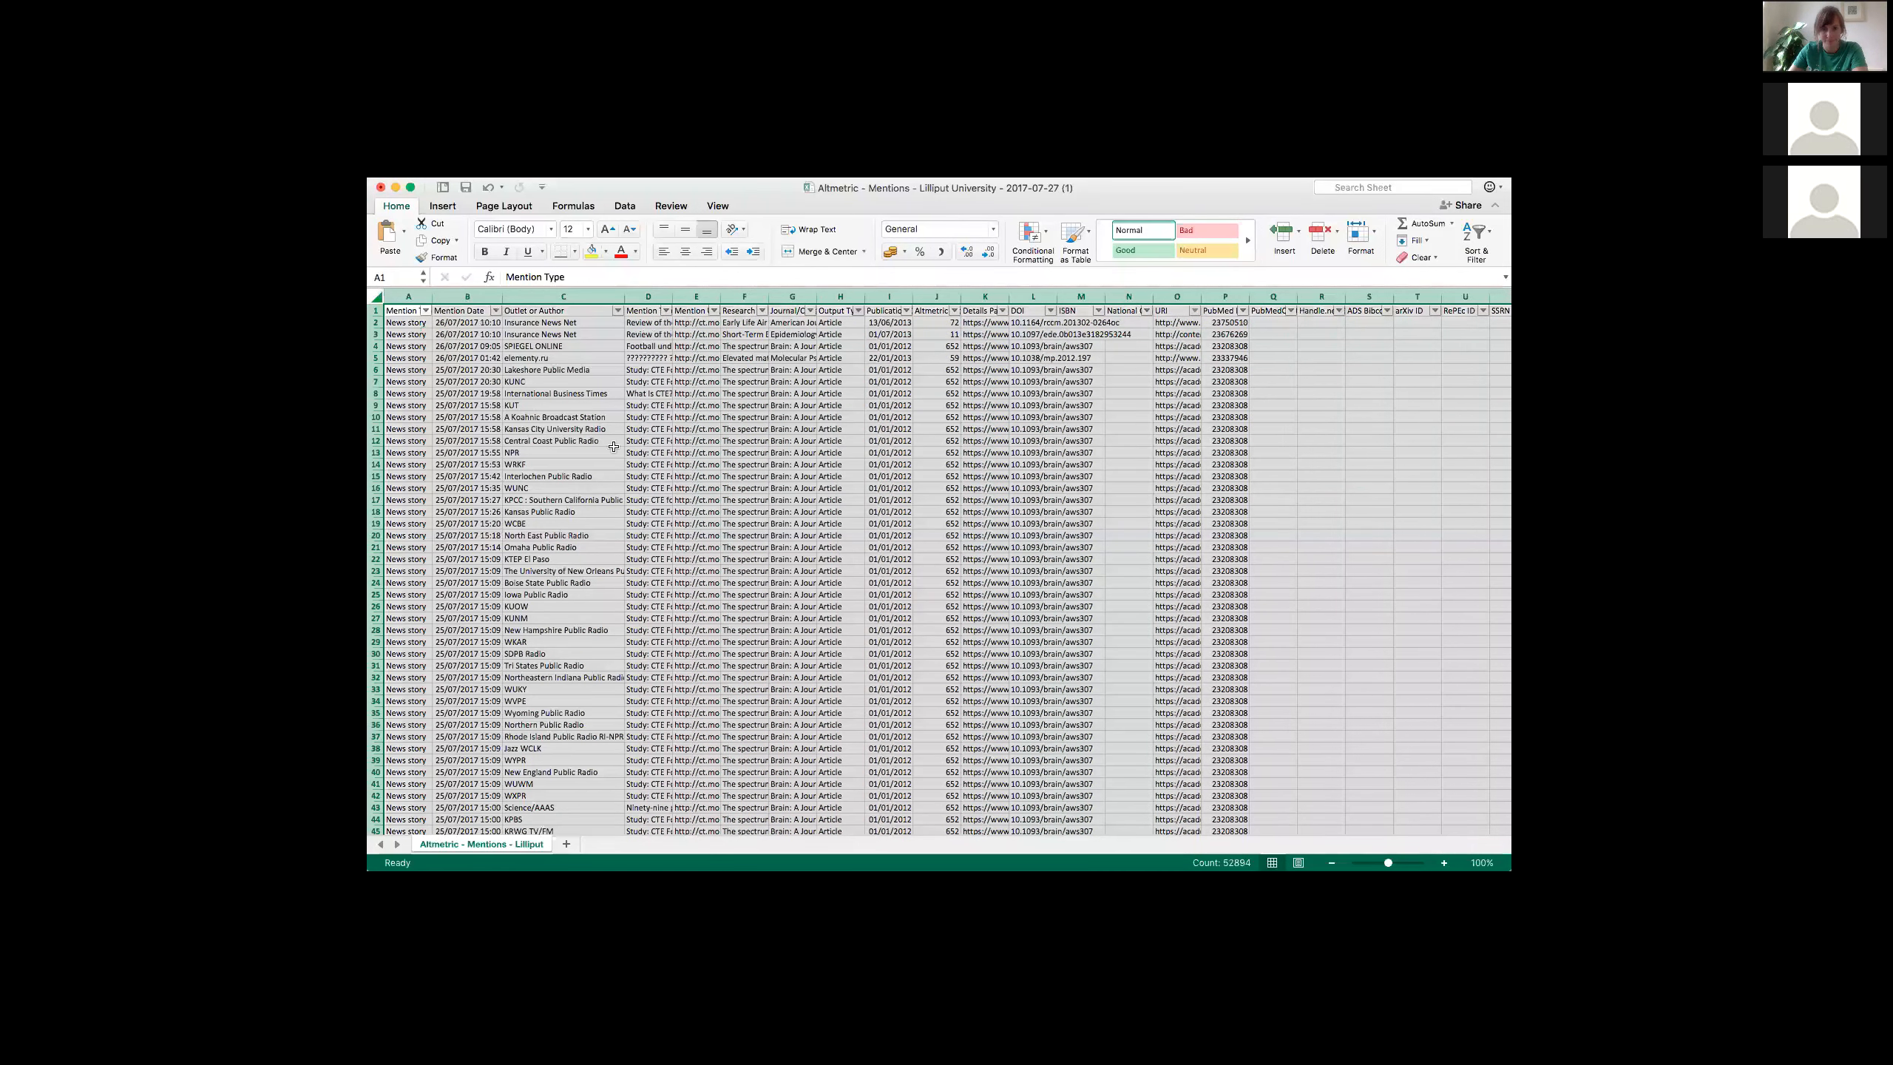
{"action": "left_click", "coordinate": [443, 205]}
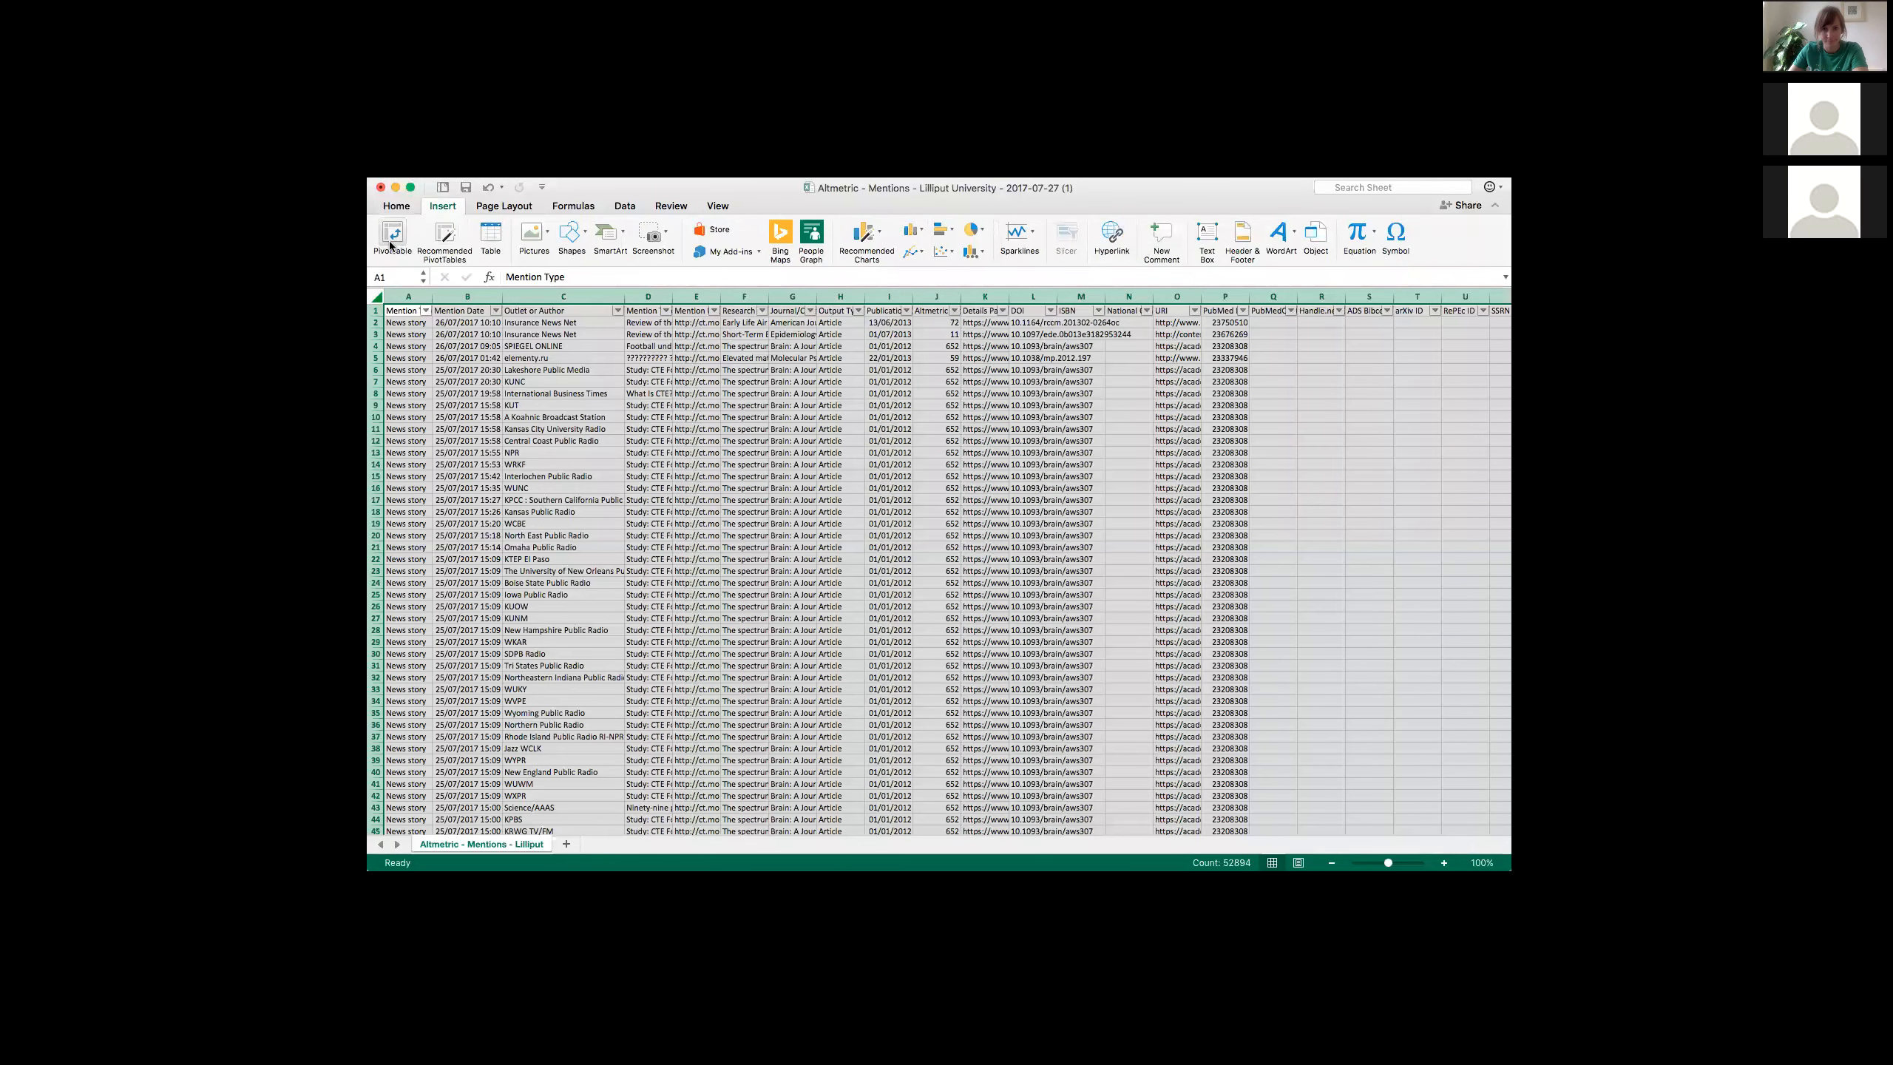
{"action": "left_click", "coordinate": [389, 236]}
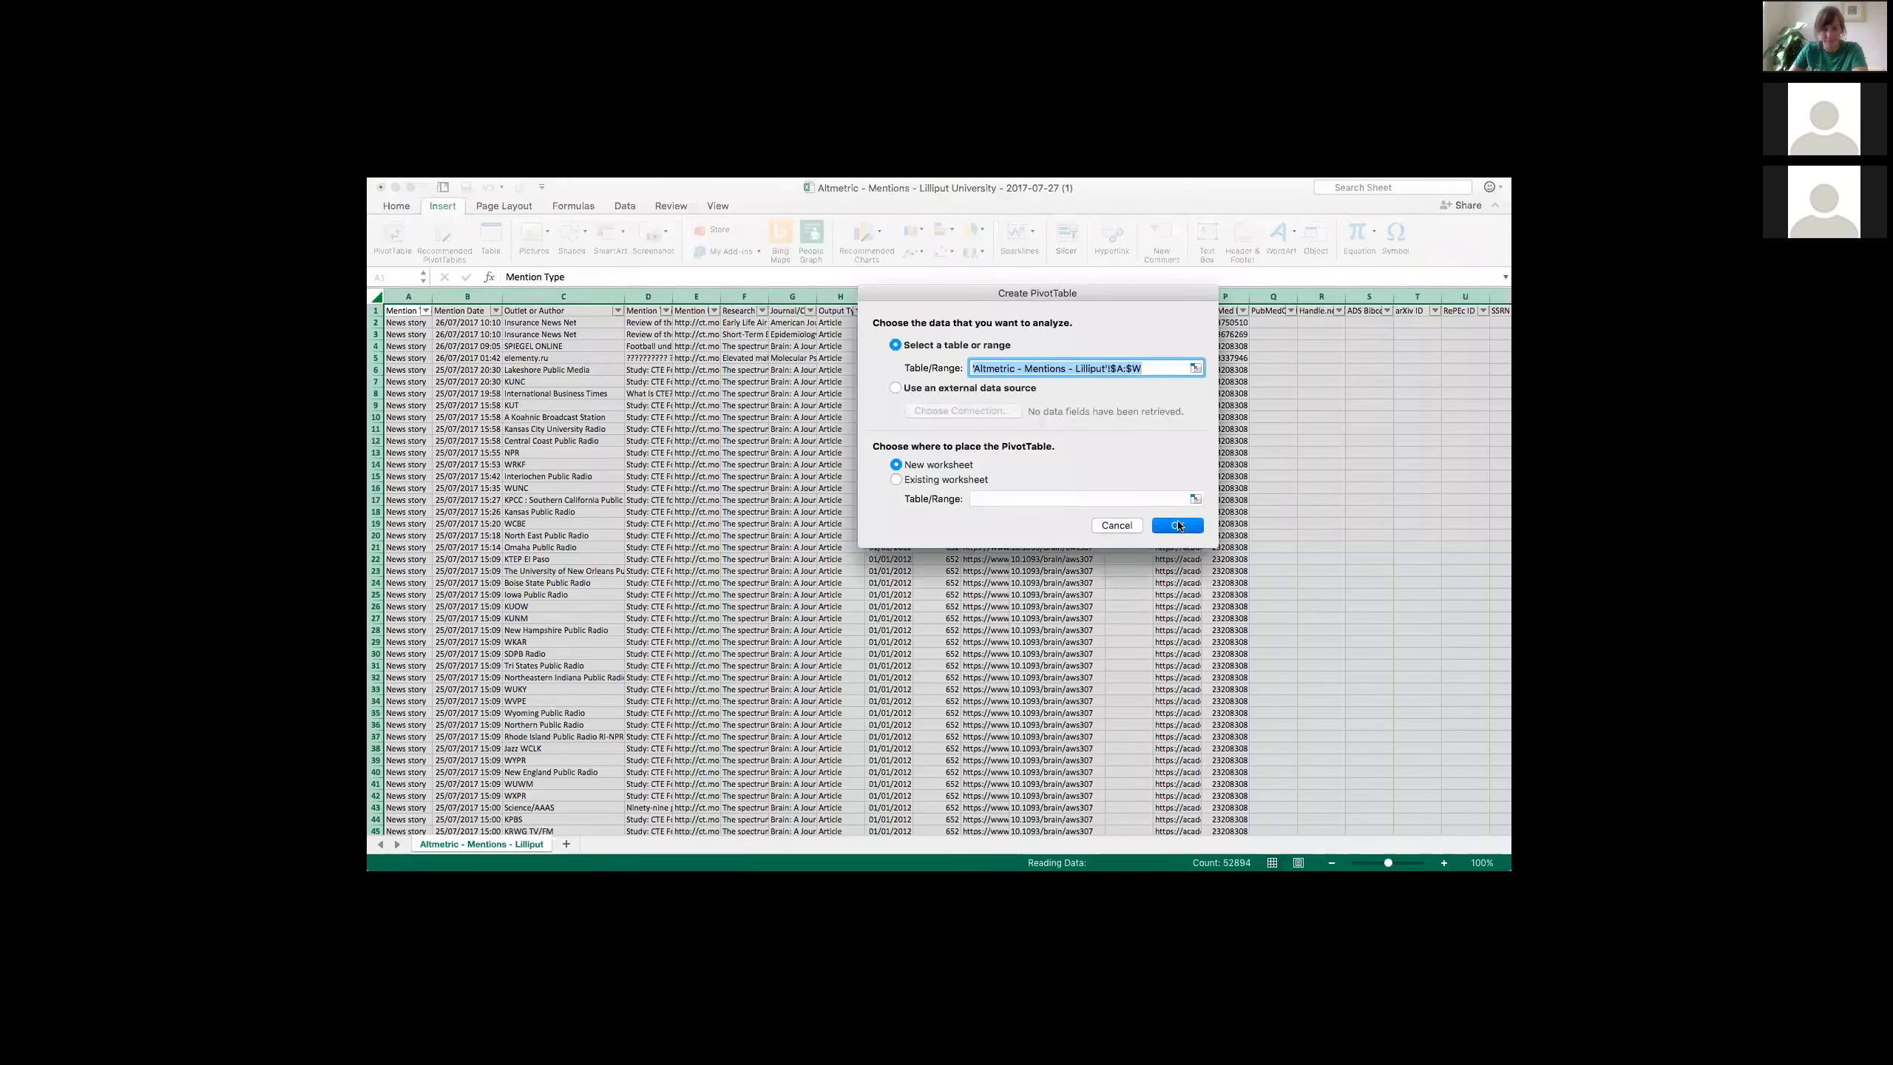
{"action": "left_click", "coordinate": [1175, 525]}
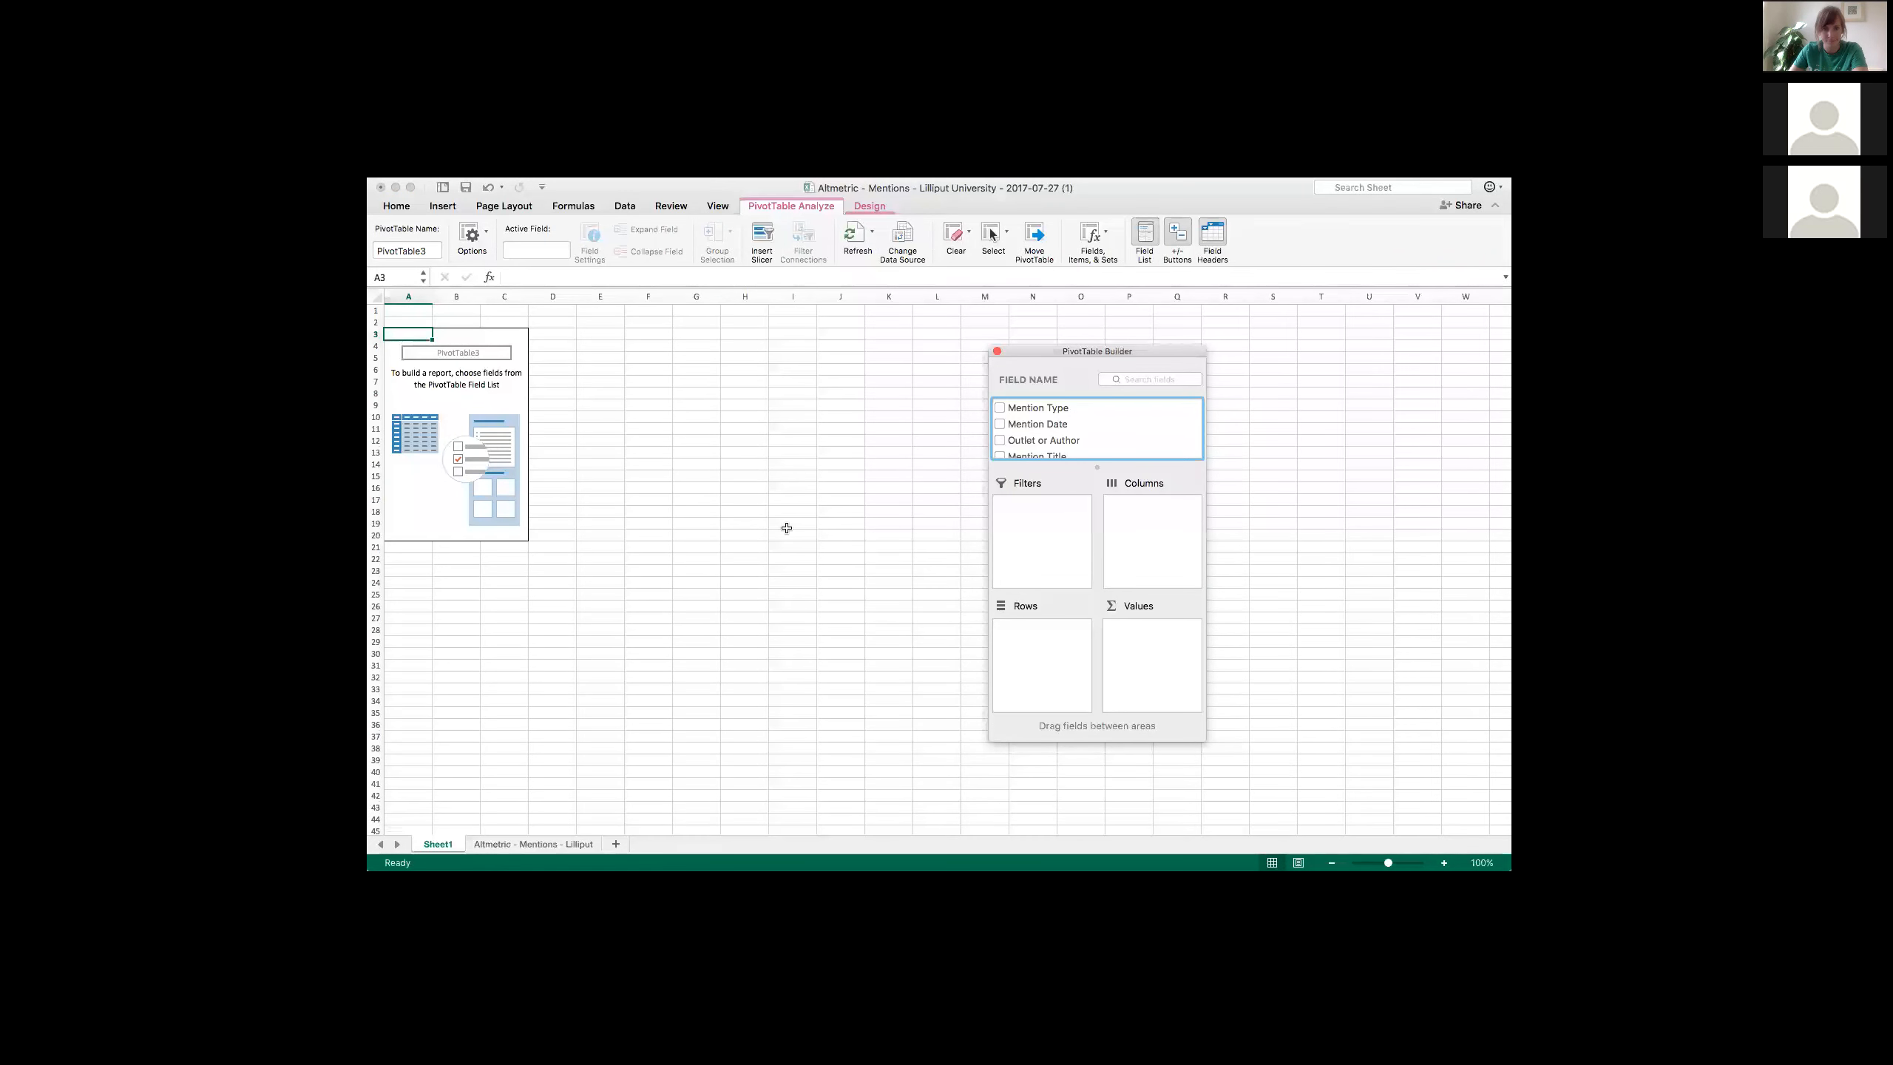
{"action": "mouse_move", "coordinate": [1046, 449]}
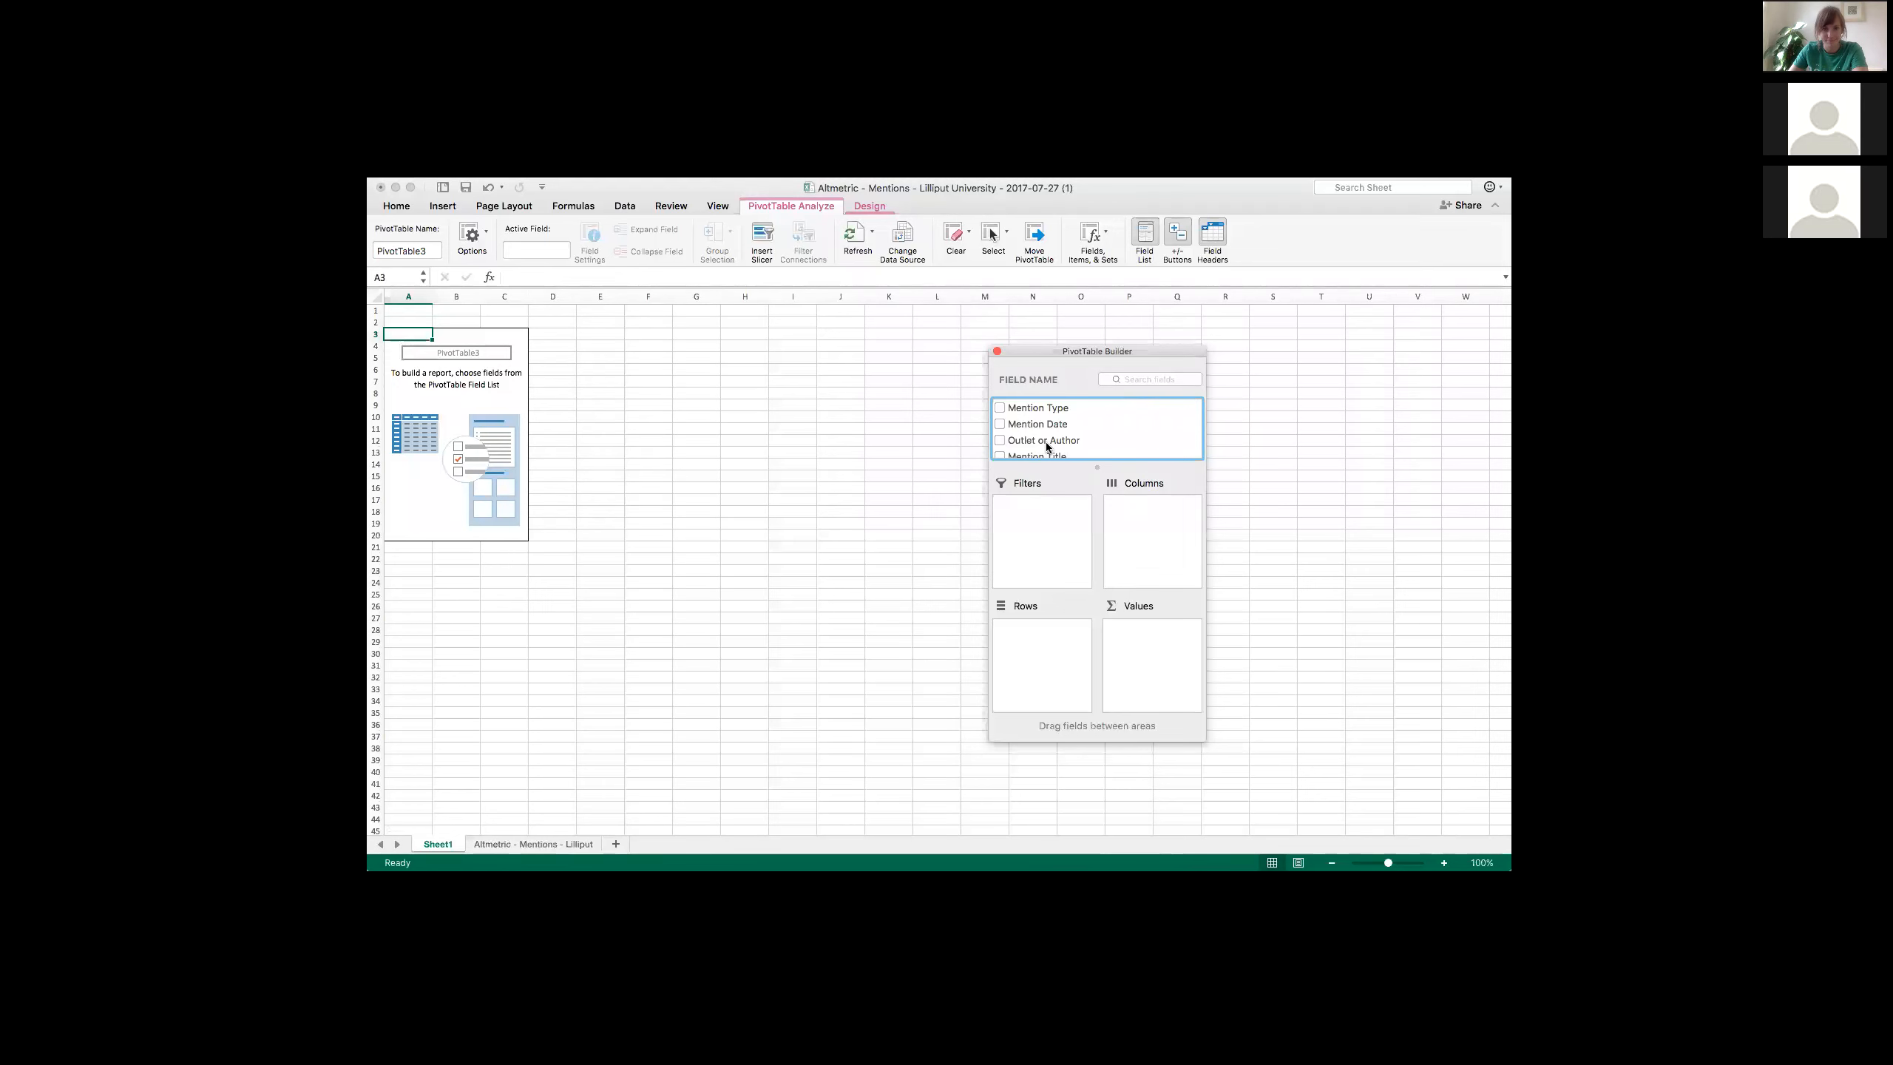
Step: Count mentions per Outlet or Author, sorted descending with Medical News Today (214) first
{"action": "left_click", "coordinate": [1000, 439]}
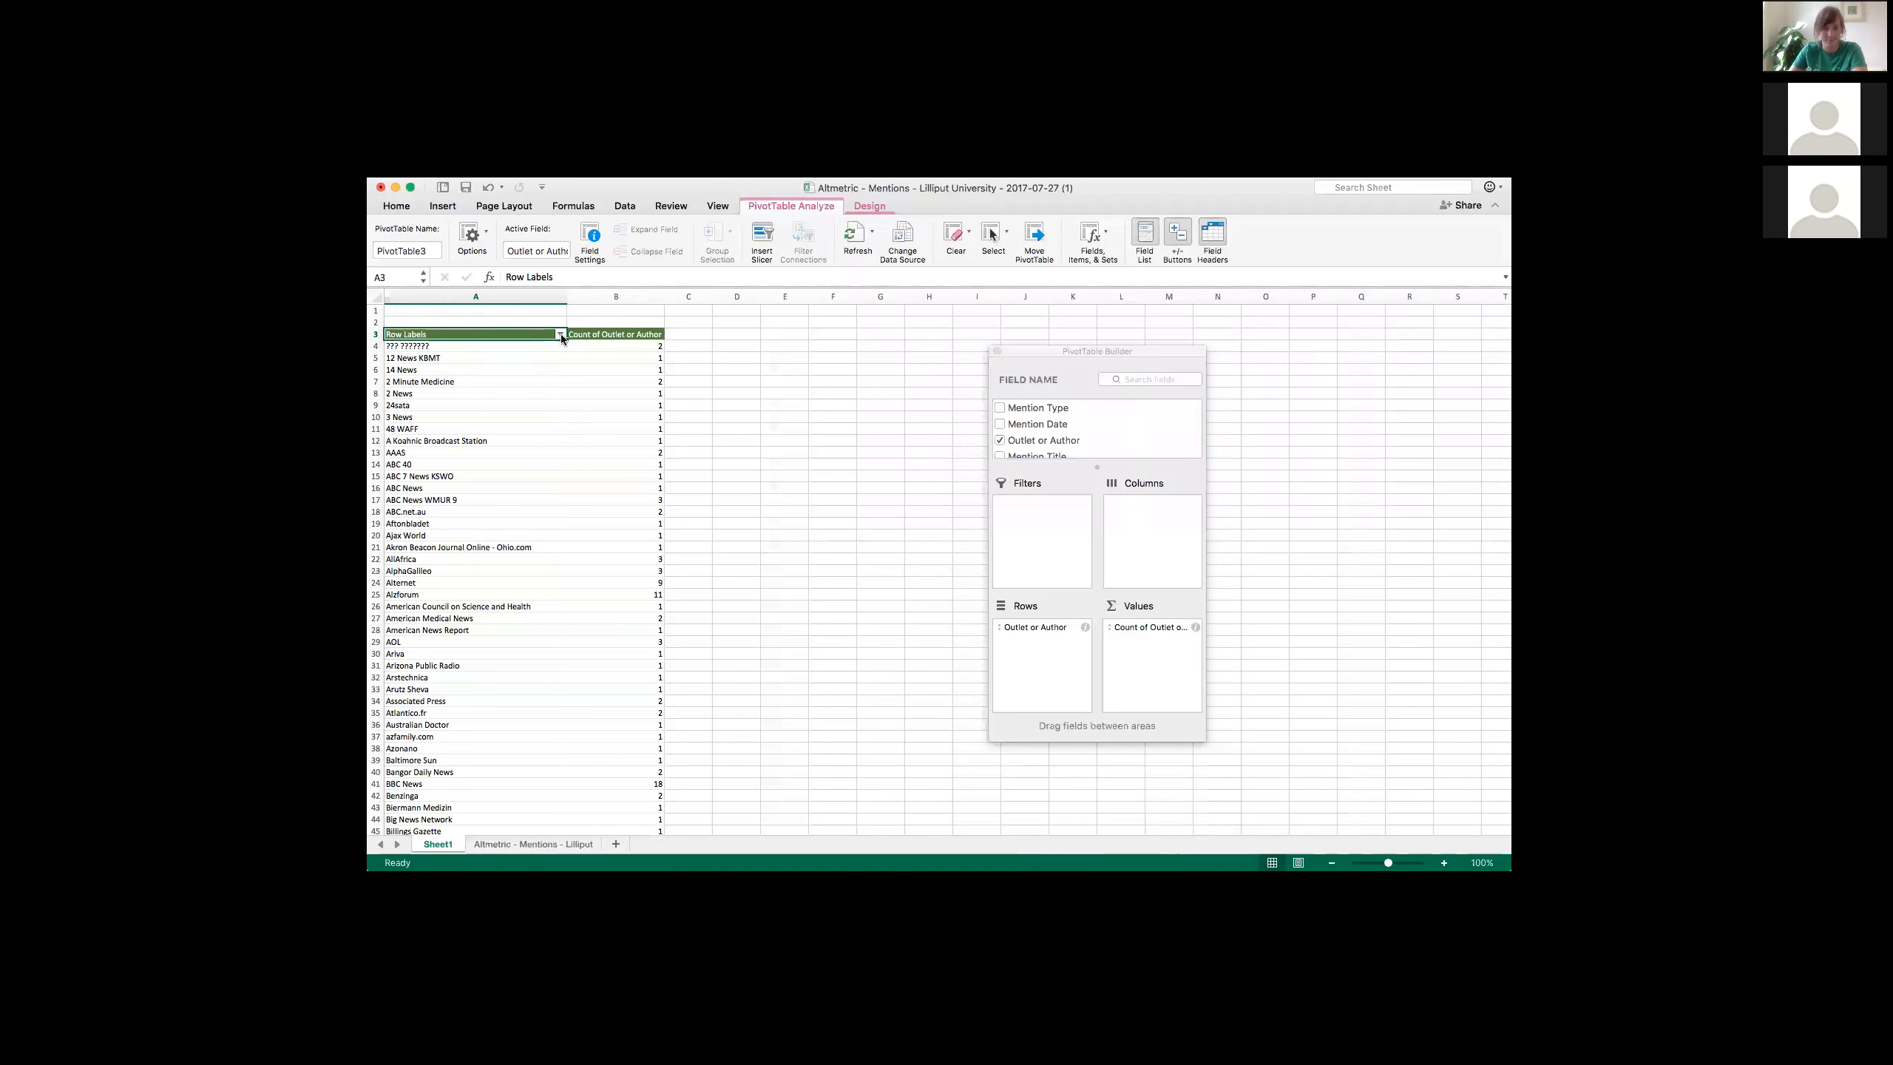
{"action": "left_click", "coordinate": [559, 334]}
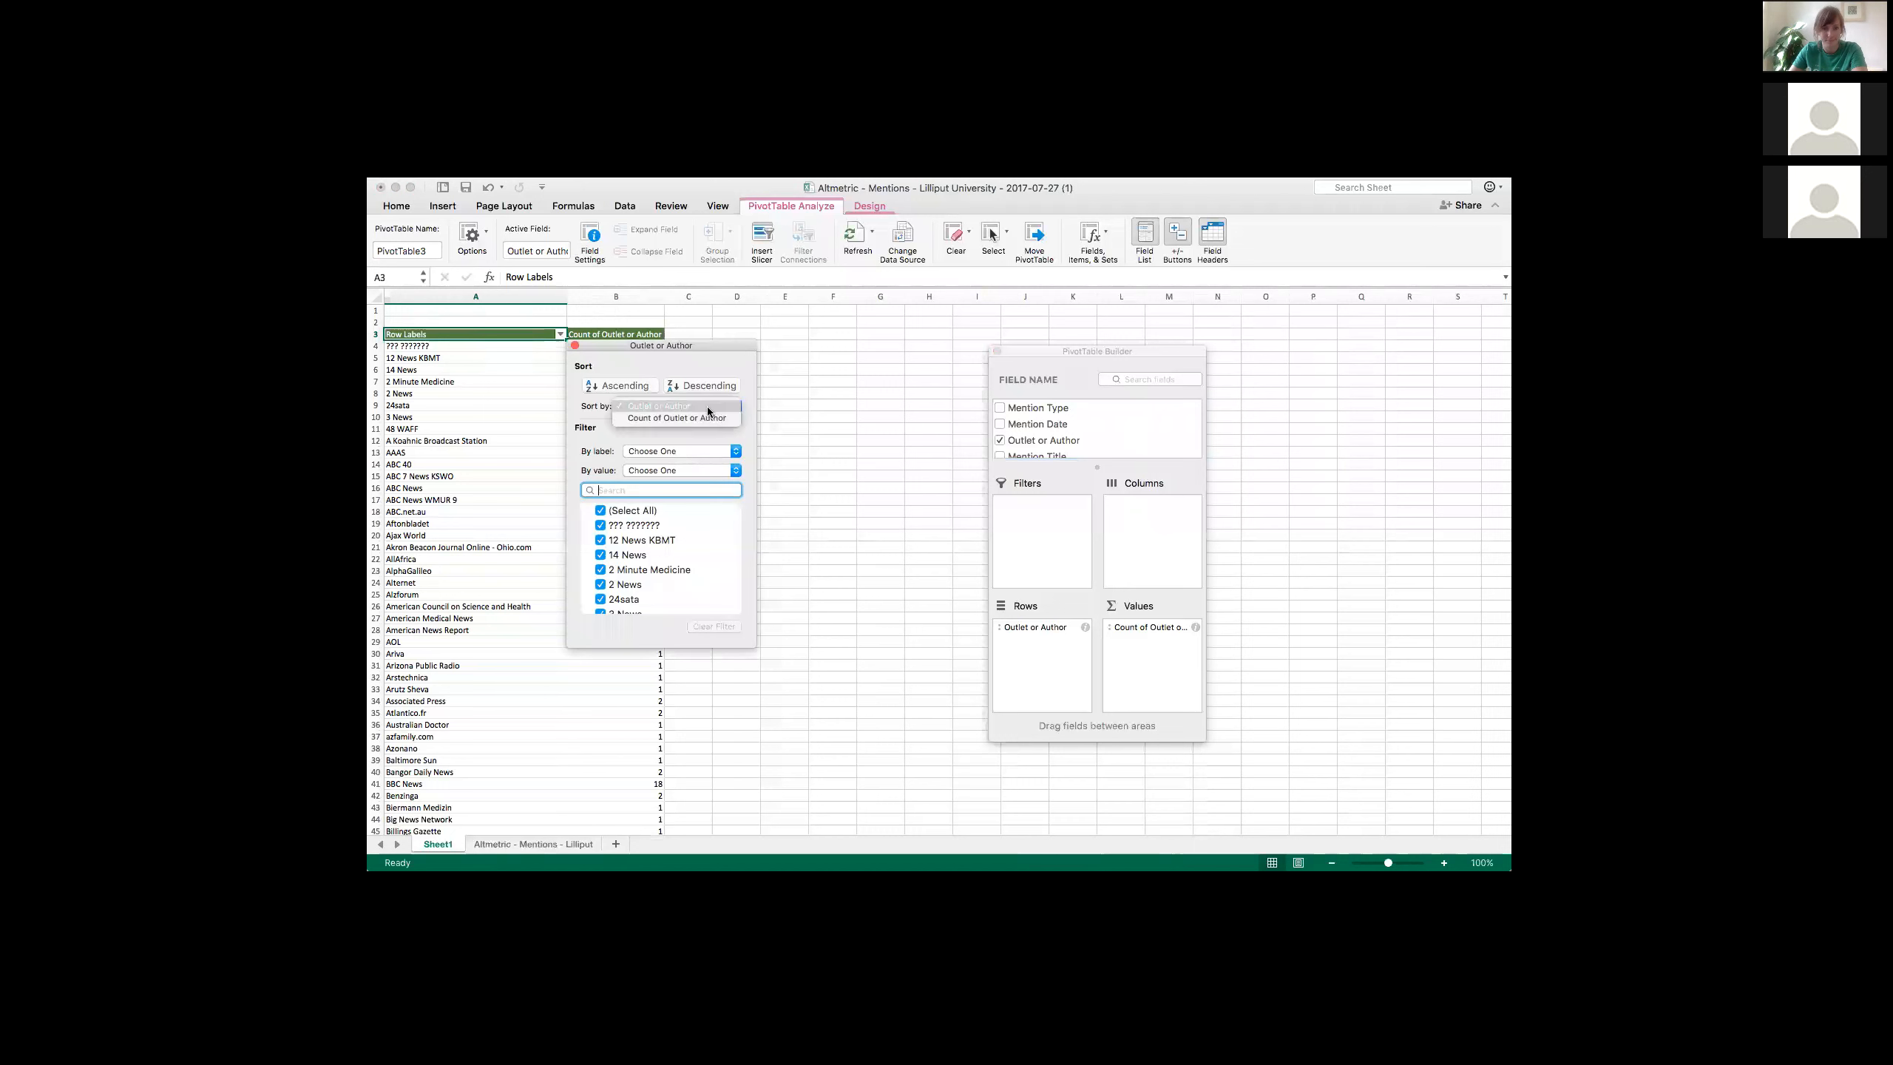
{"action": "left_click", "coordinate": [710, 385]}
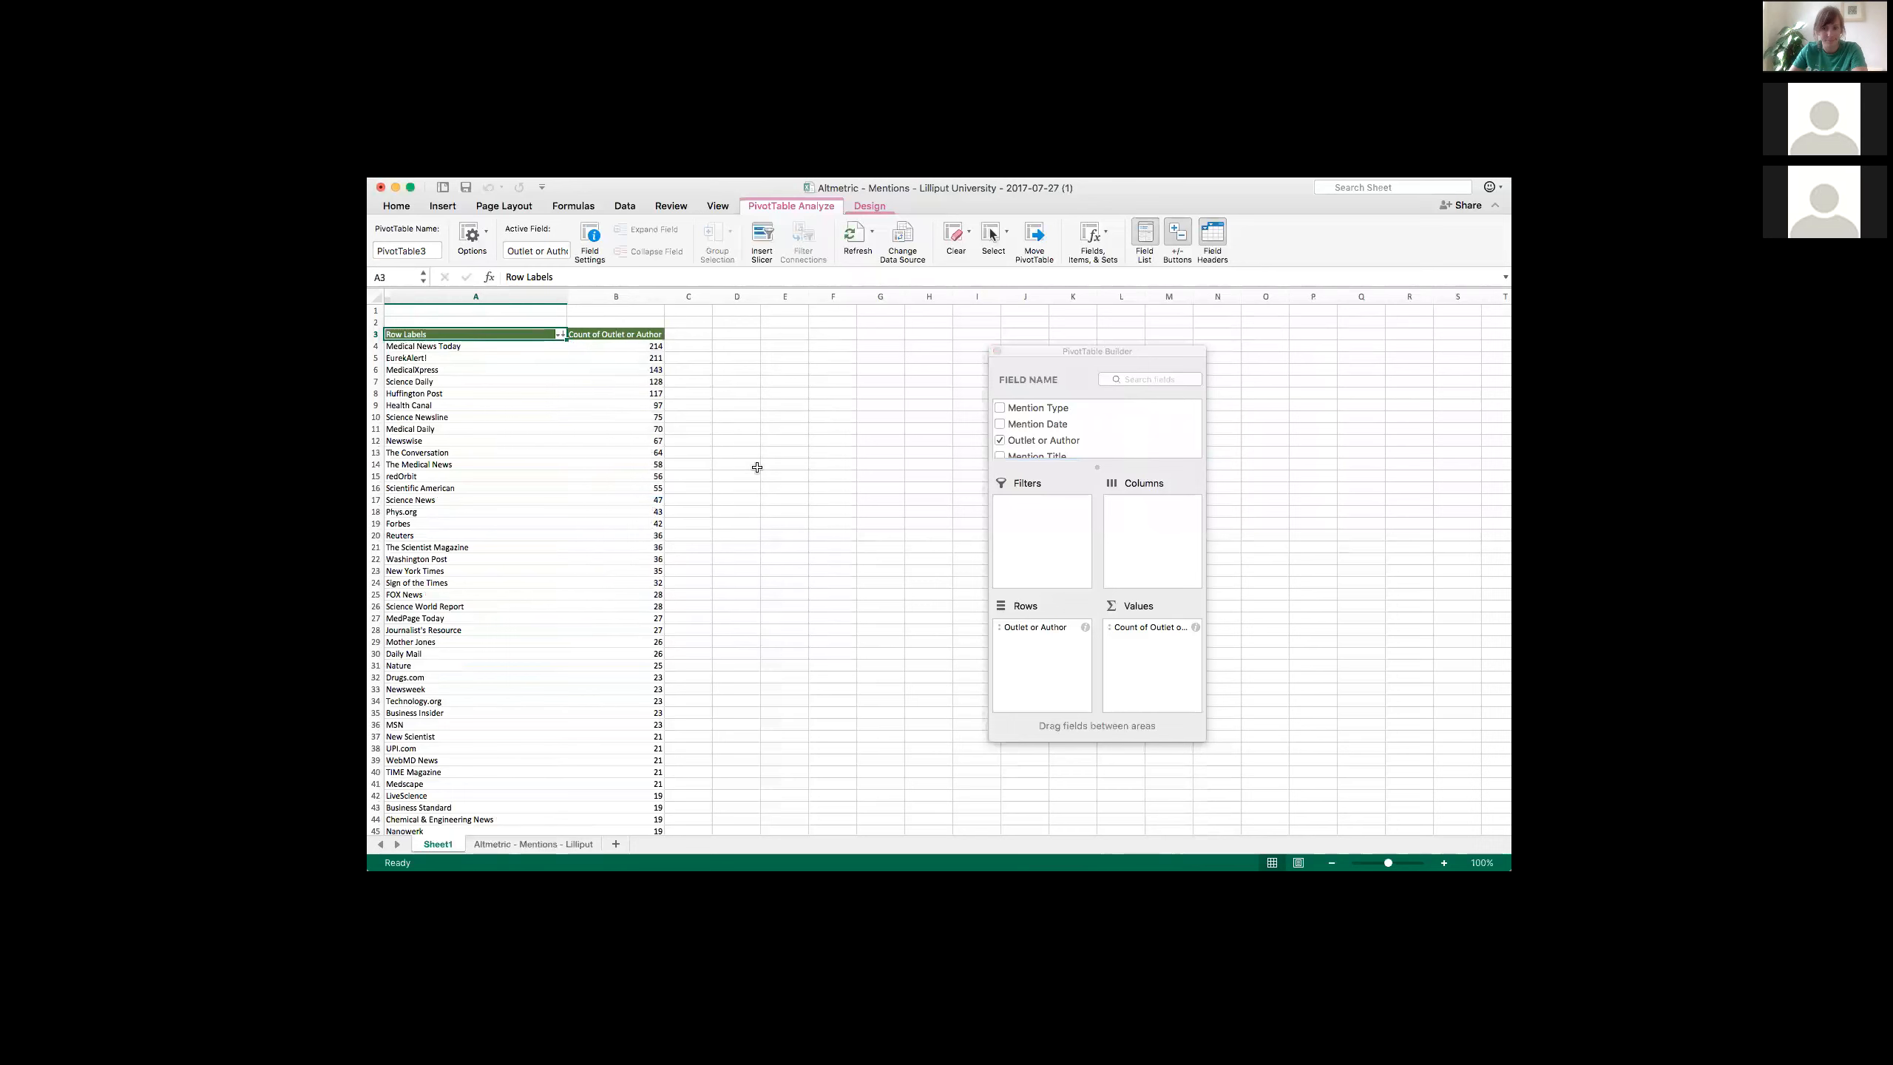
{"action": "mouse_move", "coordinate": [798, 515]}
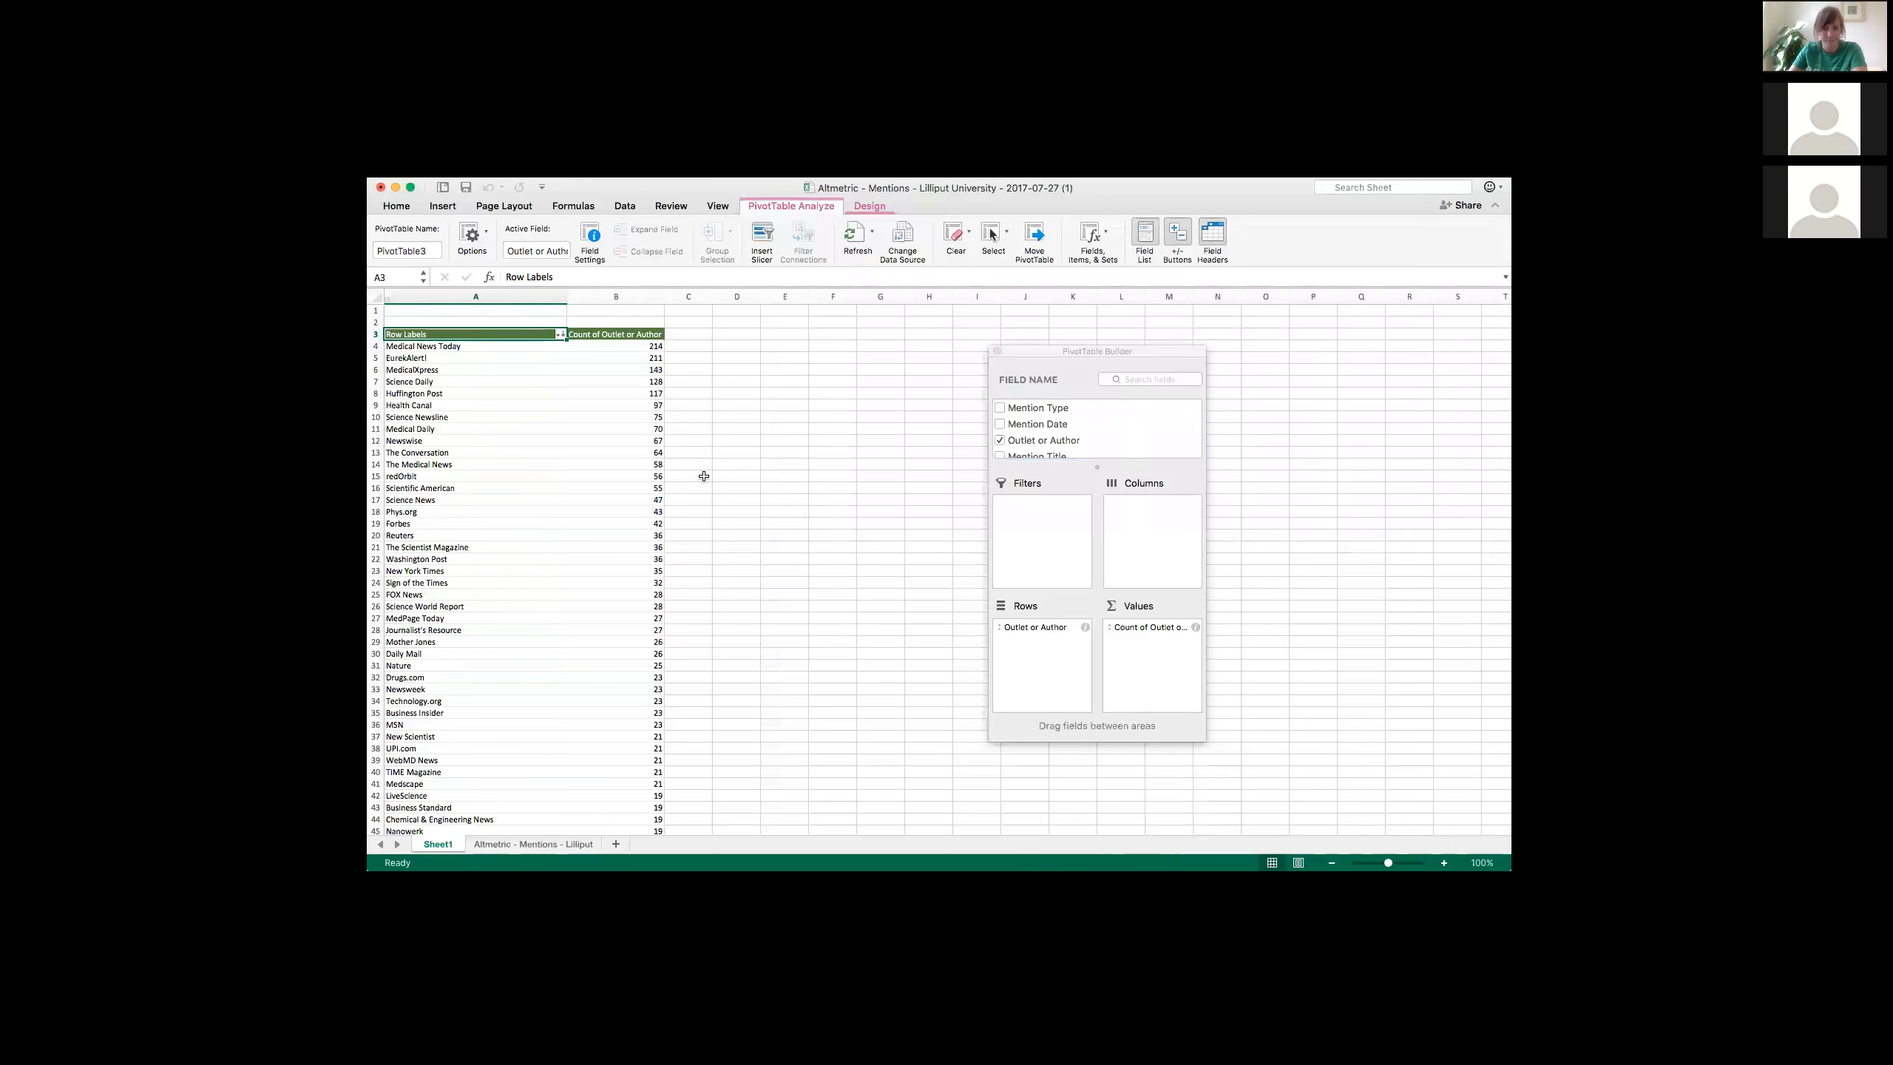
{"action": "mouse_move", "coordinate": [526, 410]}
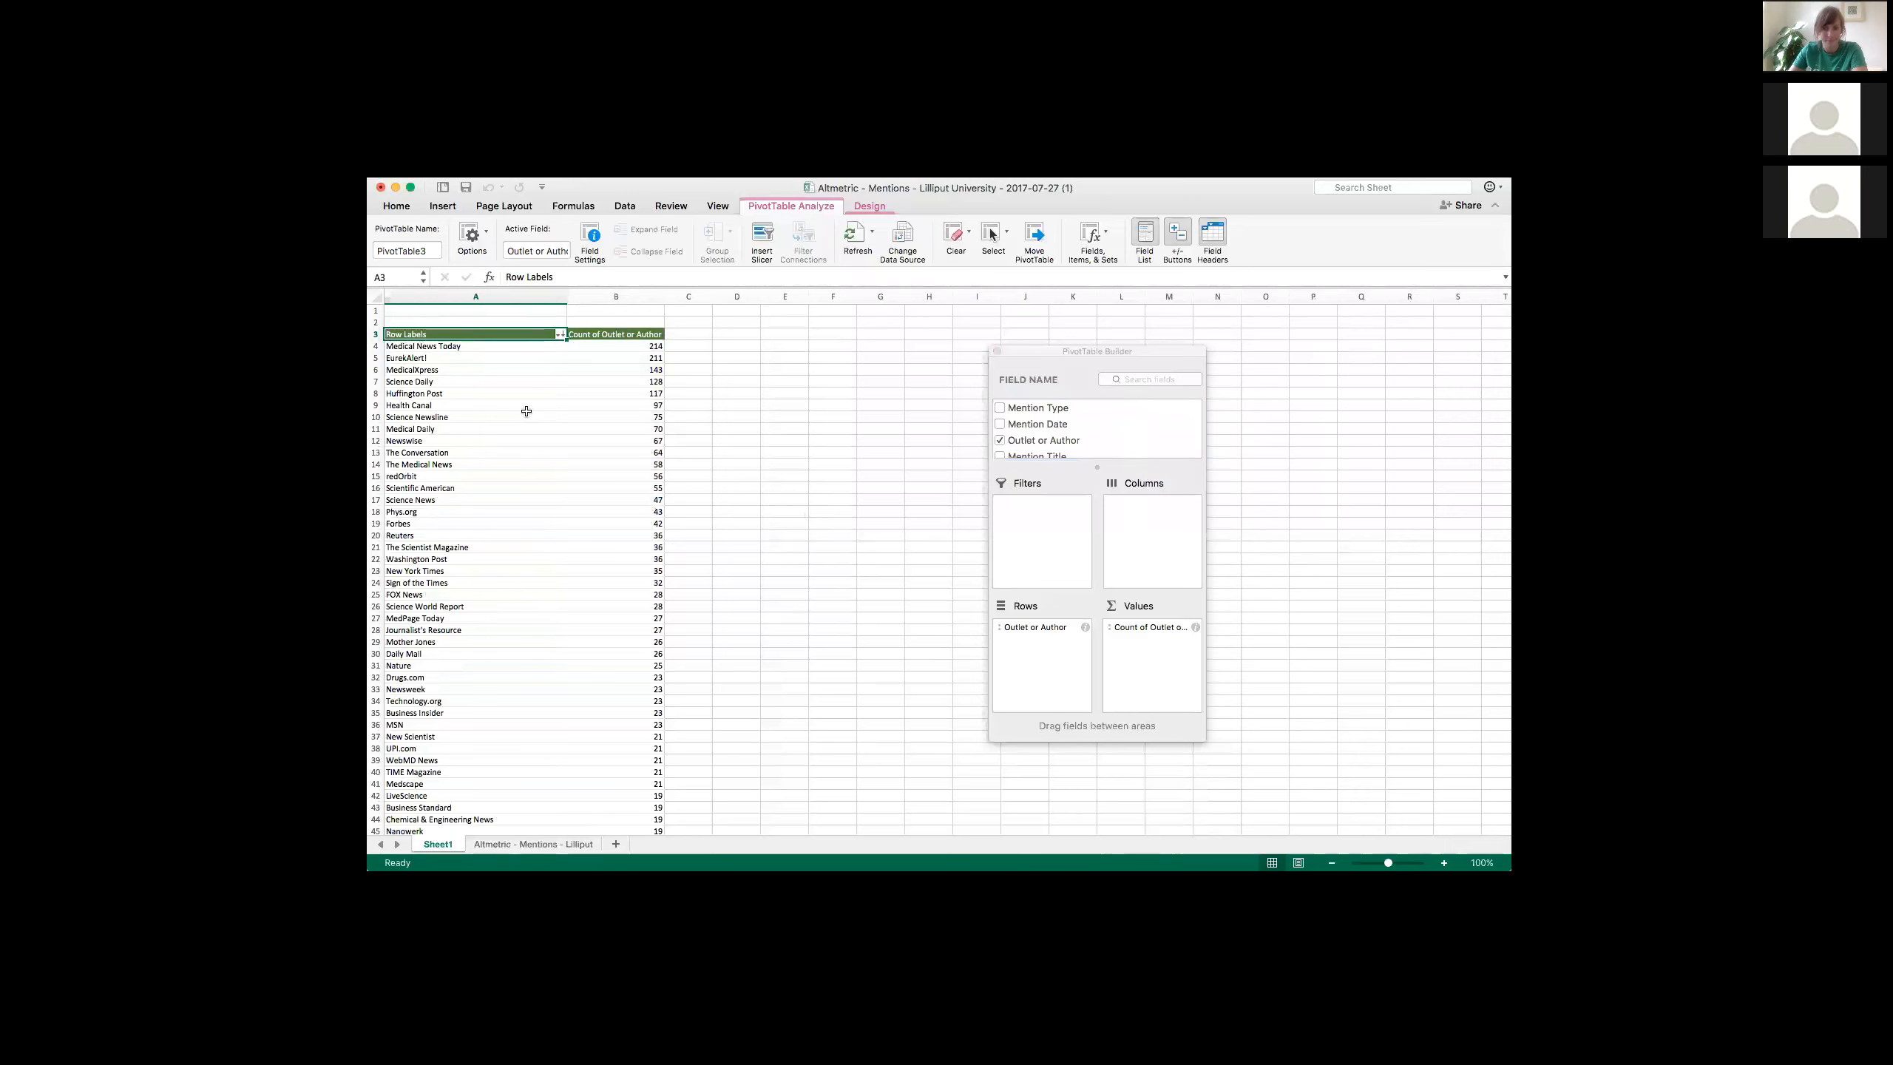
{"action": "mouse_move", "coordinate": [623, 467]}
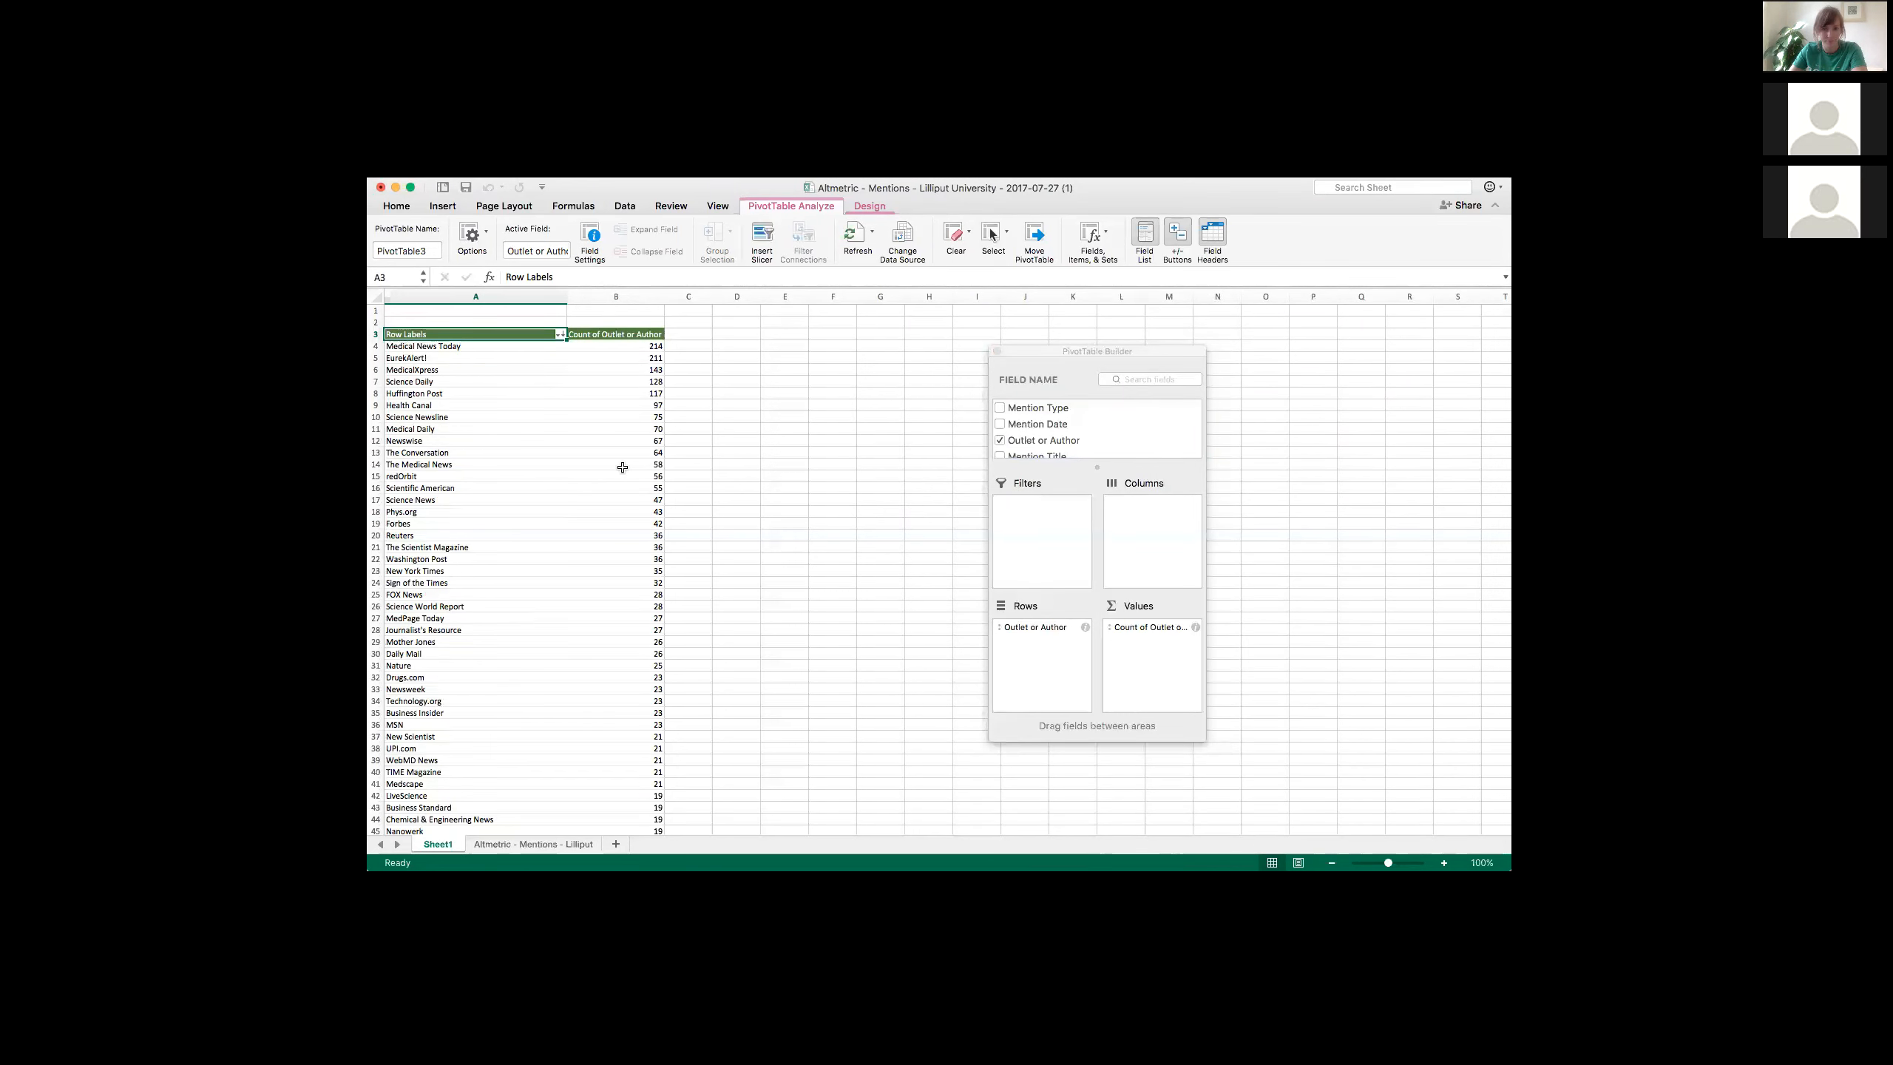
{"action": "mouse_move", "coordinate": [616, 446]}
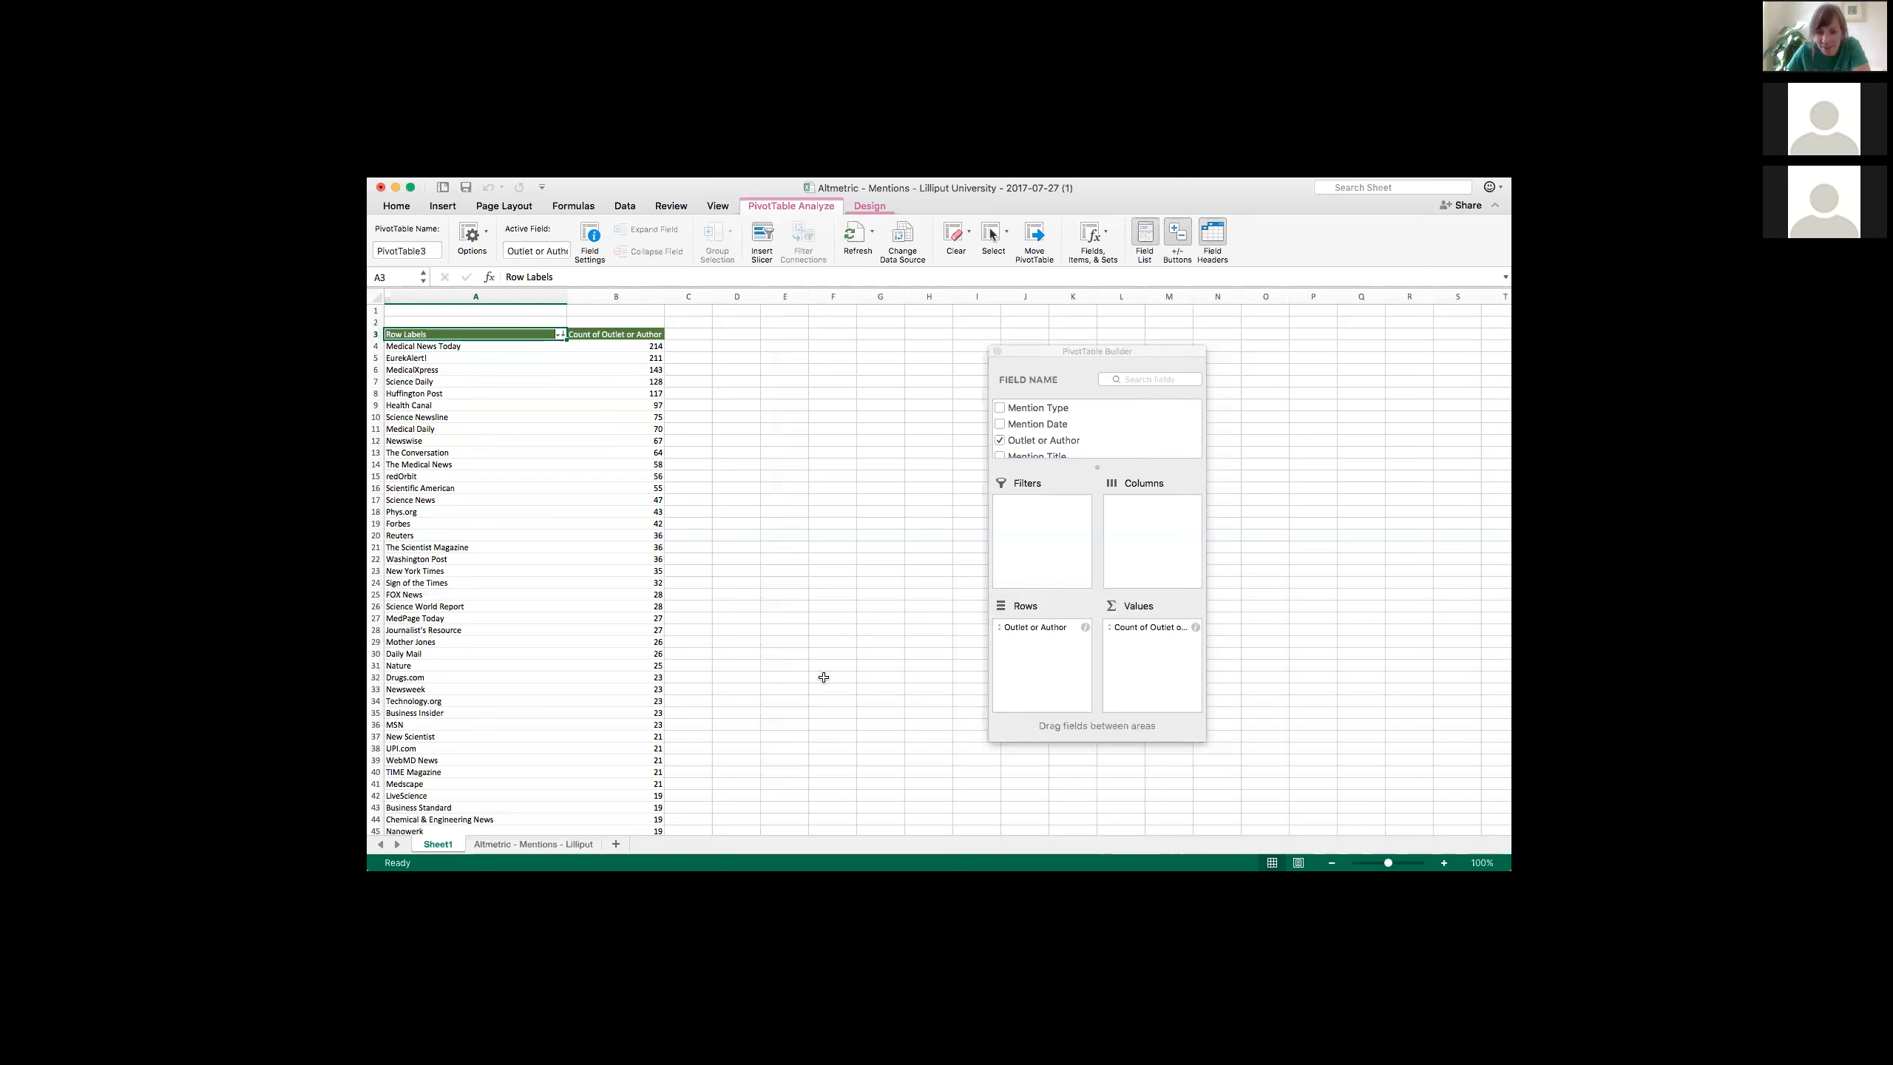
{"action": "mouse_move", "coordinate": [633, 233]}
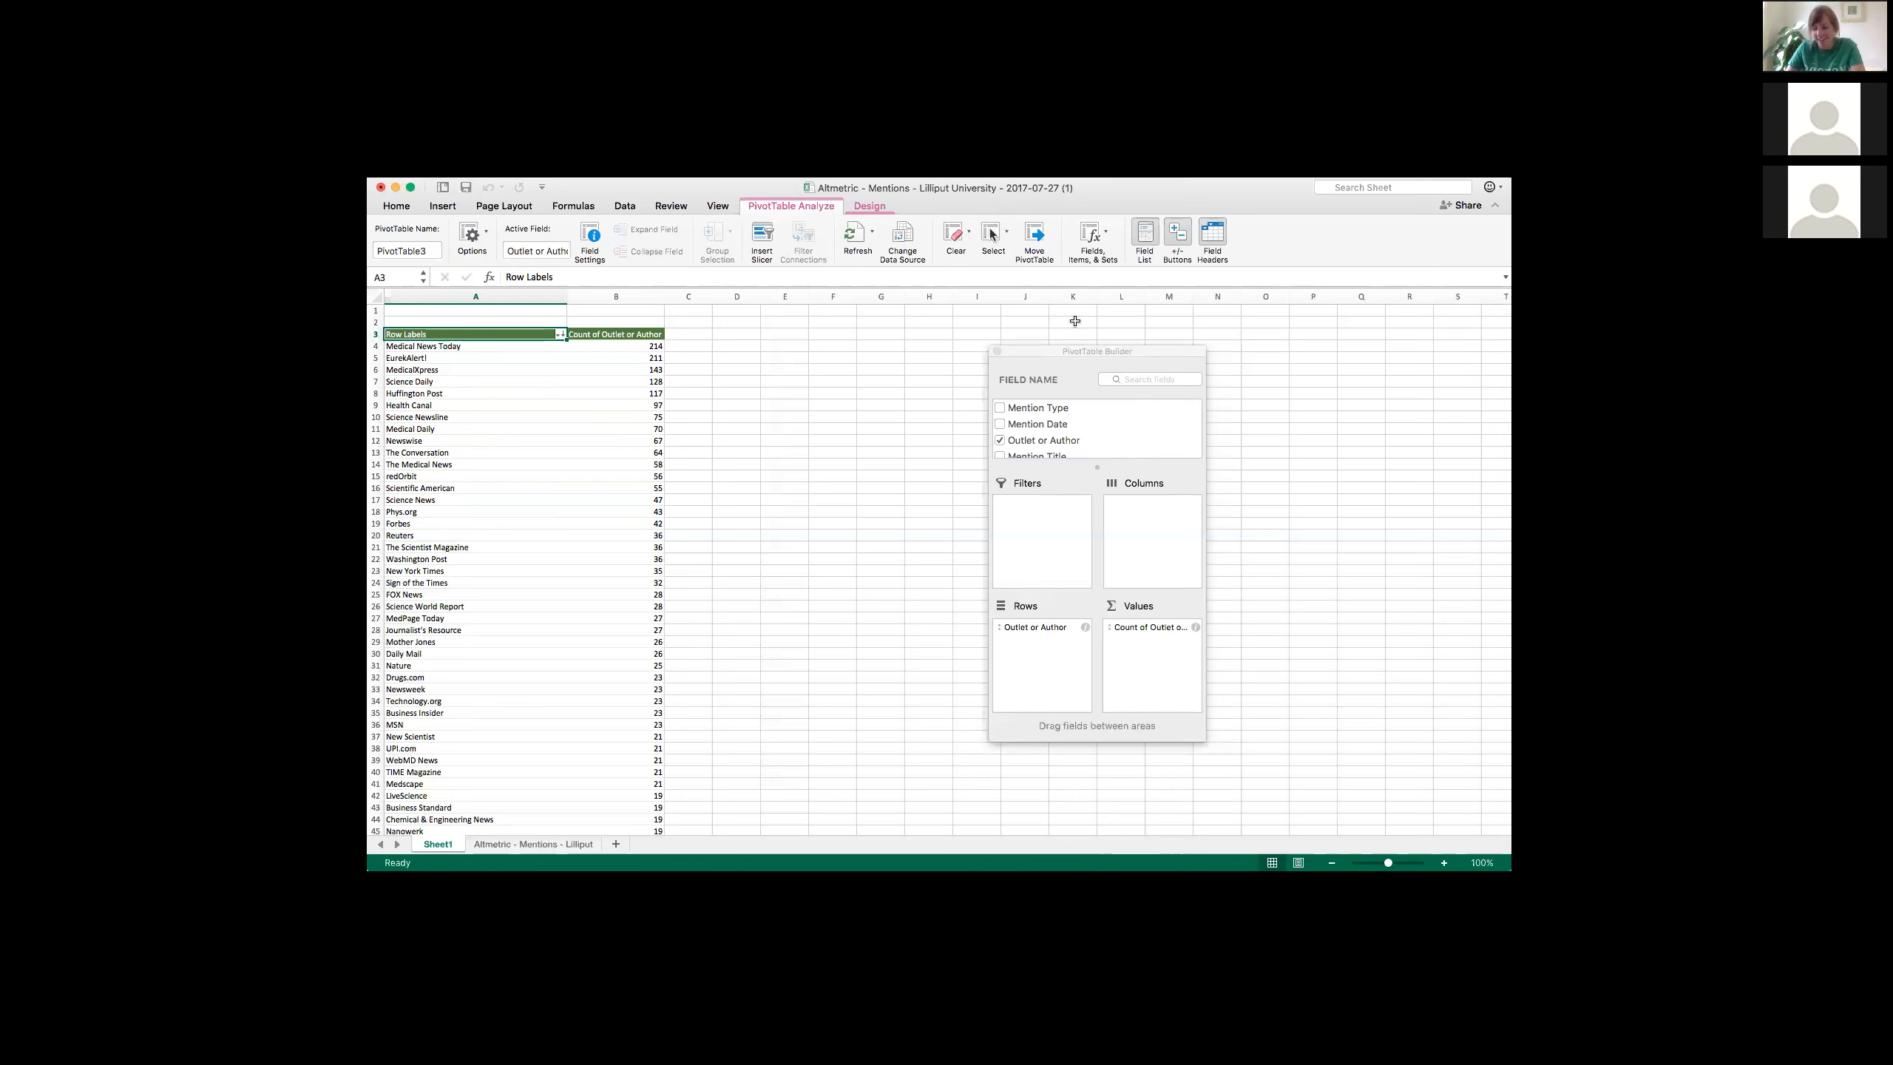
{"action": "mouse_move", "coordinate": [988, 406]}
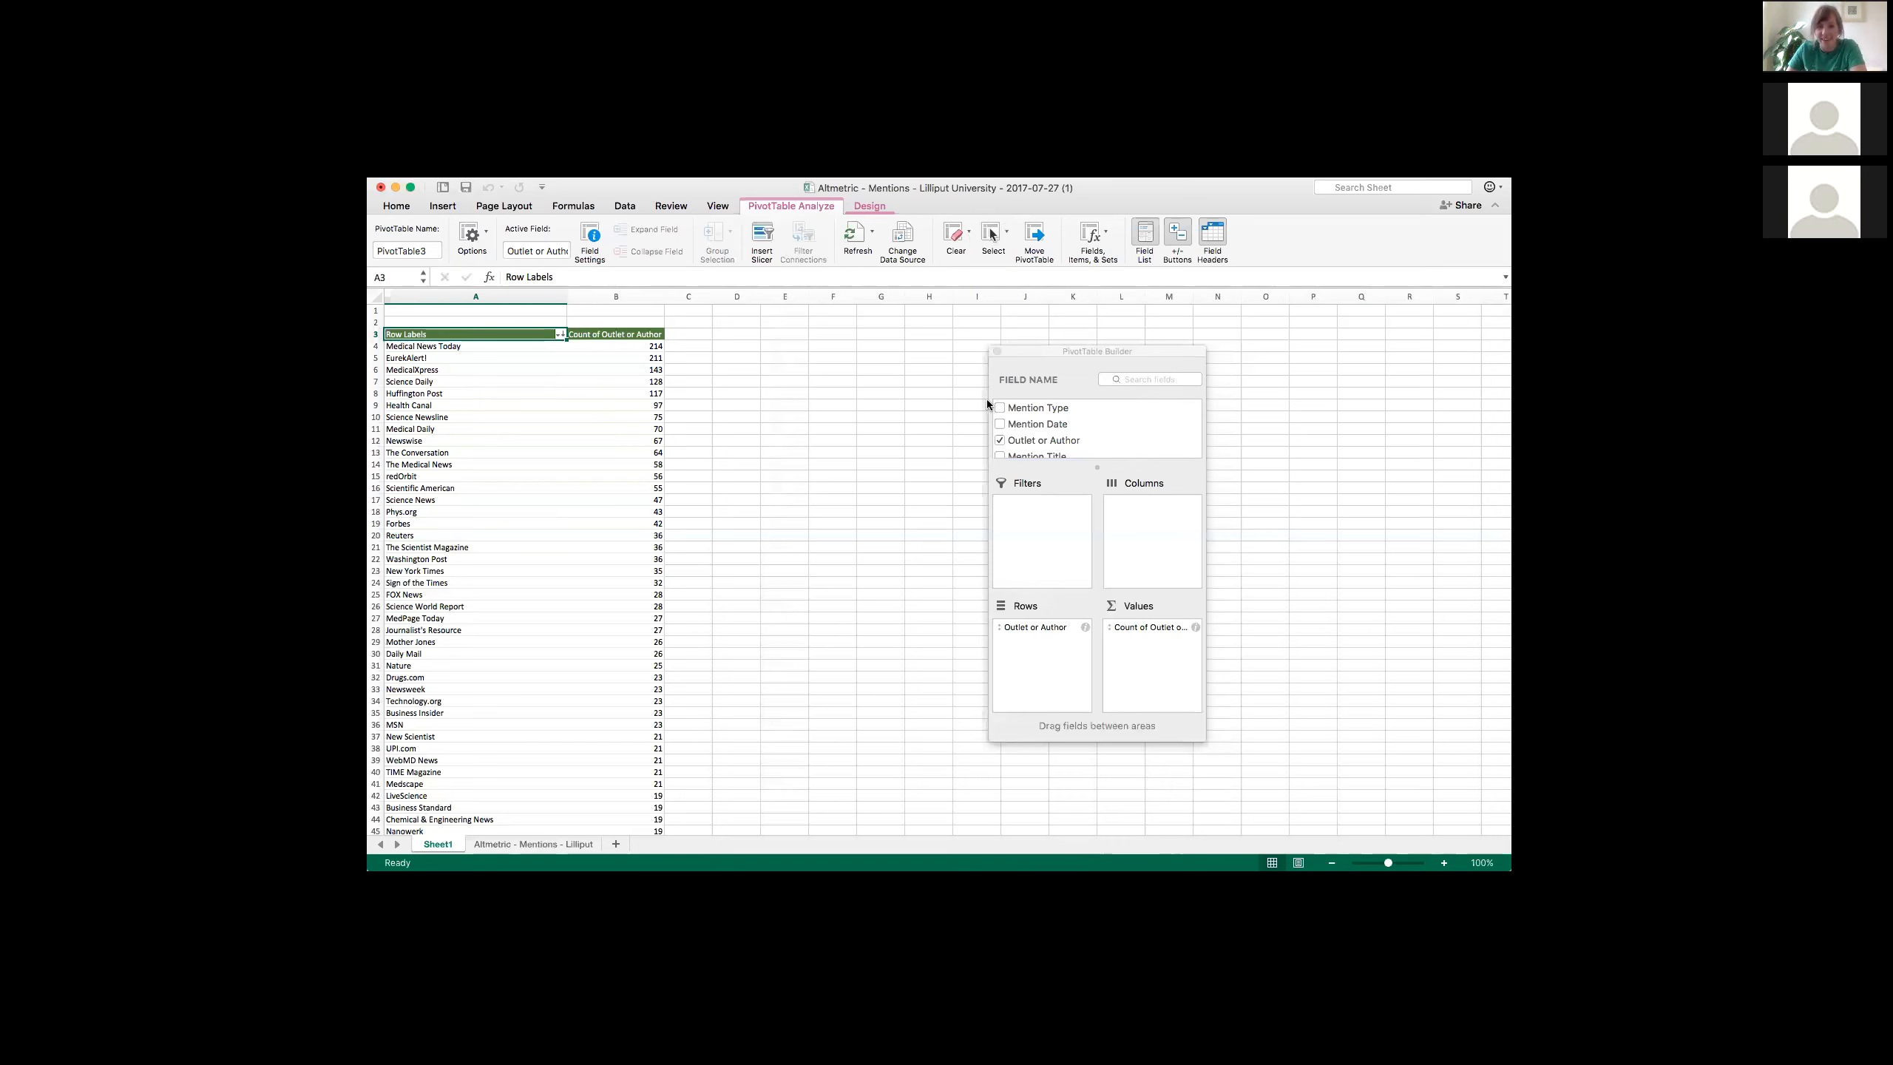
{"action": "mouse_move", "coordinate": [1146, 537]}
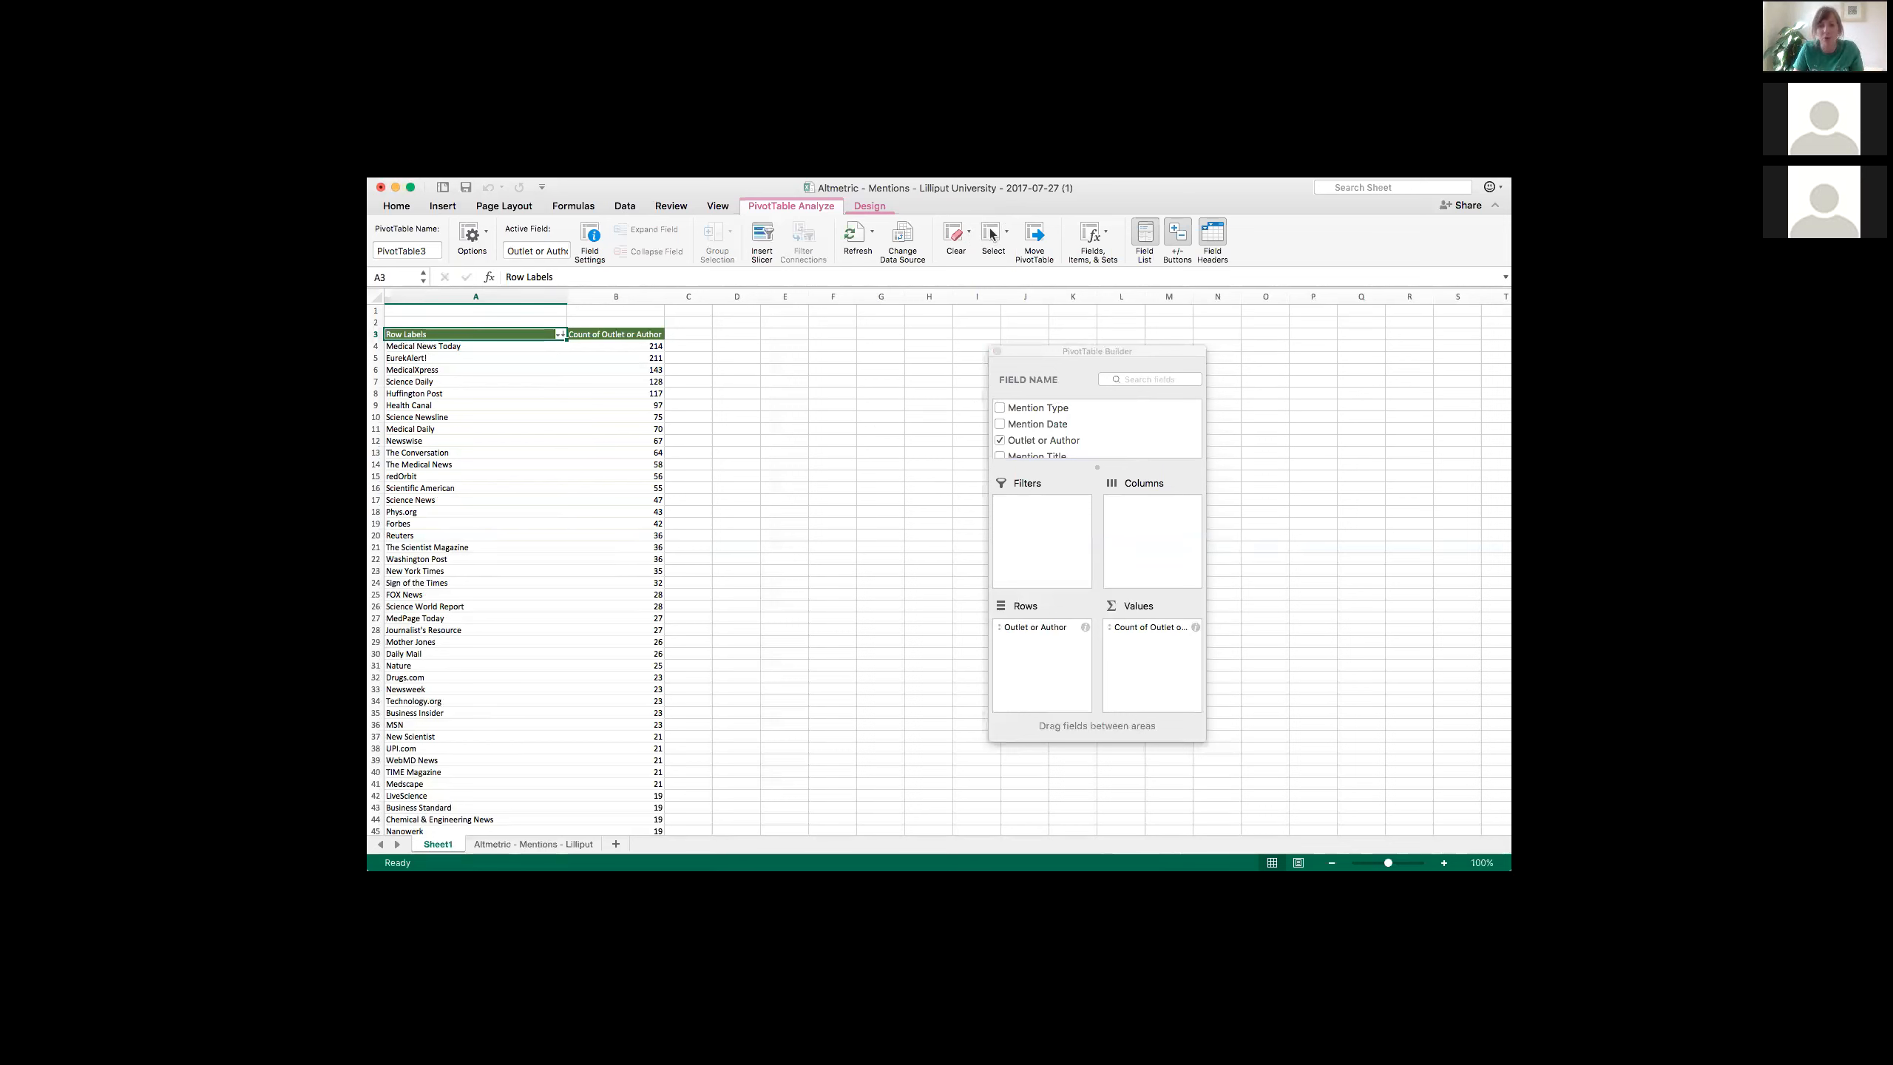
{"action": "mouse_move", "coordinate": [777, 631]}
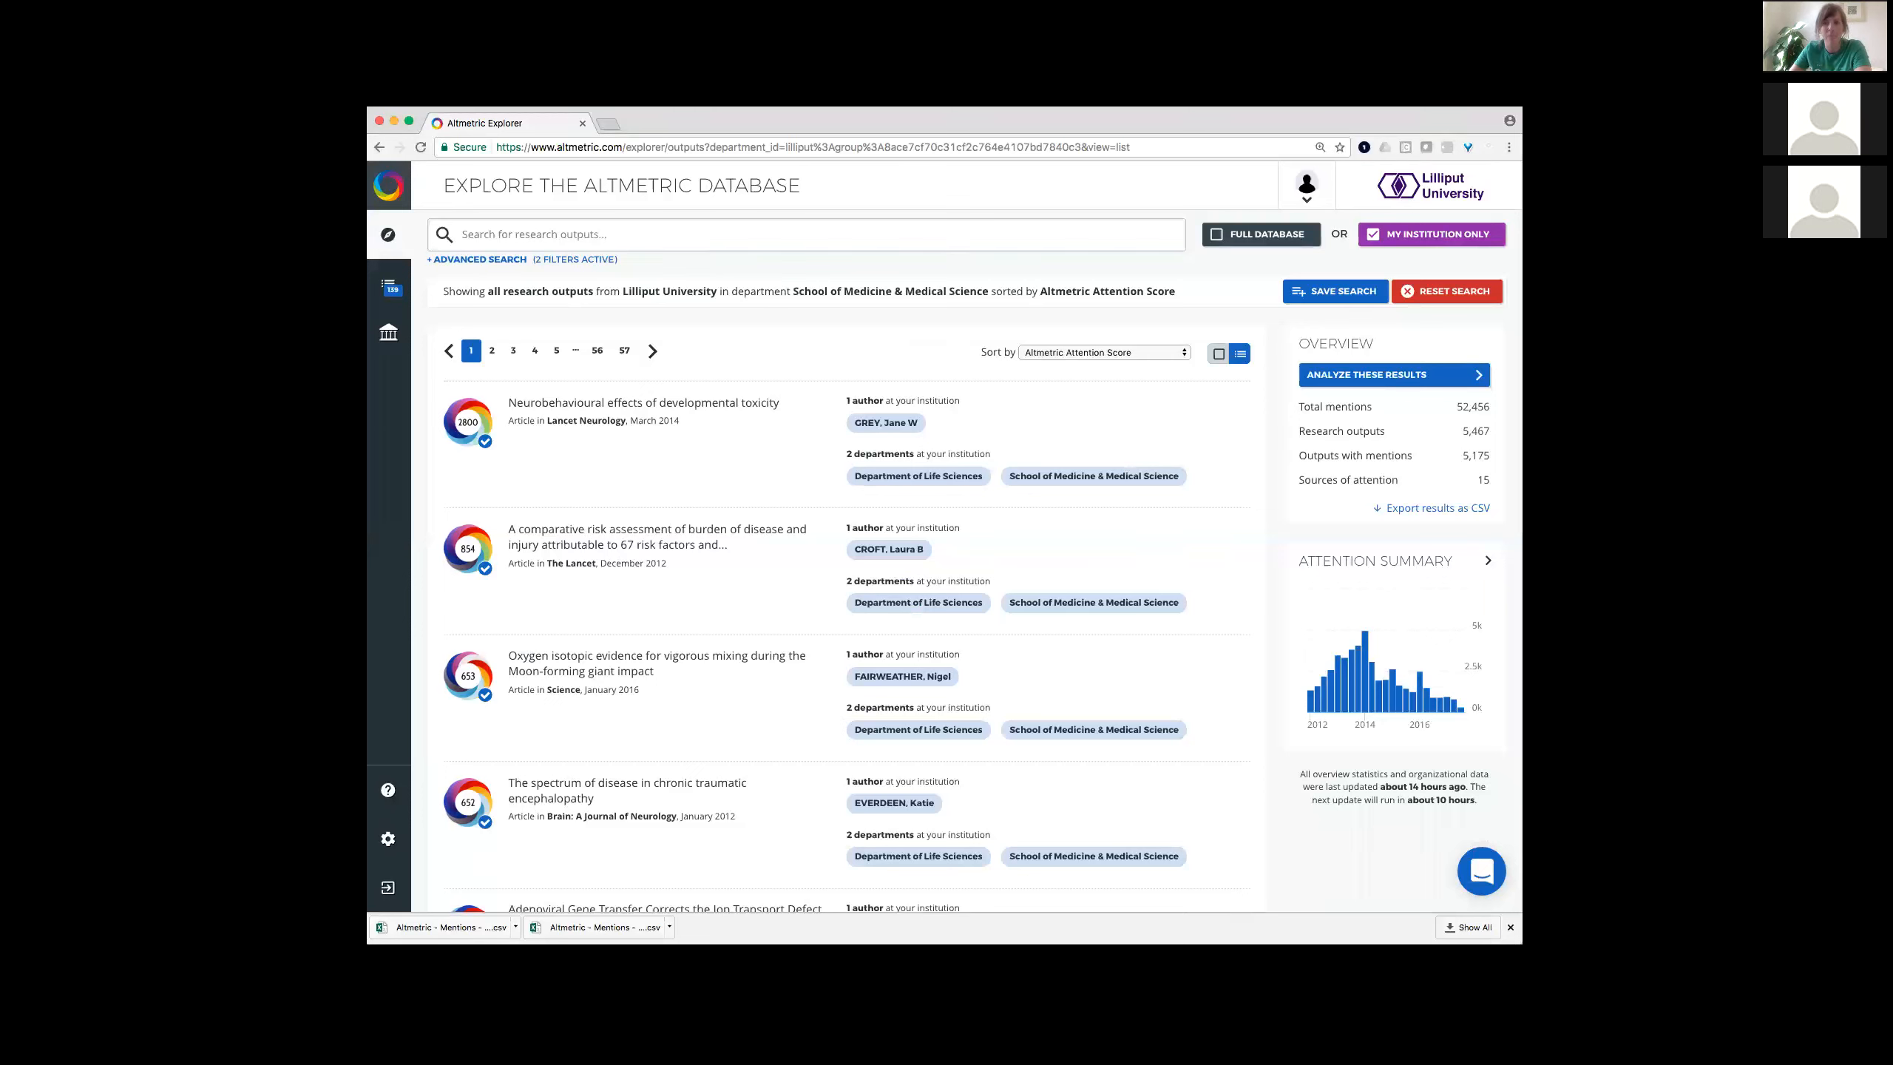
{"action": "mouse_move", "coordinate": [920, 342]}
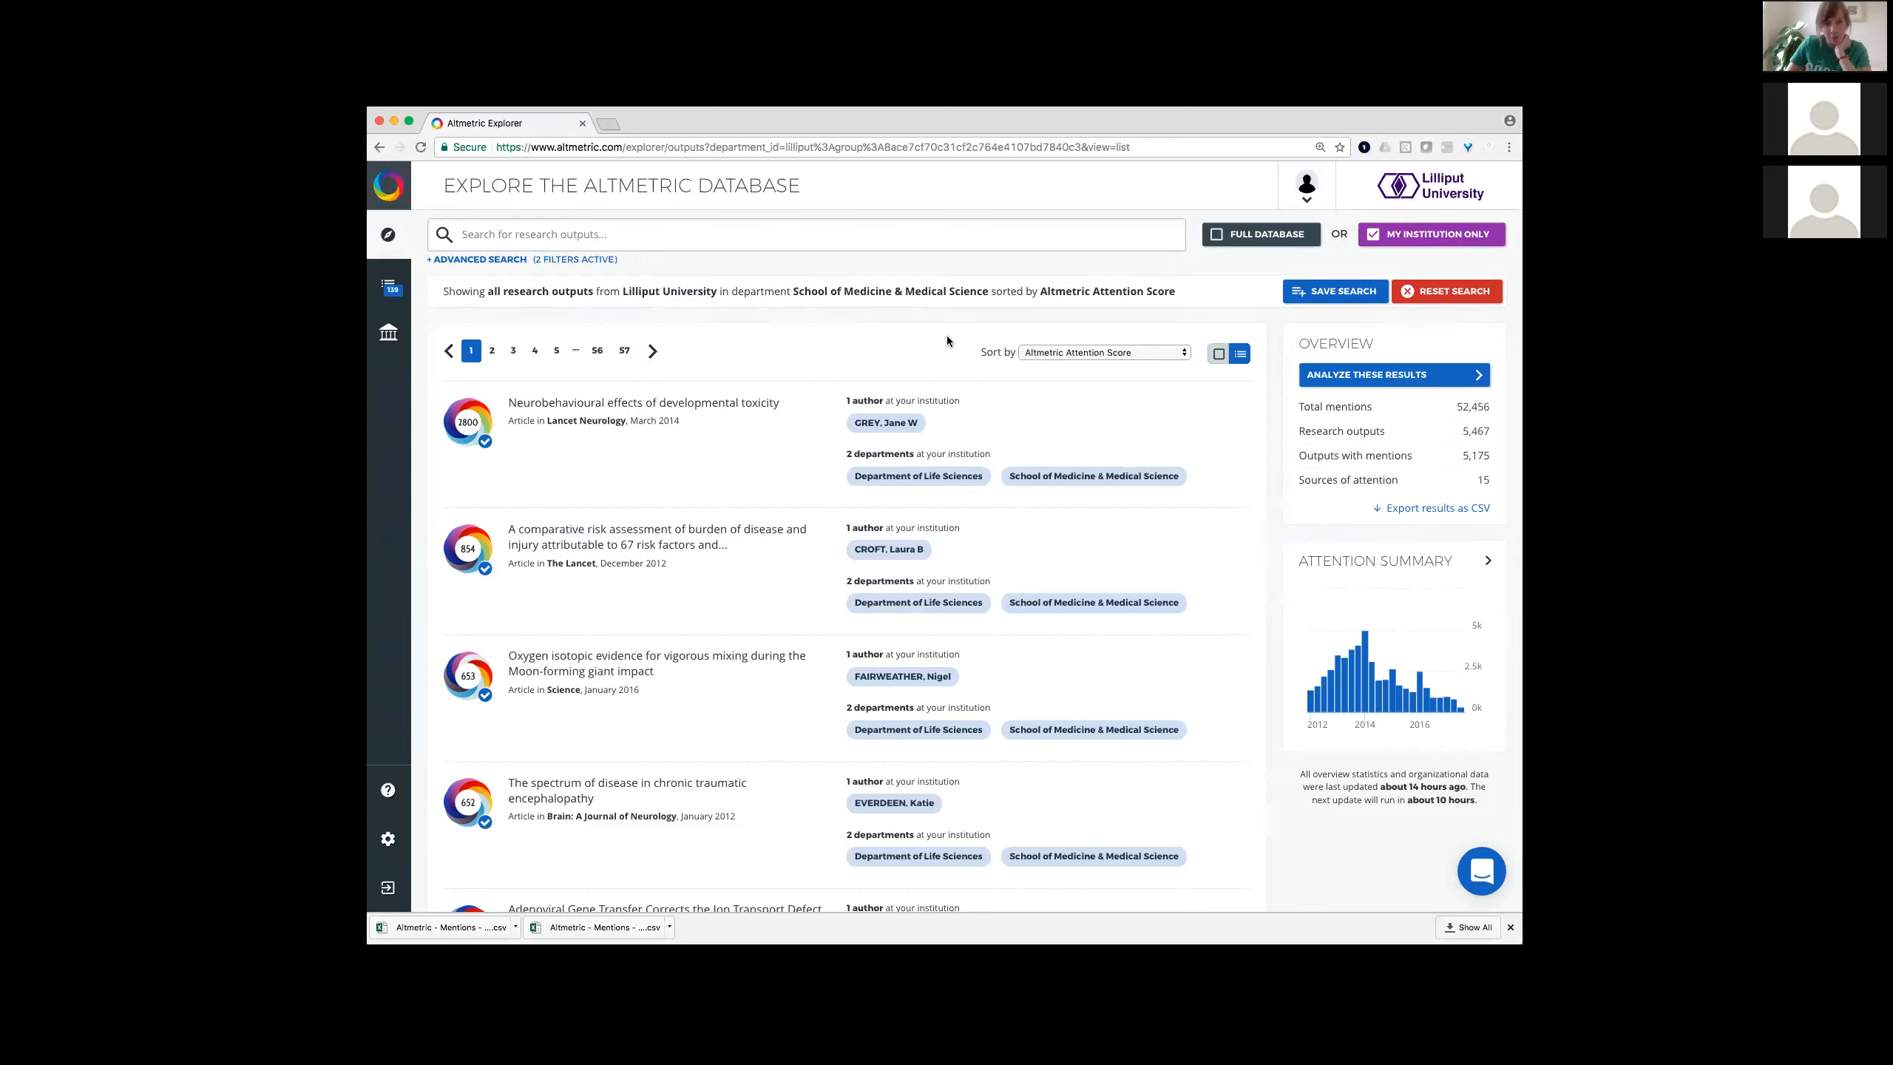
{"action": "mouse_move", "coordinate": [1148, 160]}
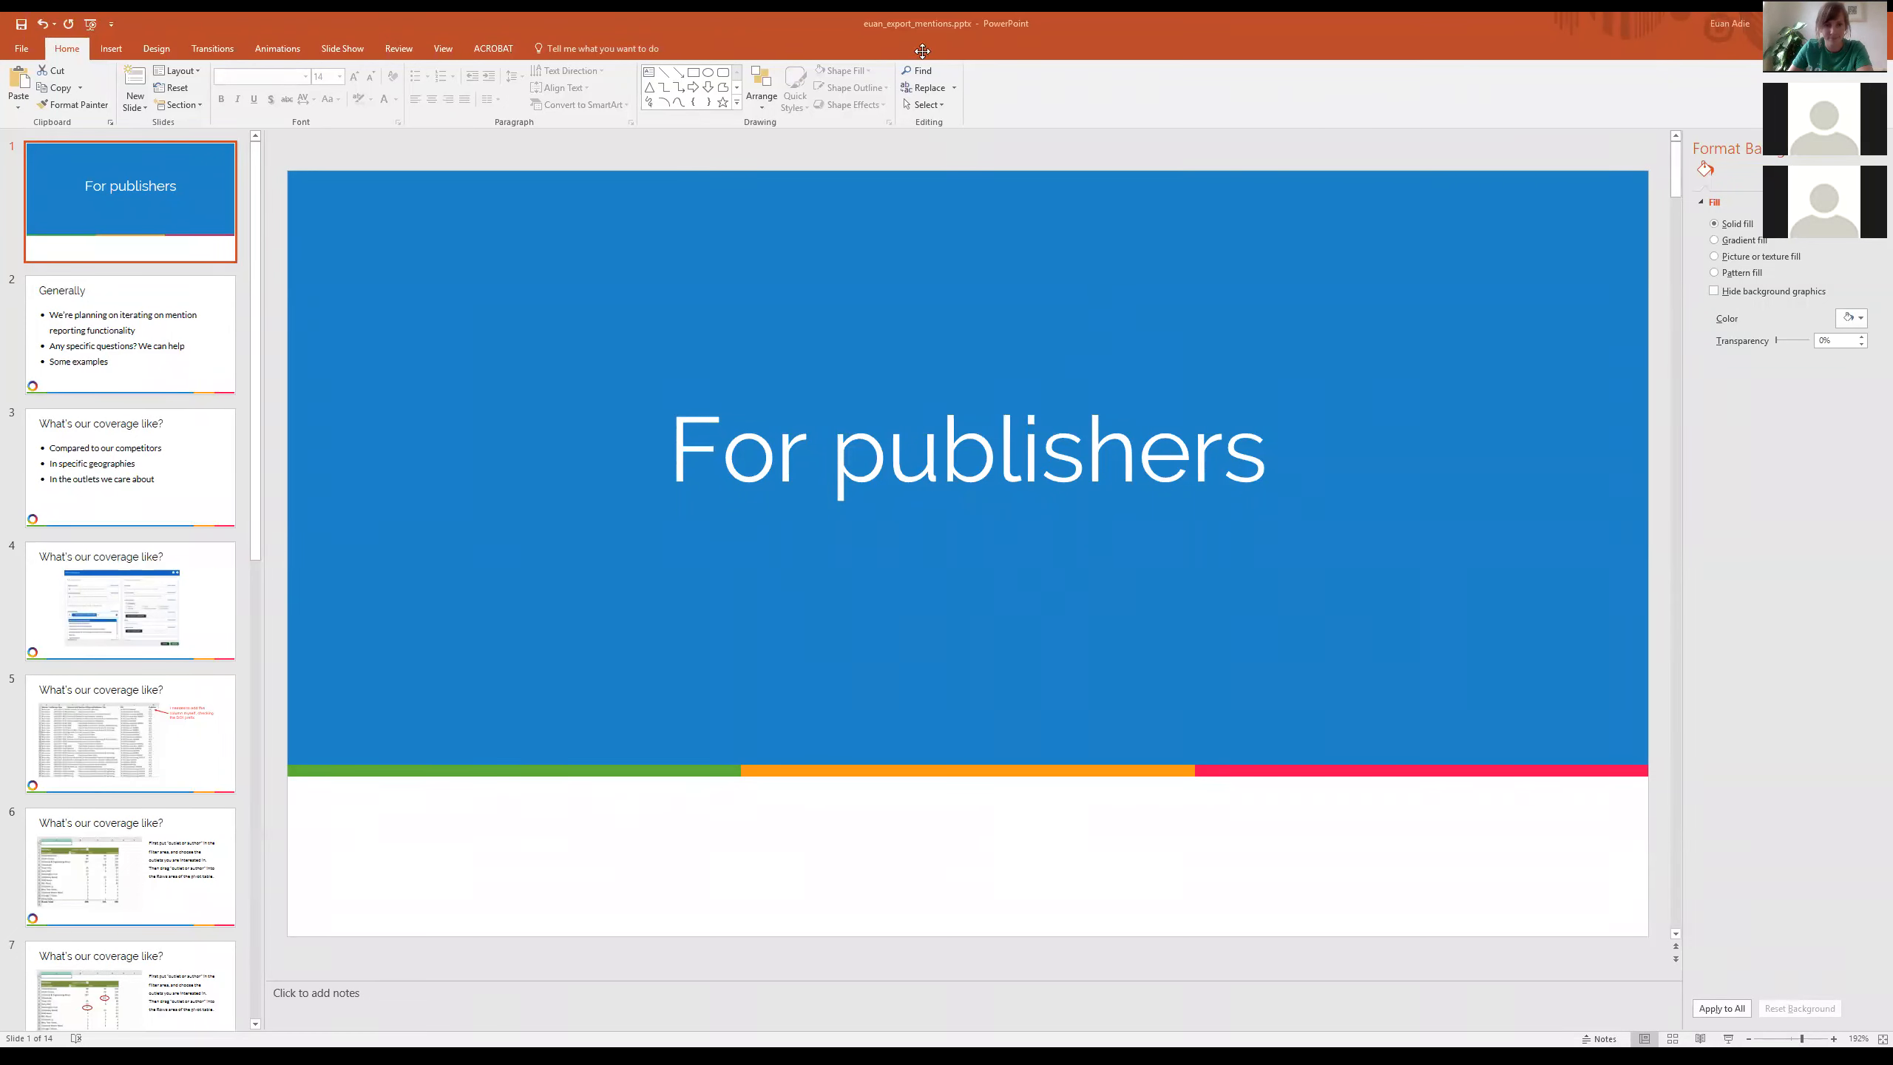
{"action": "mouse_move", "coordinate": [935, 290]}
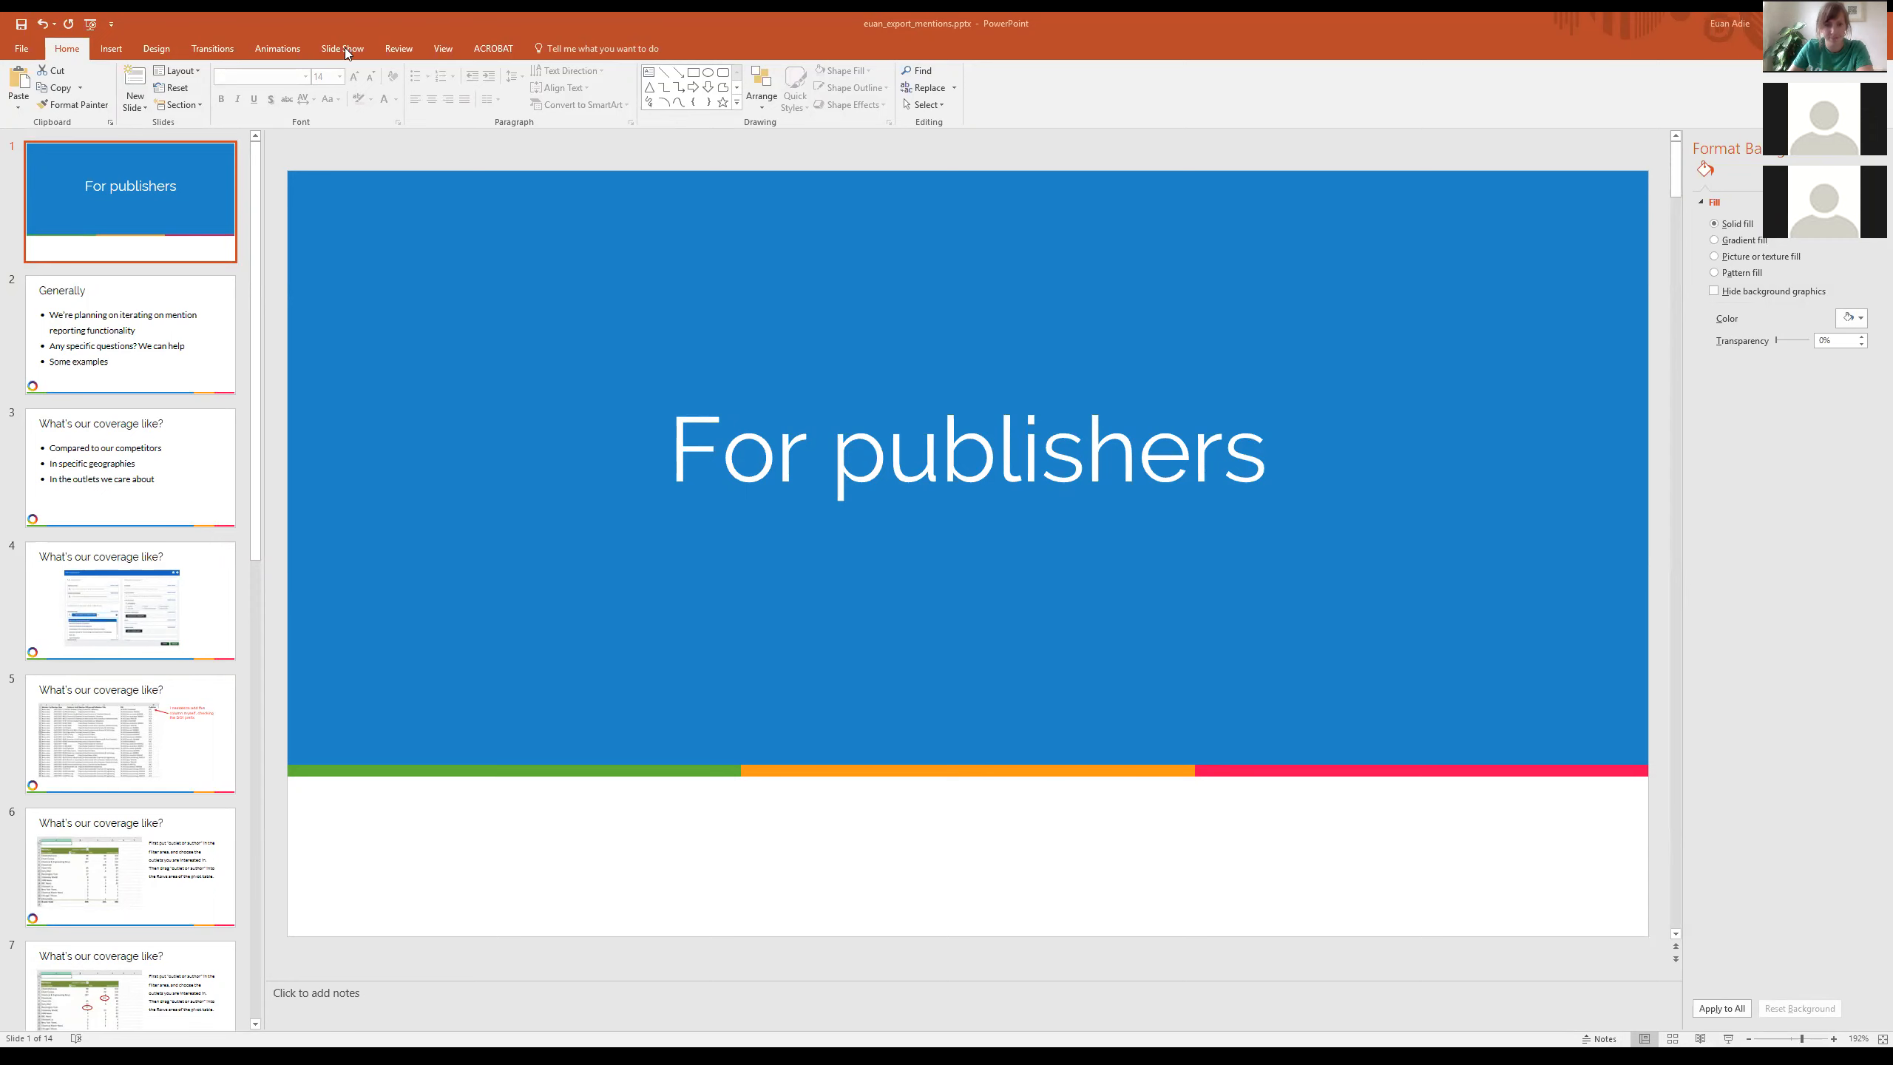
Step: Show the Slide Show options for the 14-slide 'For publishers' deck
{"action": "left_click", "coordinate": [342, 48]}
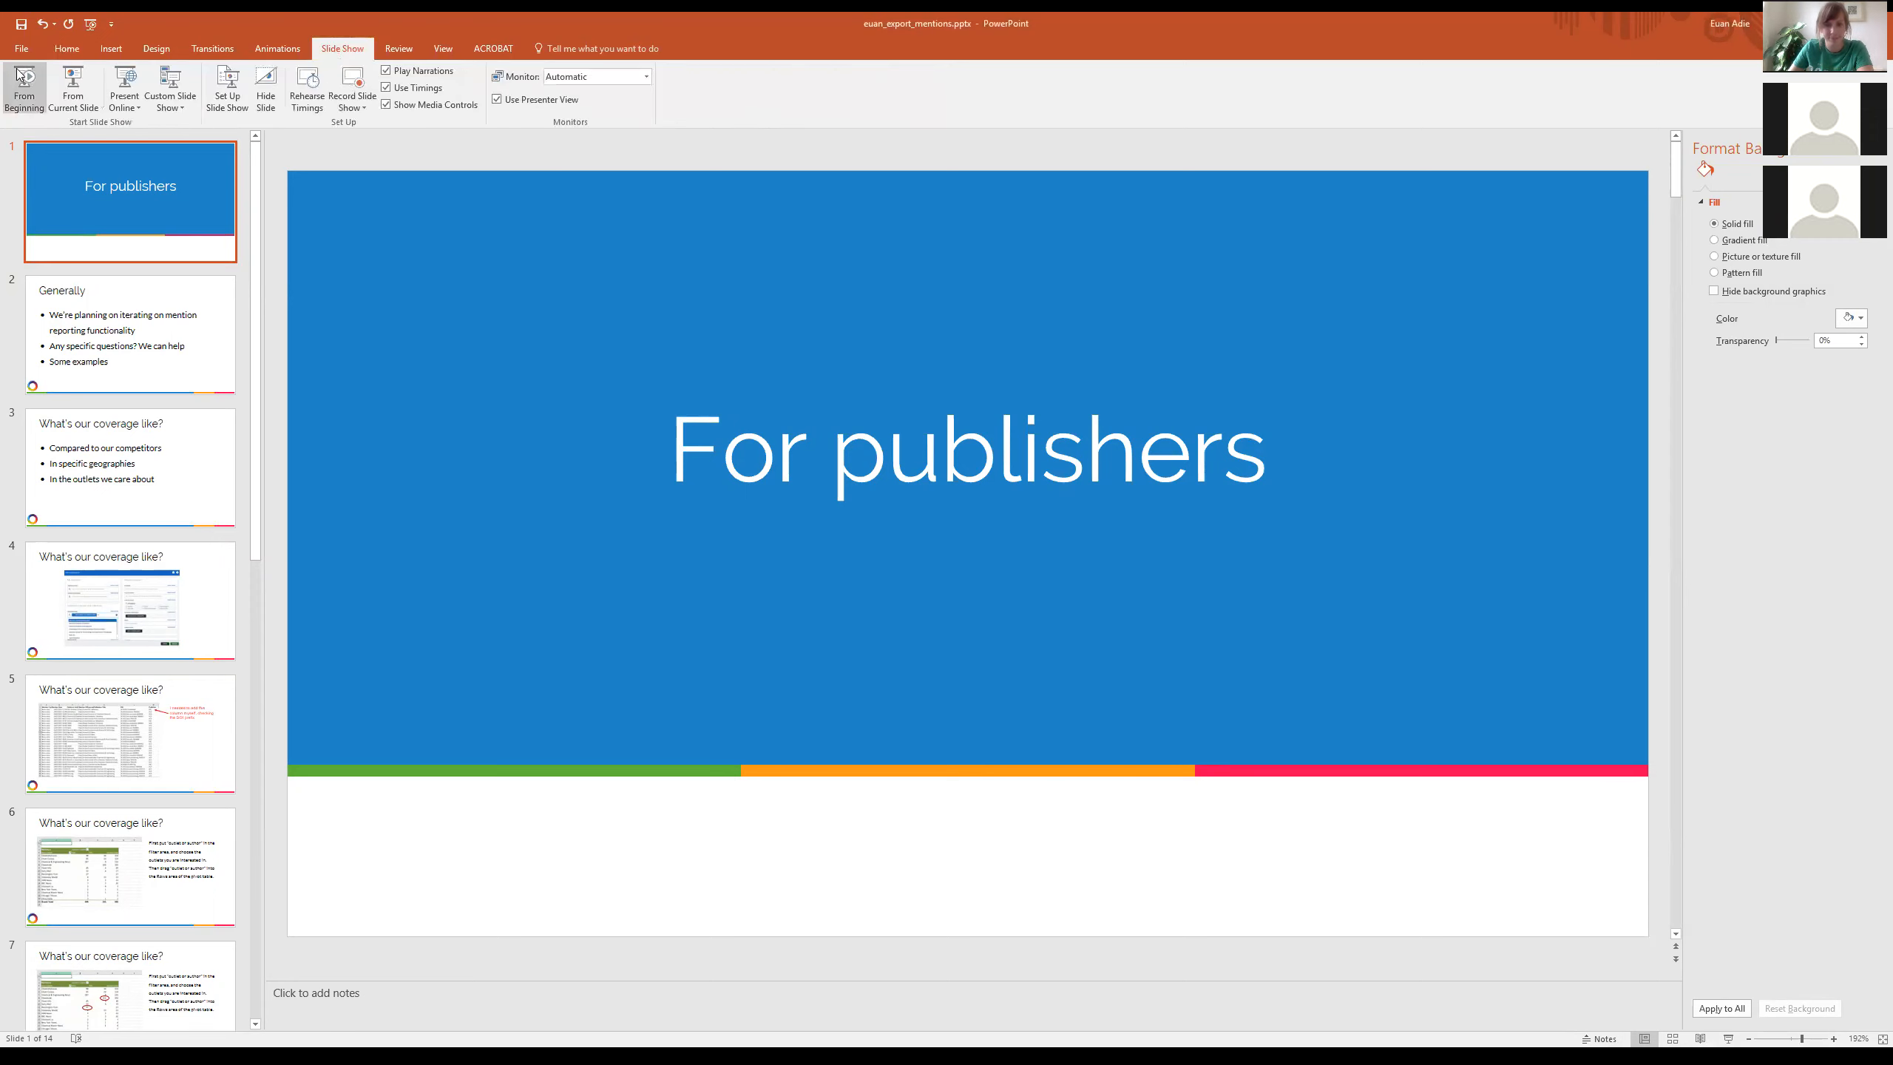
{"action": "left_click", "coordinate": [25, 93]}
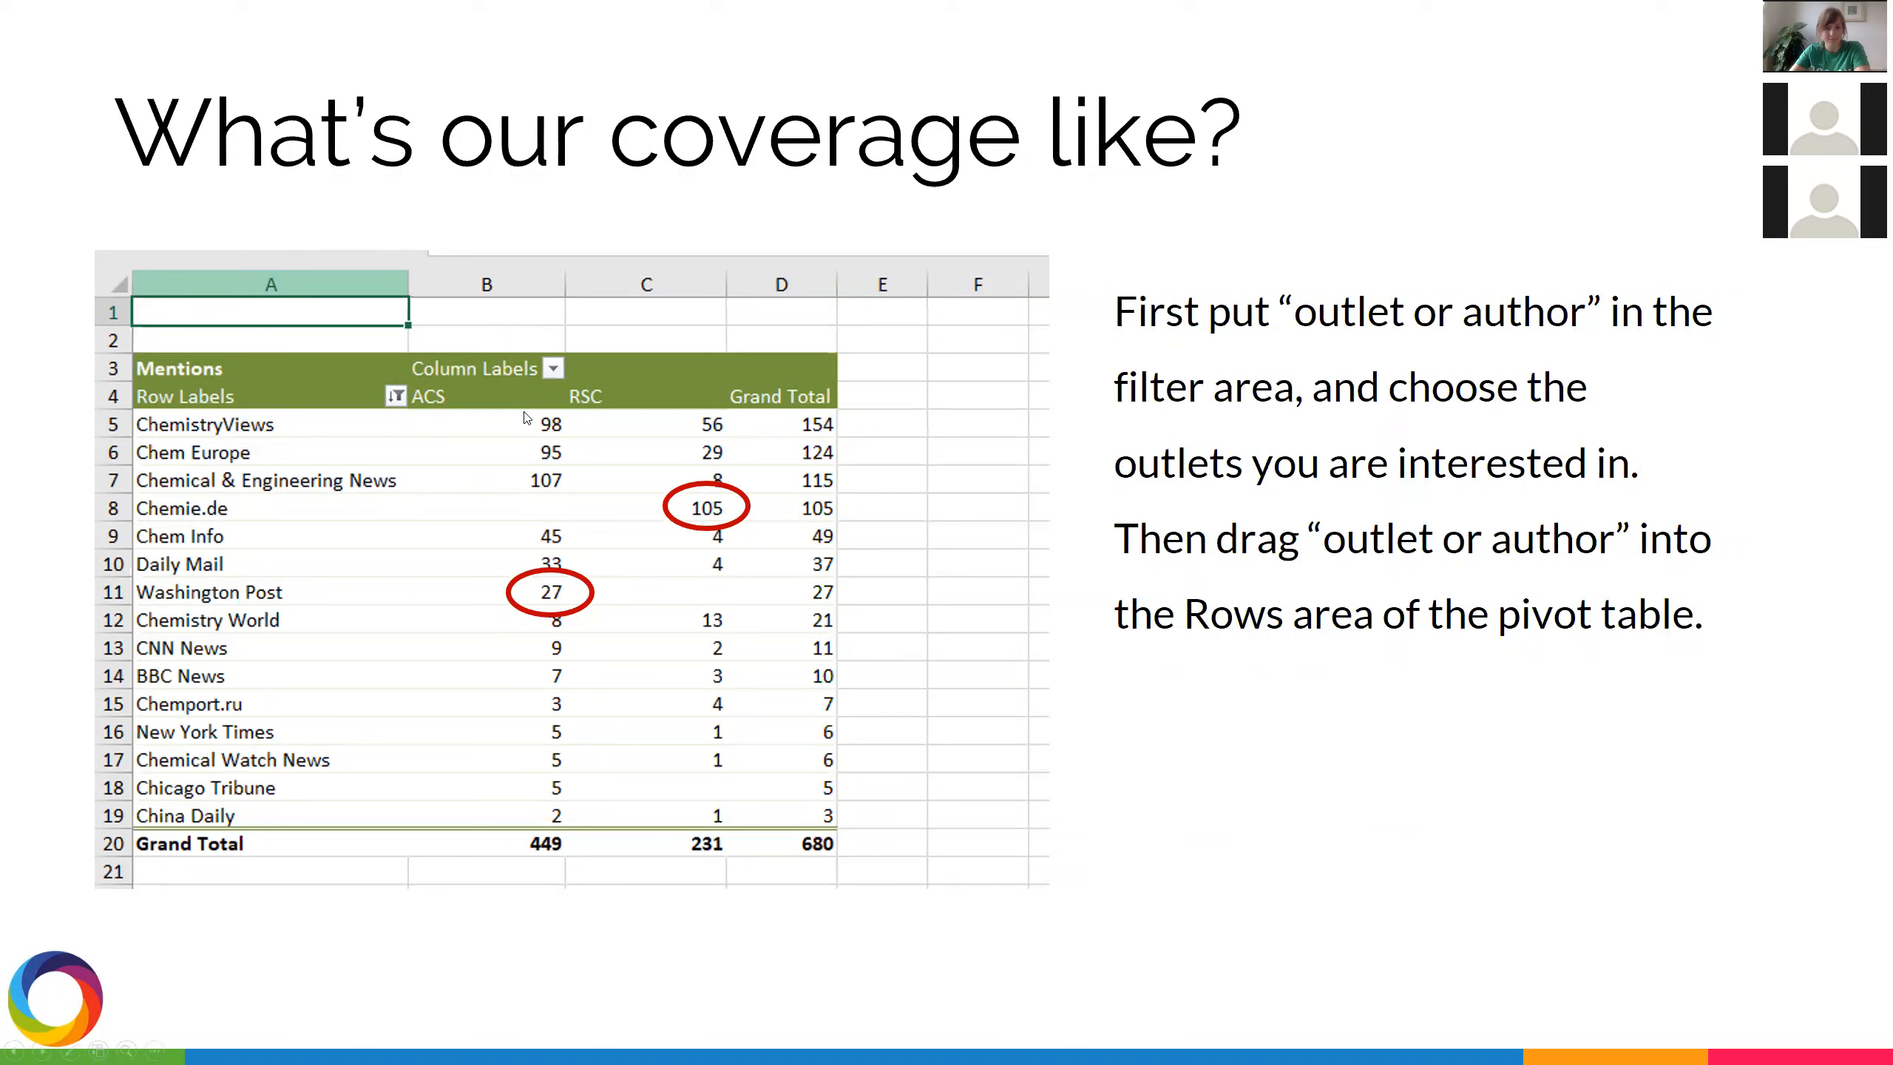
{"action": "mouse_move", "coordinate": [519, 443]}
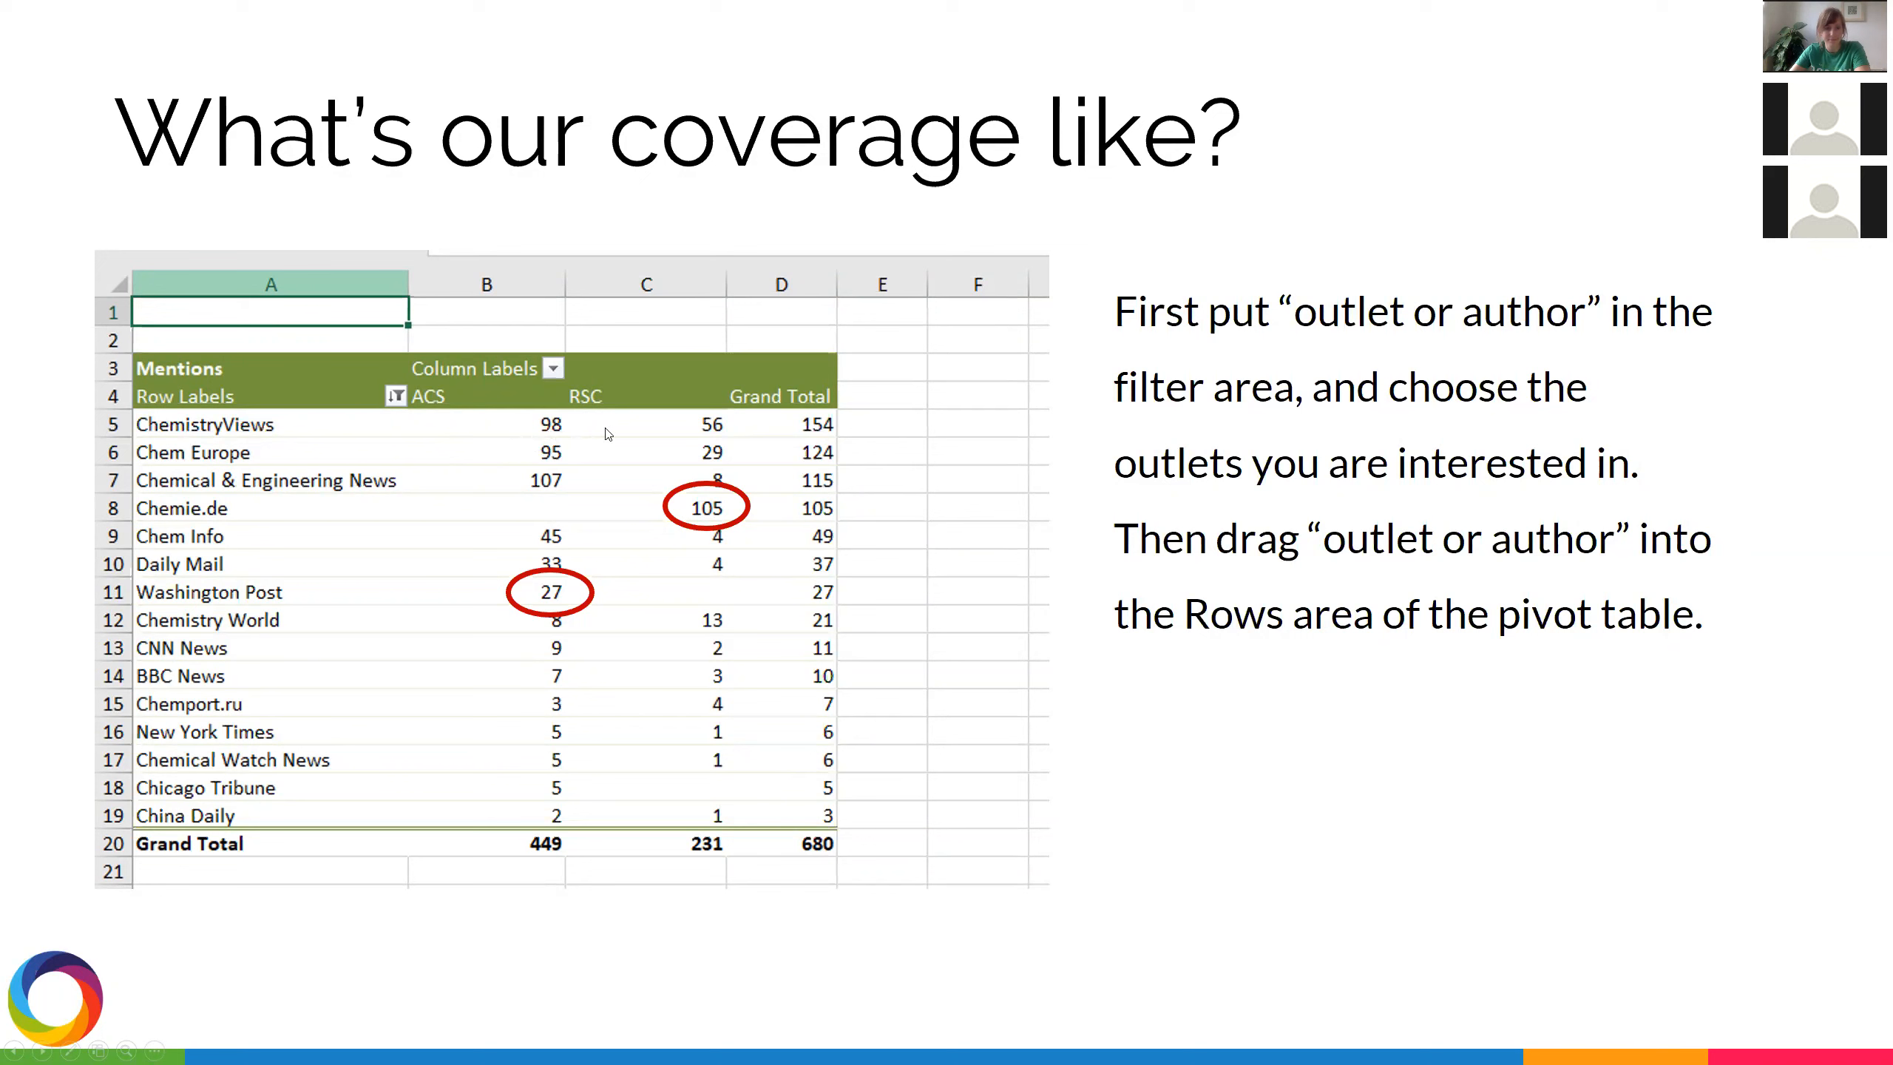
{"action": "mouse_move", "coordinate": [607, 433]}
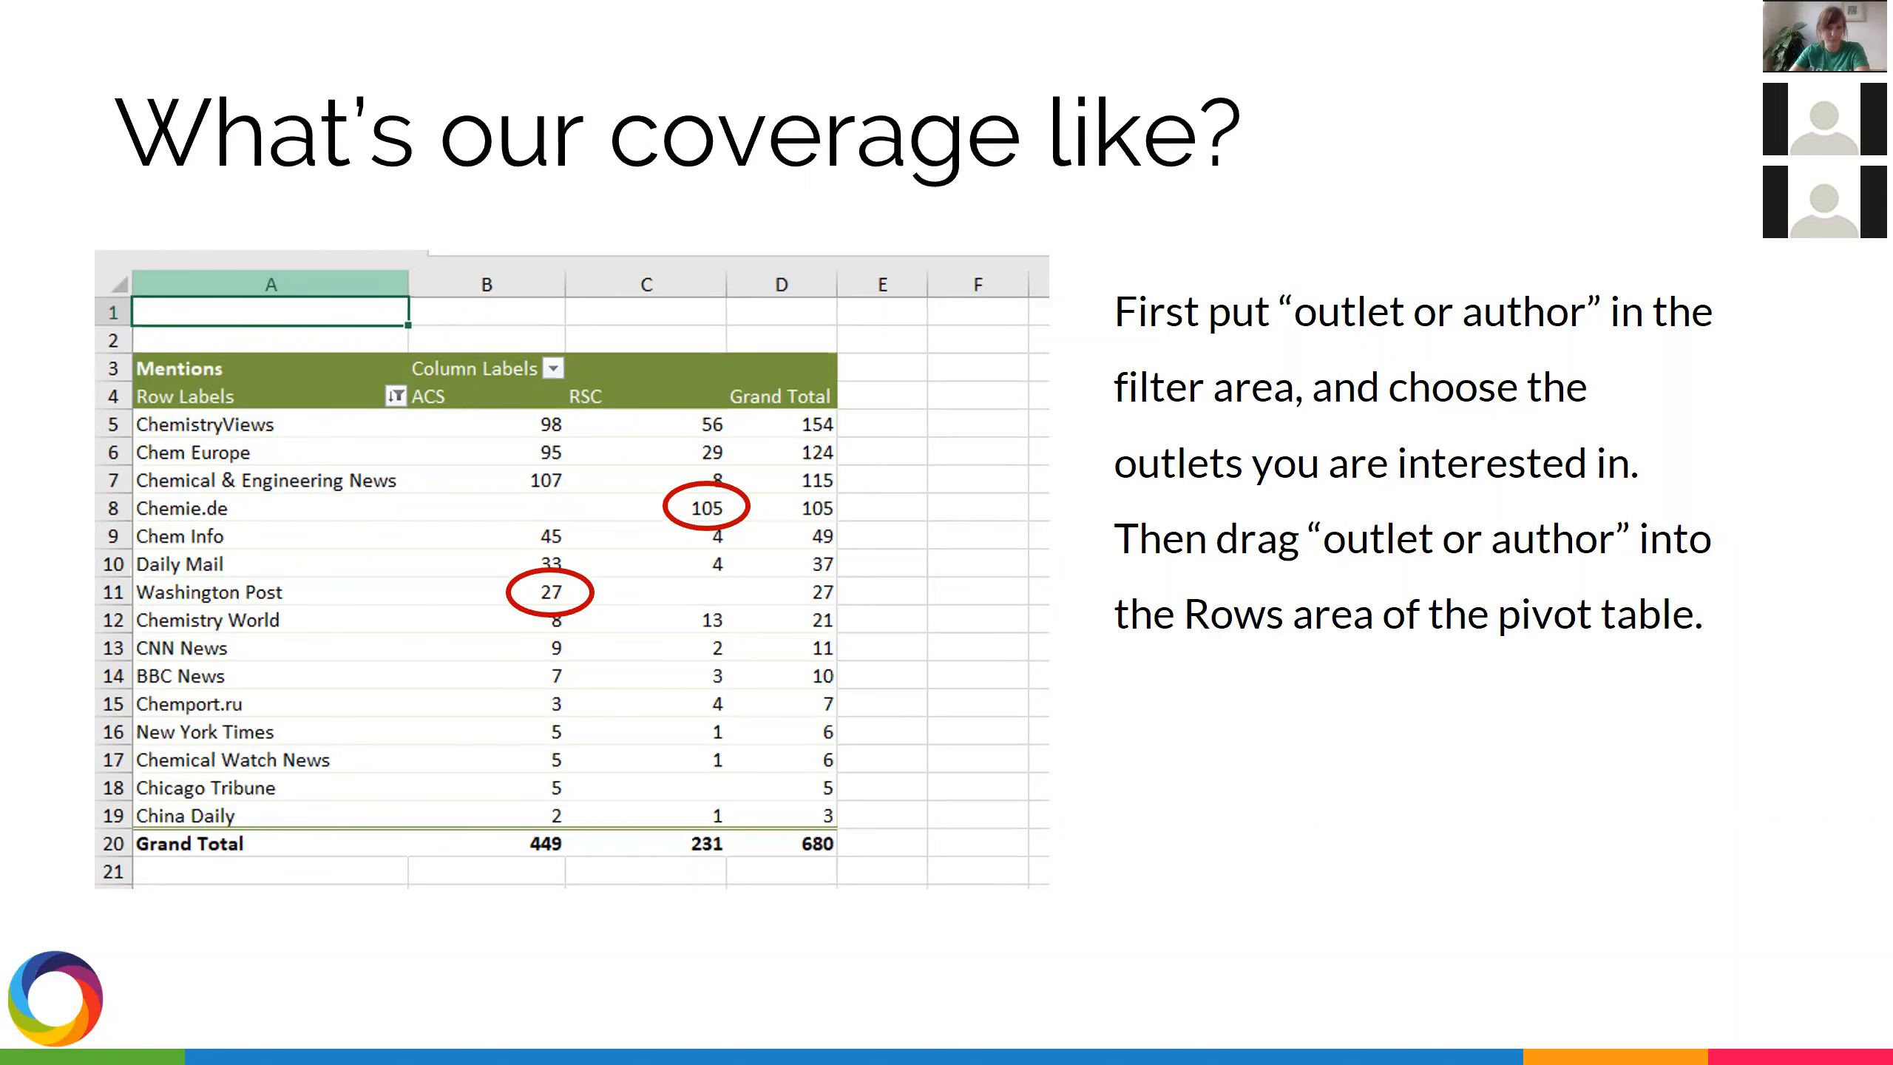
{"action": "key", "text": "right"}
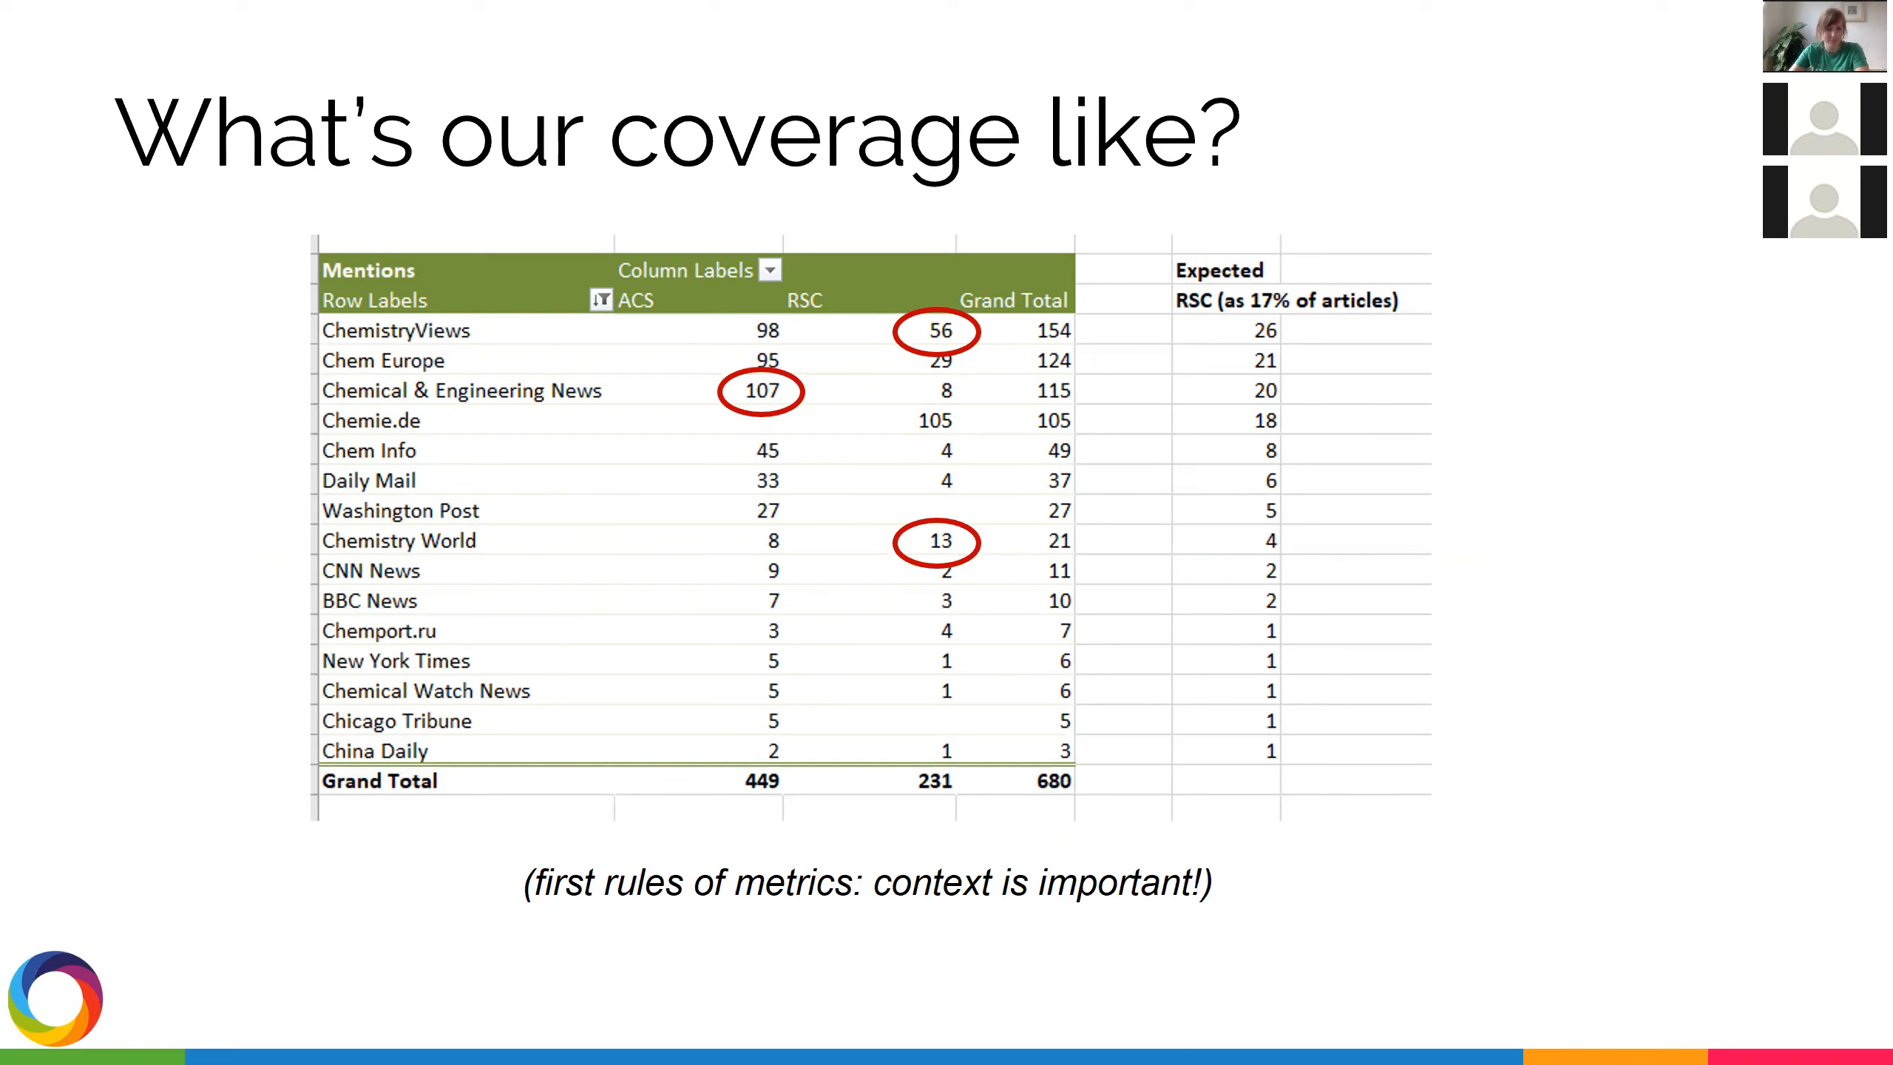
{"action": "mouse_move", "coordinate": [590, 334]}
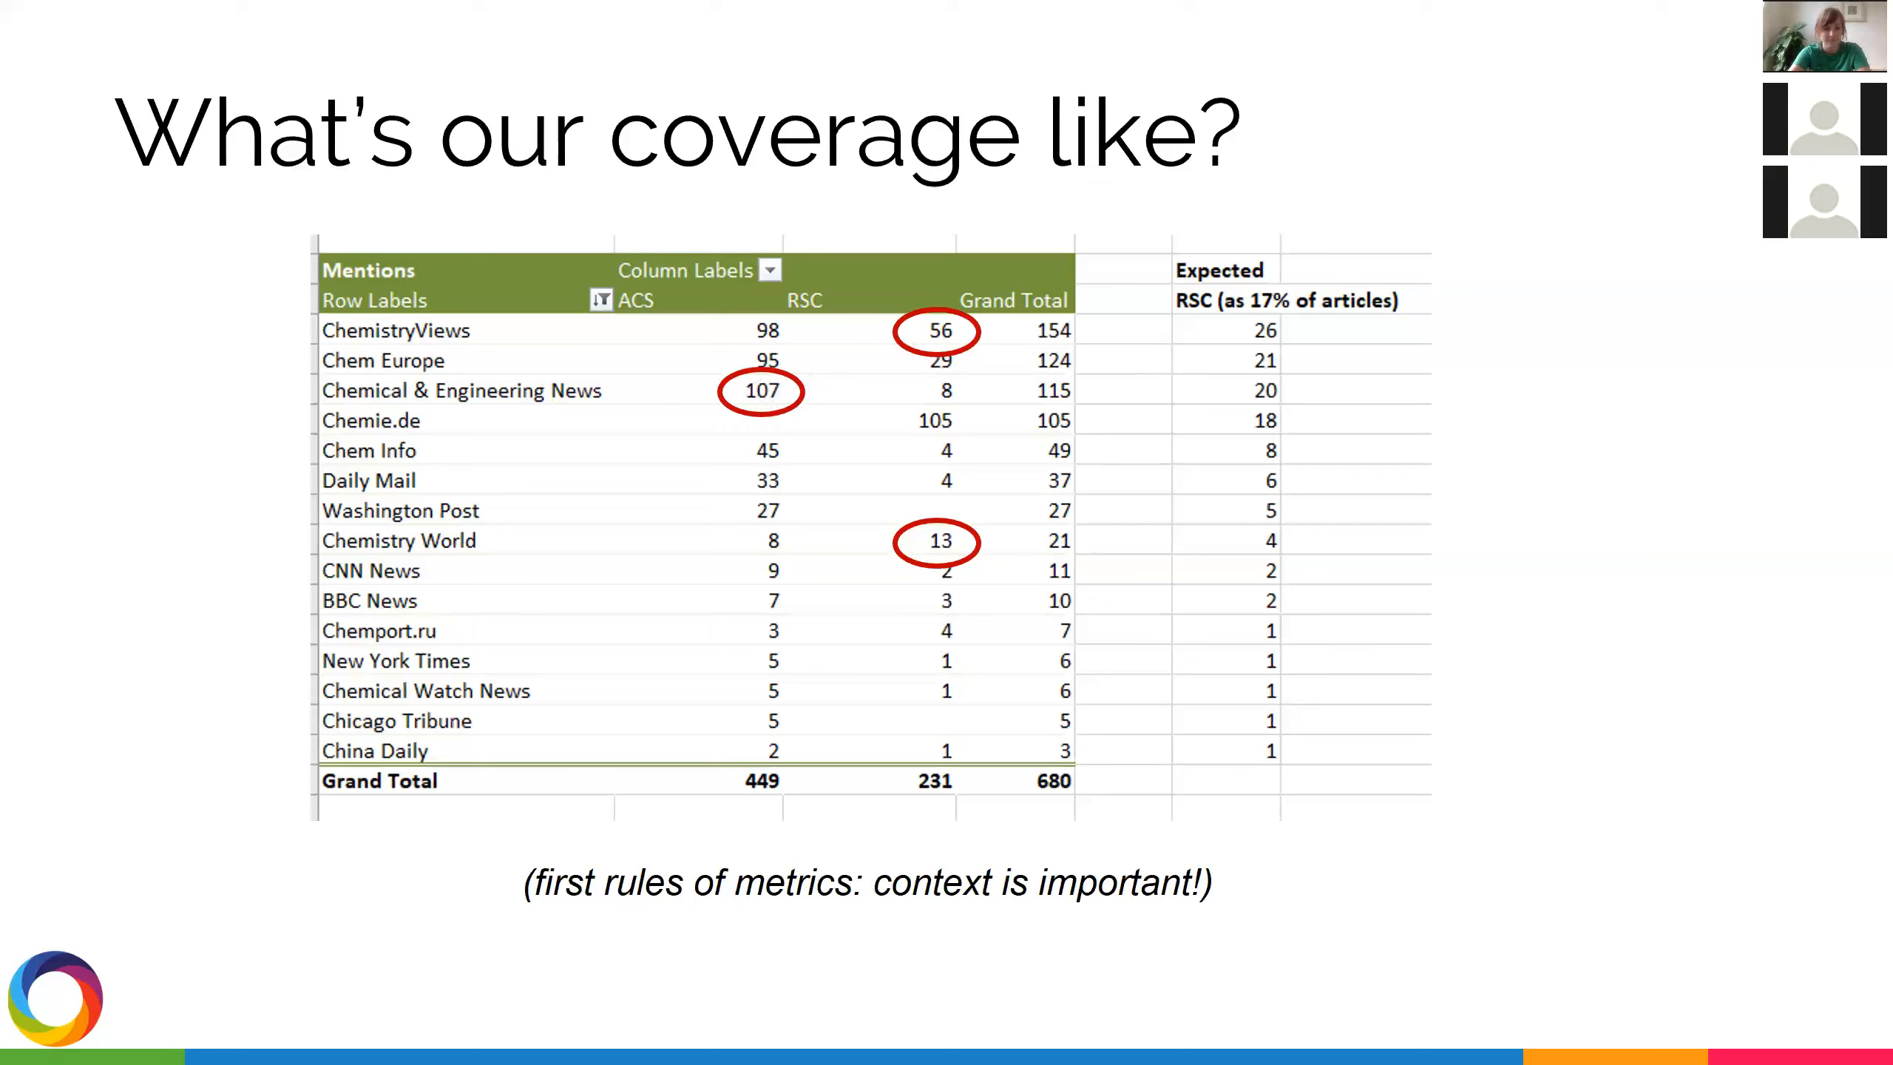
{"action": "mouse_move", "coordinate": [756, 485]}
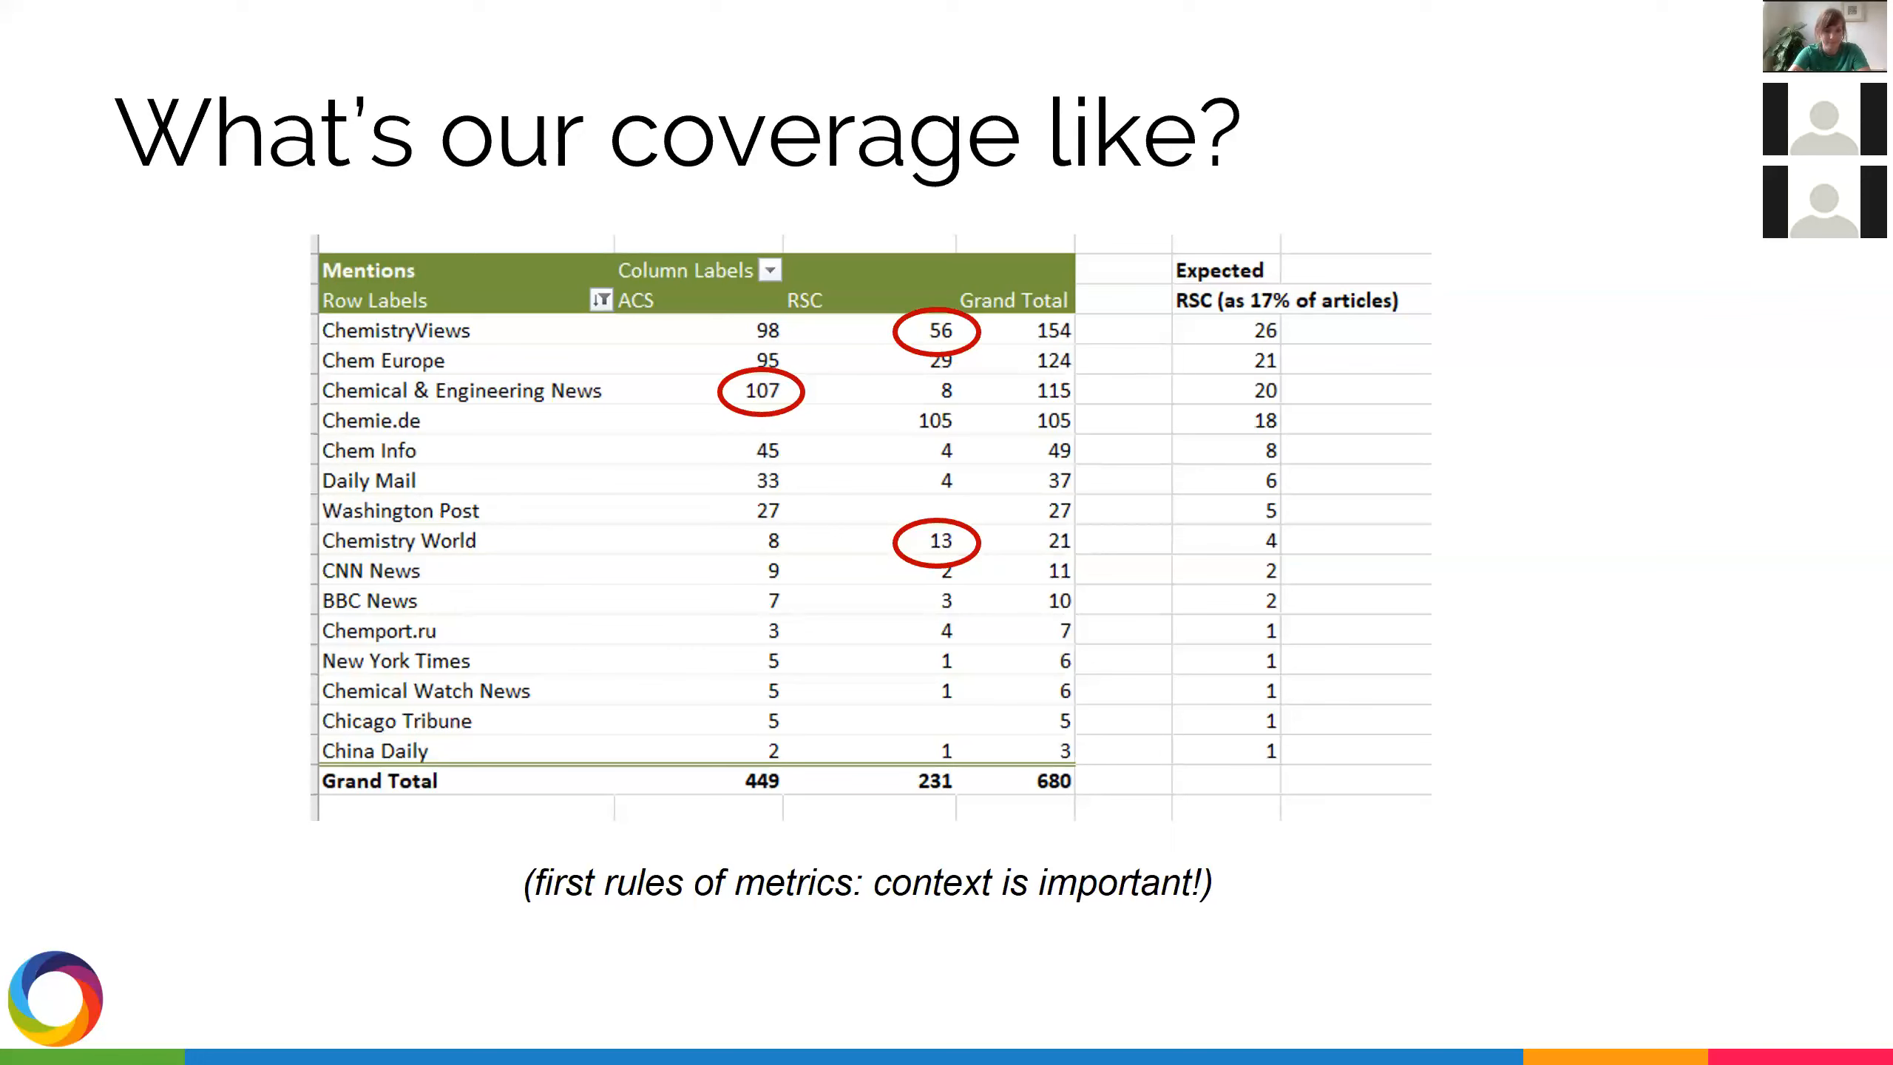
Step: Advance to the coverage slide with the Expected RSC column at 17% of articles
{"action": "key", "text": "right"}
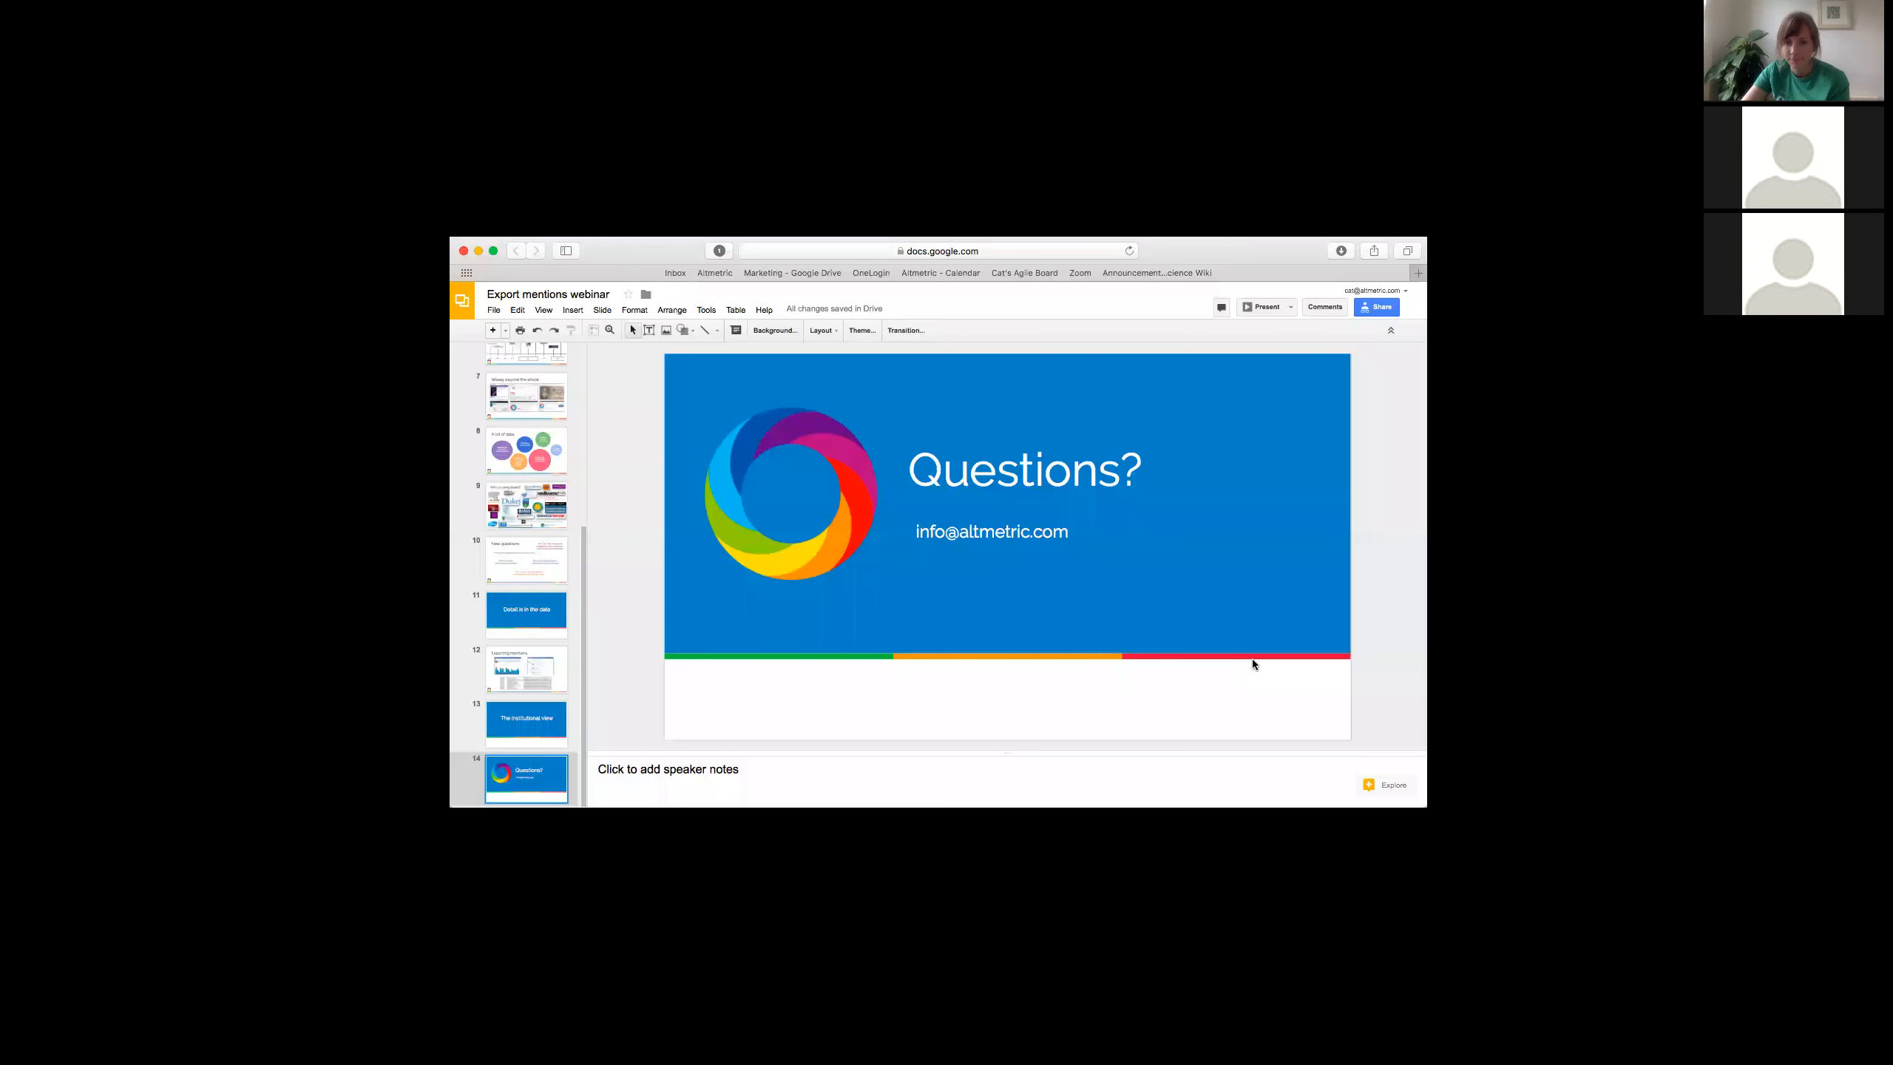
{"action": "mouse_move", "coordinate": [1301, 265]}
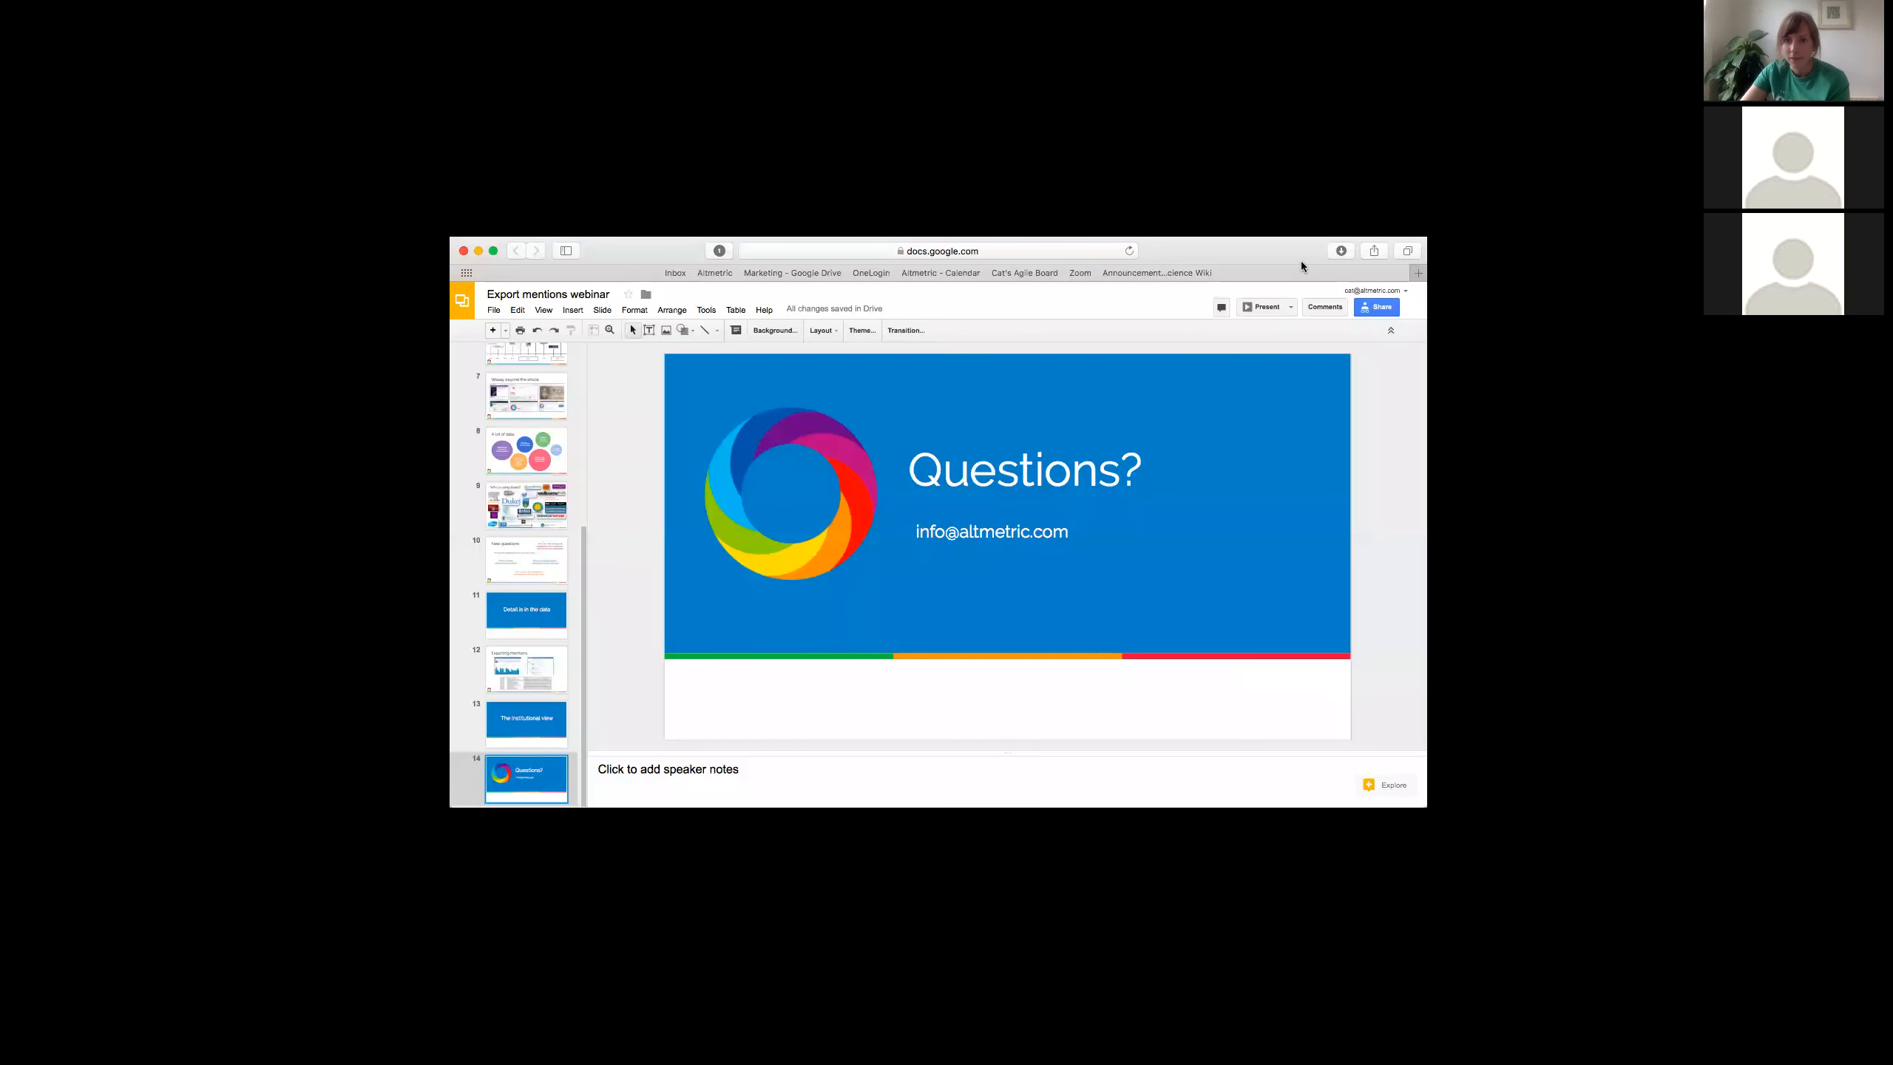
{"action": "mouse_move", "coordinate": [1175, 287]}
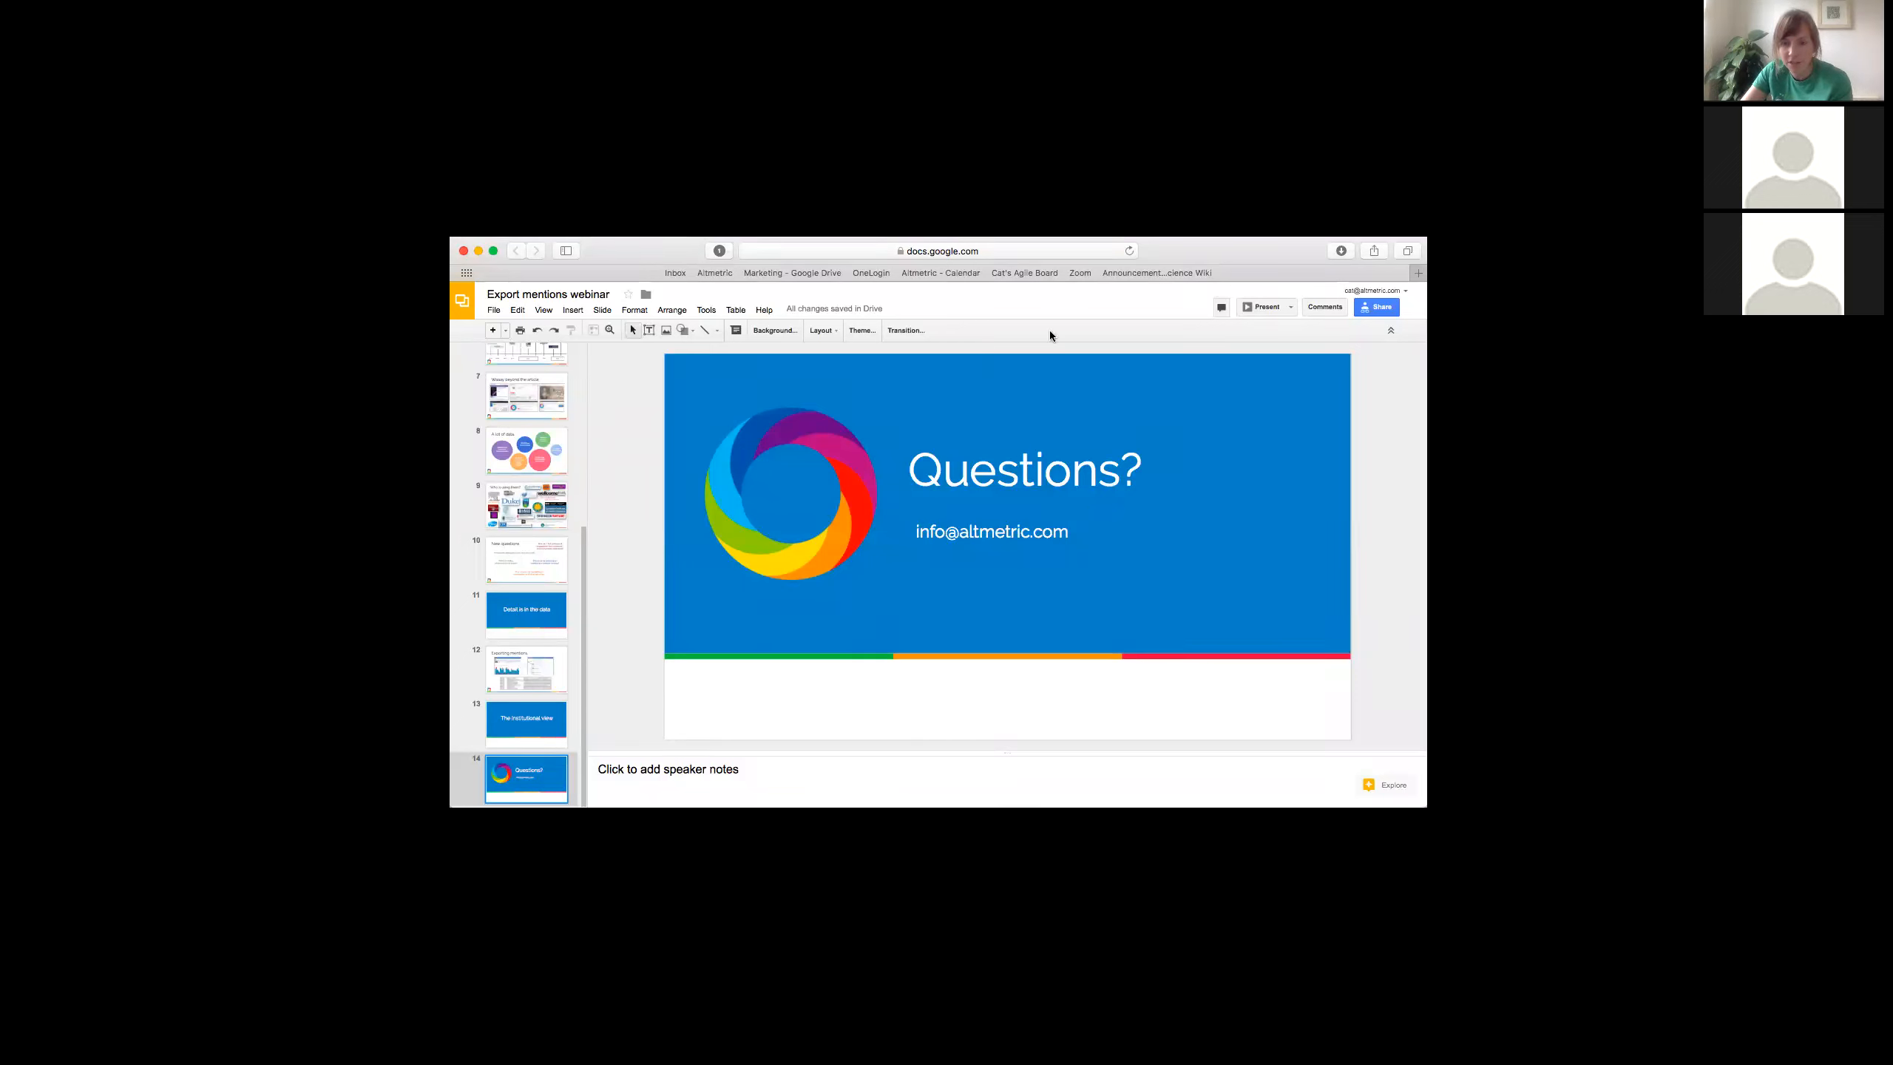
{"action": "mouse_move", "coordinate": [1204, 250]}
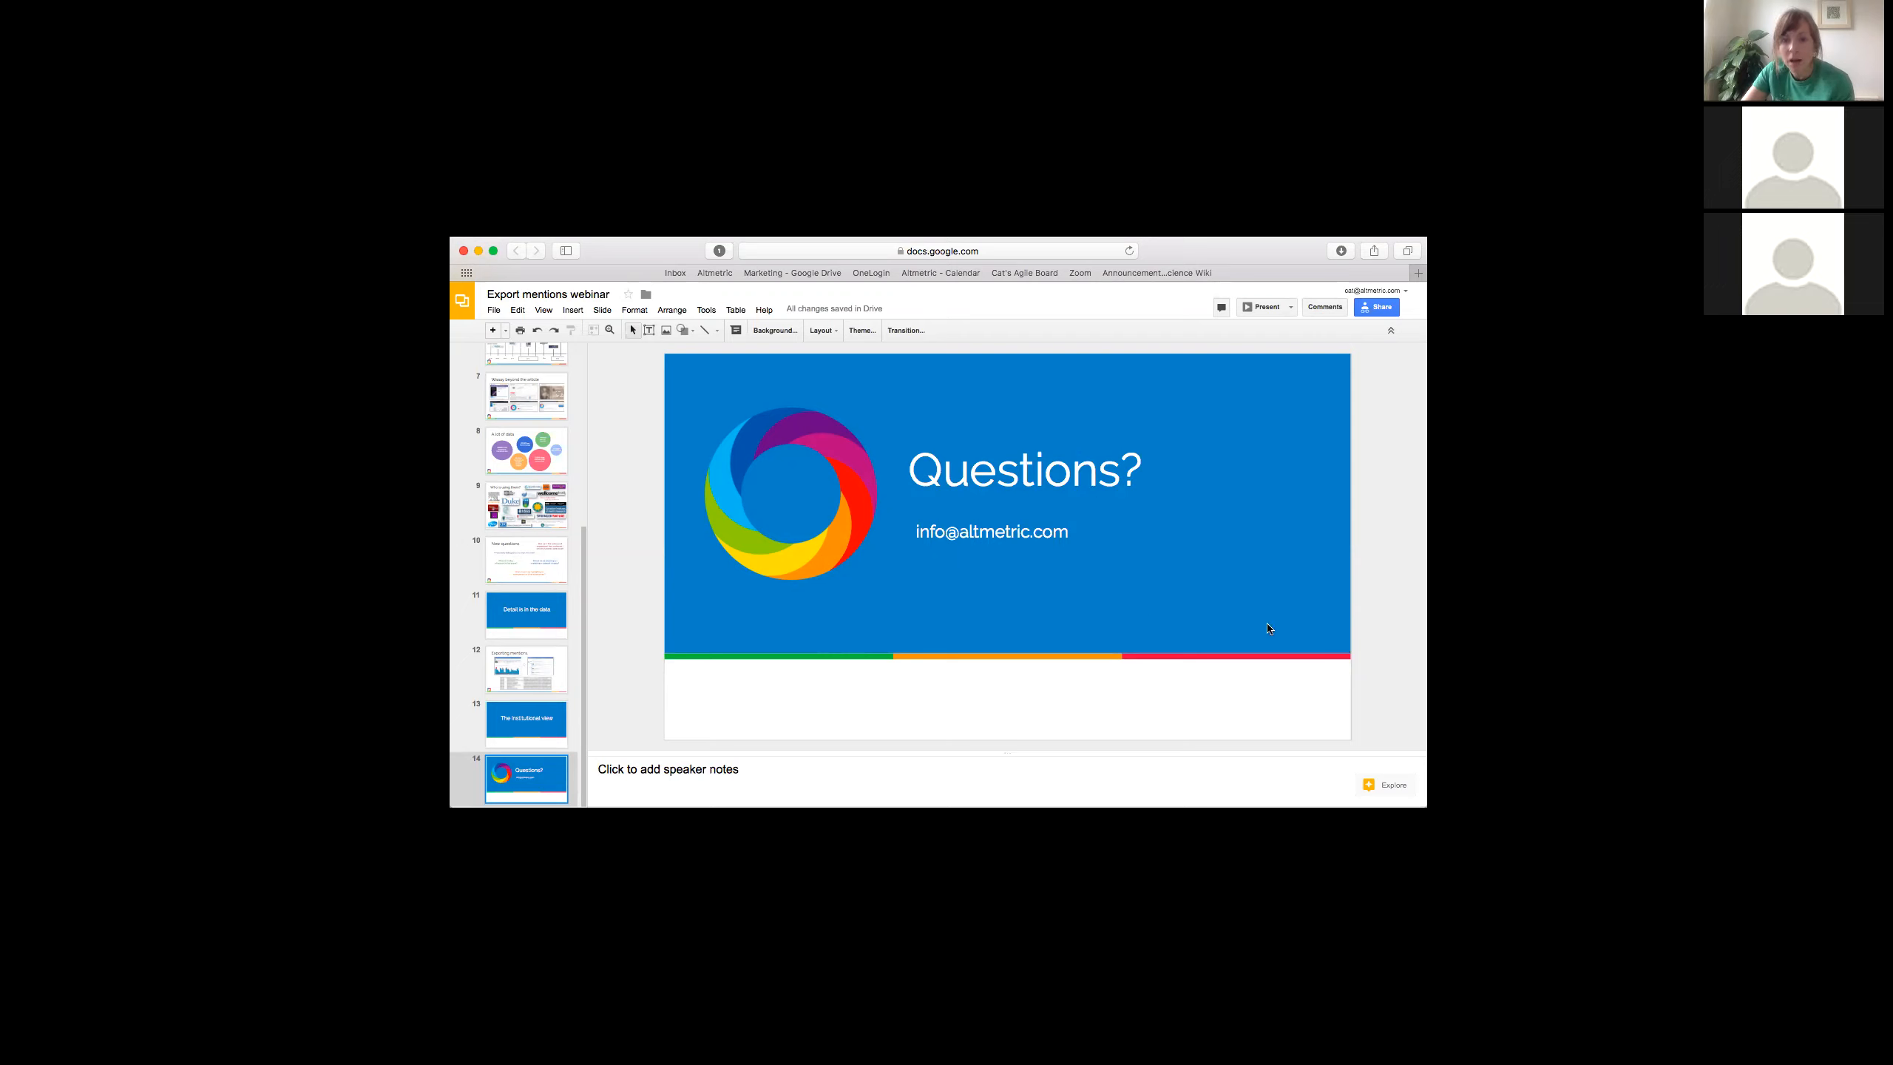
{"action": "mouse_move", "coordinate": [1190, 584]}
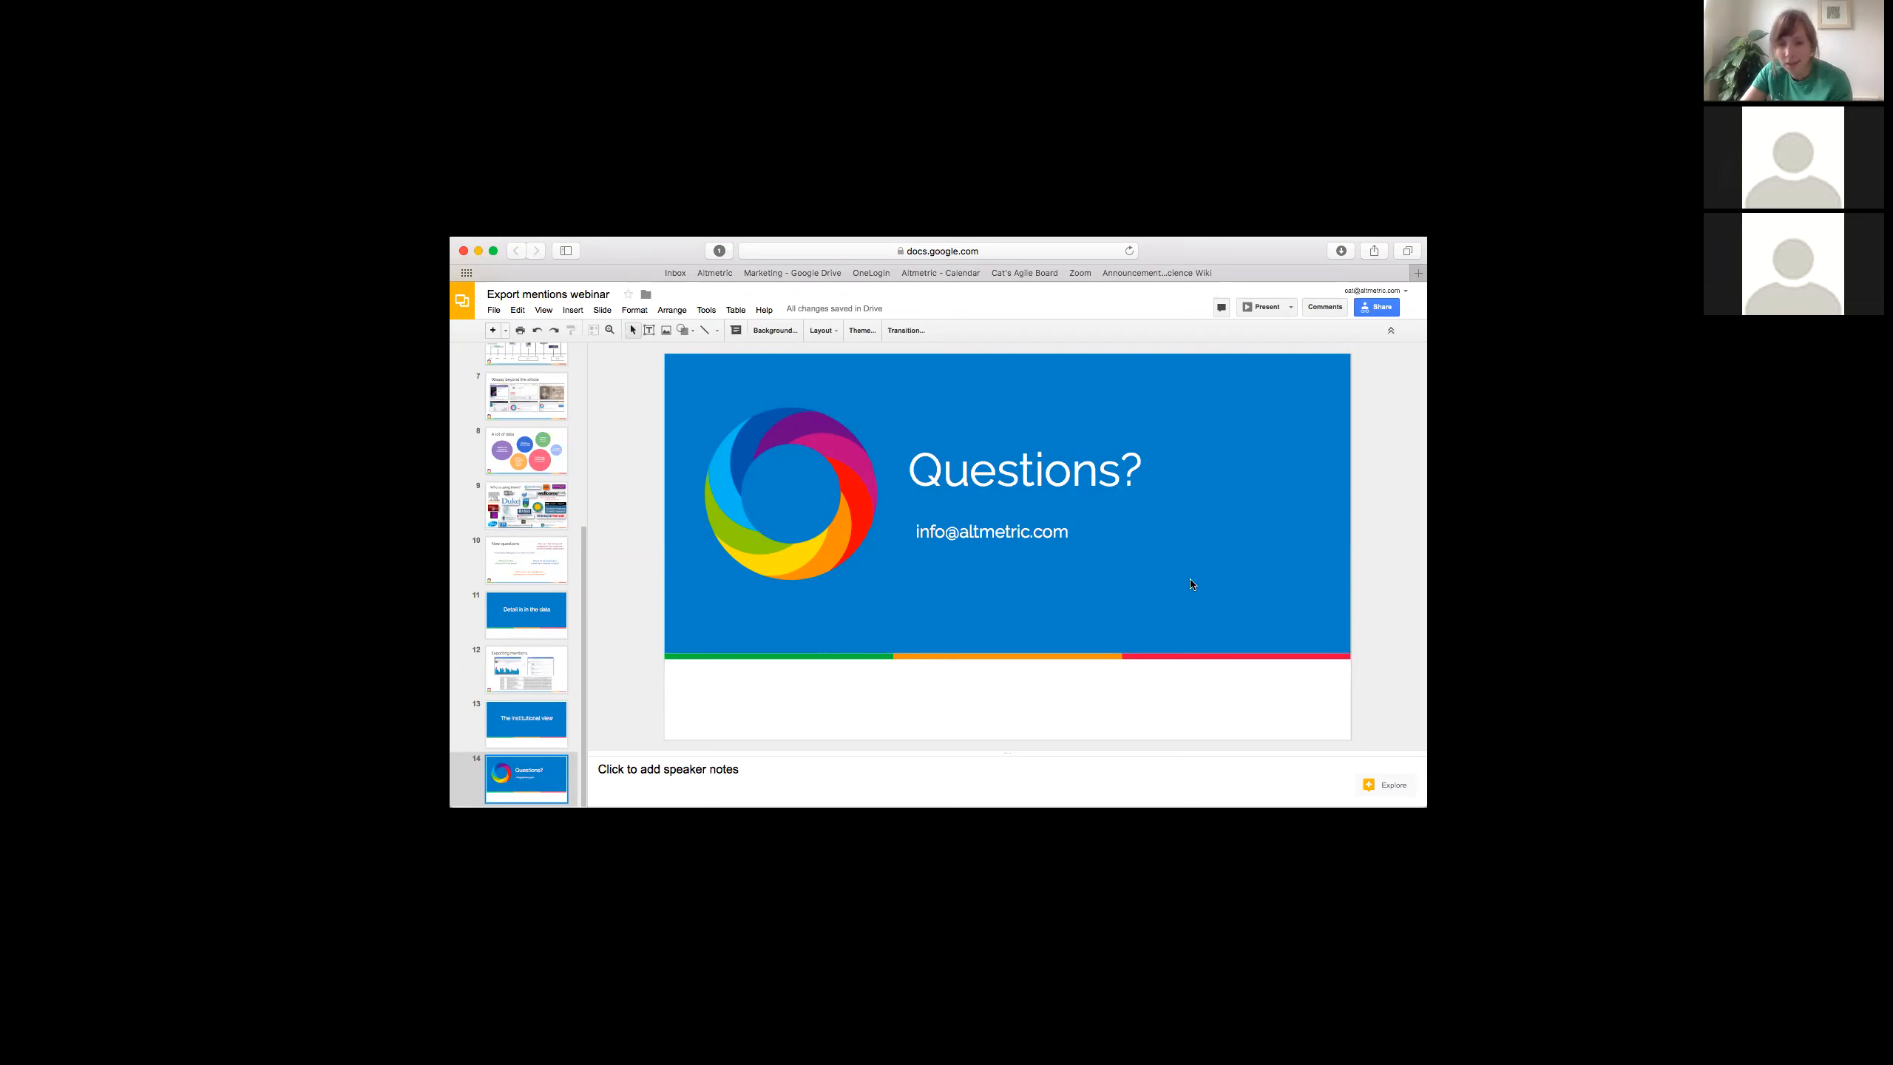
{"action": "mouse_move", "coordinate": [1243, 613]}
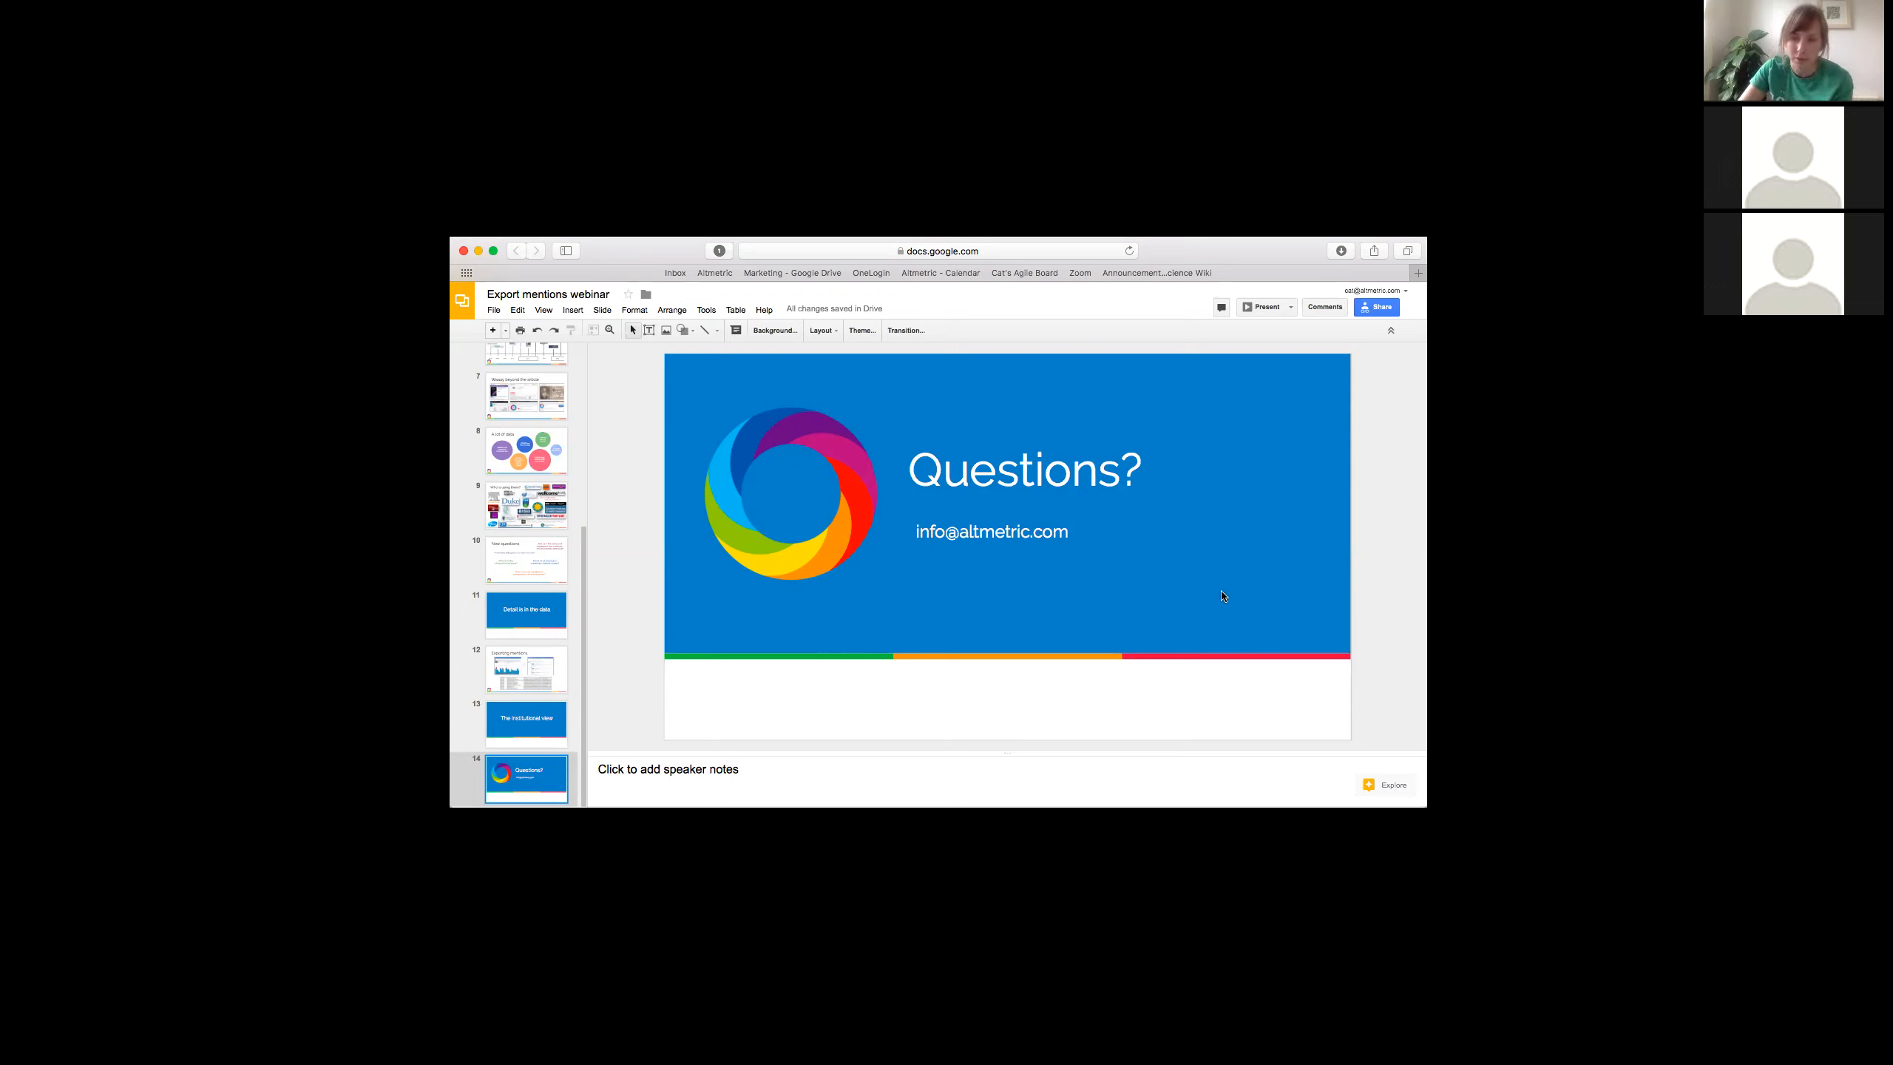
{"action": "mouse_move", "coordinate": [1253, 595]}
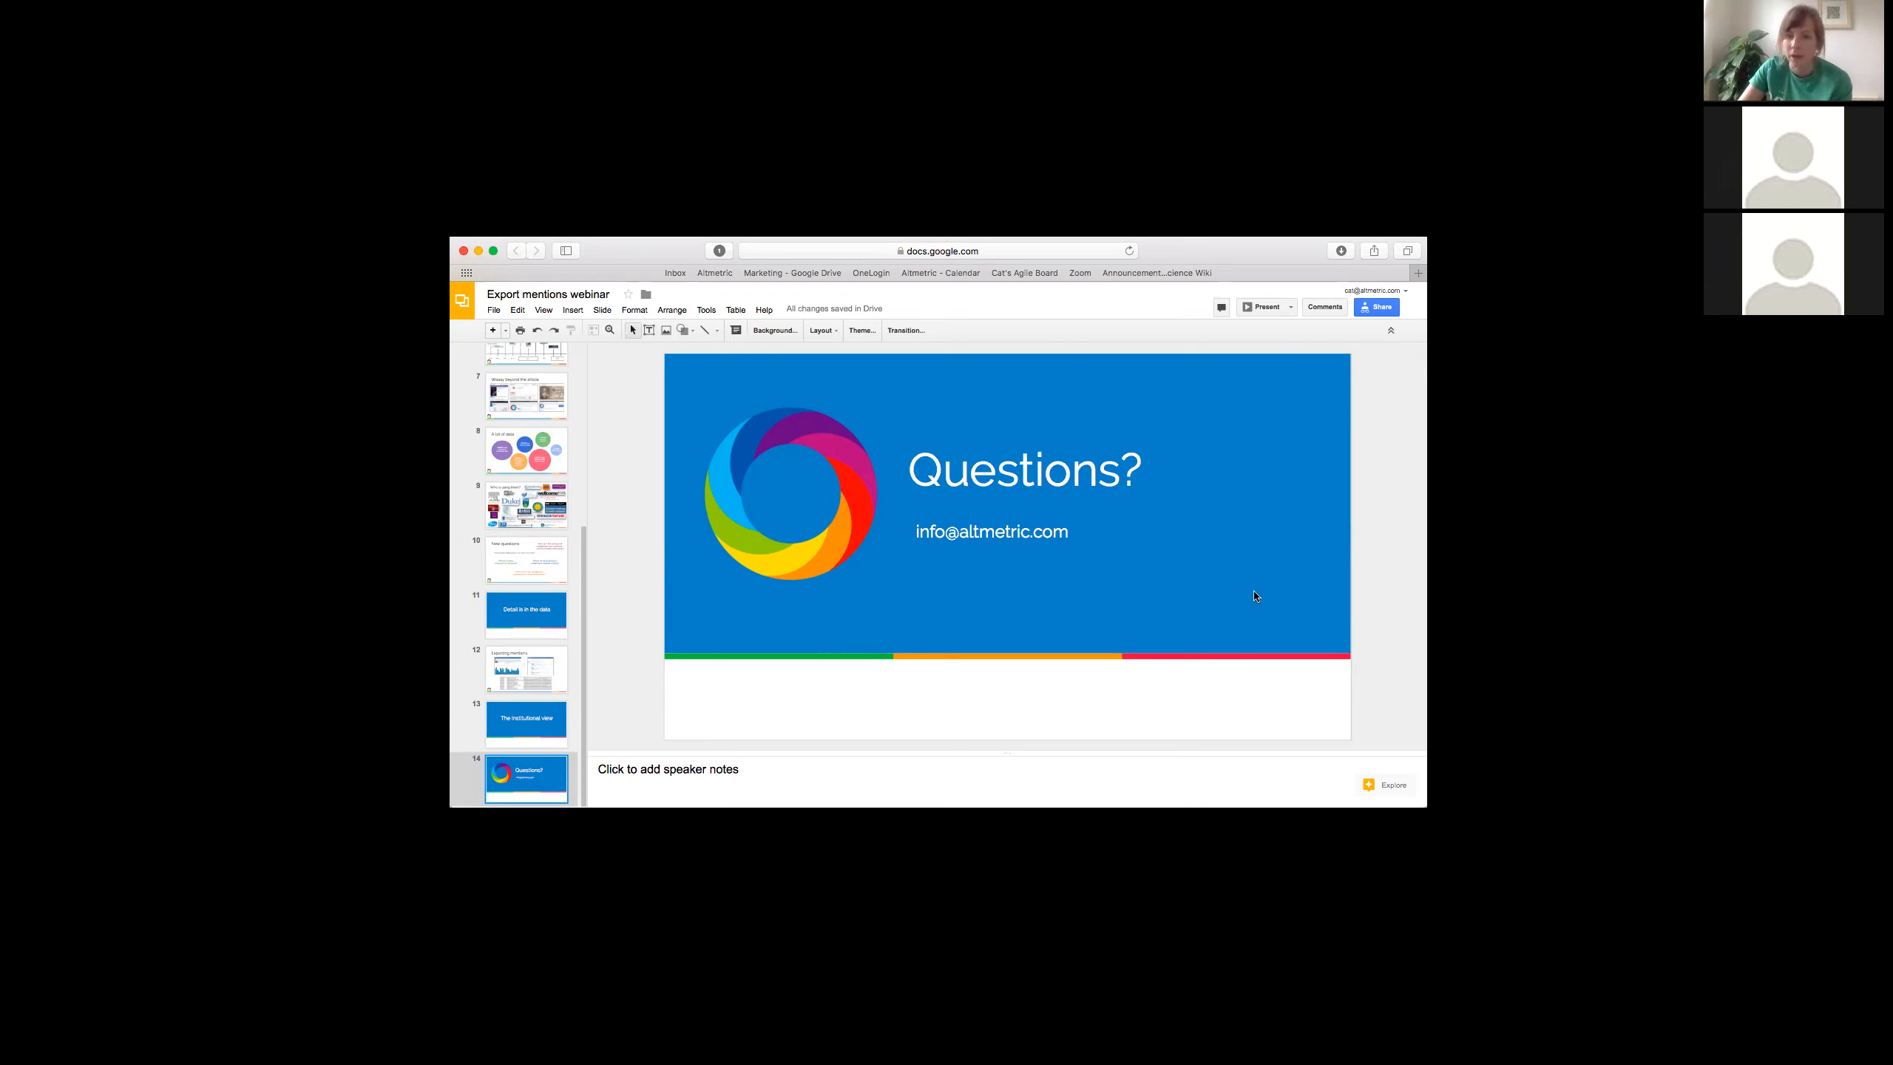
{"action": "mouse_move", "coordinate": [1284, 653]}
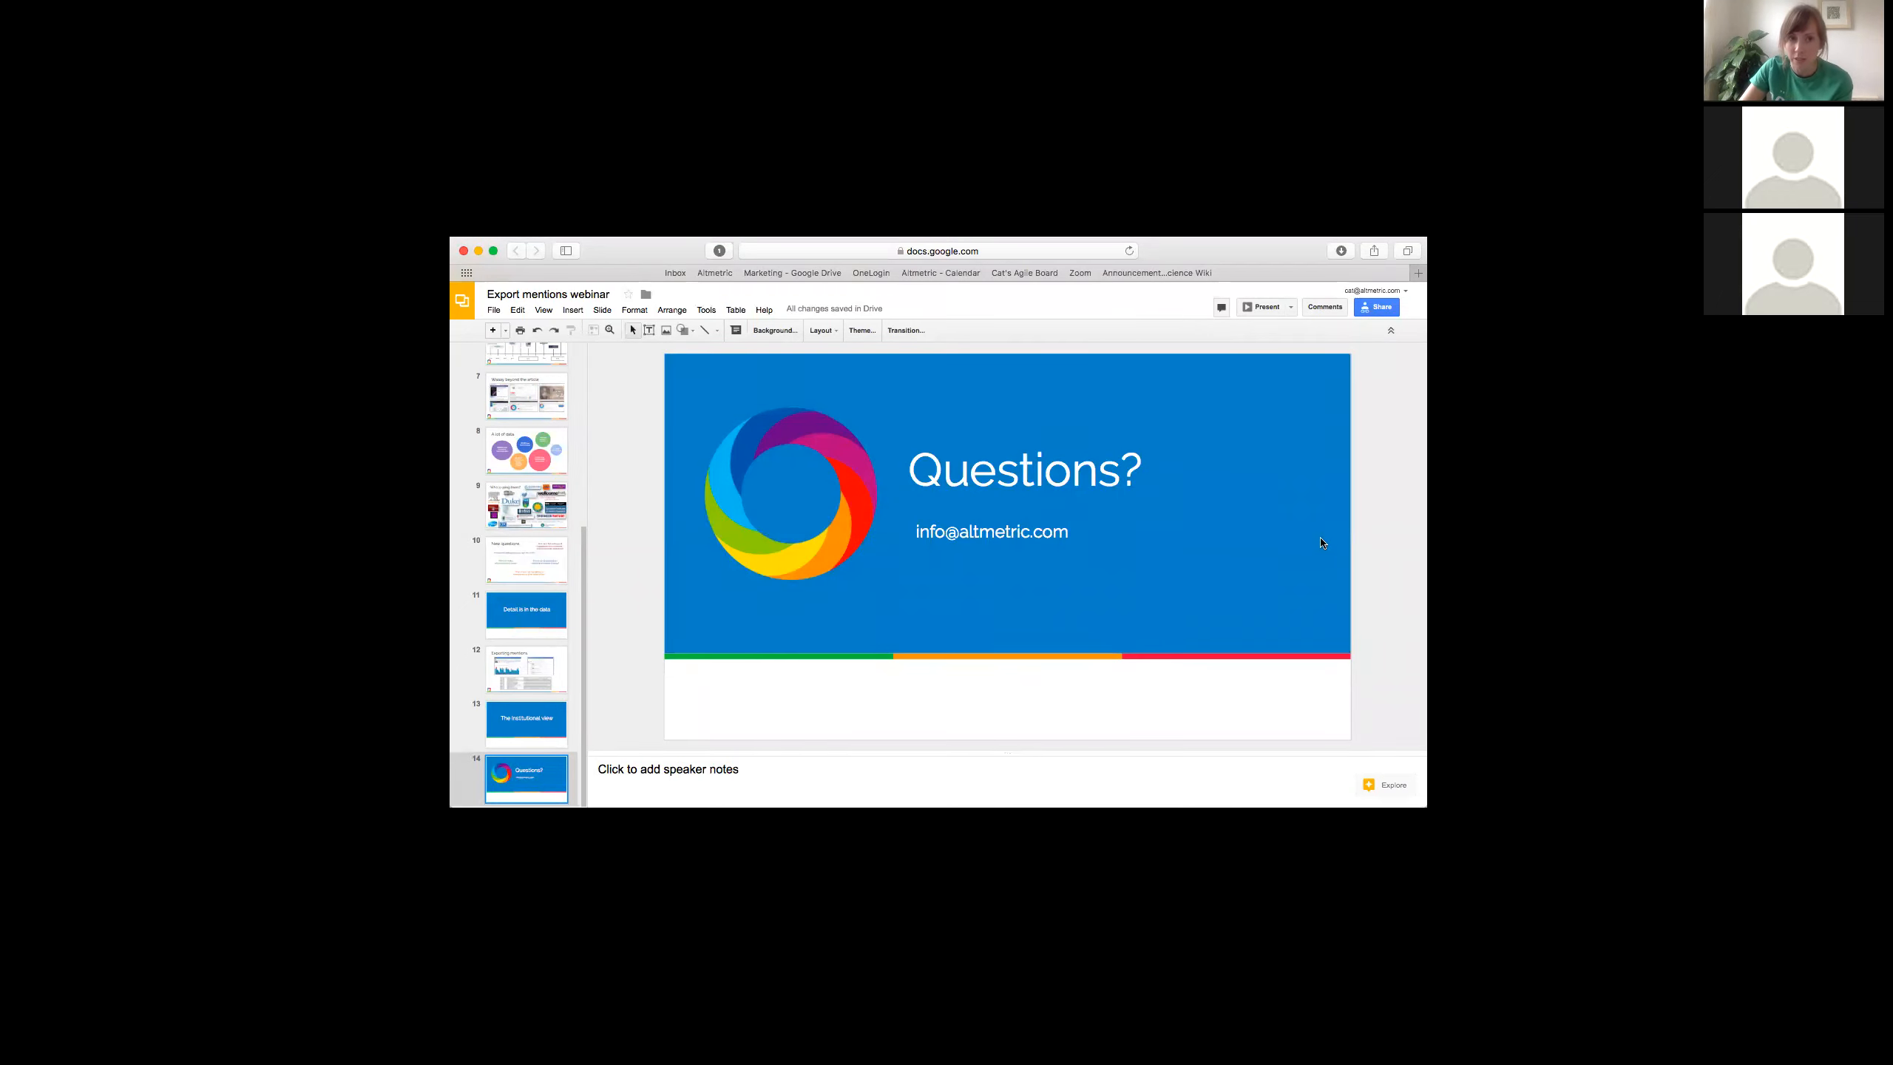
{"action": "mouse_move", "coordinate": [1206, 302]}
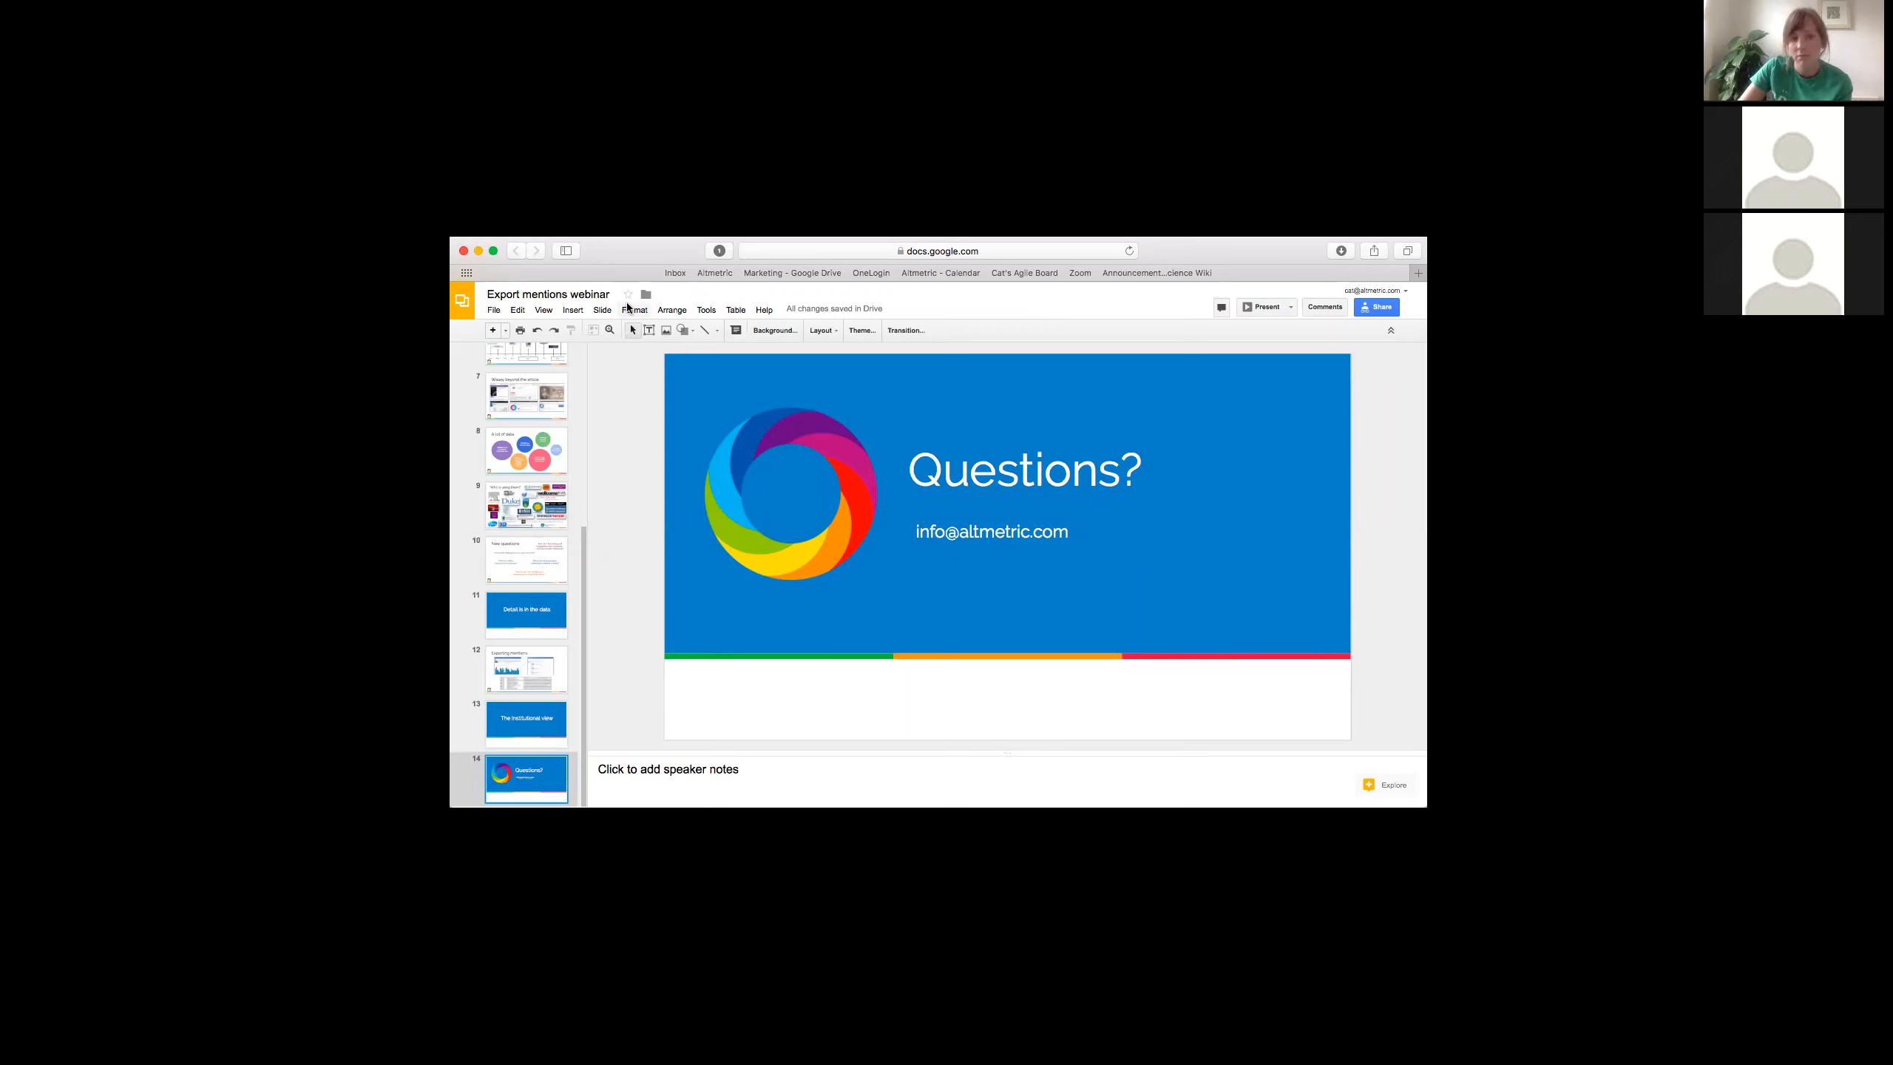
{"action": "mouse_move", "coordinate": [640, 258]}
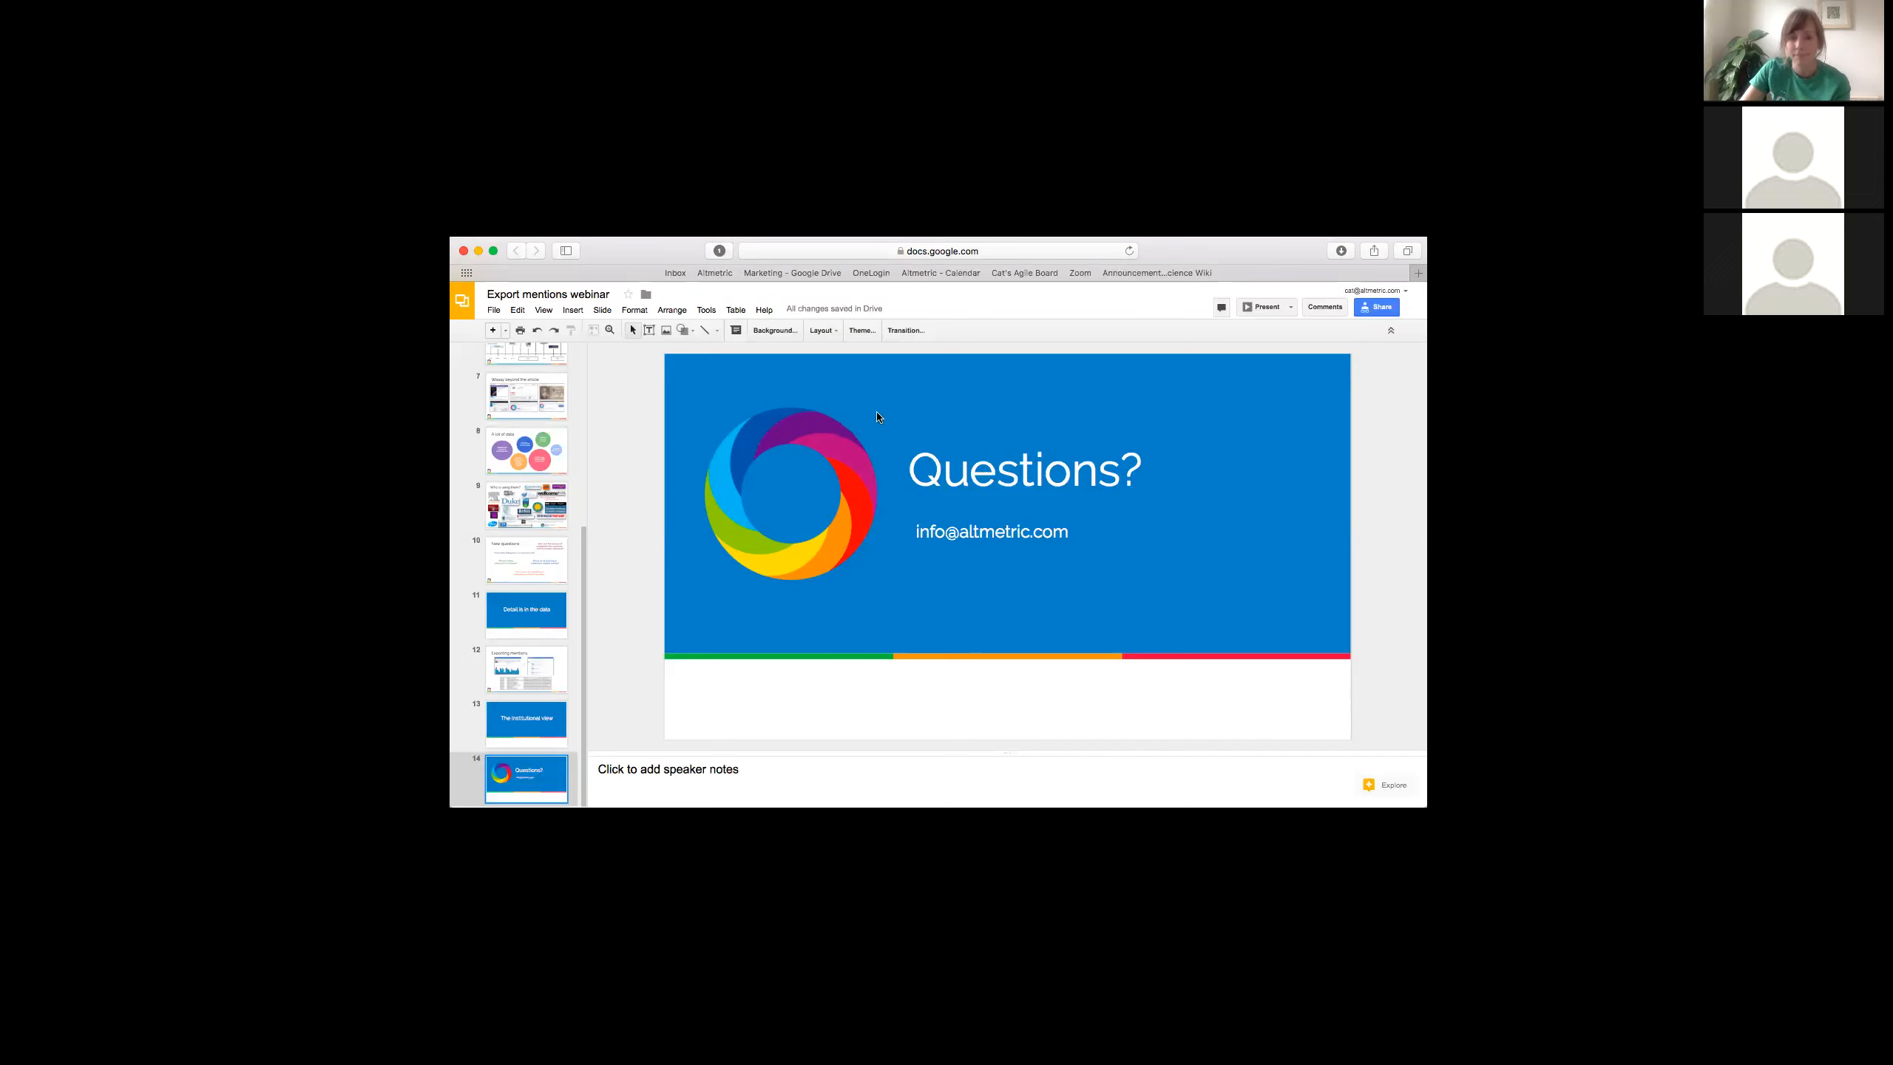
{"action": "mouse_move", "coordinate": [873, 400]}
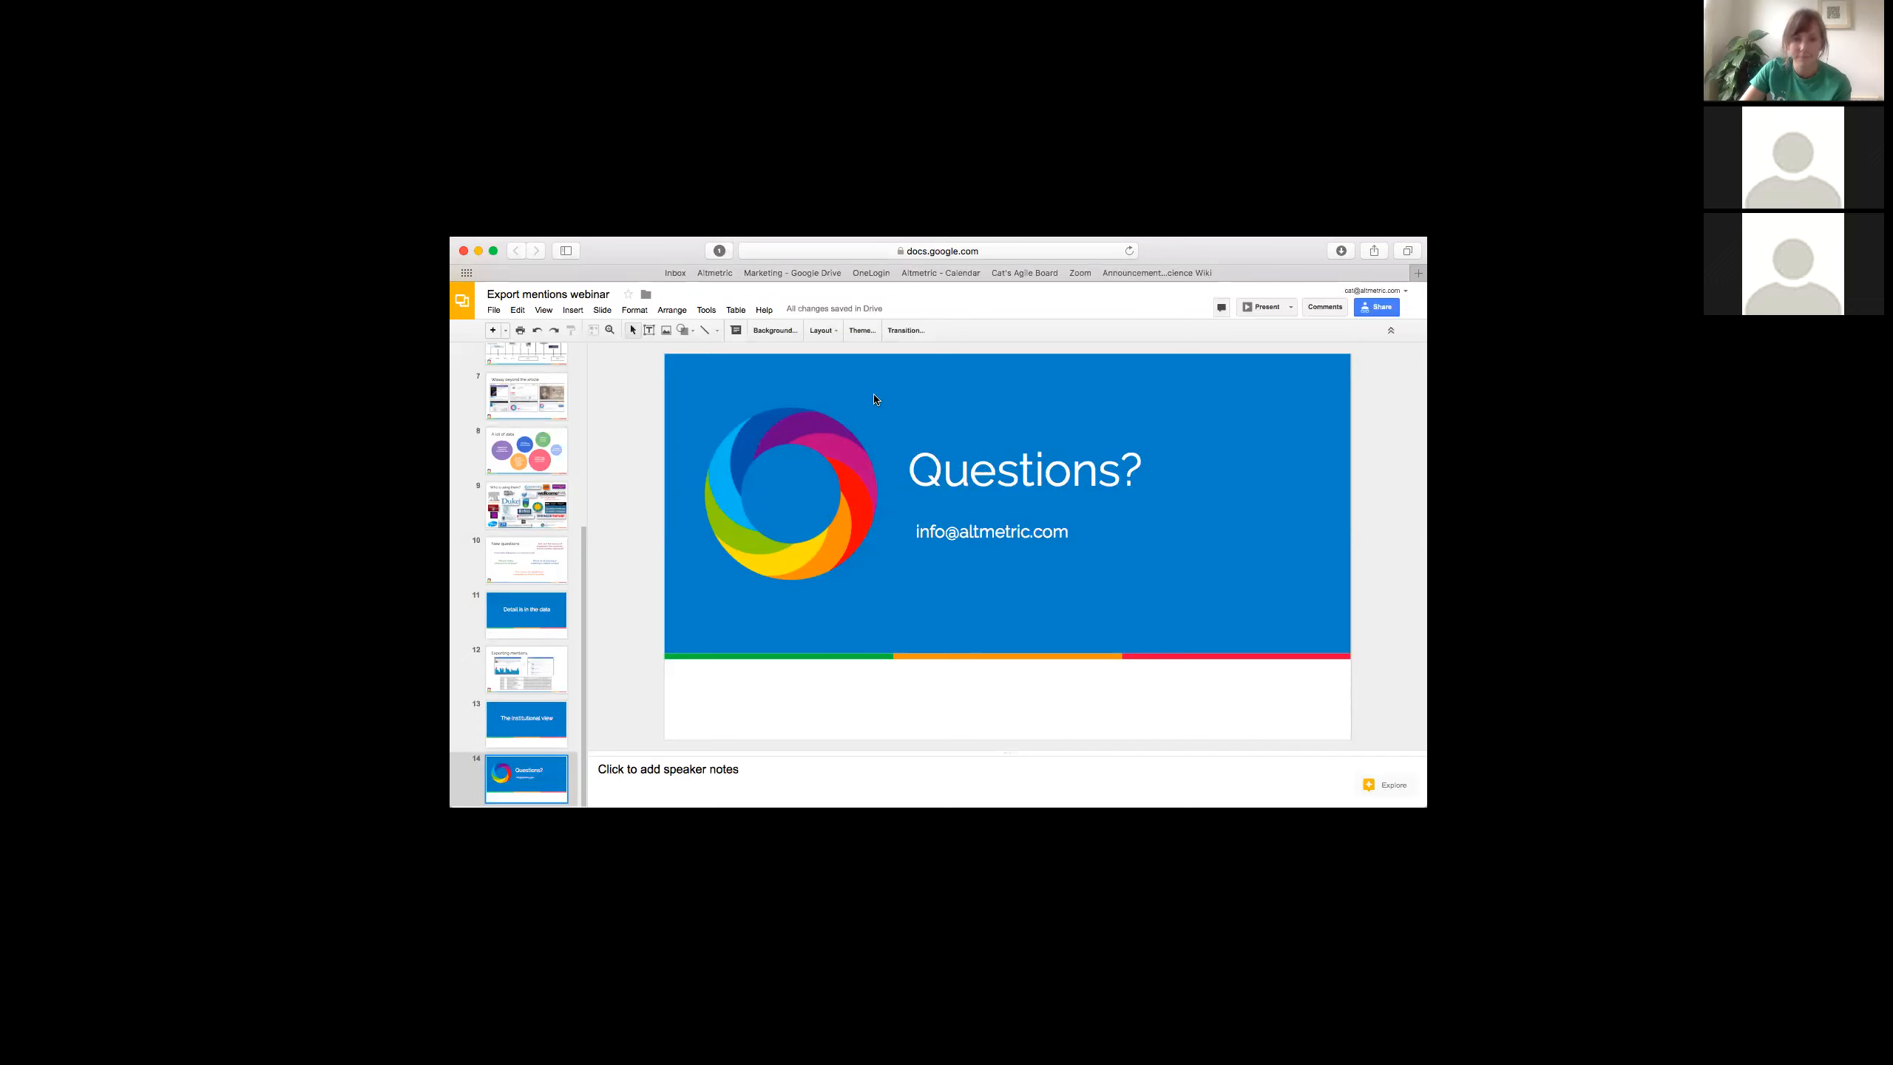
{"action": "mouse_move", "coordinate": [909, 294]}
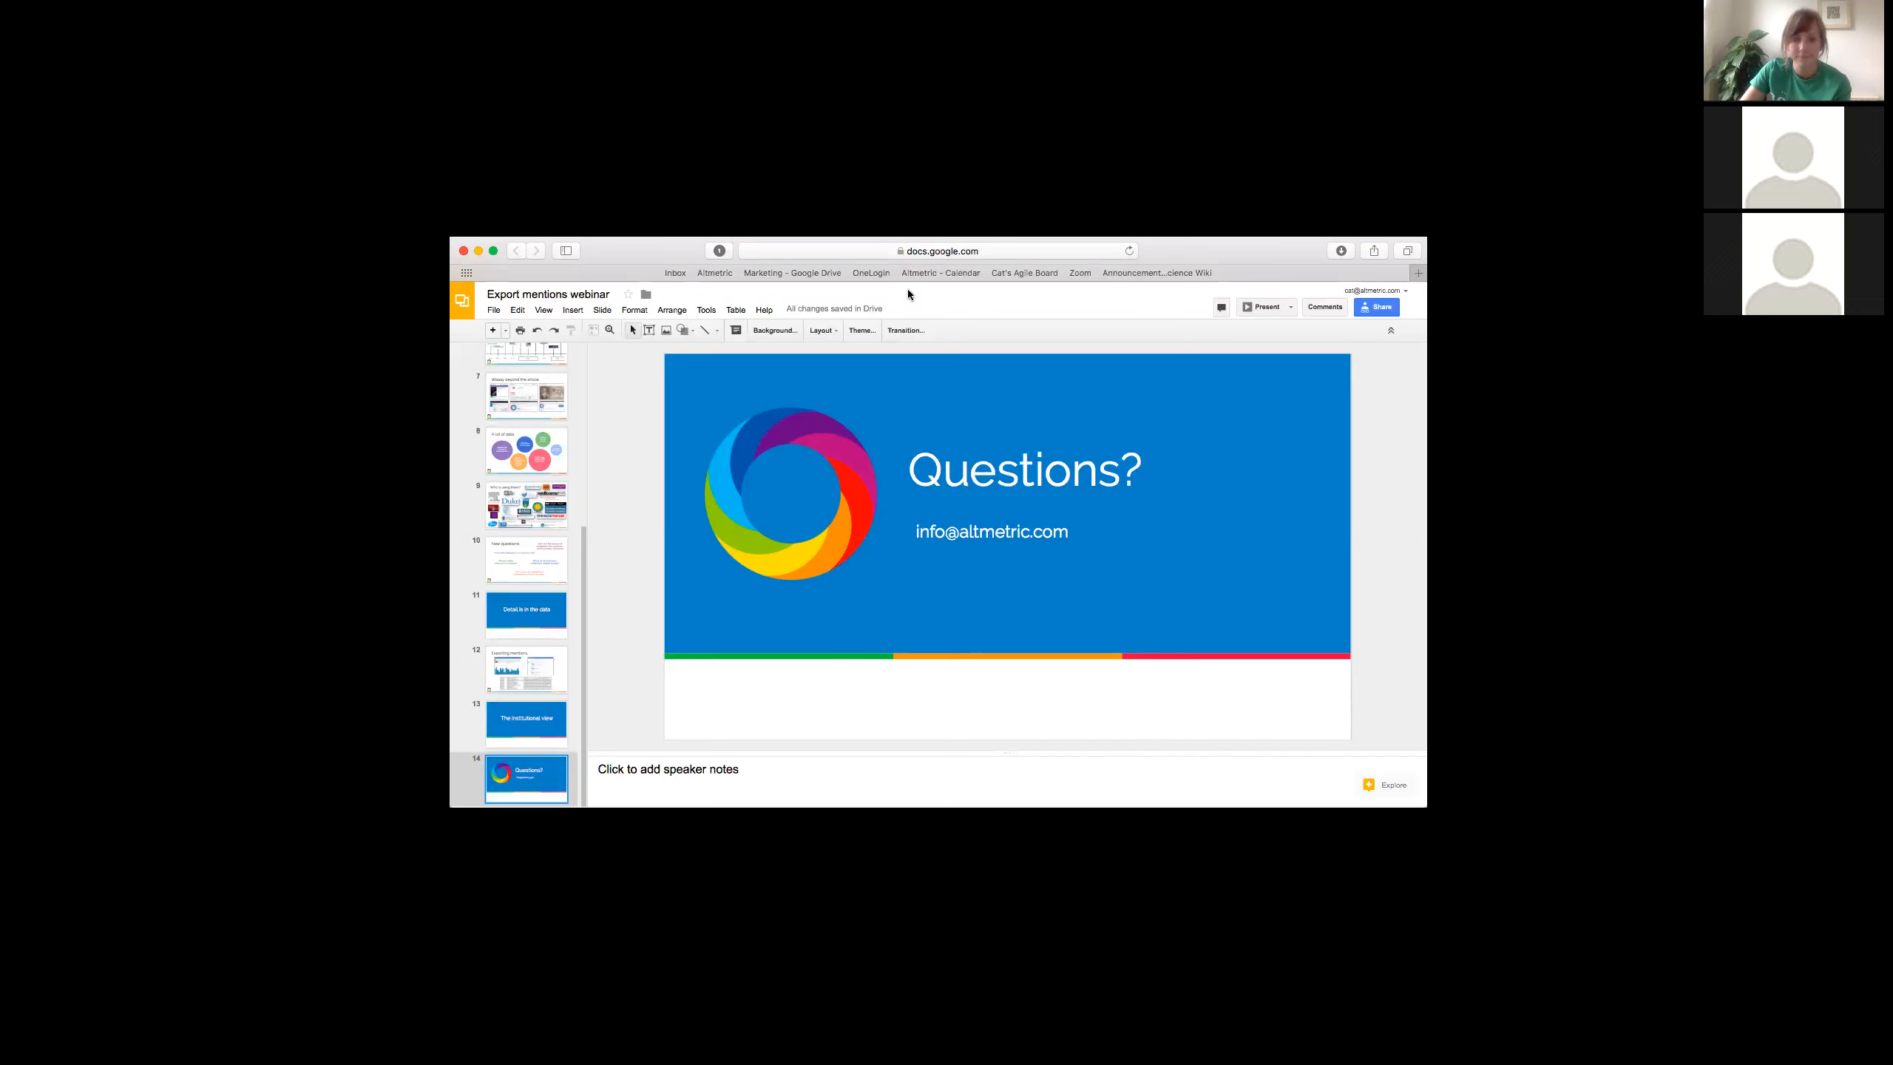
{"action": "mouse_move", "coordinate": [1258, 321]}
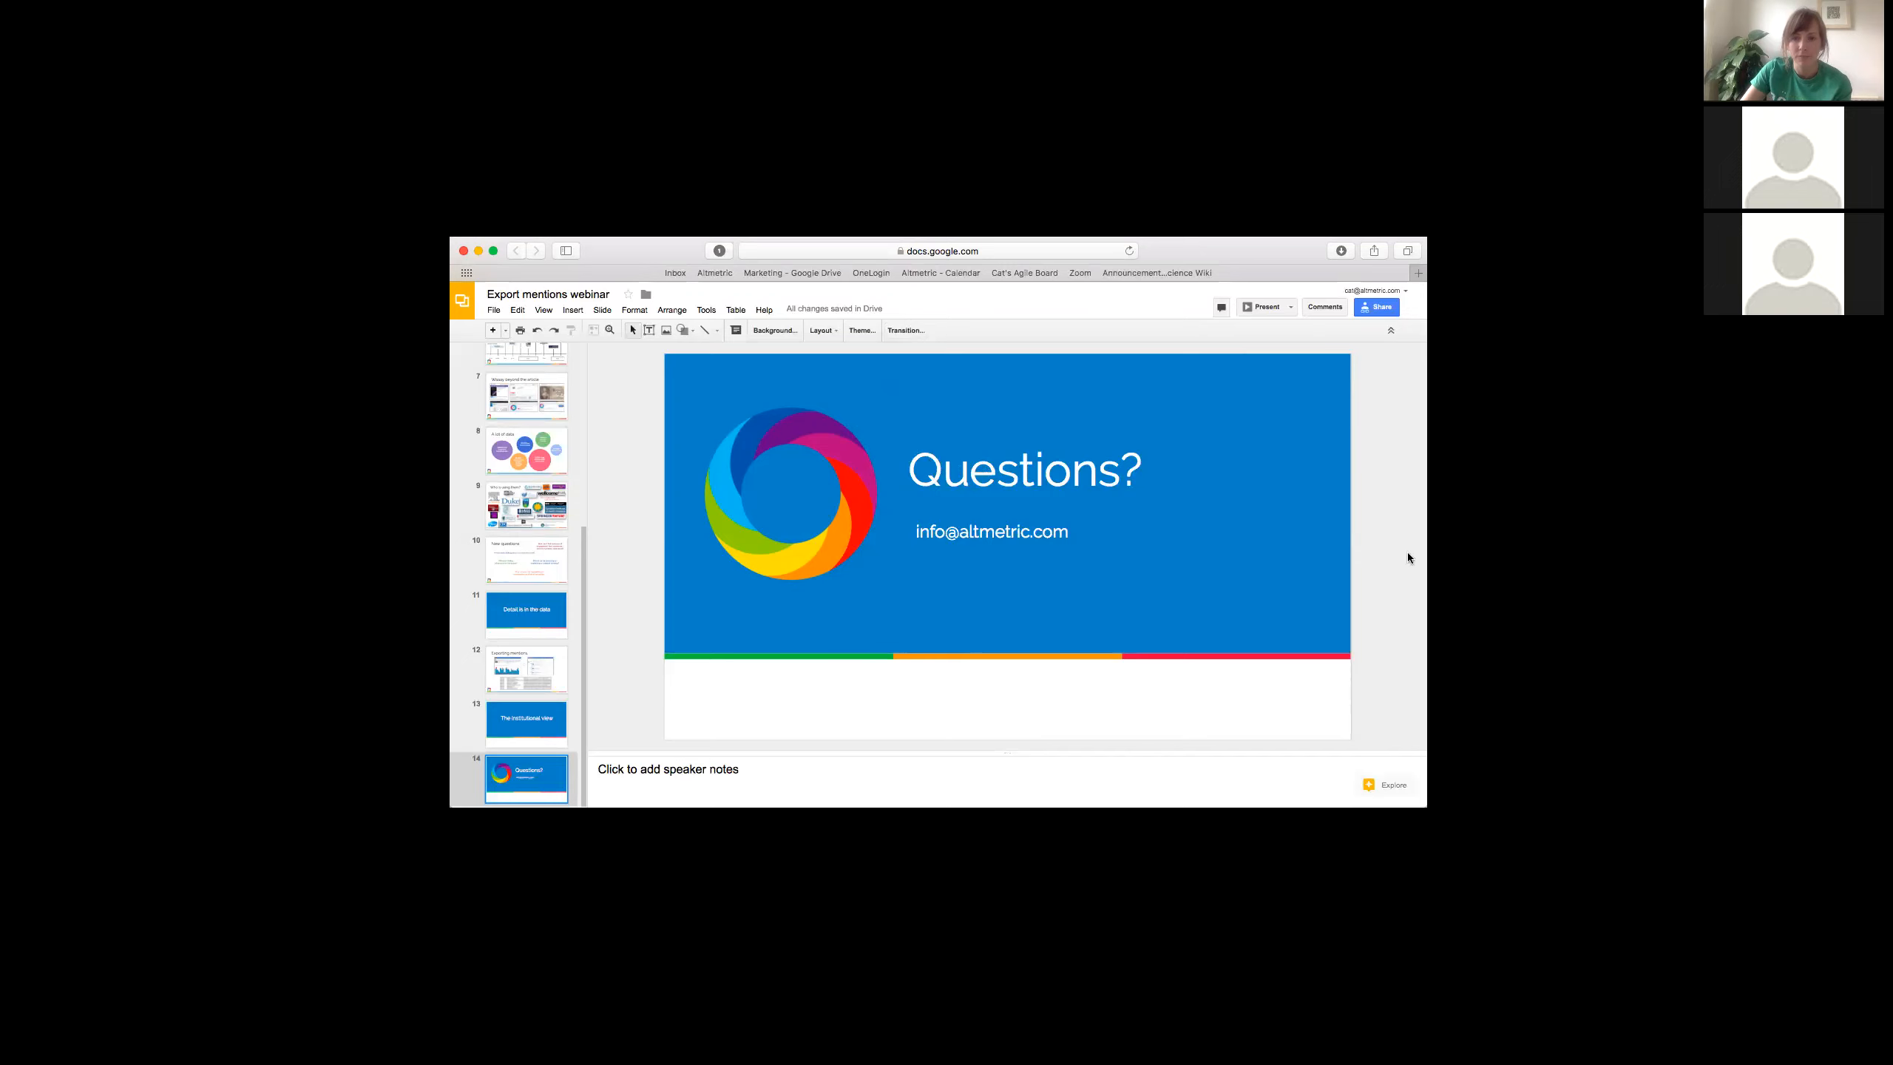
{"action": "mouse_move", "coordinate": [1286, 244]}
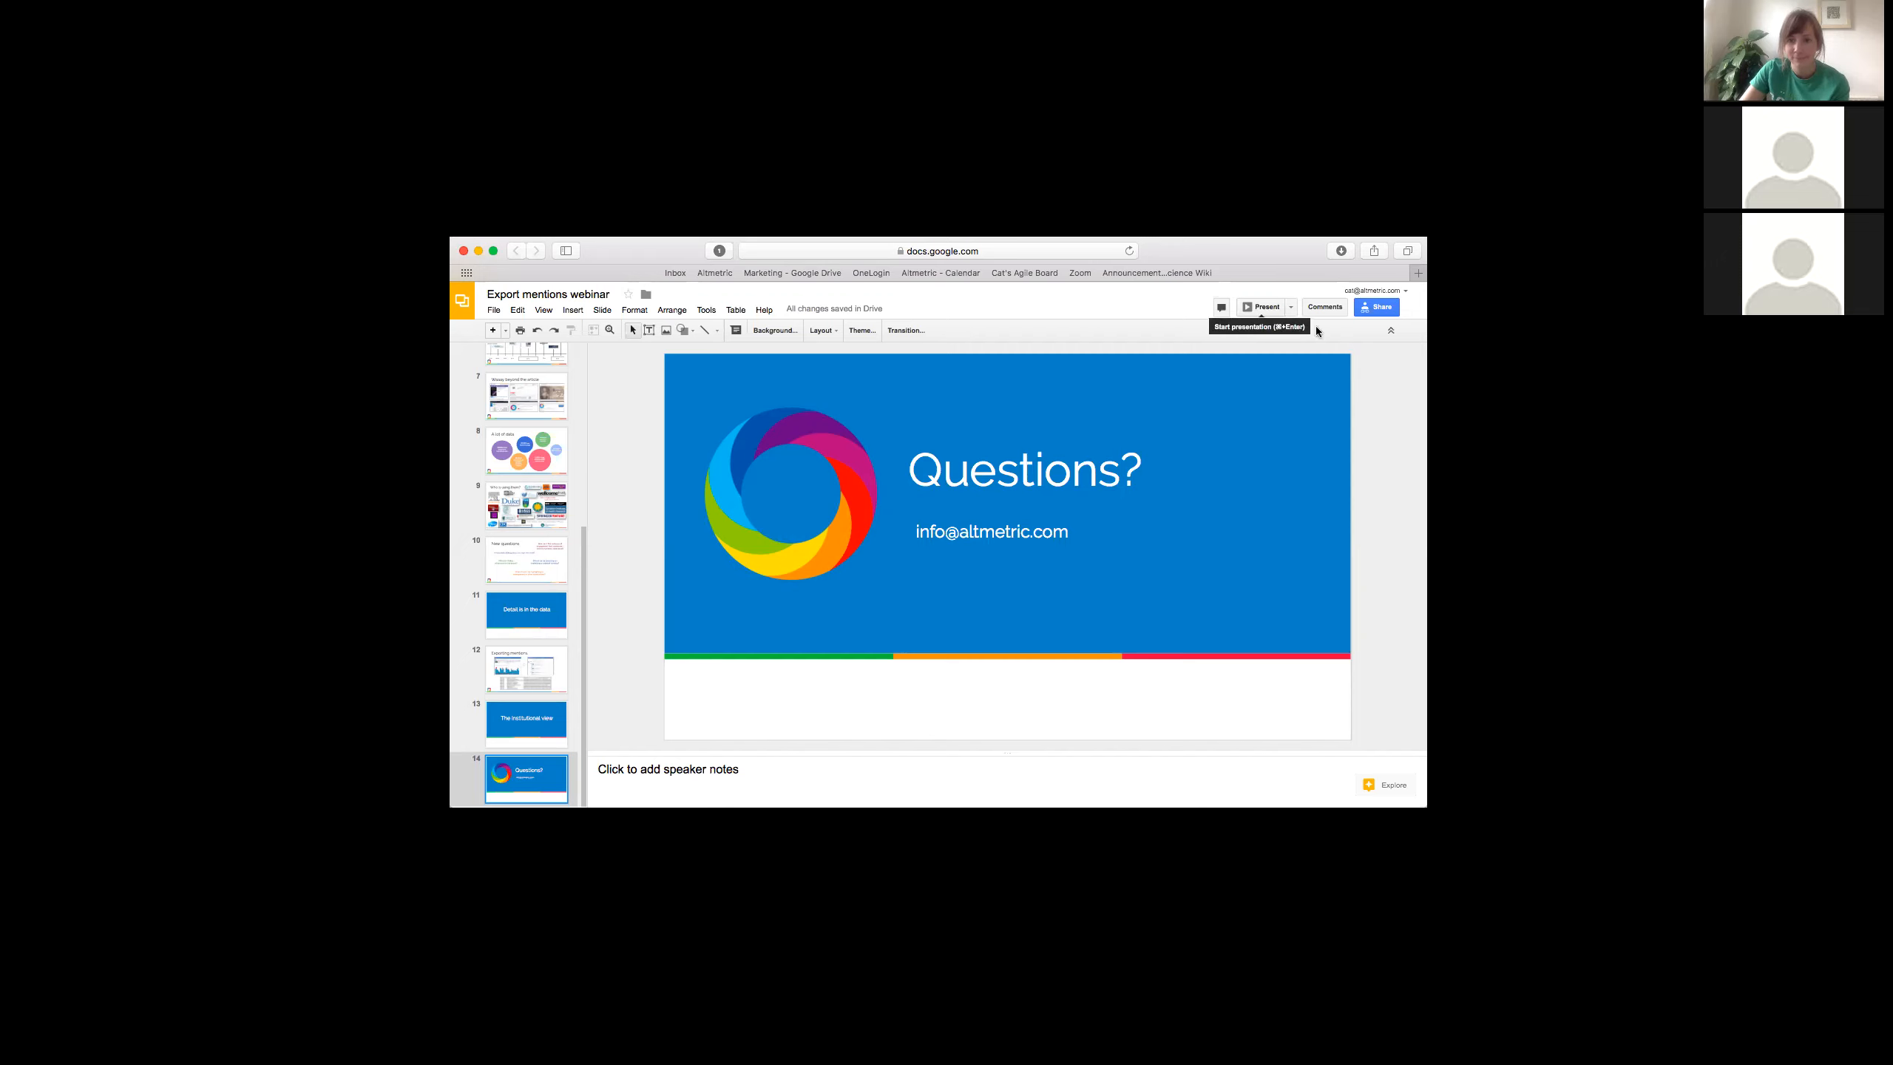
{"action": "mouse_move", "coordinate": [972, 283]}
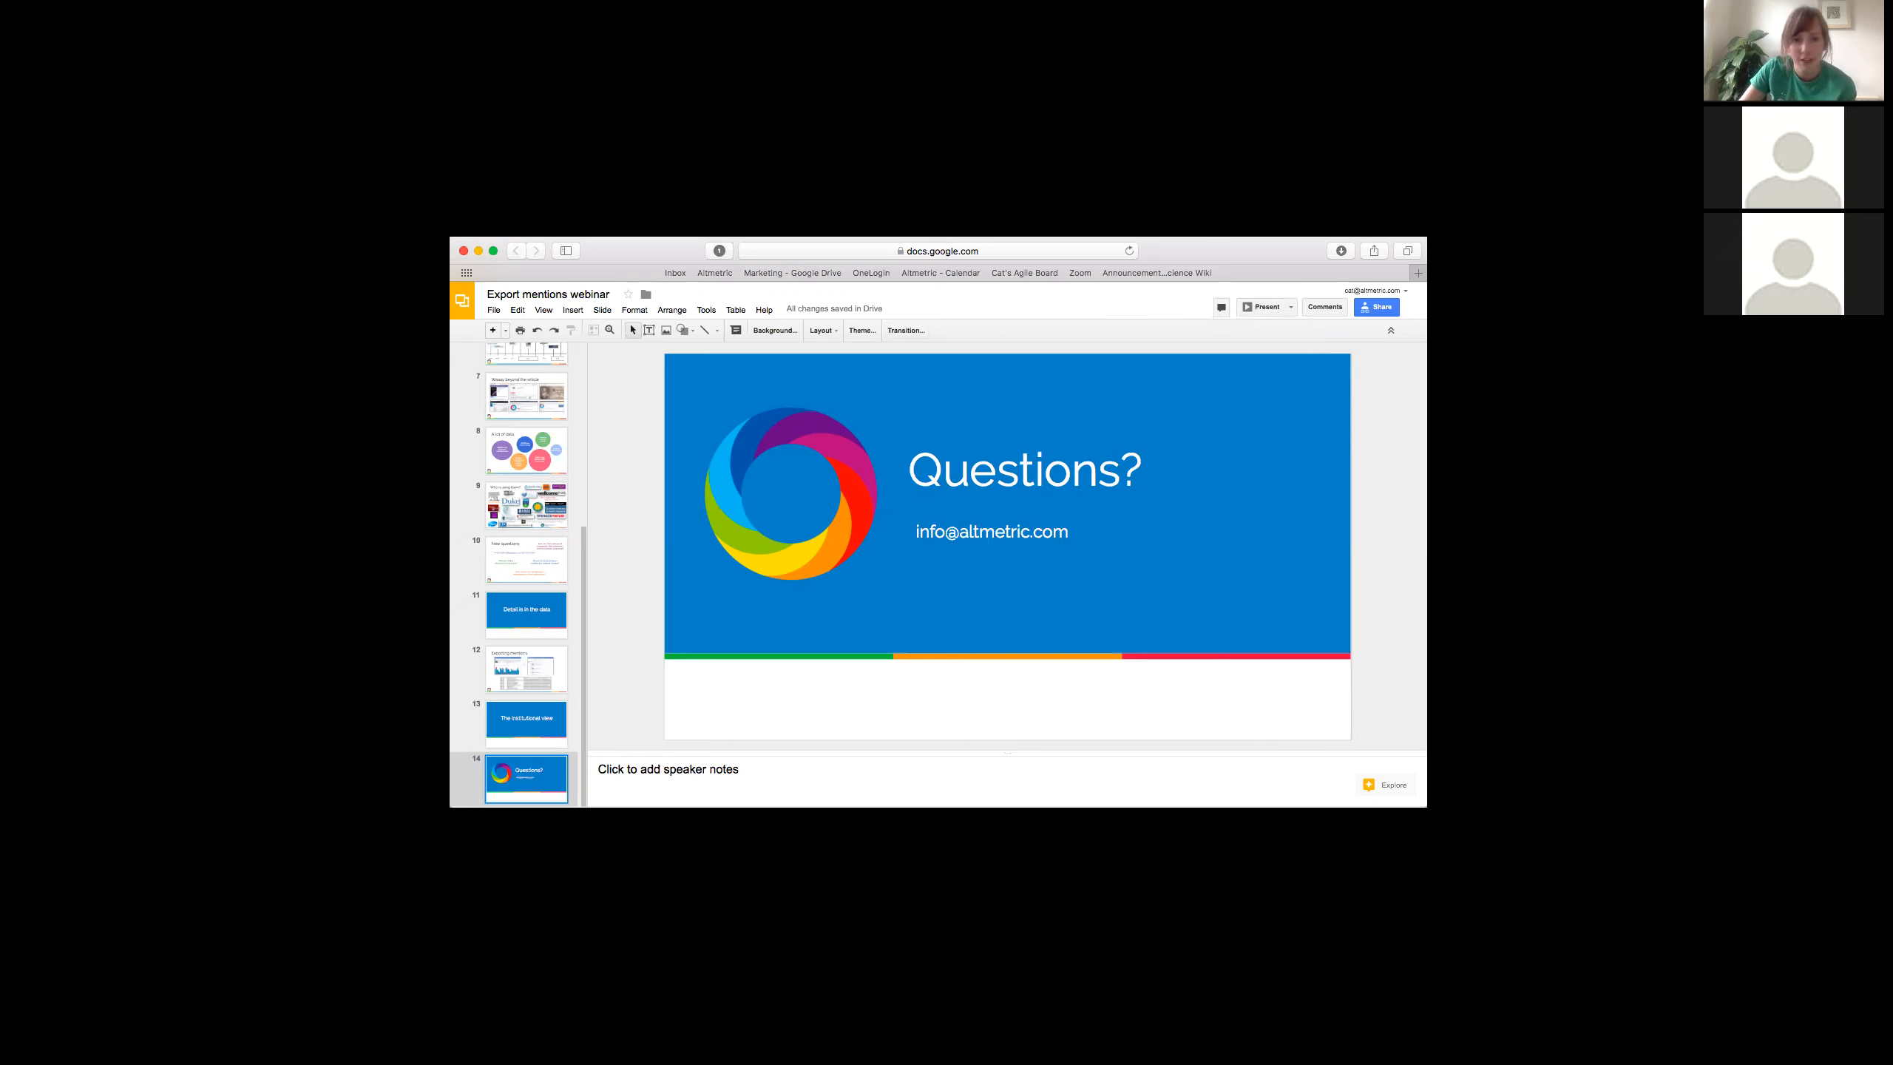
{"action": "mouse_move", "coordinate": [708, 422]}
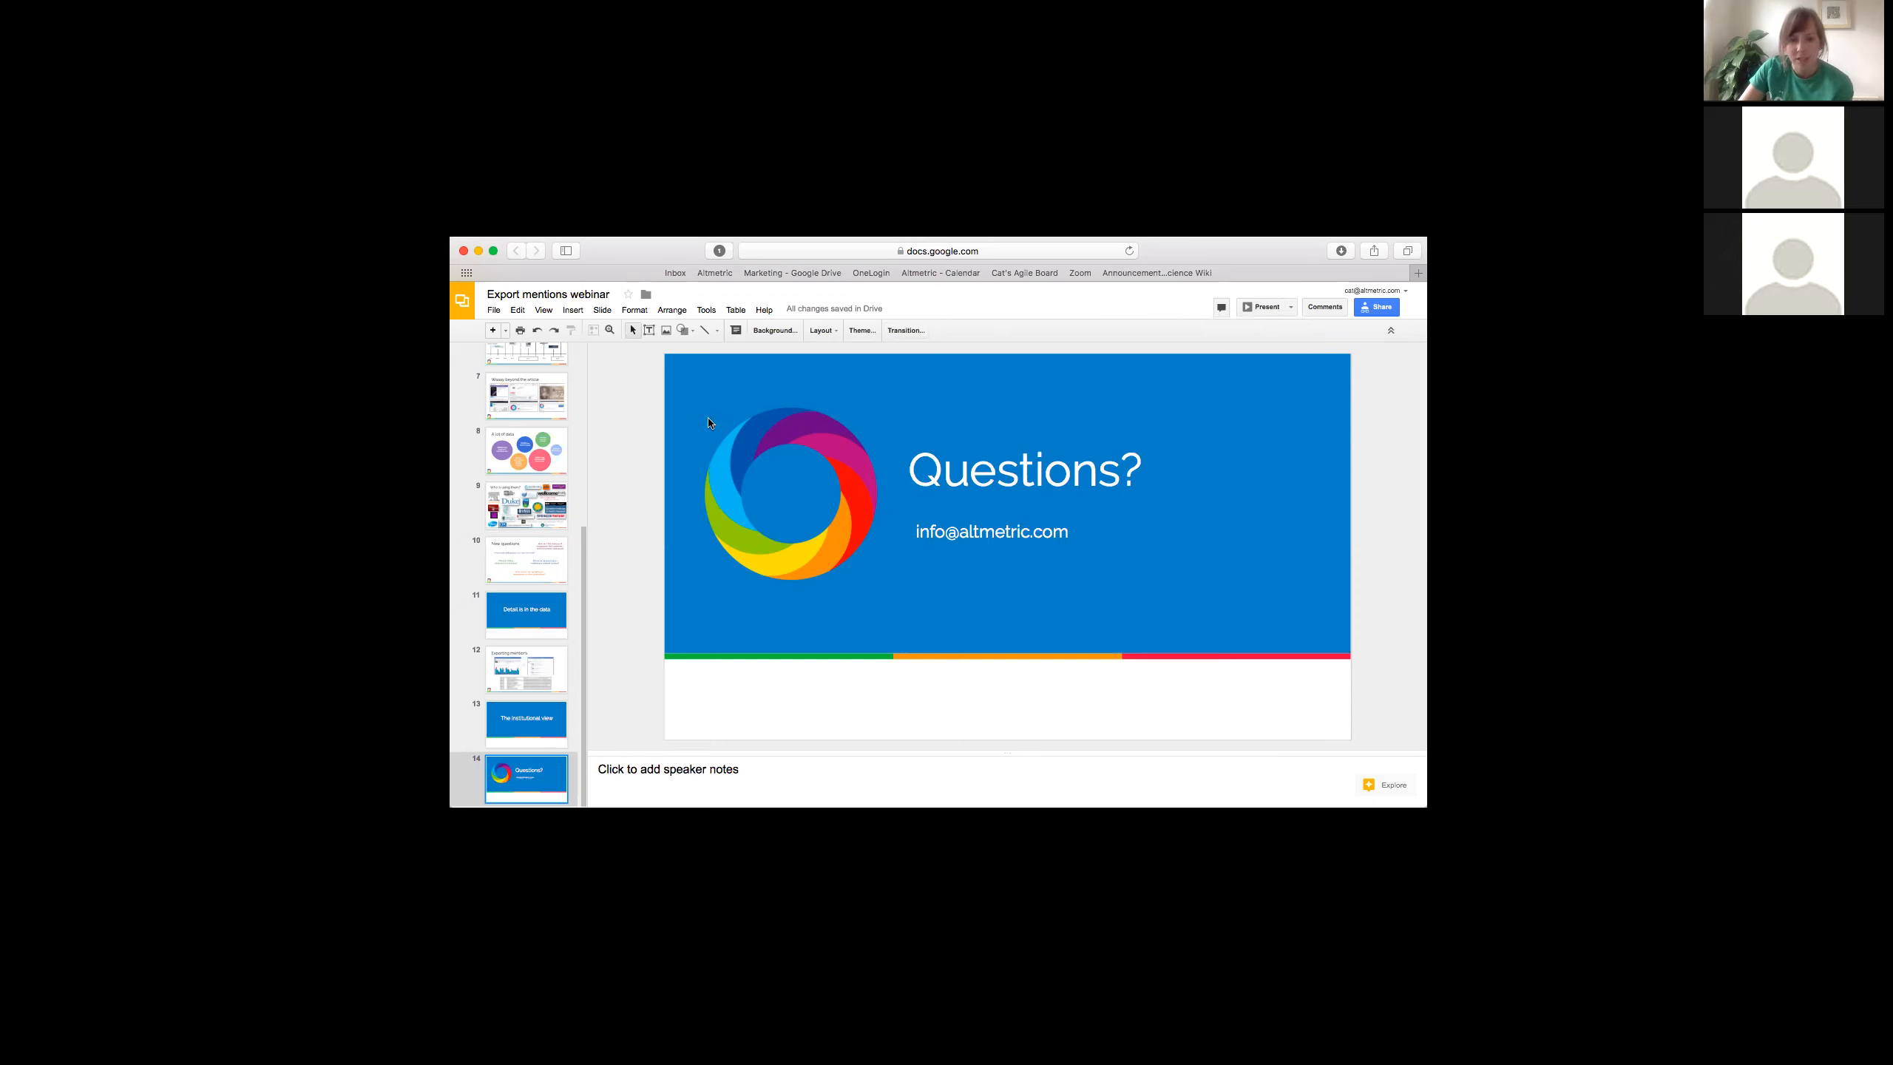
{"action": "mouse_move", "coordinate": [1266, 745]}
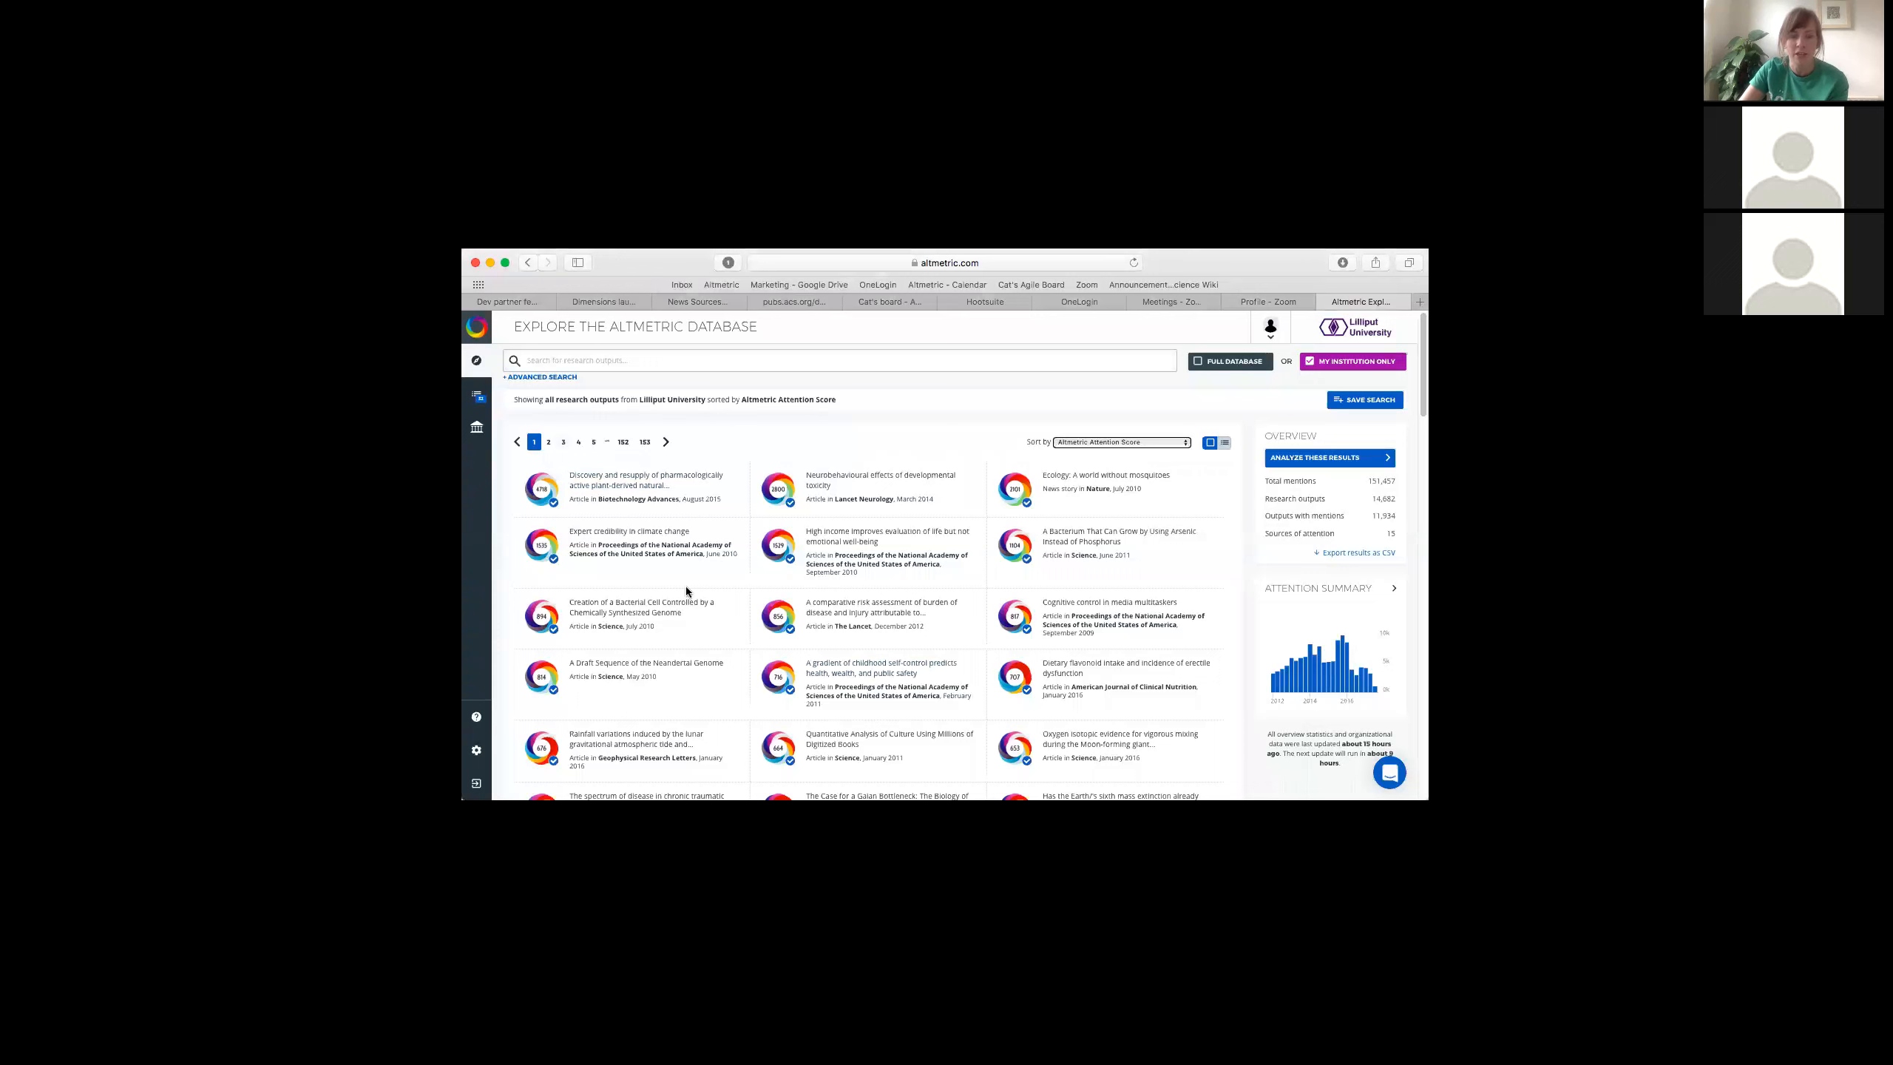
{"action": "mouse_move", "coordinate": [566, 422]}
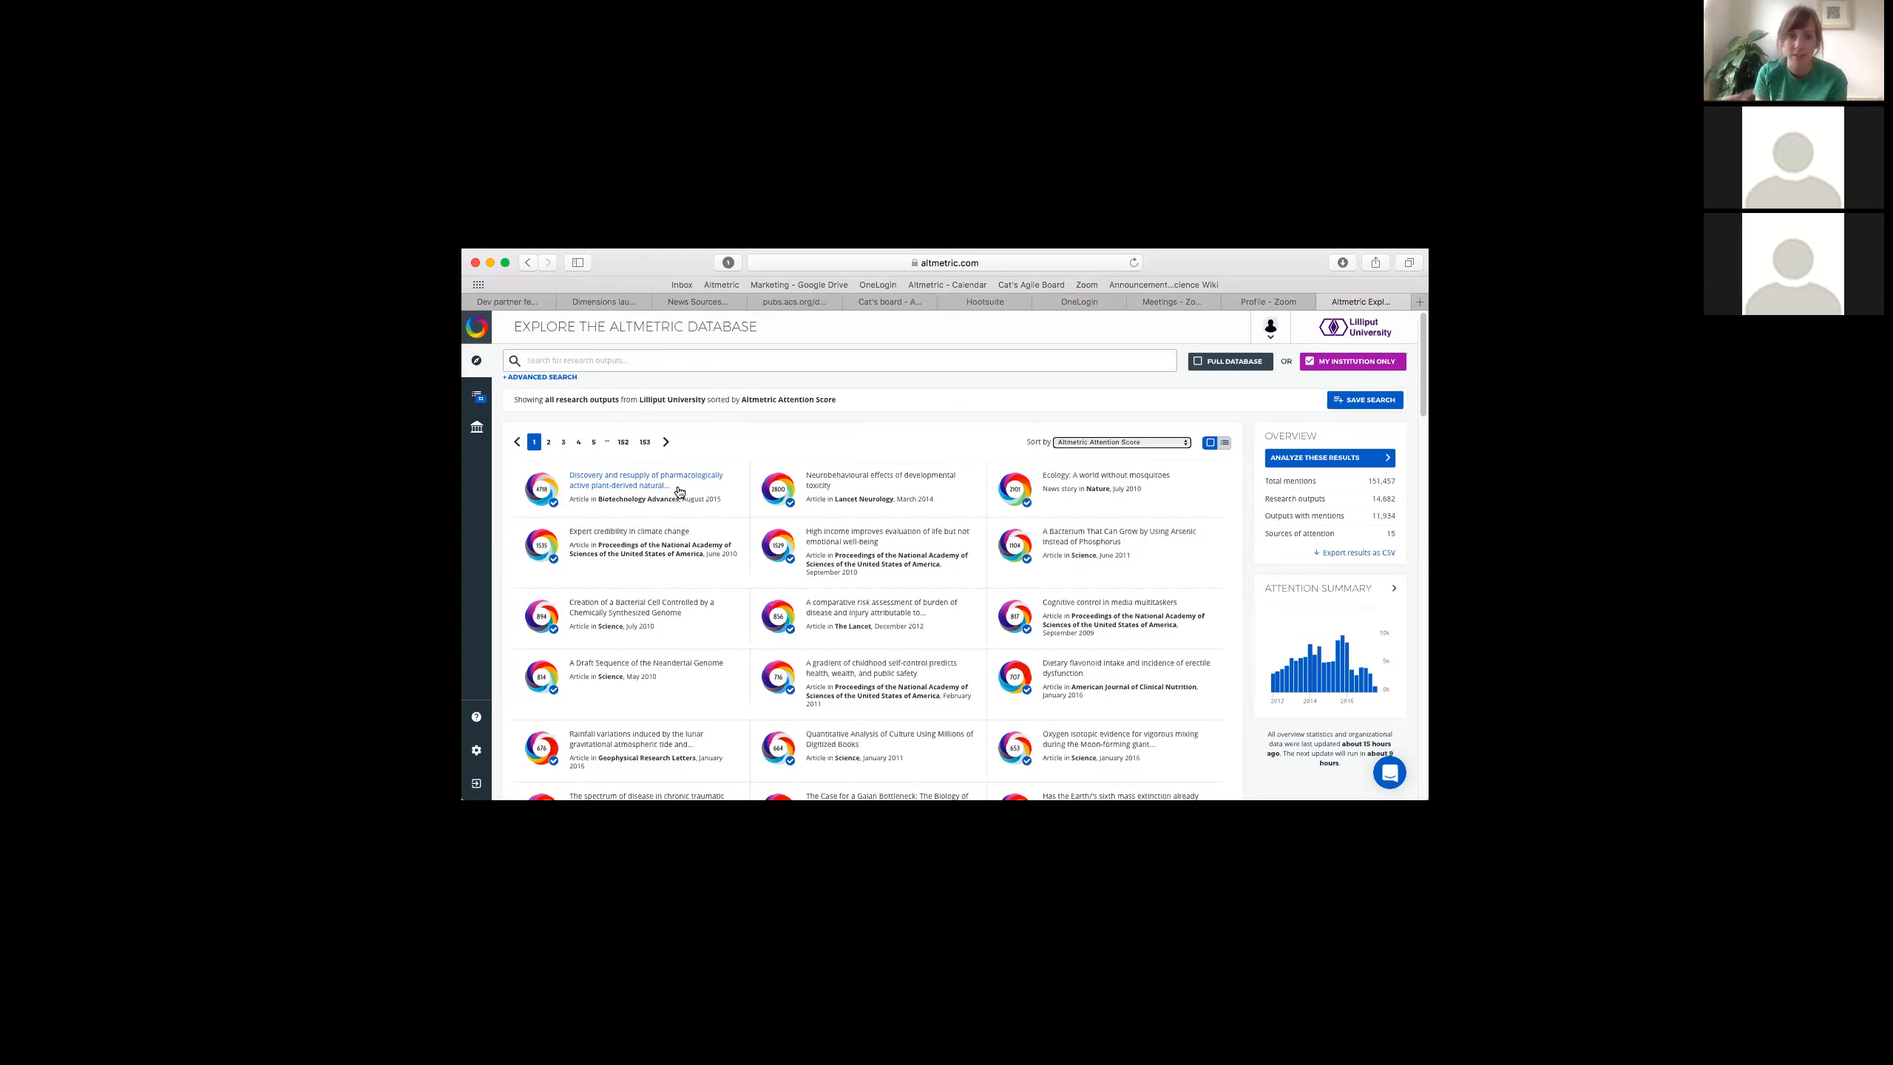
{"action": "left_click", "coordinate": [843, 360]}
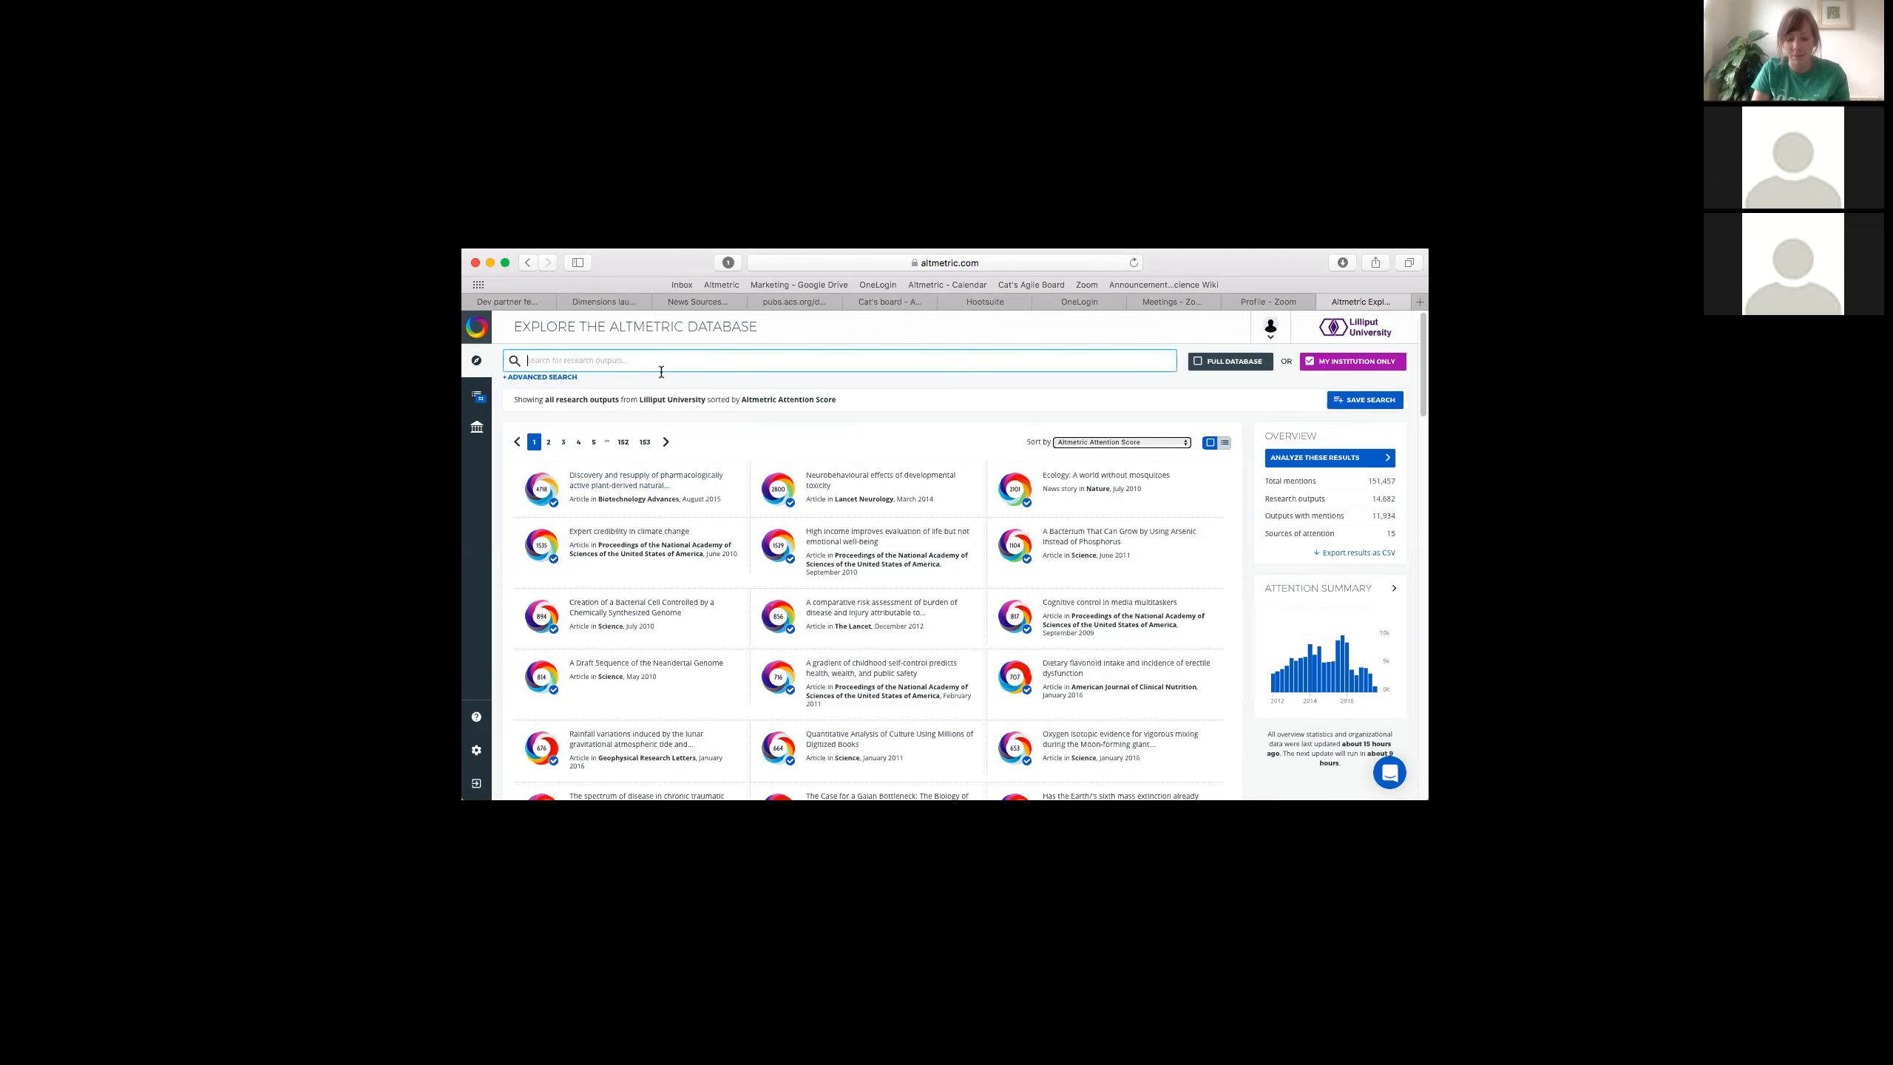
{"action": "type", "text": "humanities"}
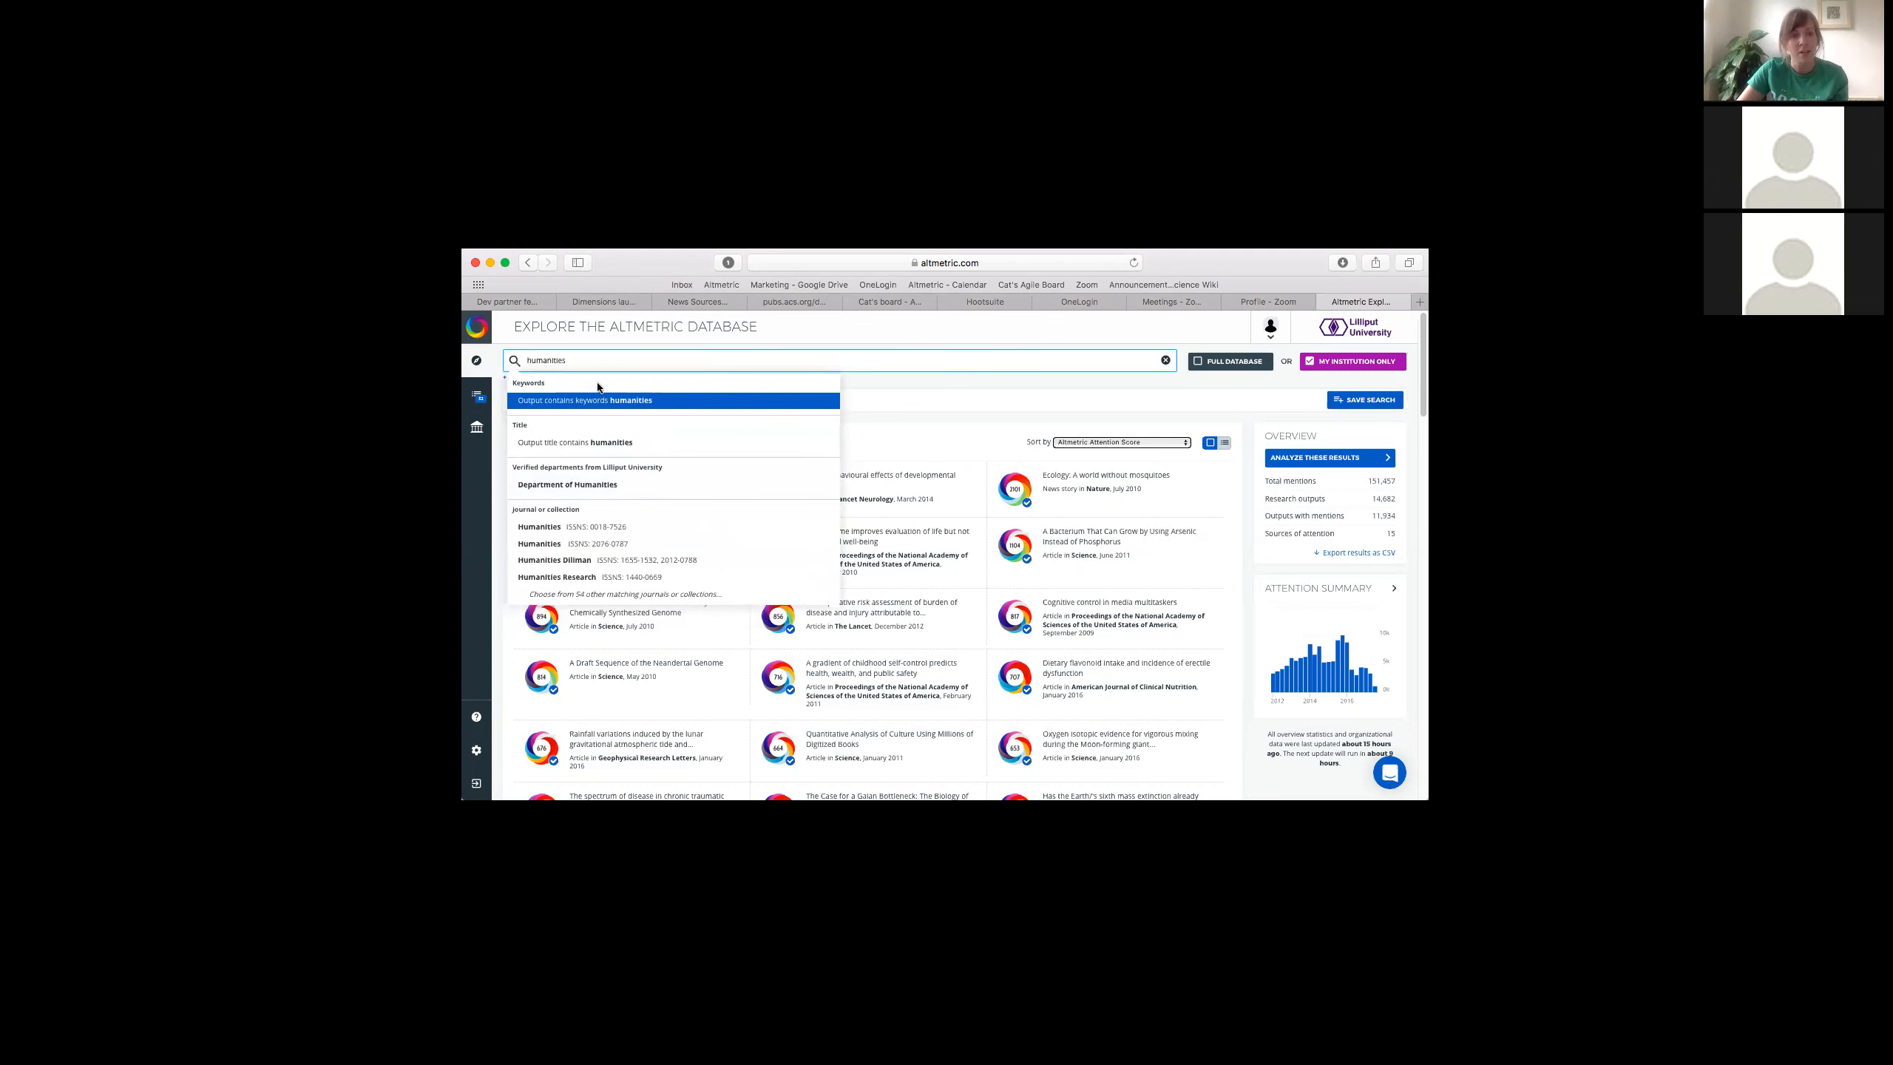
{"action": "mouse_move", "coordinate": [568, 442]}
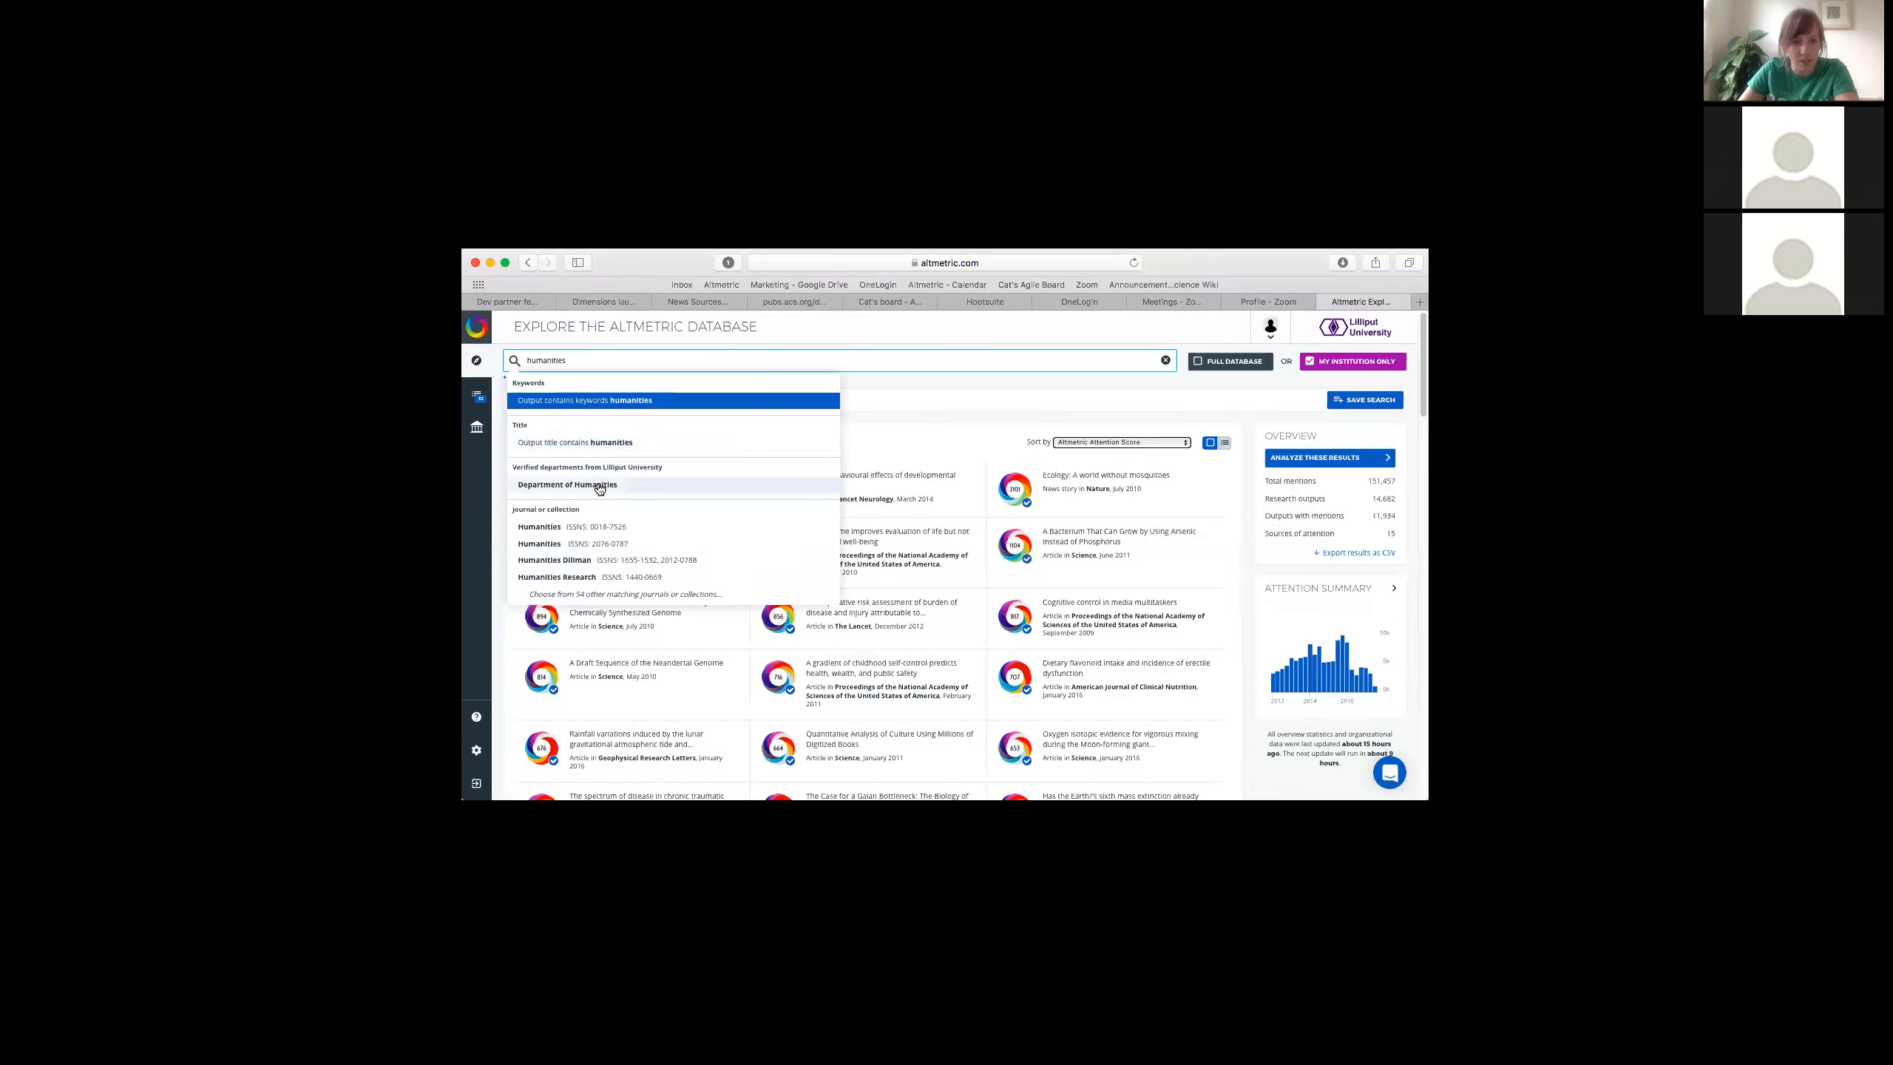
{"action": "left_click", "coordinate": [1165, 360]}
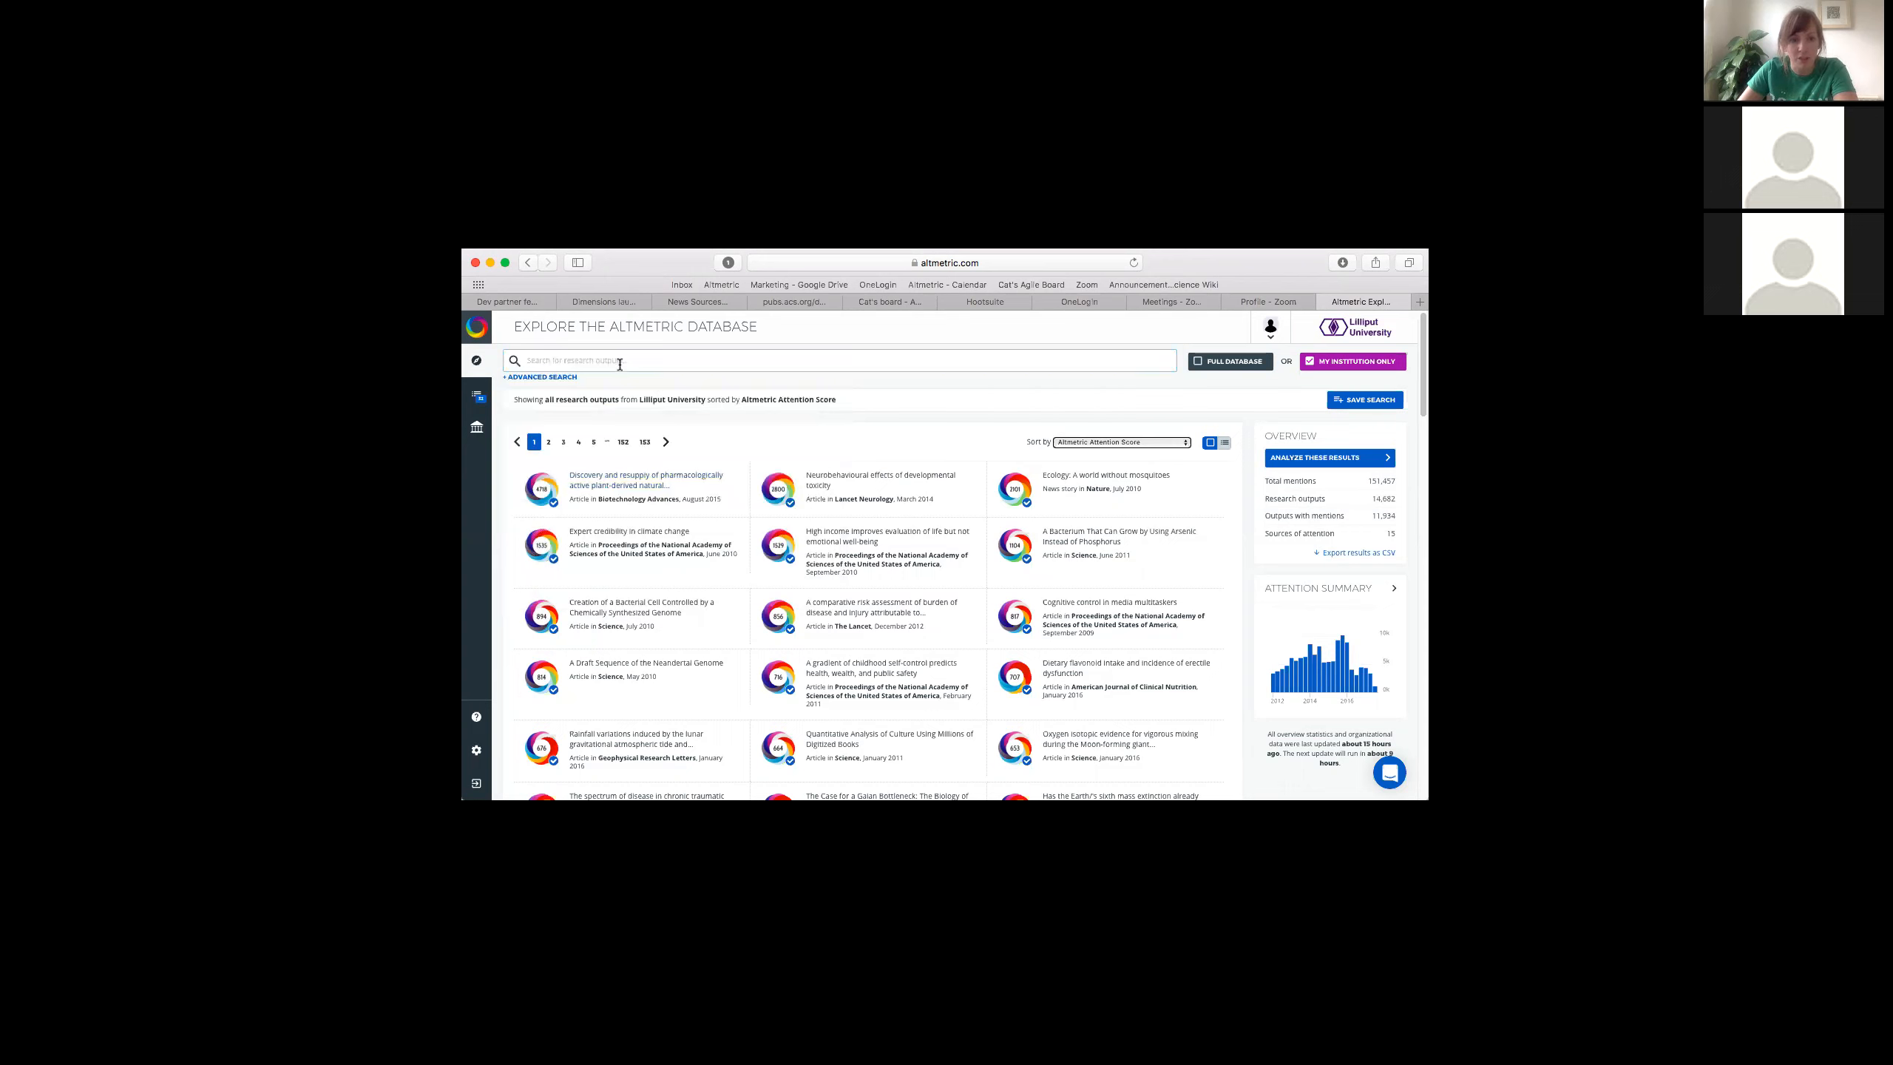
{"action": "type", "text": "evergreen"}
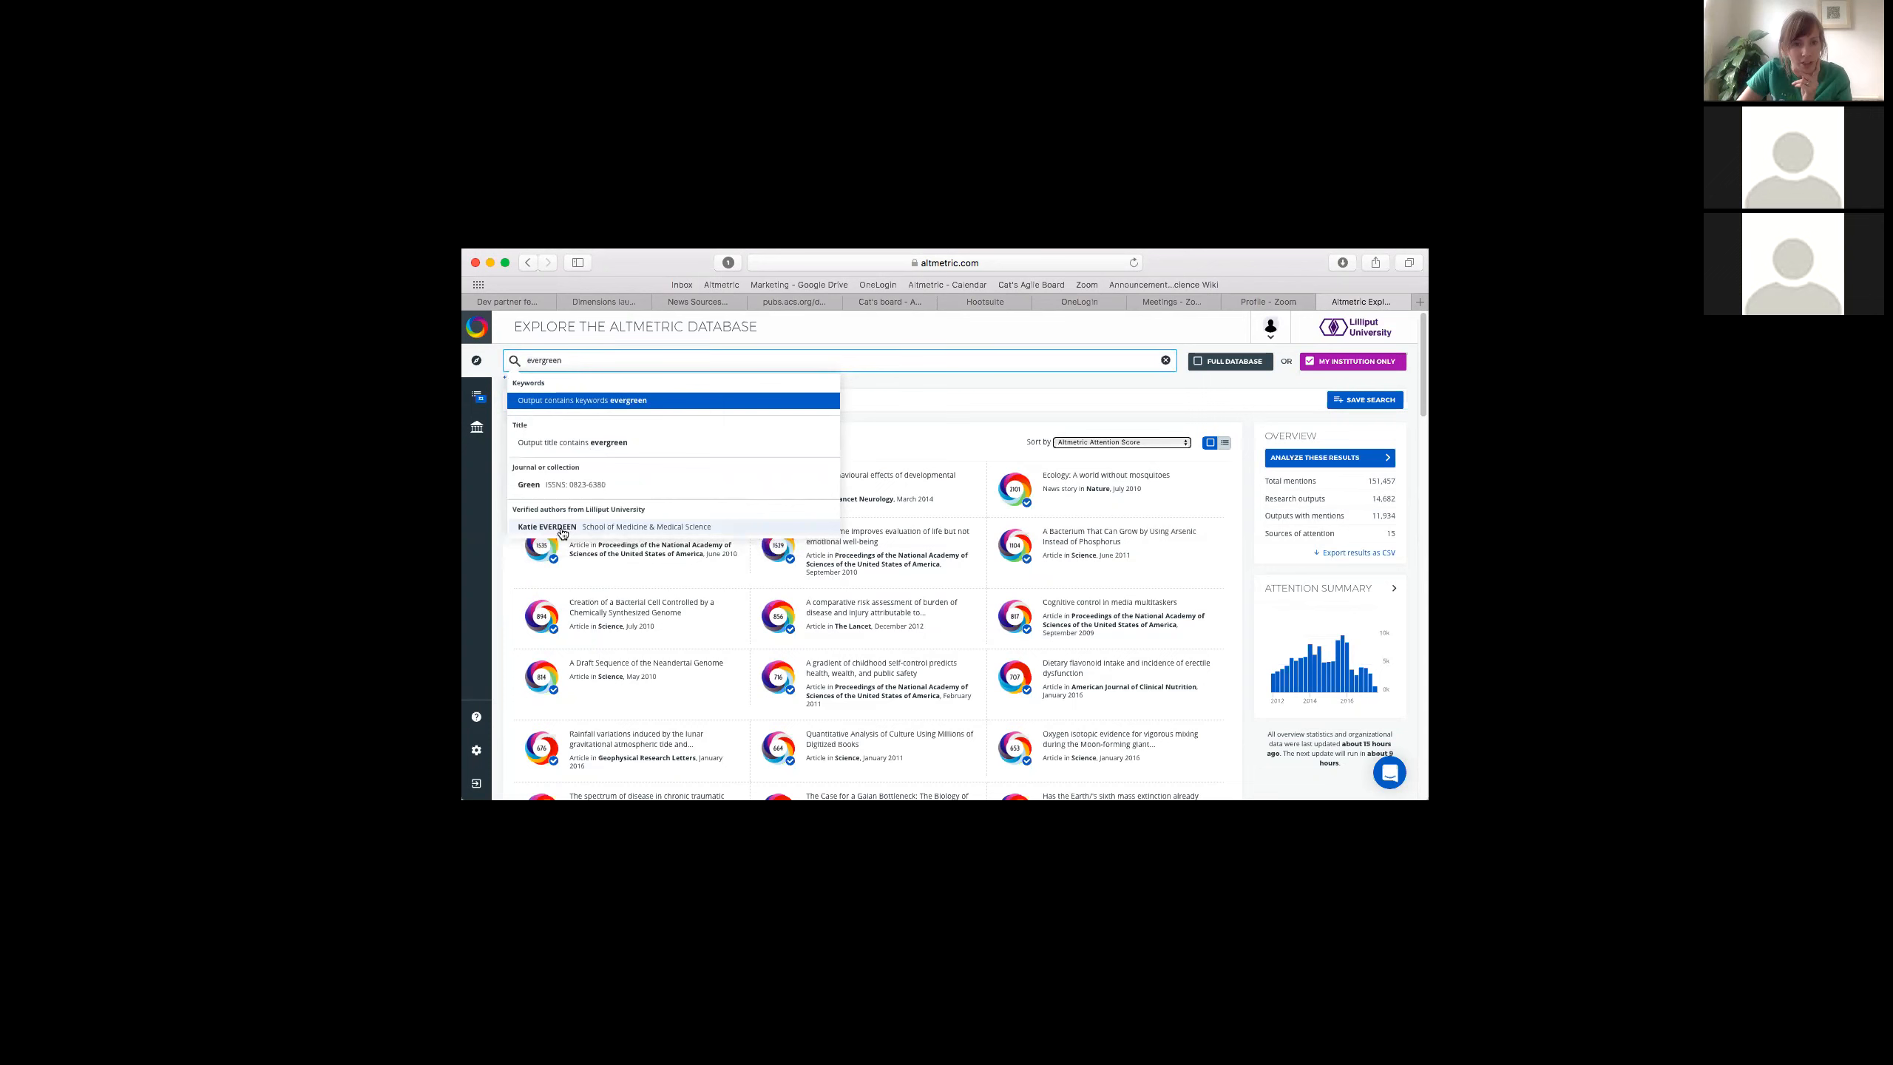
{"action": "left_click", "coordinate": [528, 527]}
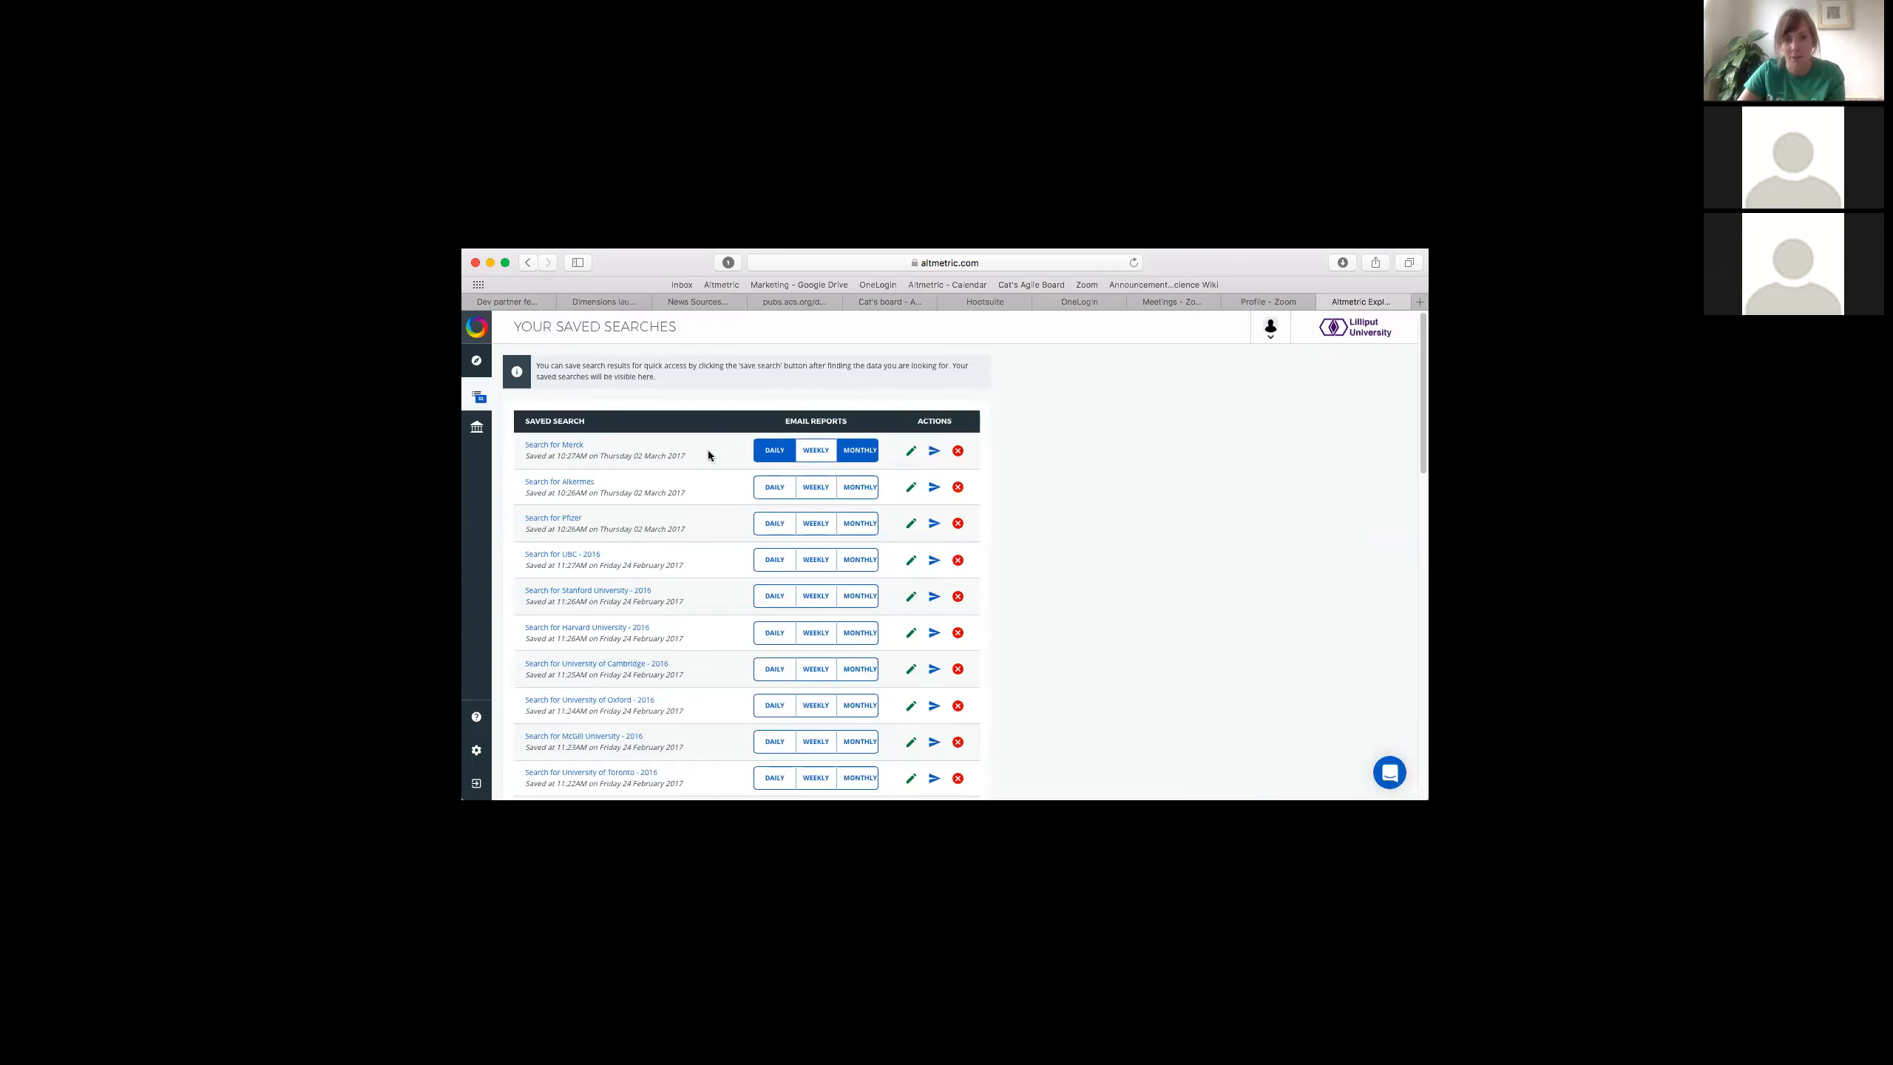
{"action": "mouse_move", "coordinate": [775, 391]}
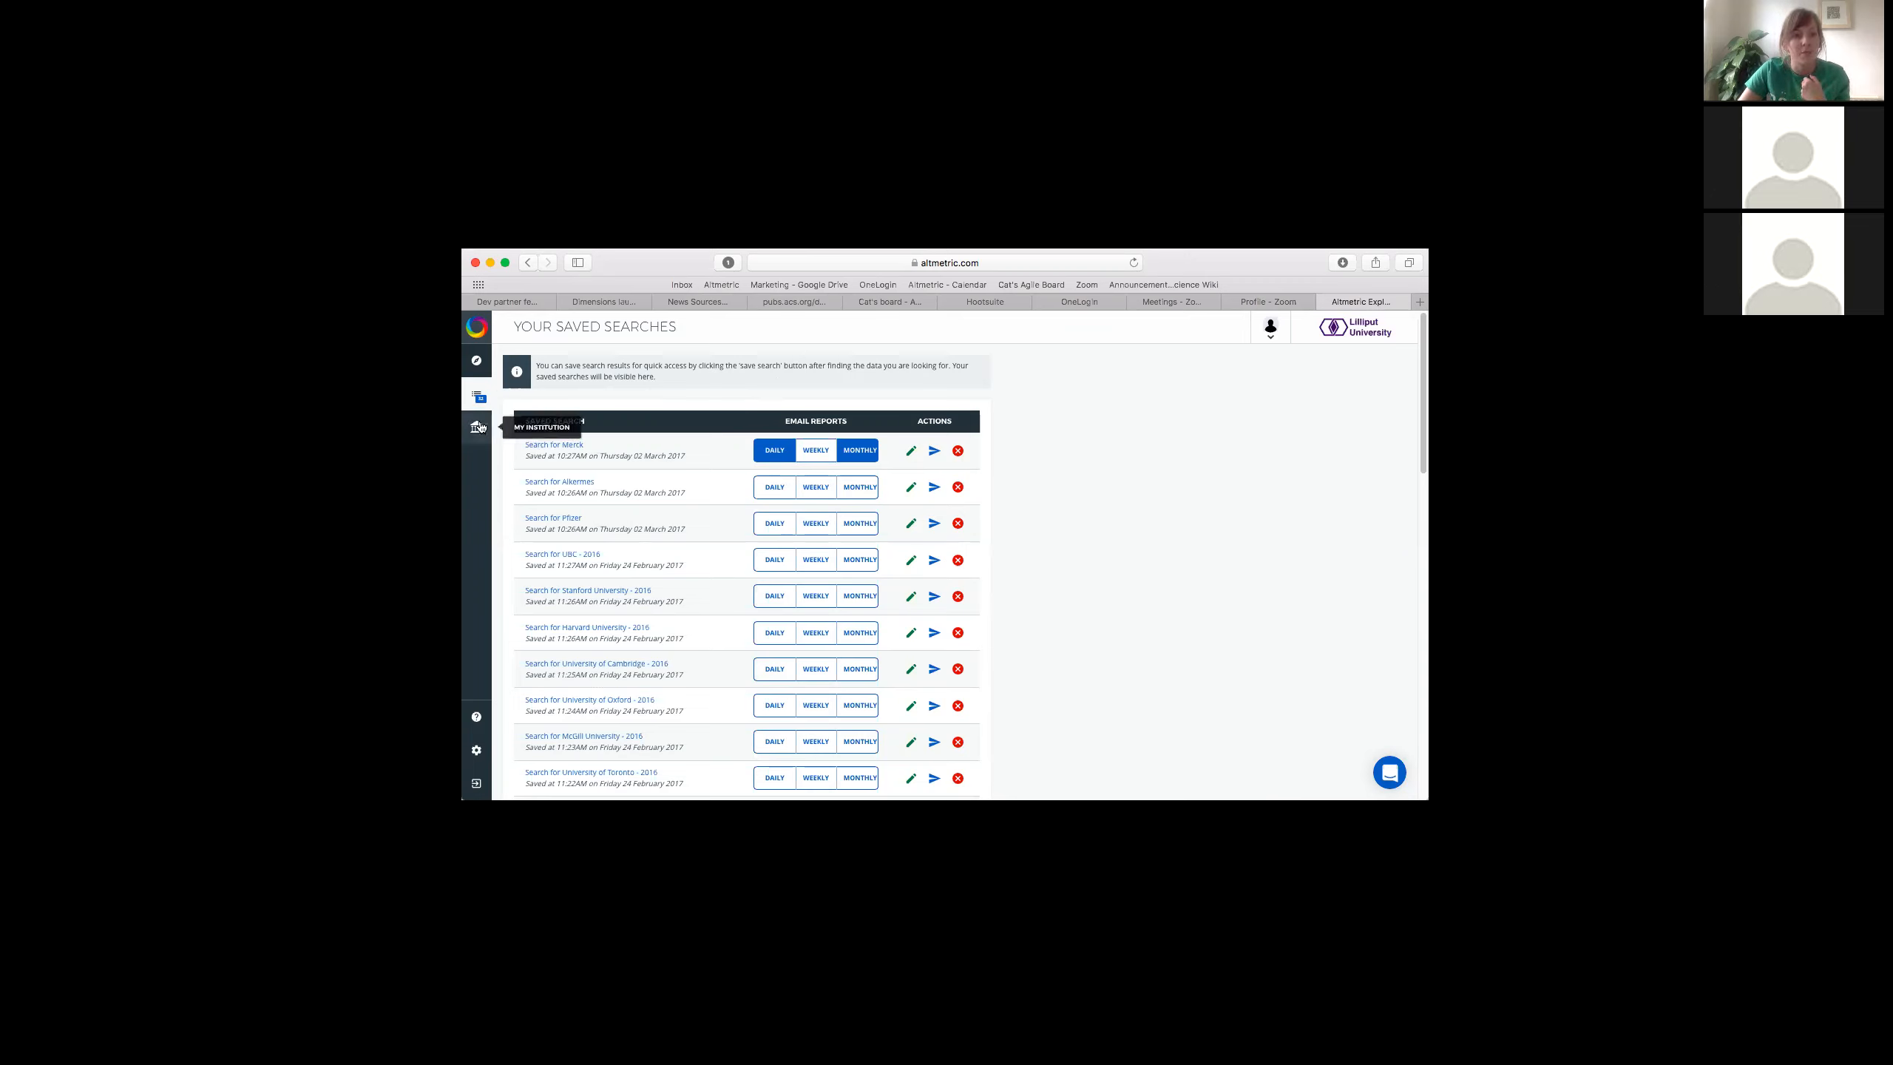
{"action": "mouse_move", "coordinate": [595, 494]}
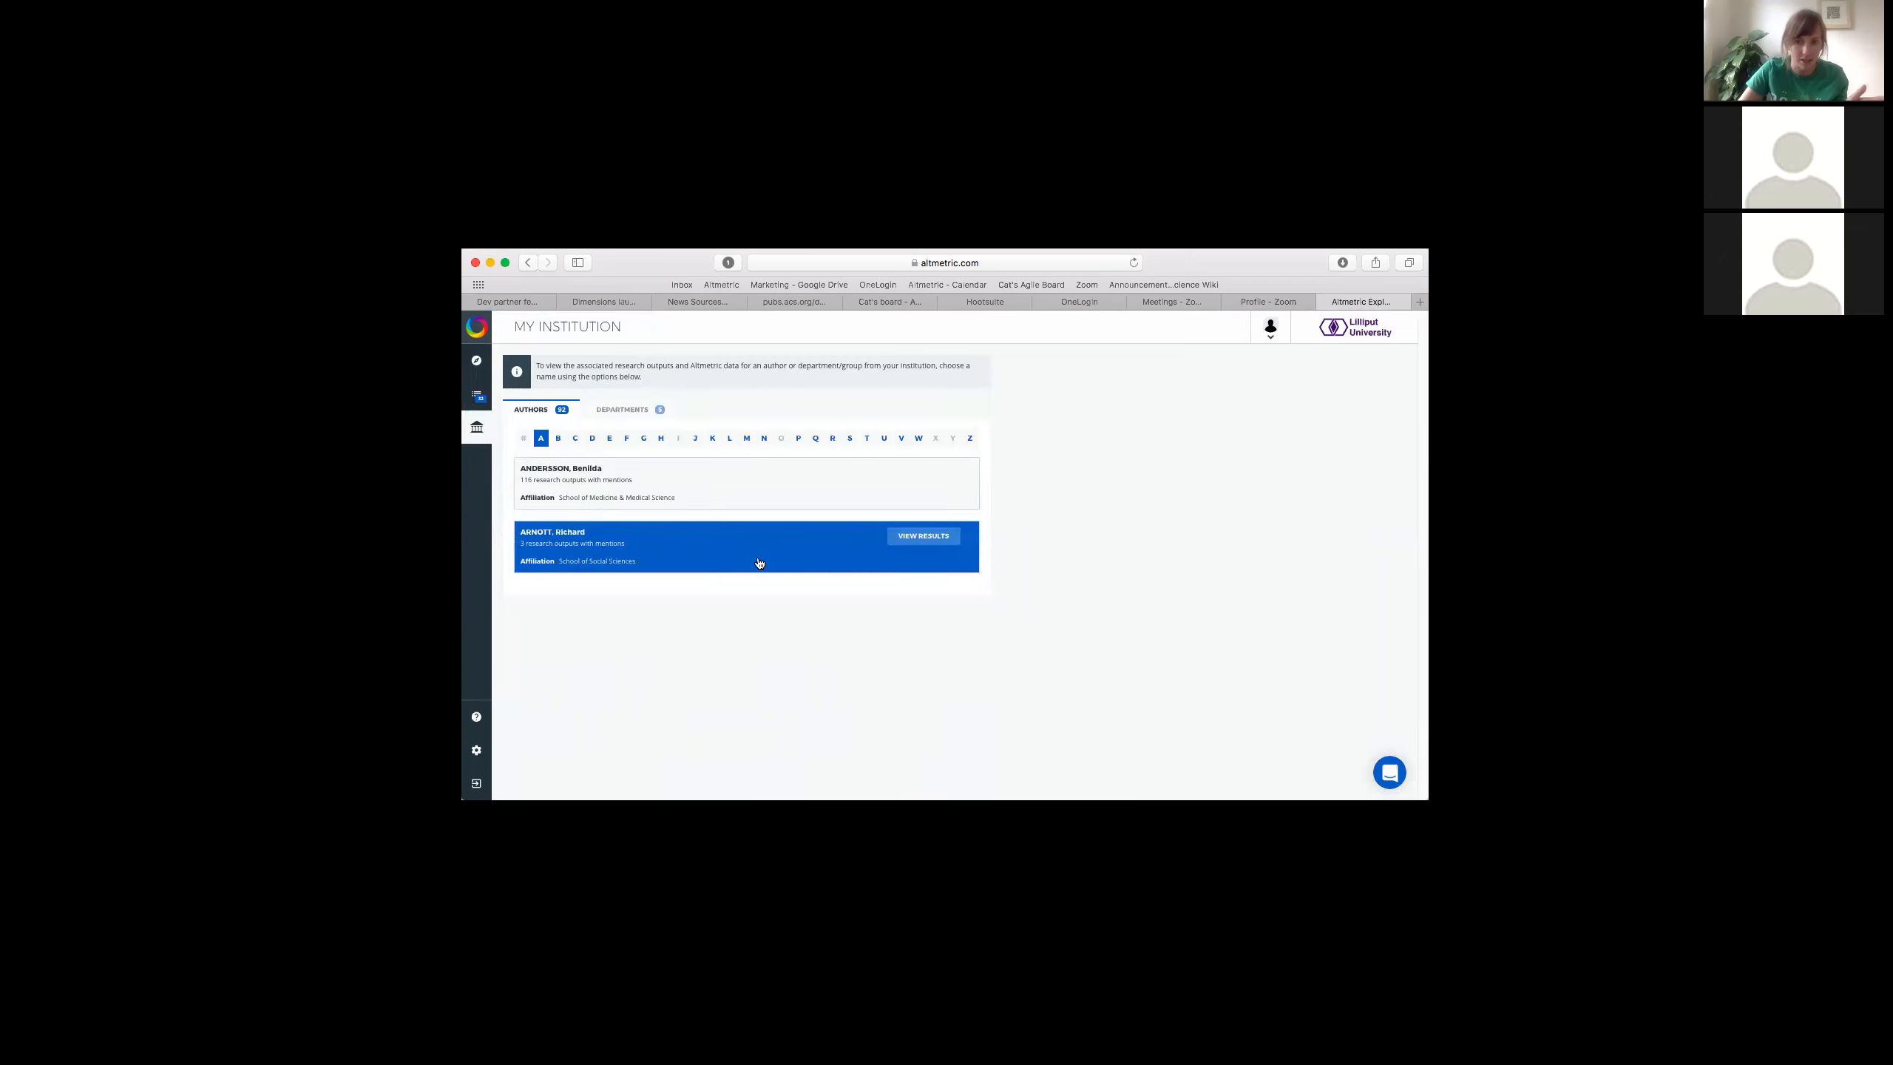
{"action": "mouse_move", "coordinate": [708, 547]}
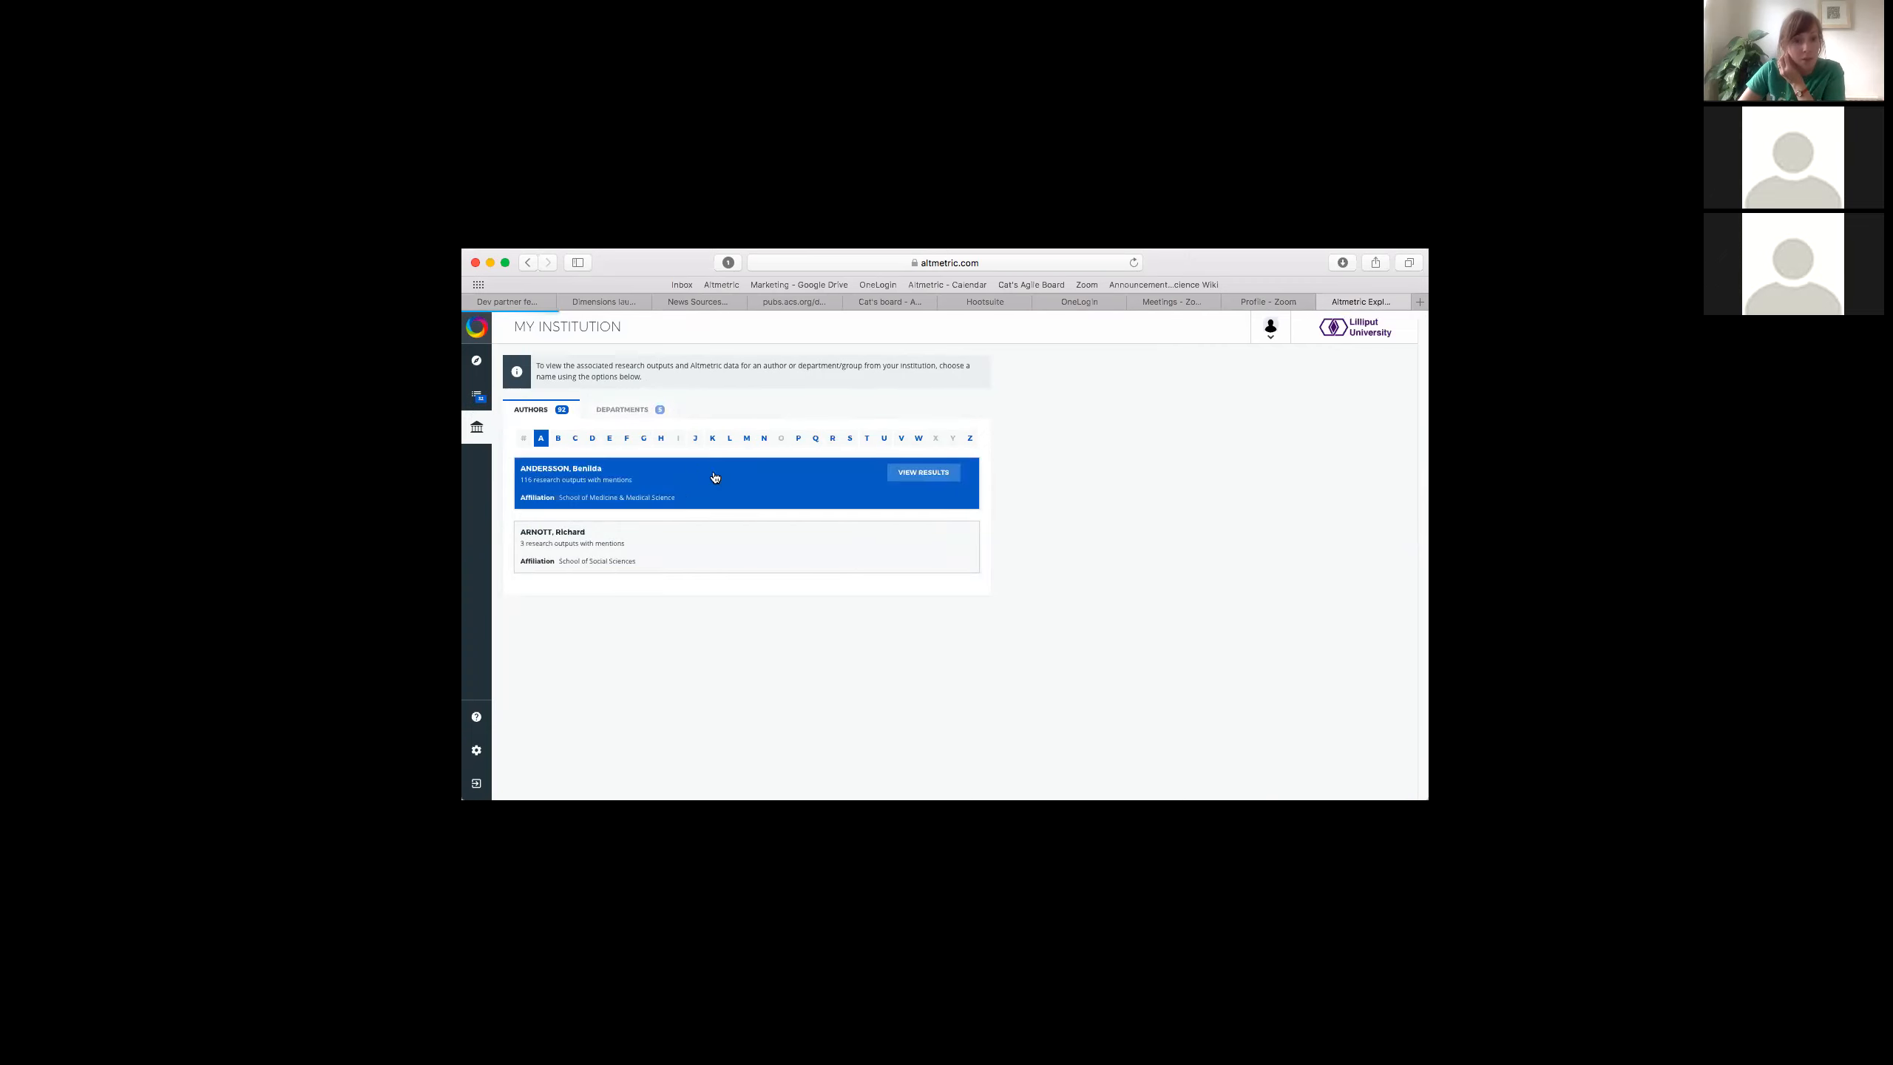
Step: Browse the institution's departments, expanding Department of Humanities to show School of Social Sciences
{"action": "left_click", "coordinate": [622, 408]}
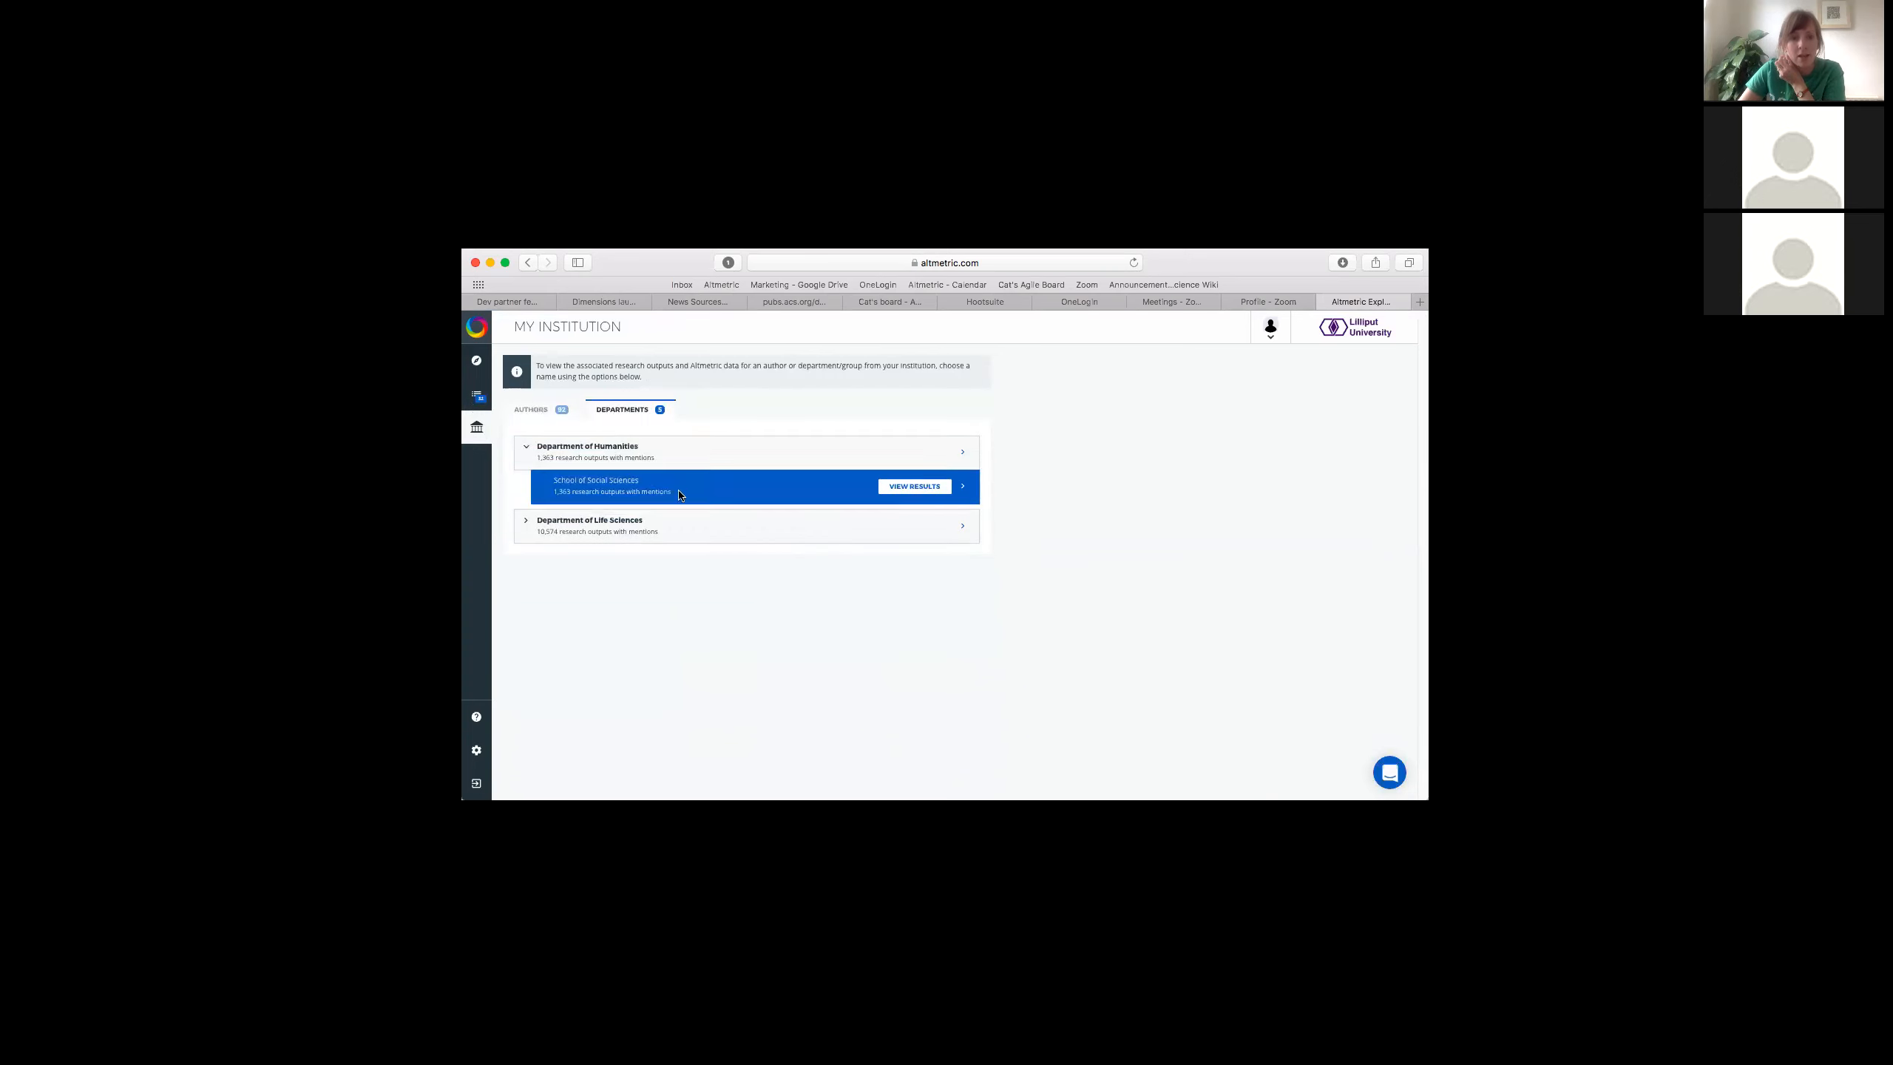
{"action": "mouse_move", "coordinate": [1175, 687]}
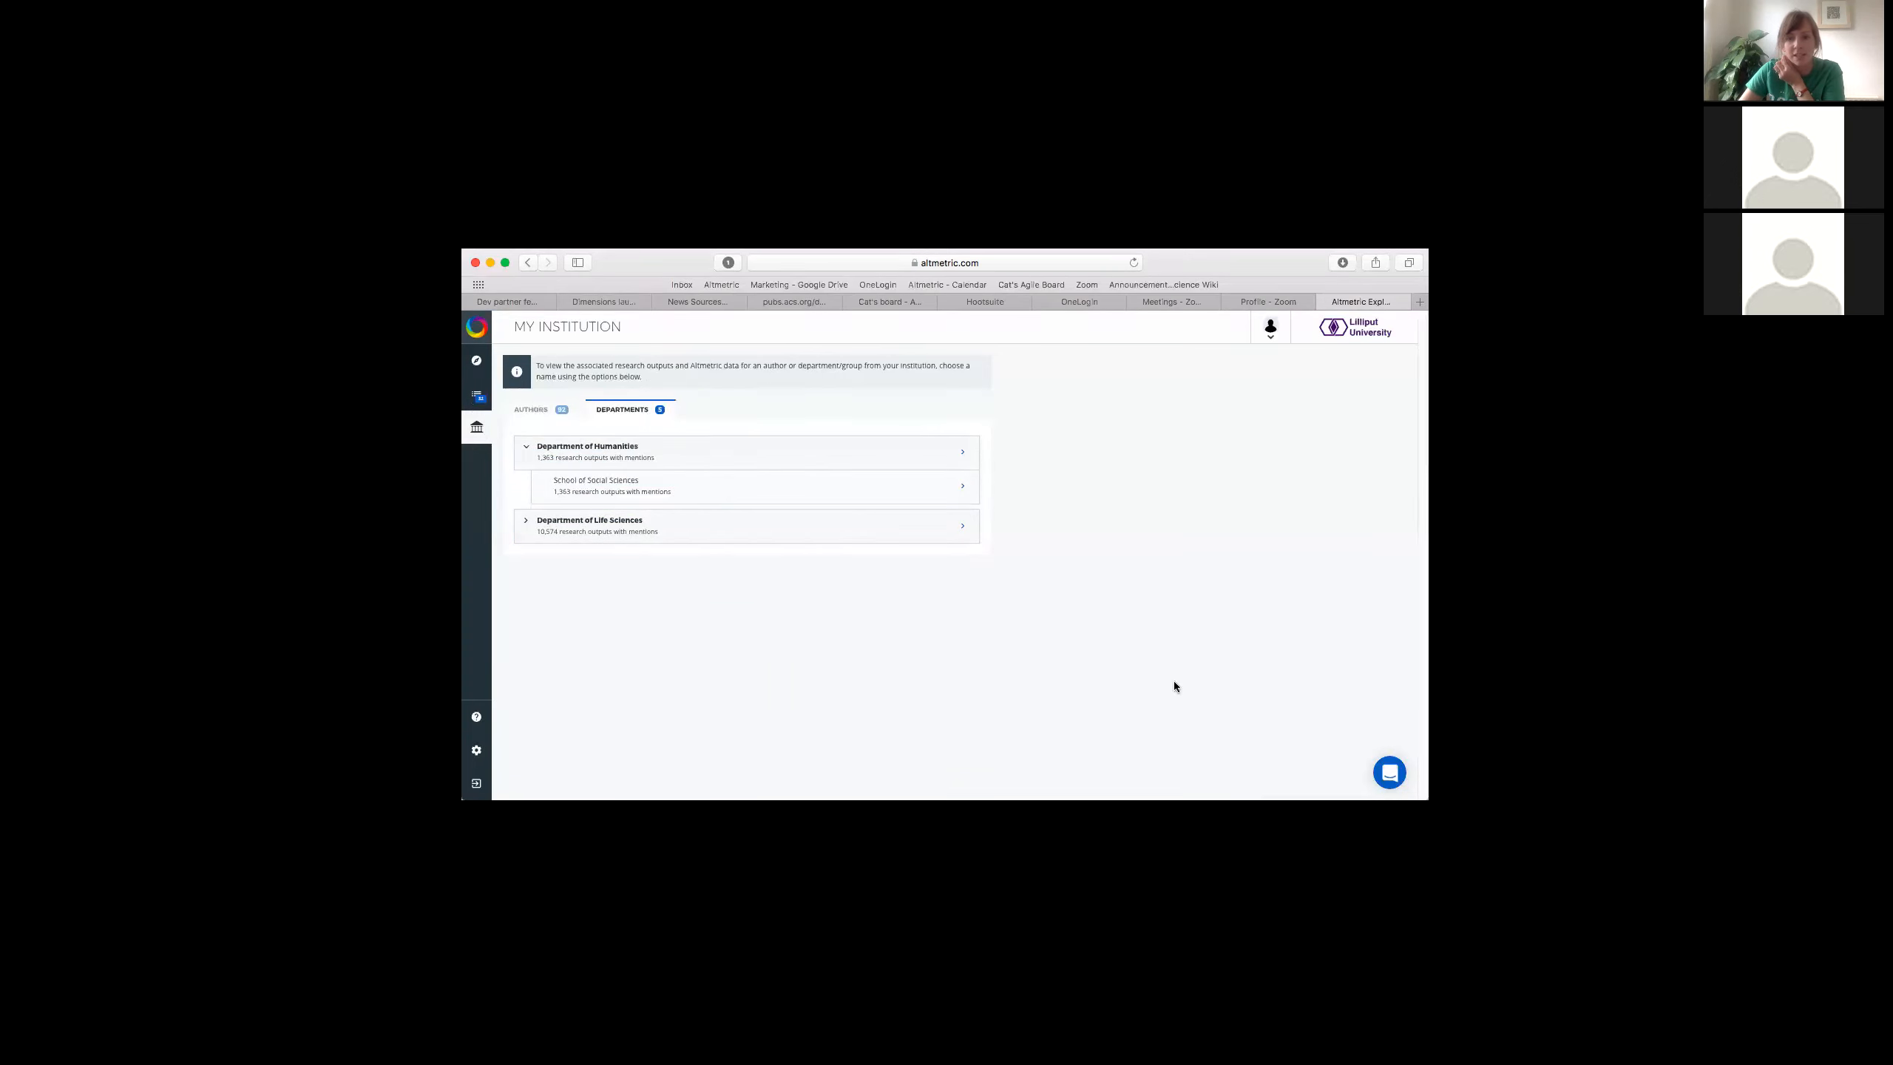
{"action": "mouse_move", "coordinate": [1243, 539]}
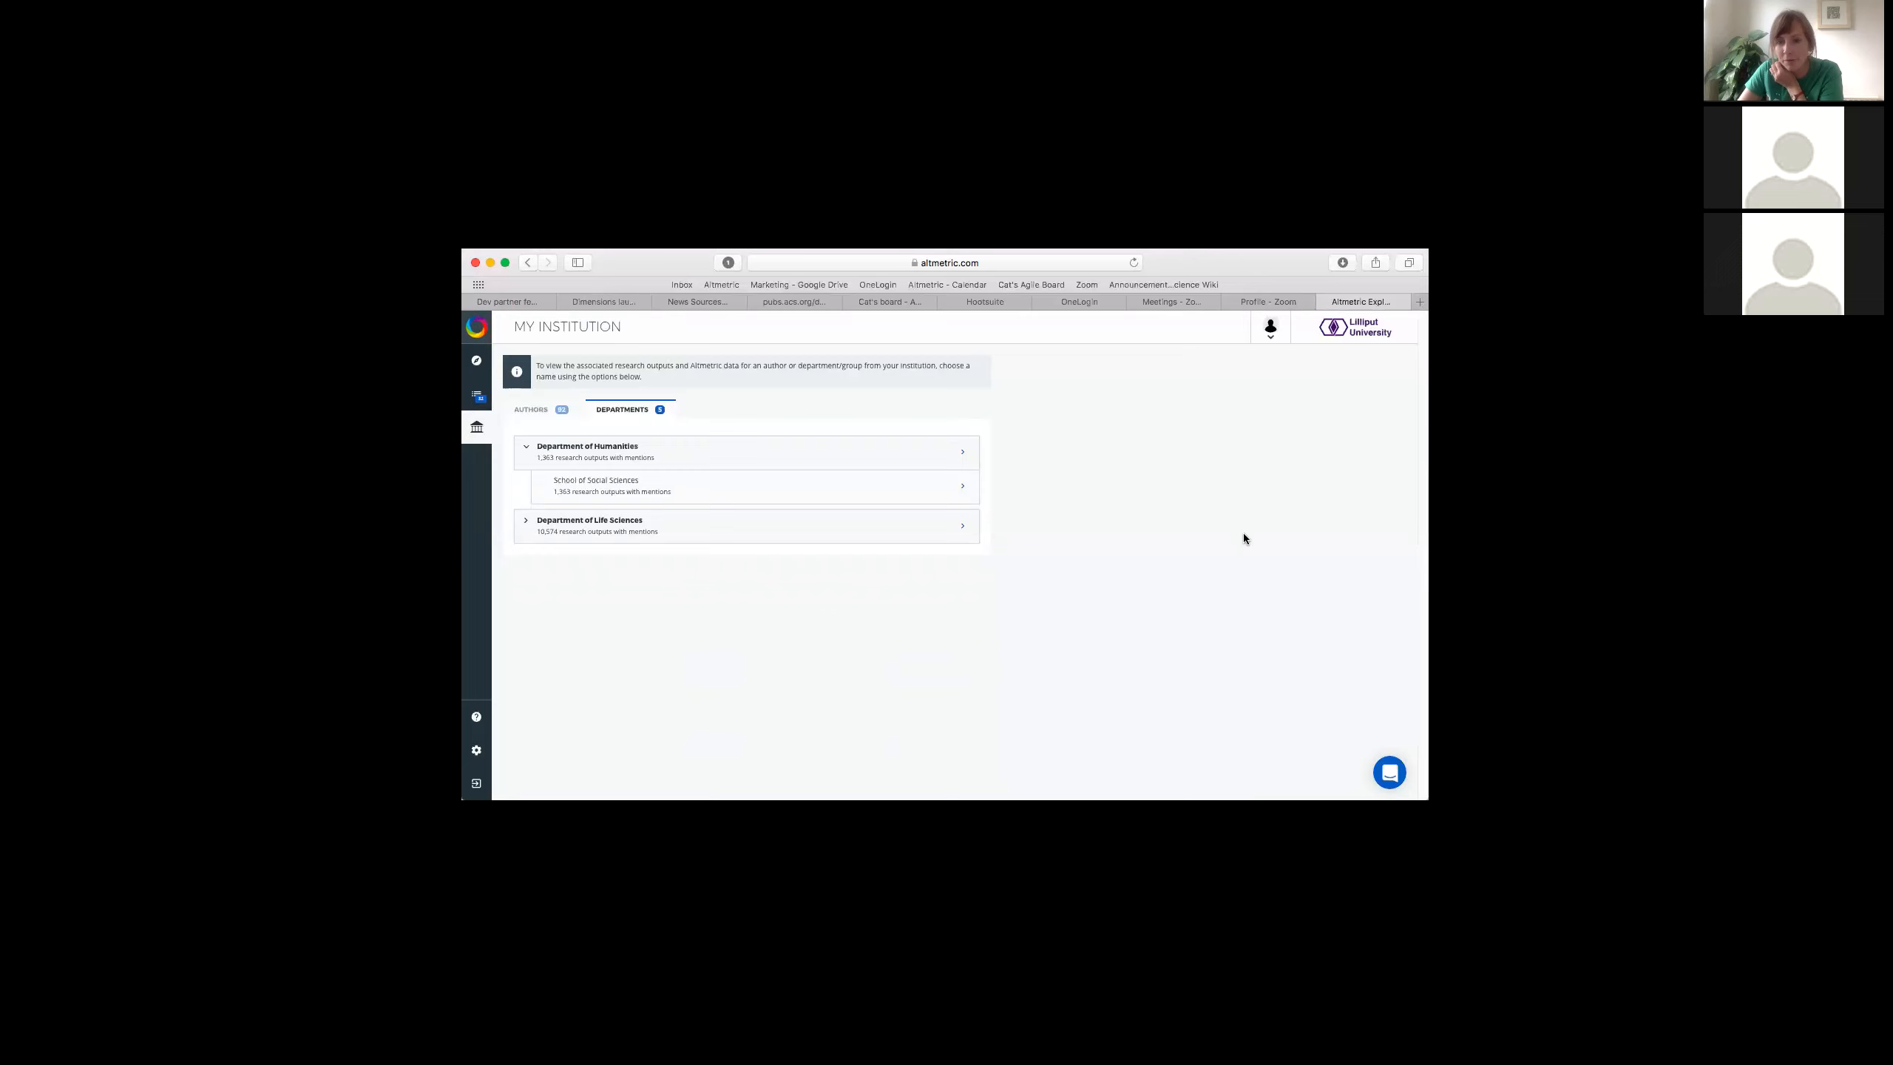